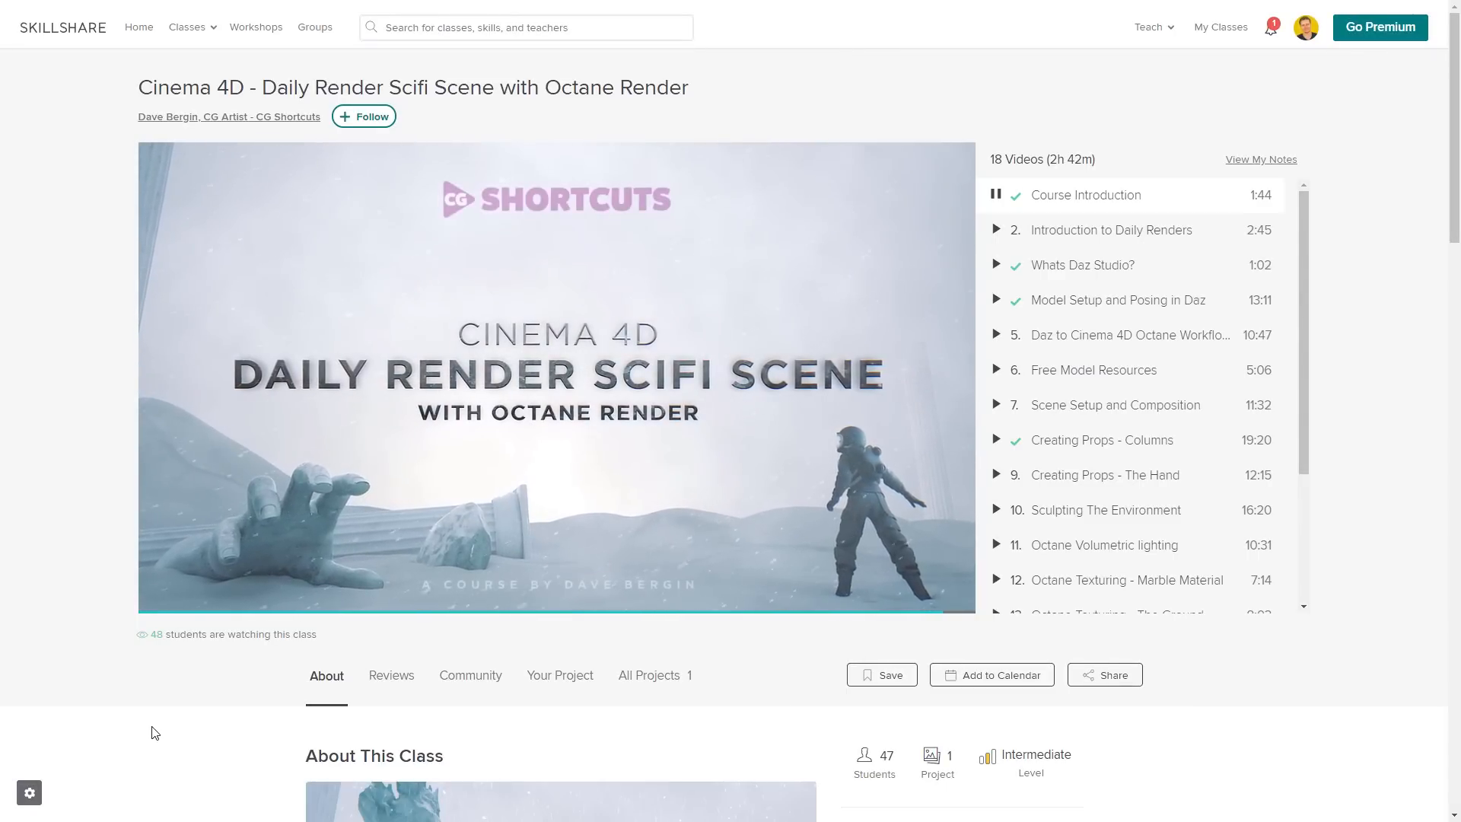
Step: Browse to the Animation class category and search for 'cinema 4d'
click(189, 27)
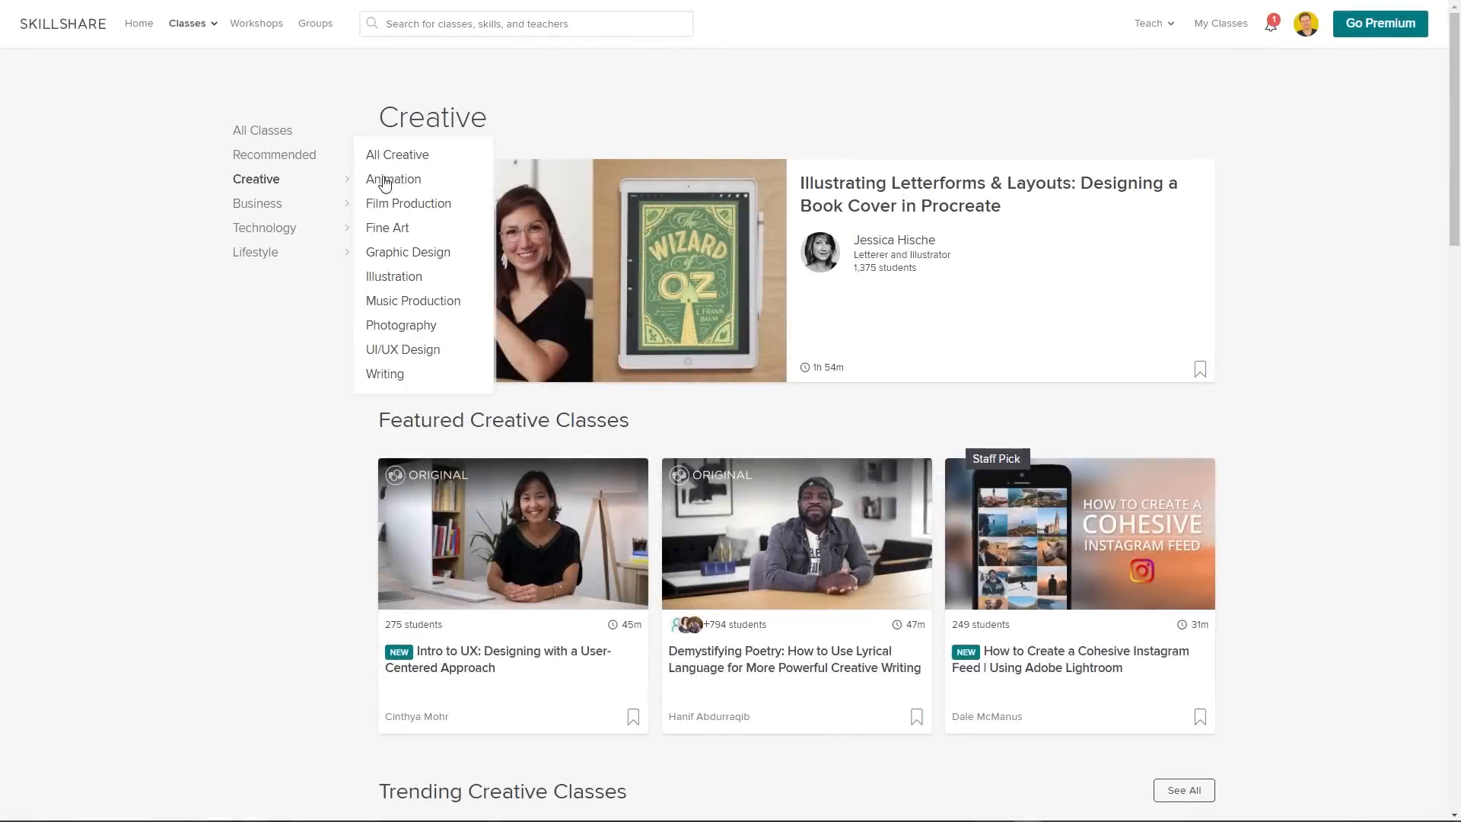
click(393, 179)
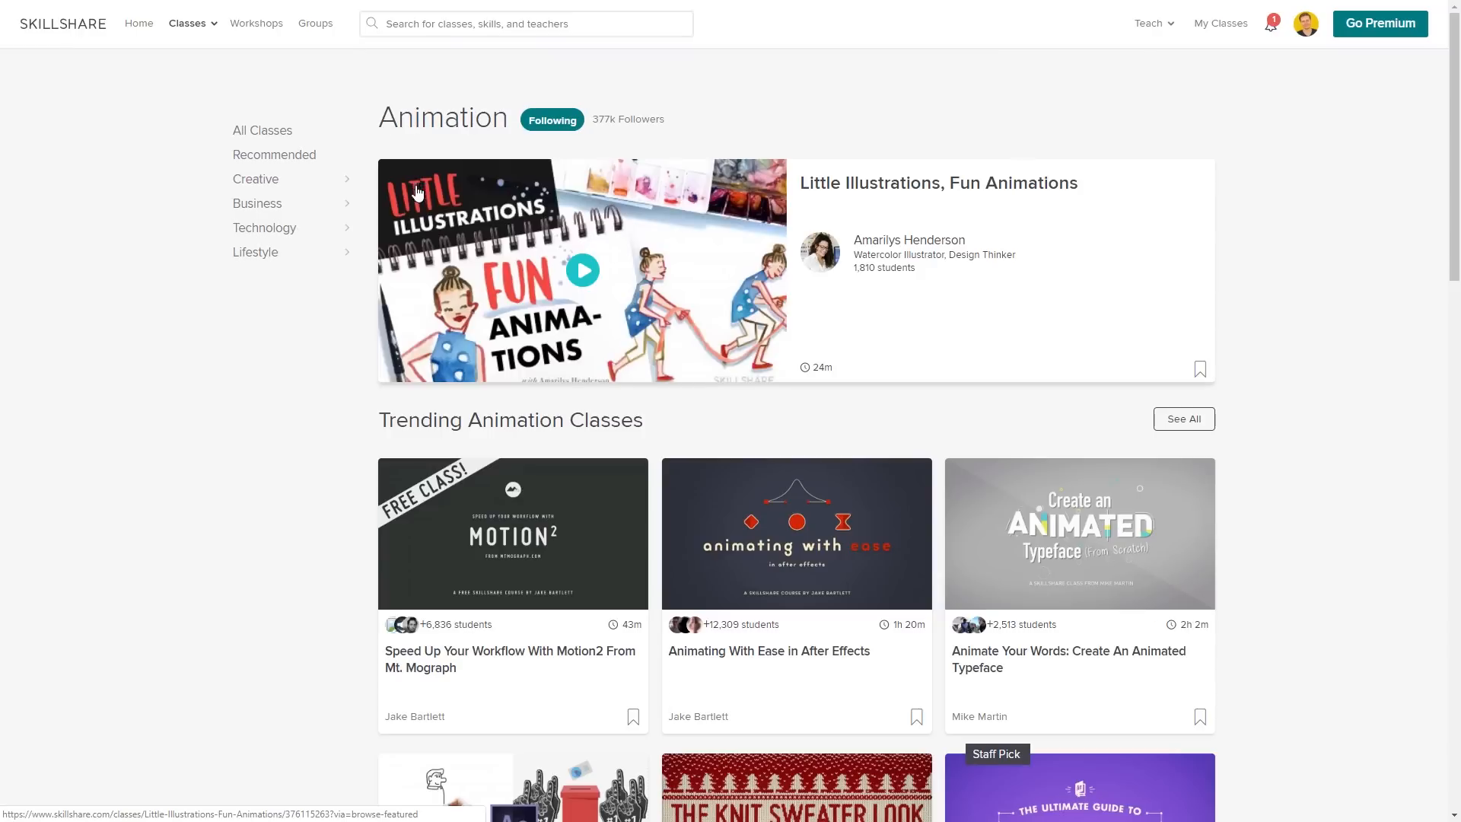
text(cinema 4d)
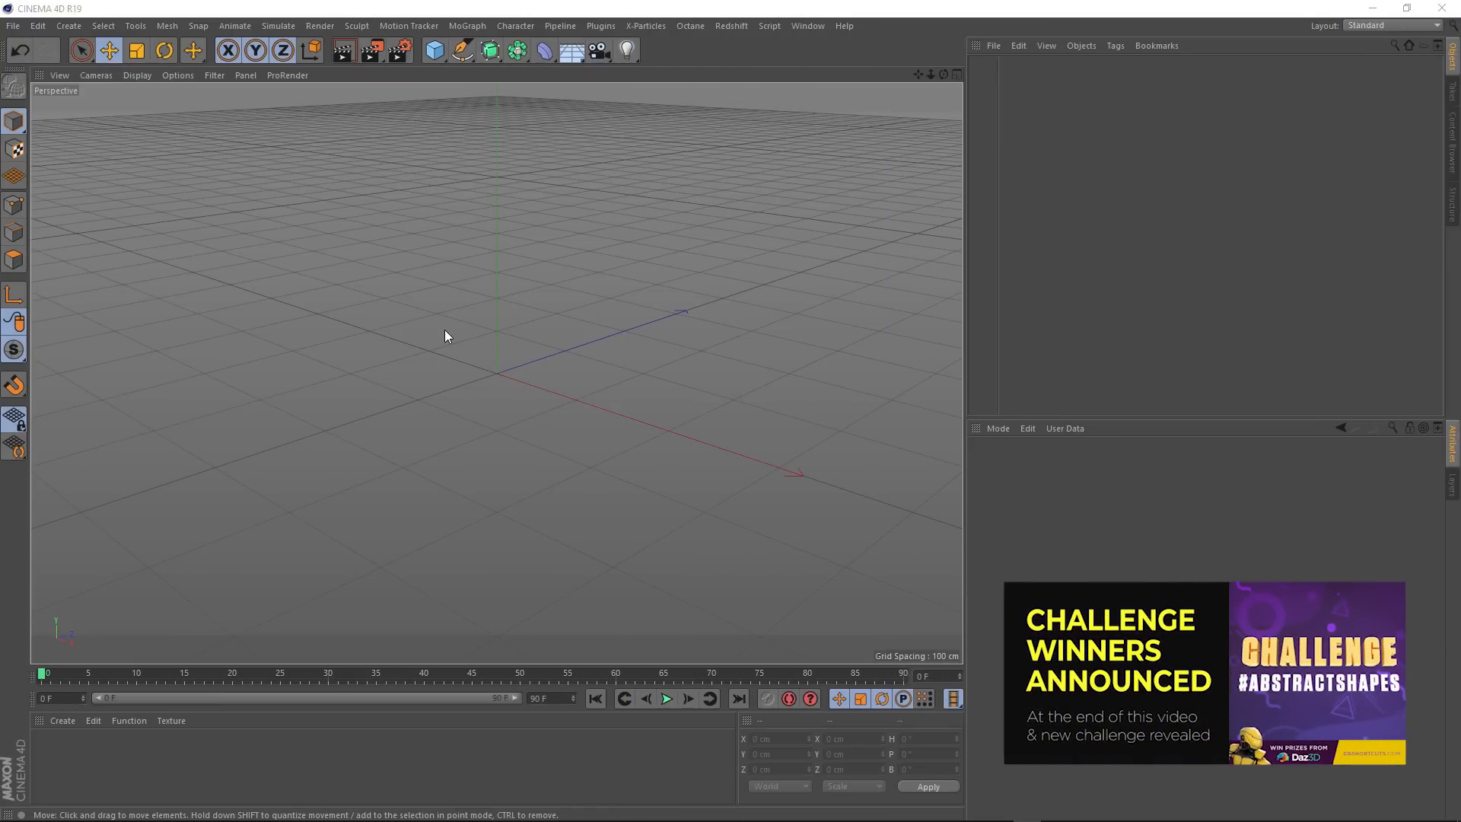
mouse_move(556, 224)
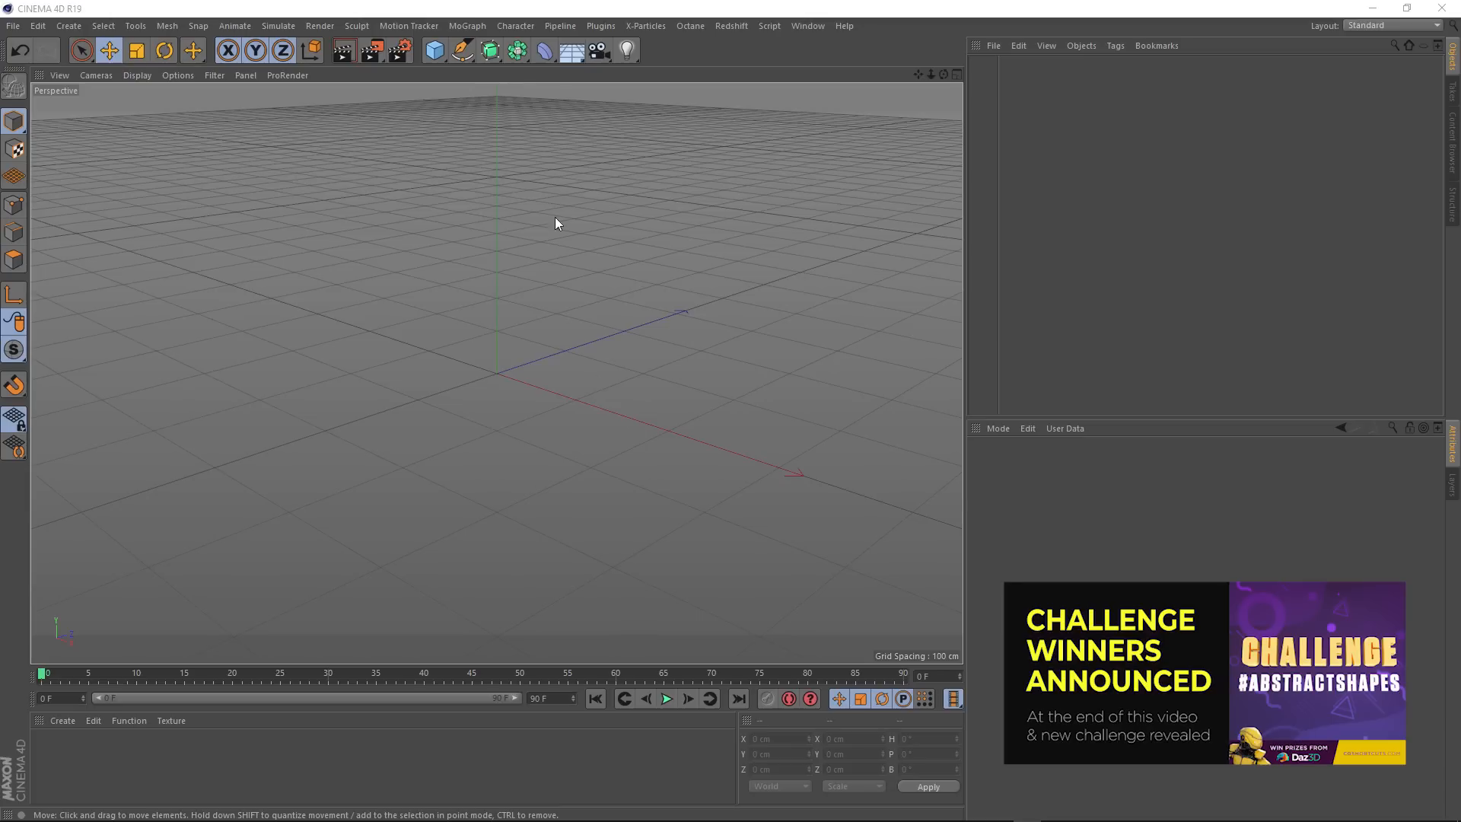
mouse_move(460, 138)
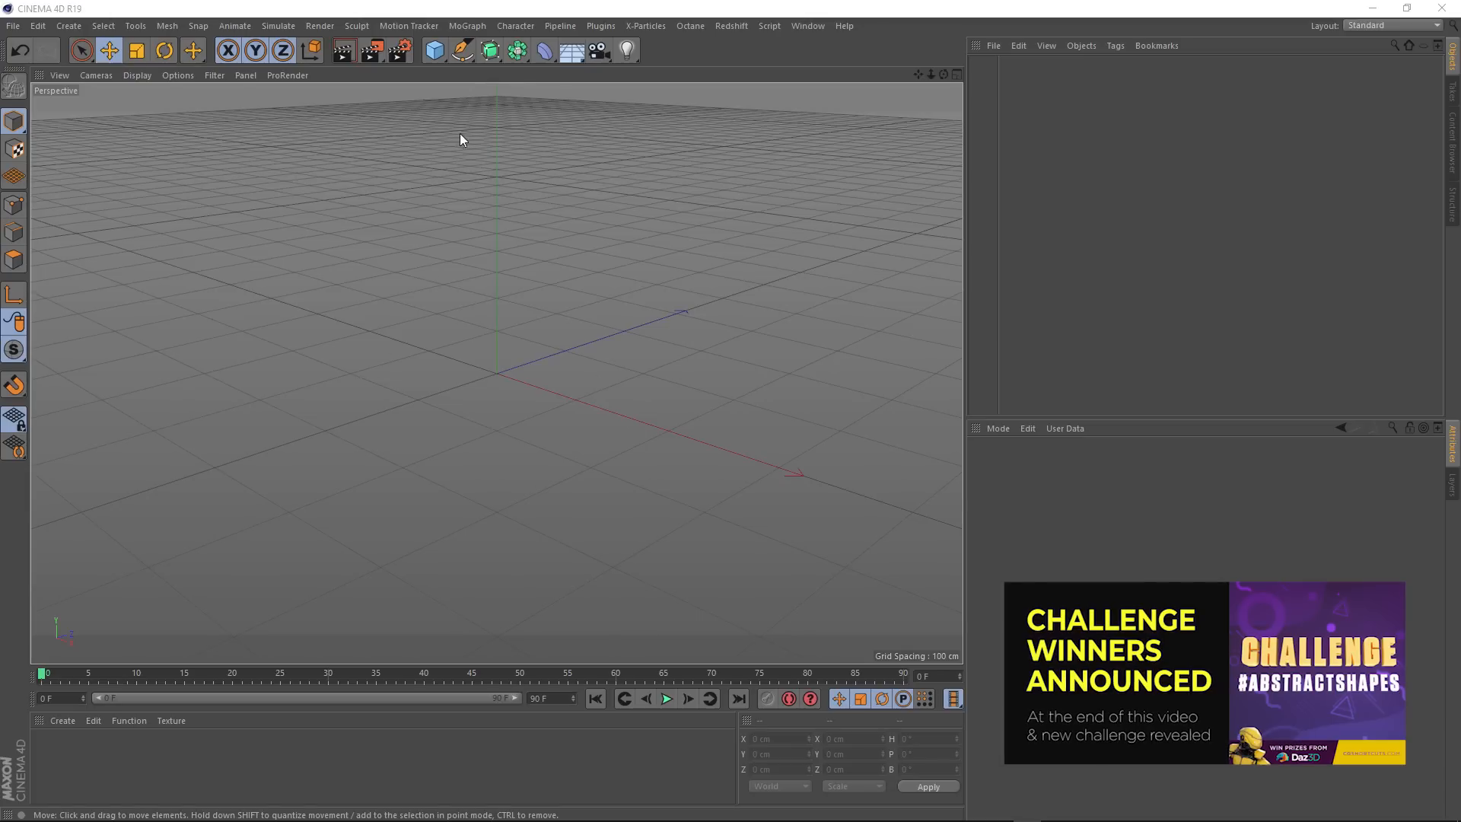
Step: Draw a Bezier bell-profile spline in the front view with the Pen tool, shaping the bottom tangent
click(458, 51)
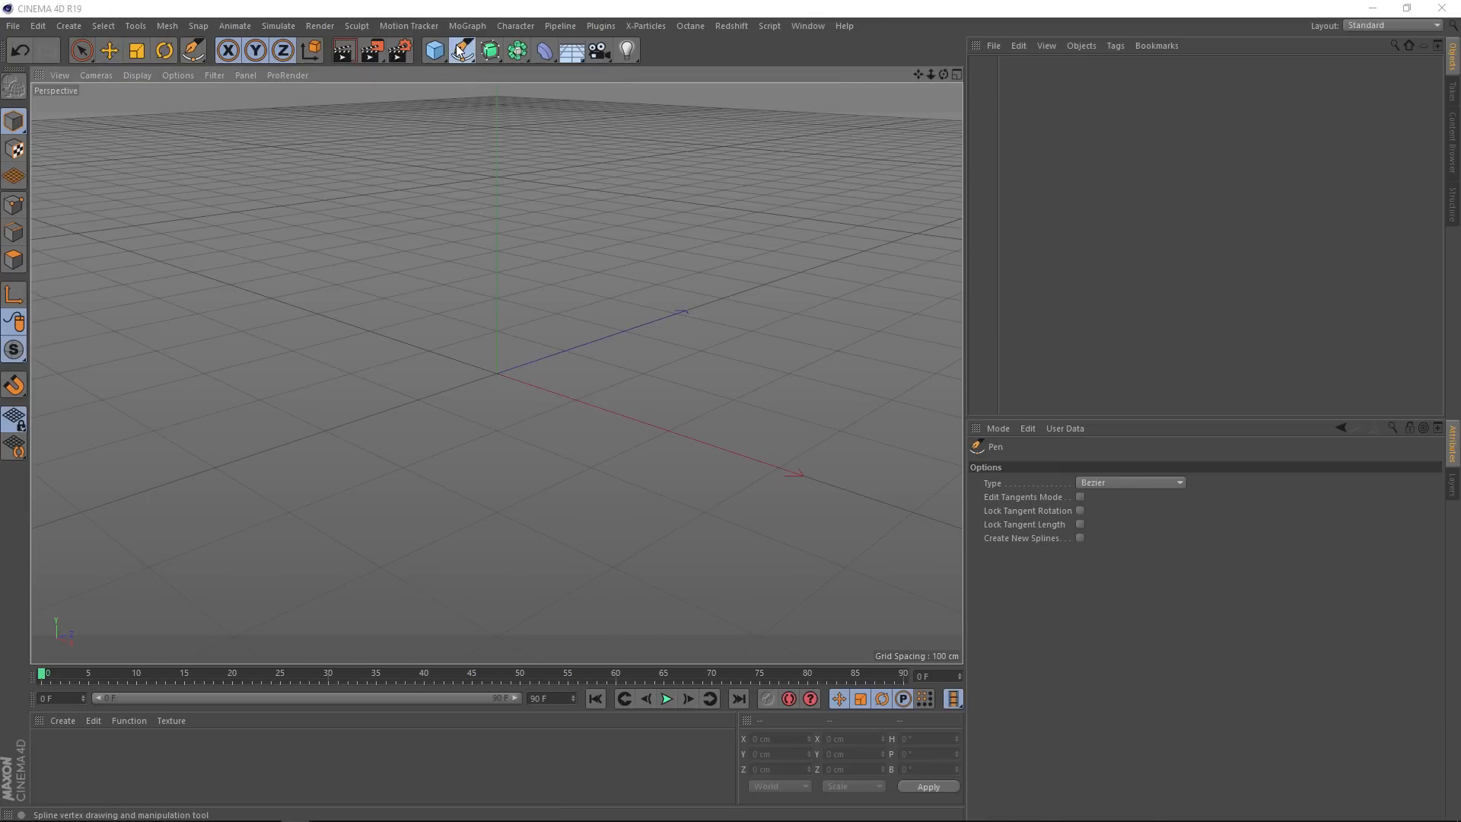
middle_click(484, 240)
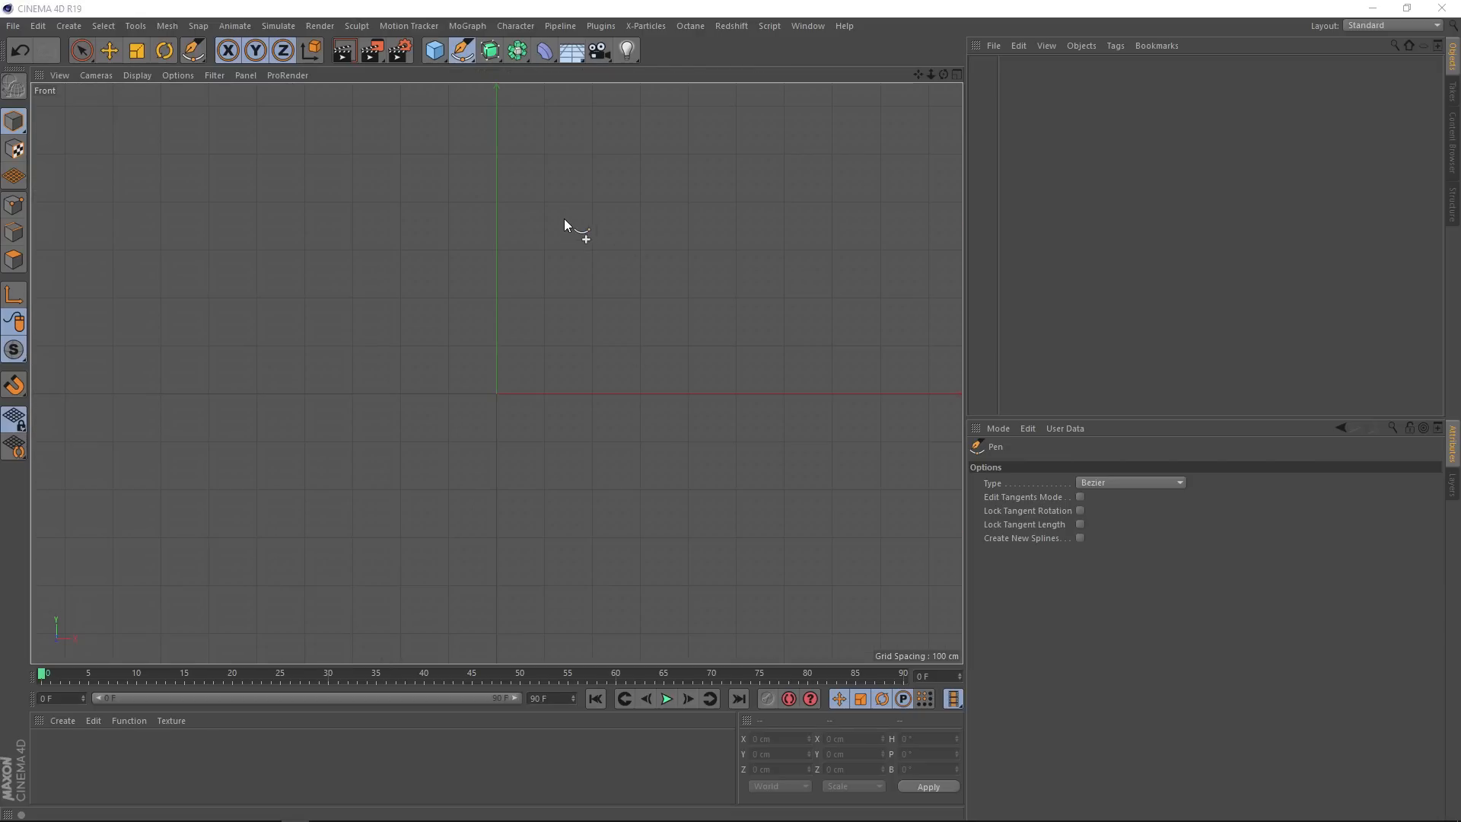
mouse_move(504, 121)
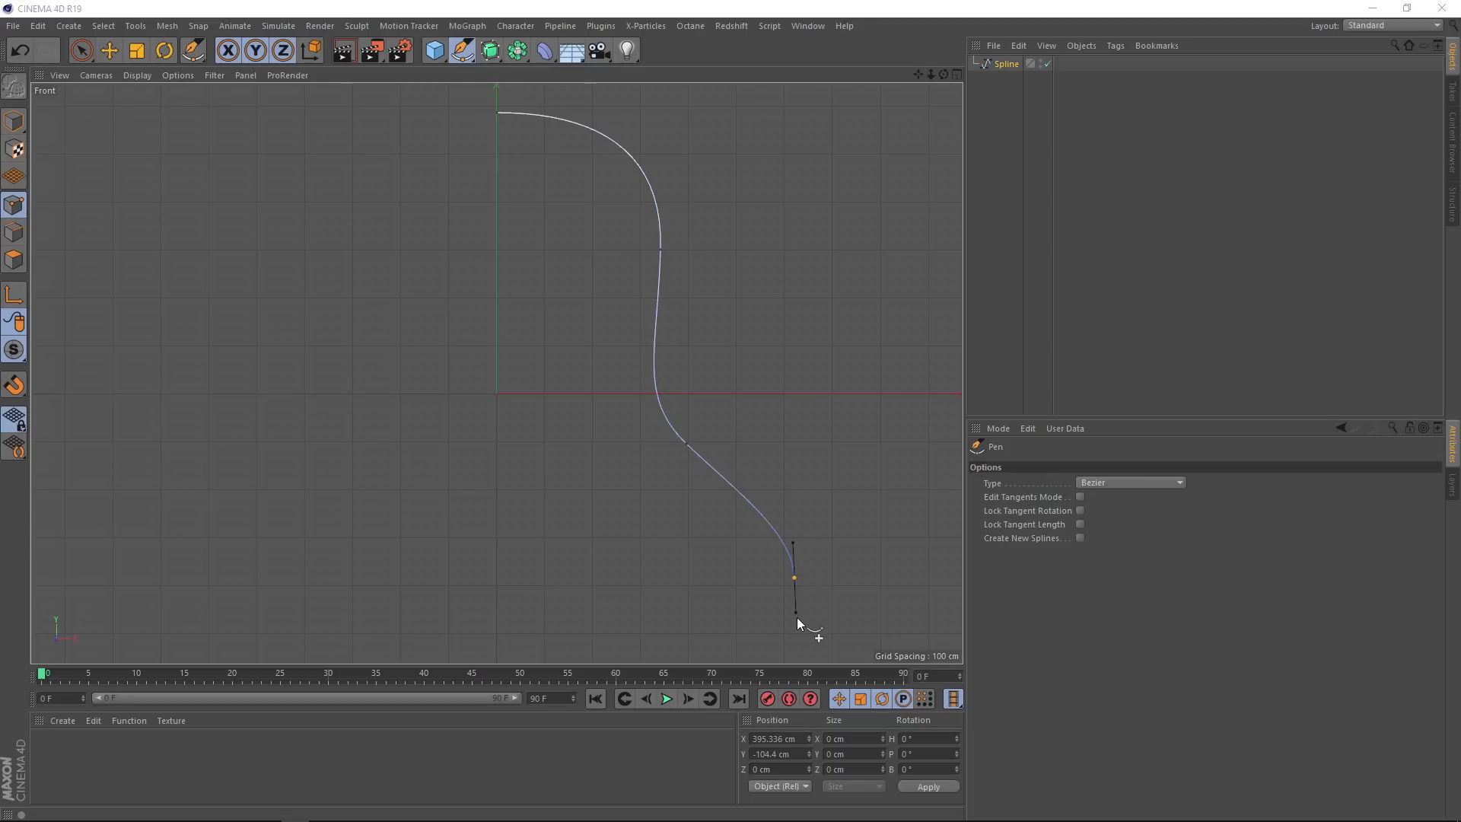
drag(796, 612, 816, 649)
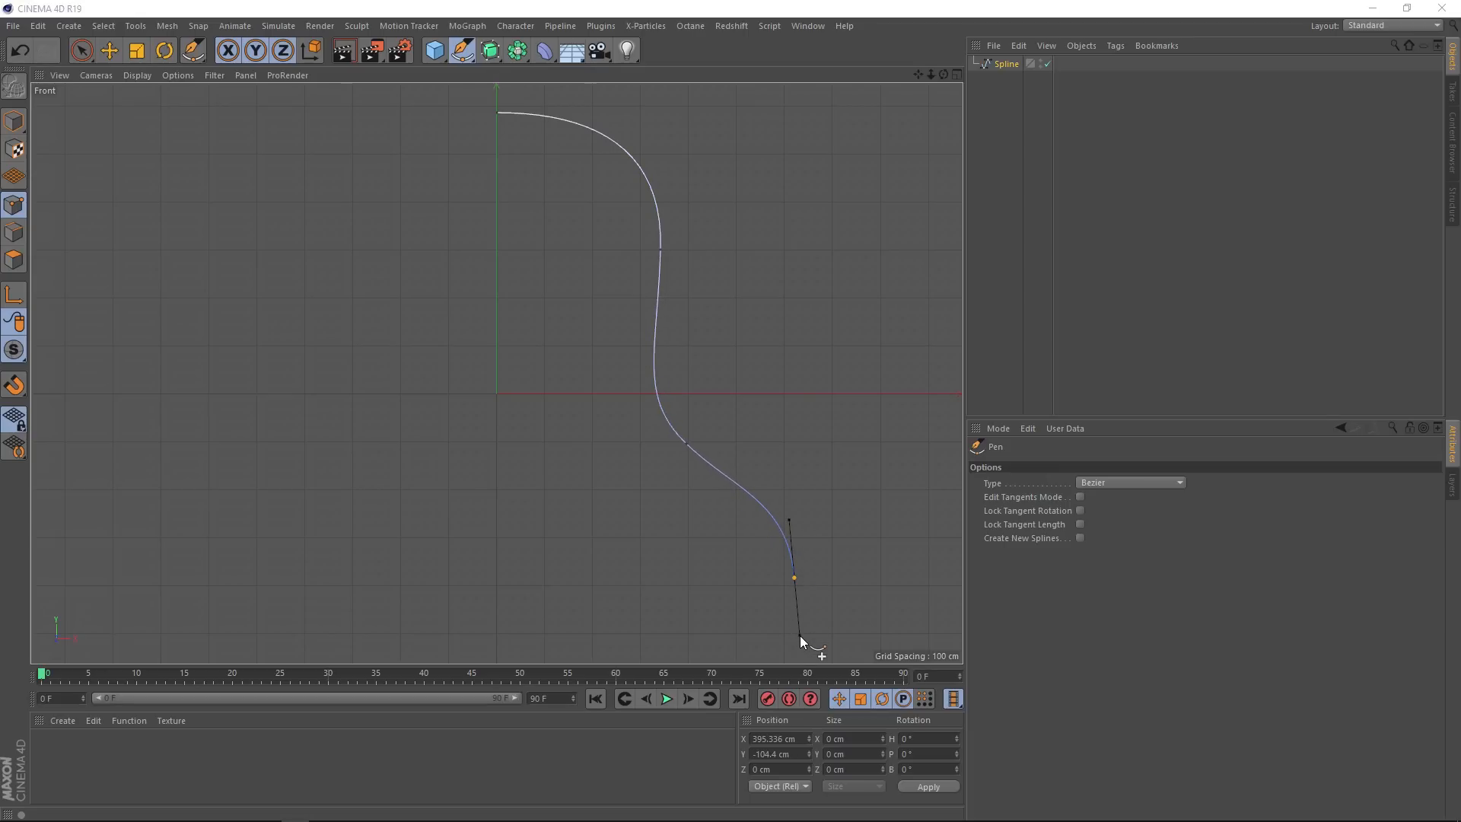
Step: Move the middle point of the spline to refine the profile curve
click(81, 50)
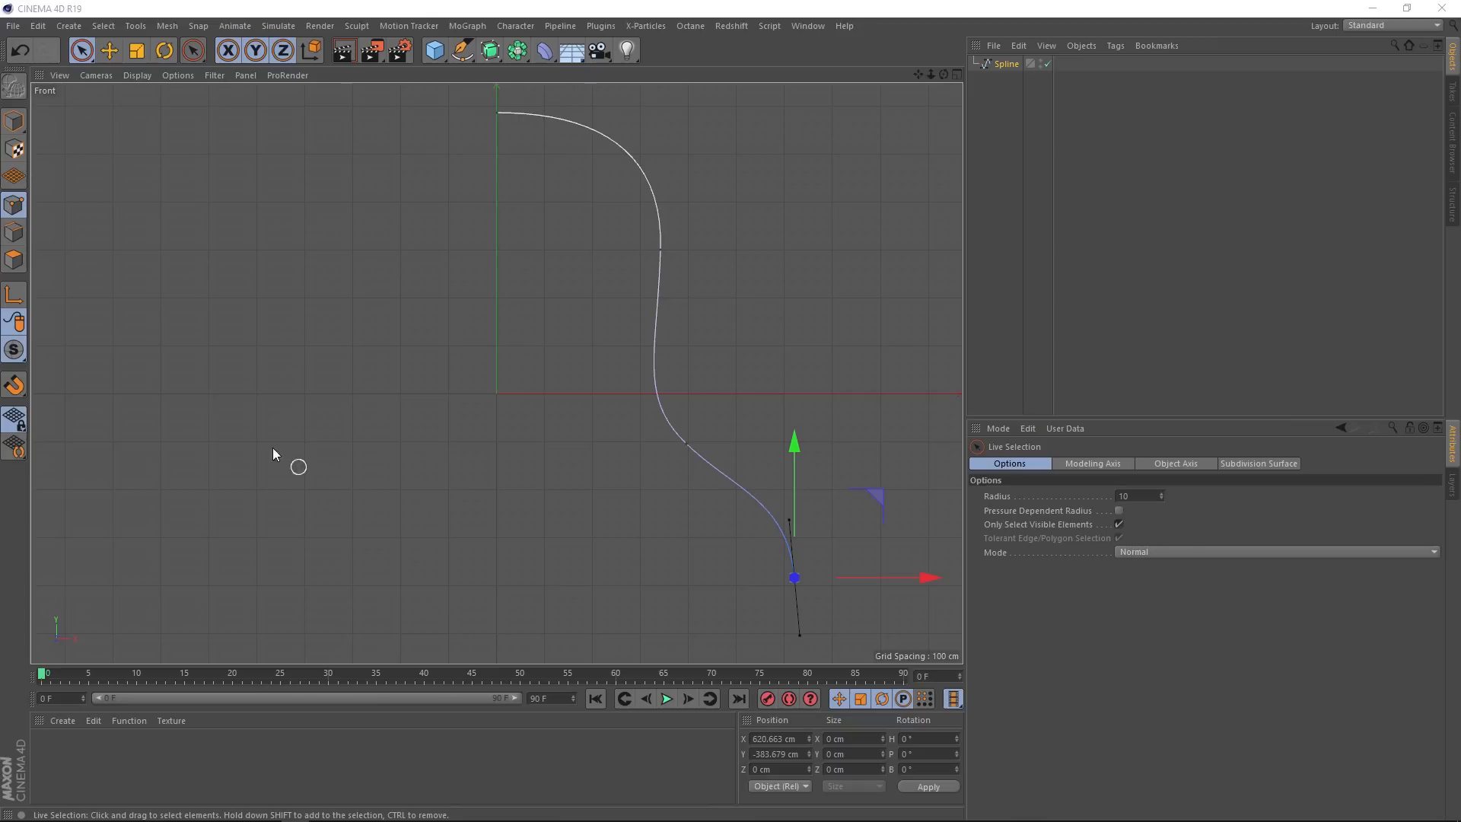
click(109, 50)
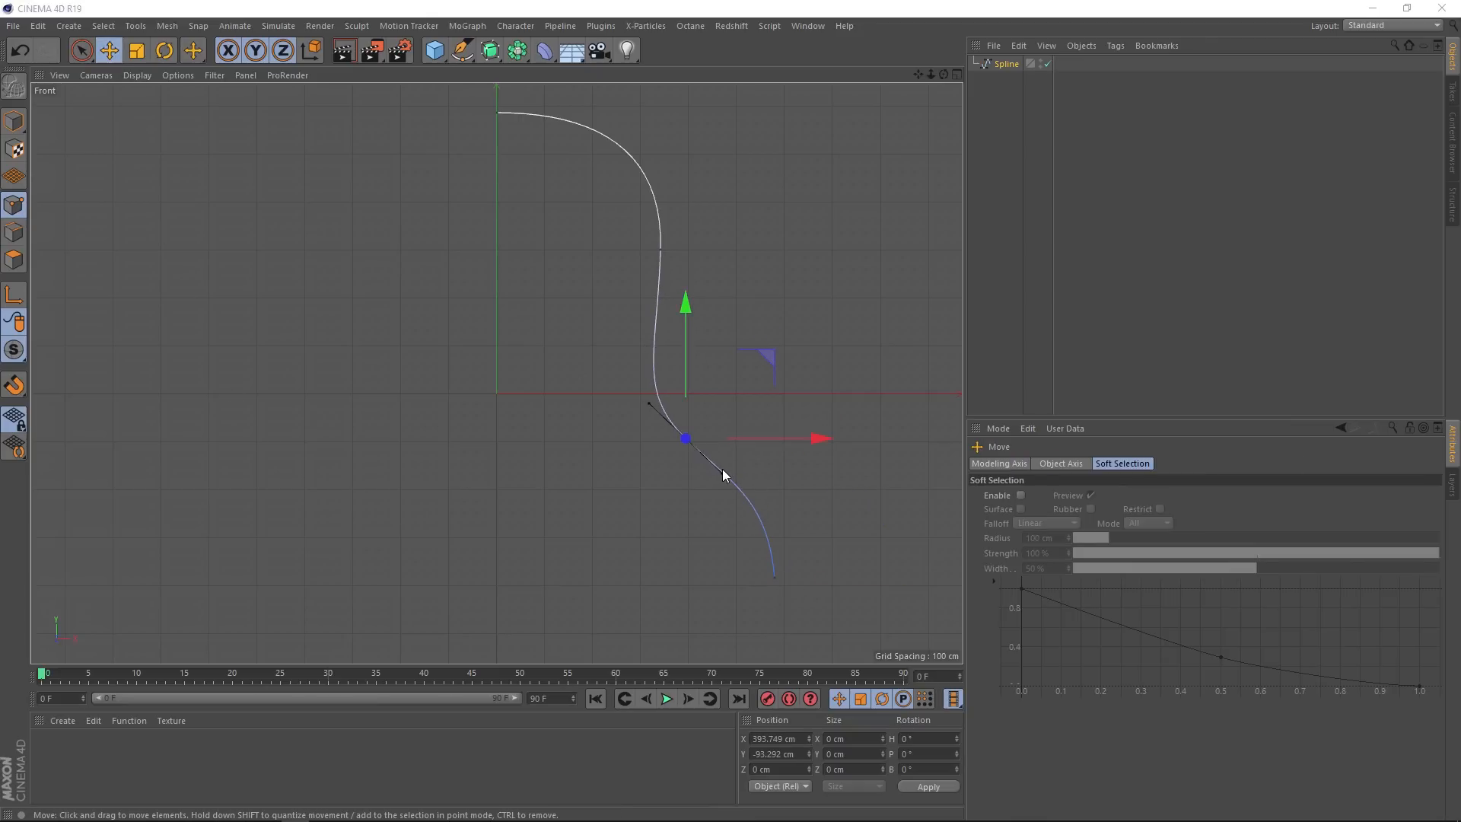
drag(685, 438, 685, 414)
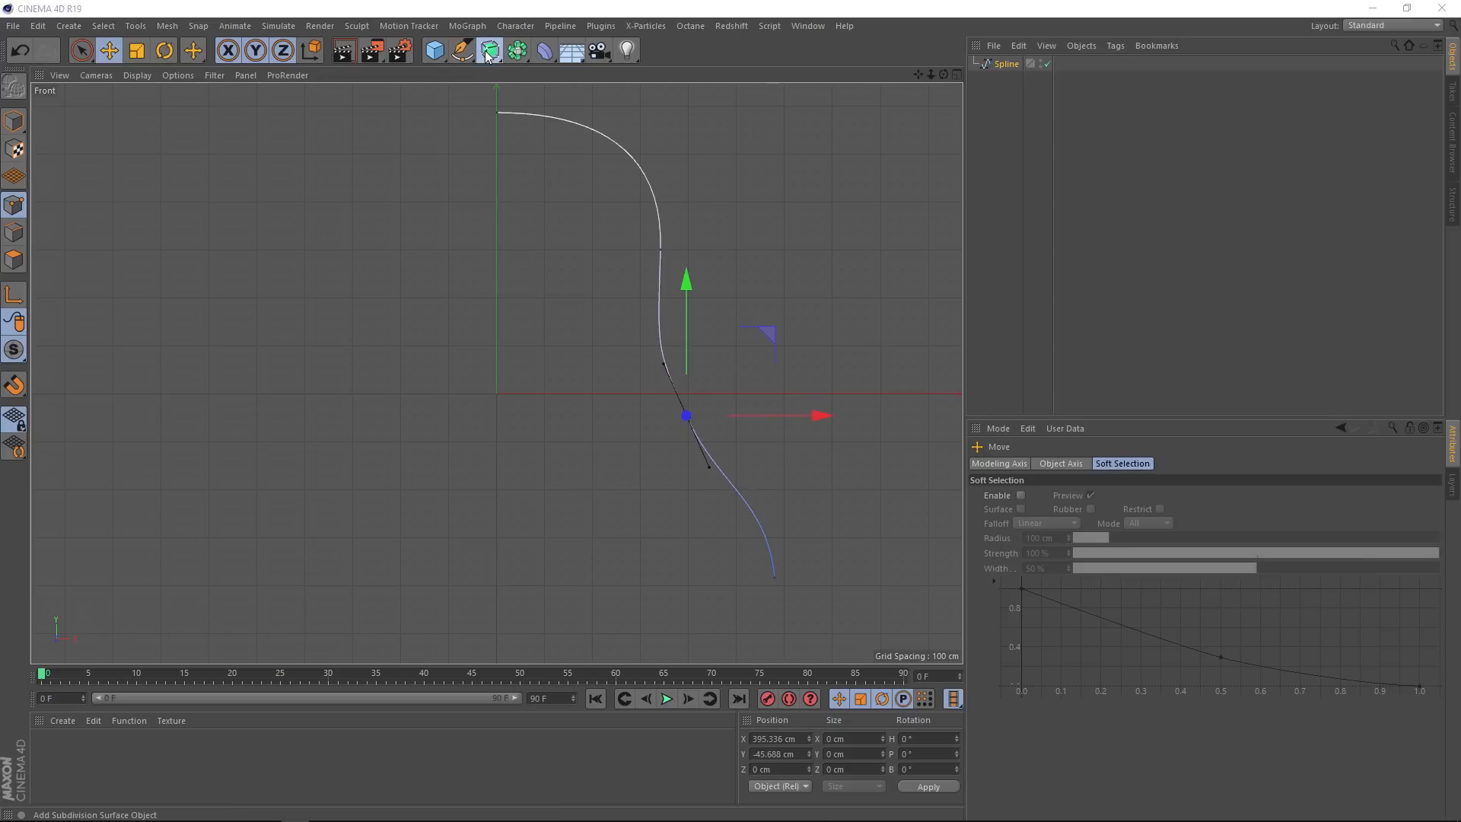
Step: Add a Lathe generator and place the profile spline under it to form the bell
click(487, 50)
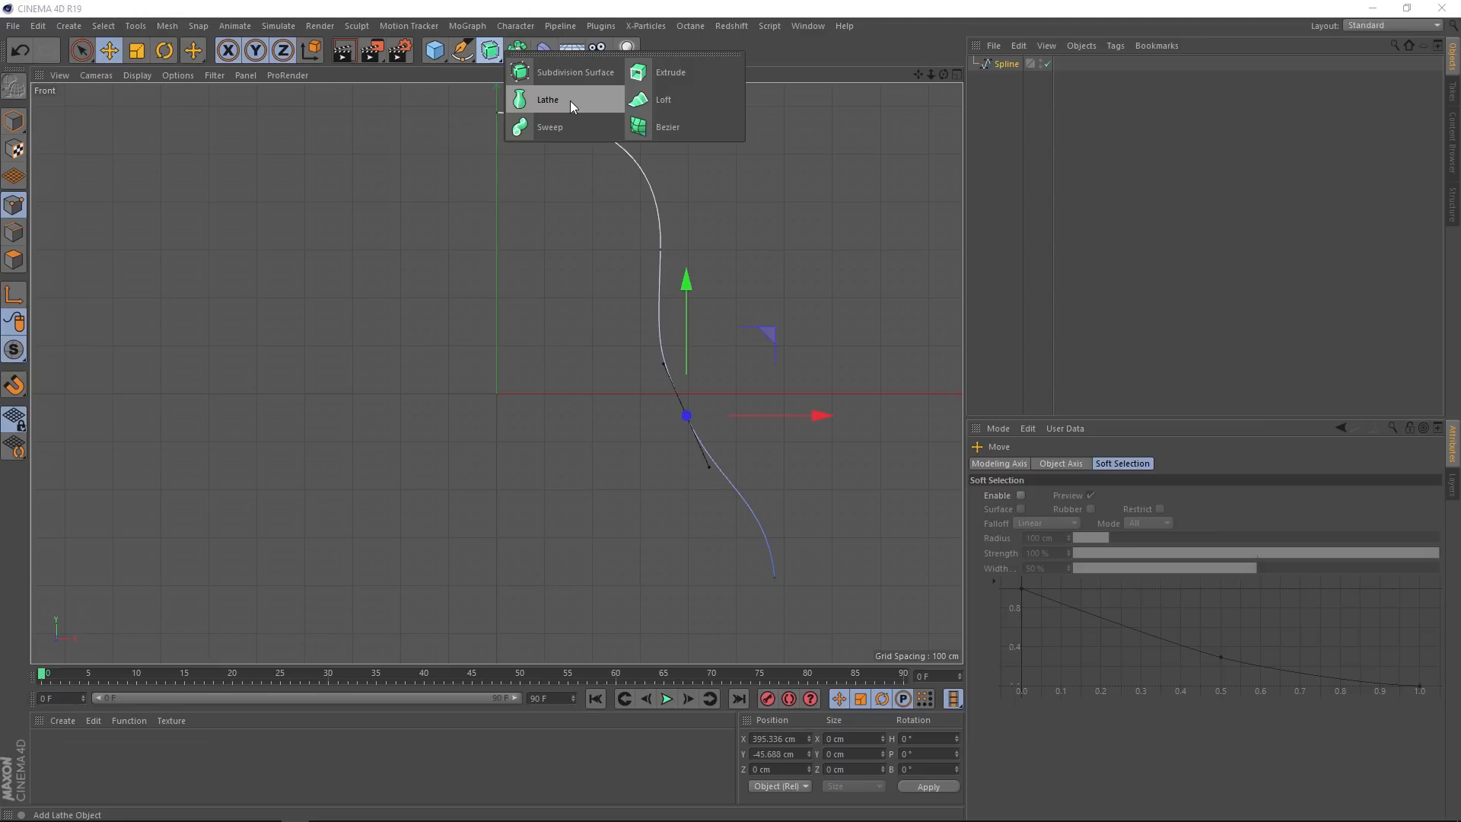
click(547, 101)
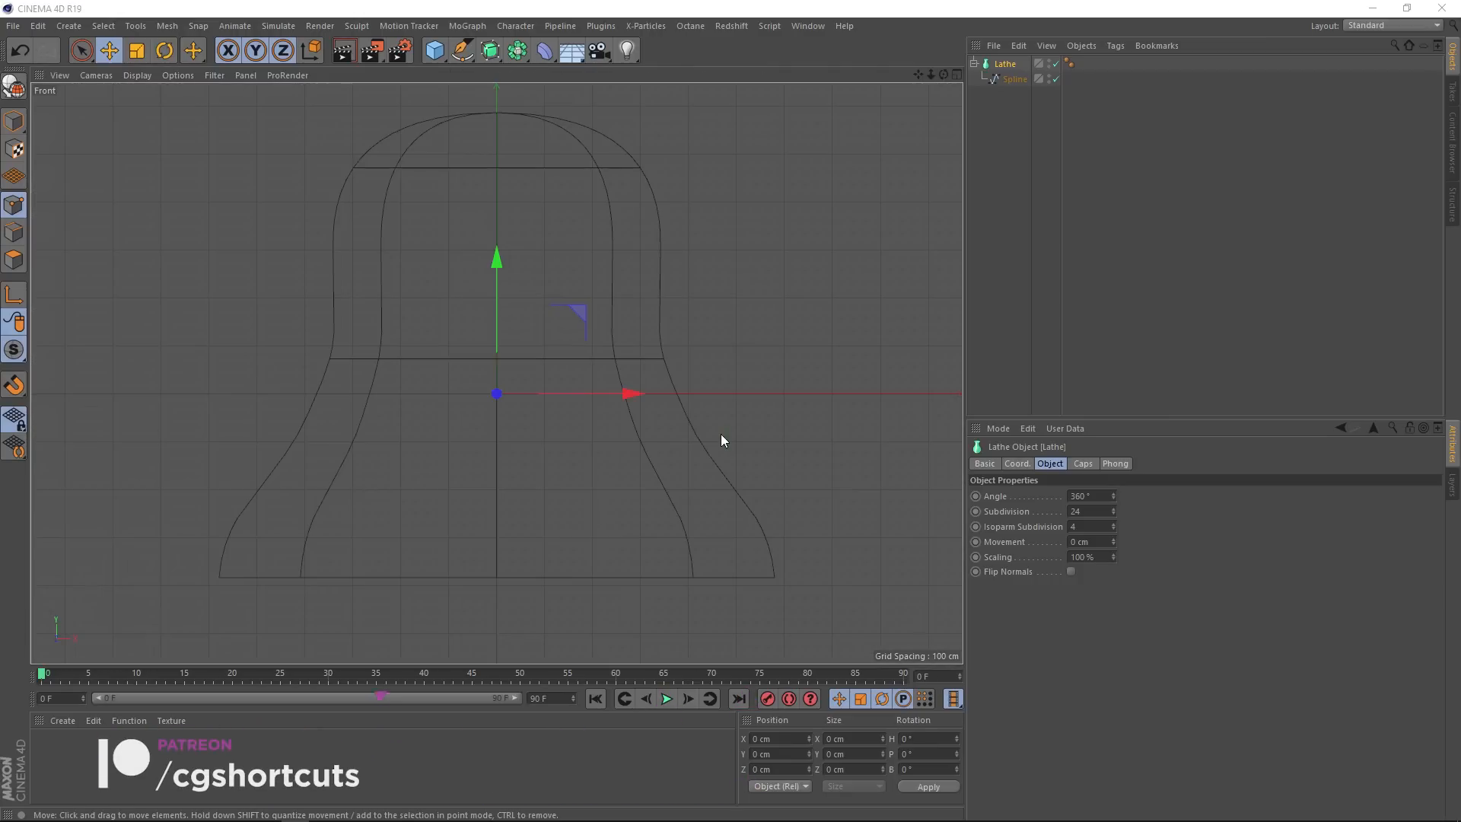
click(1017, 79)
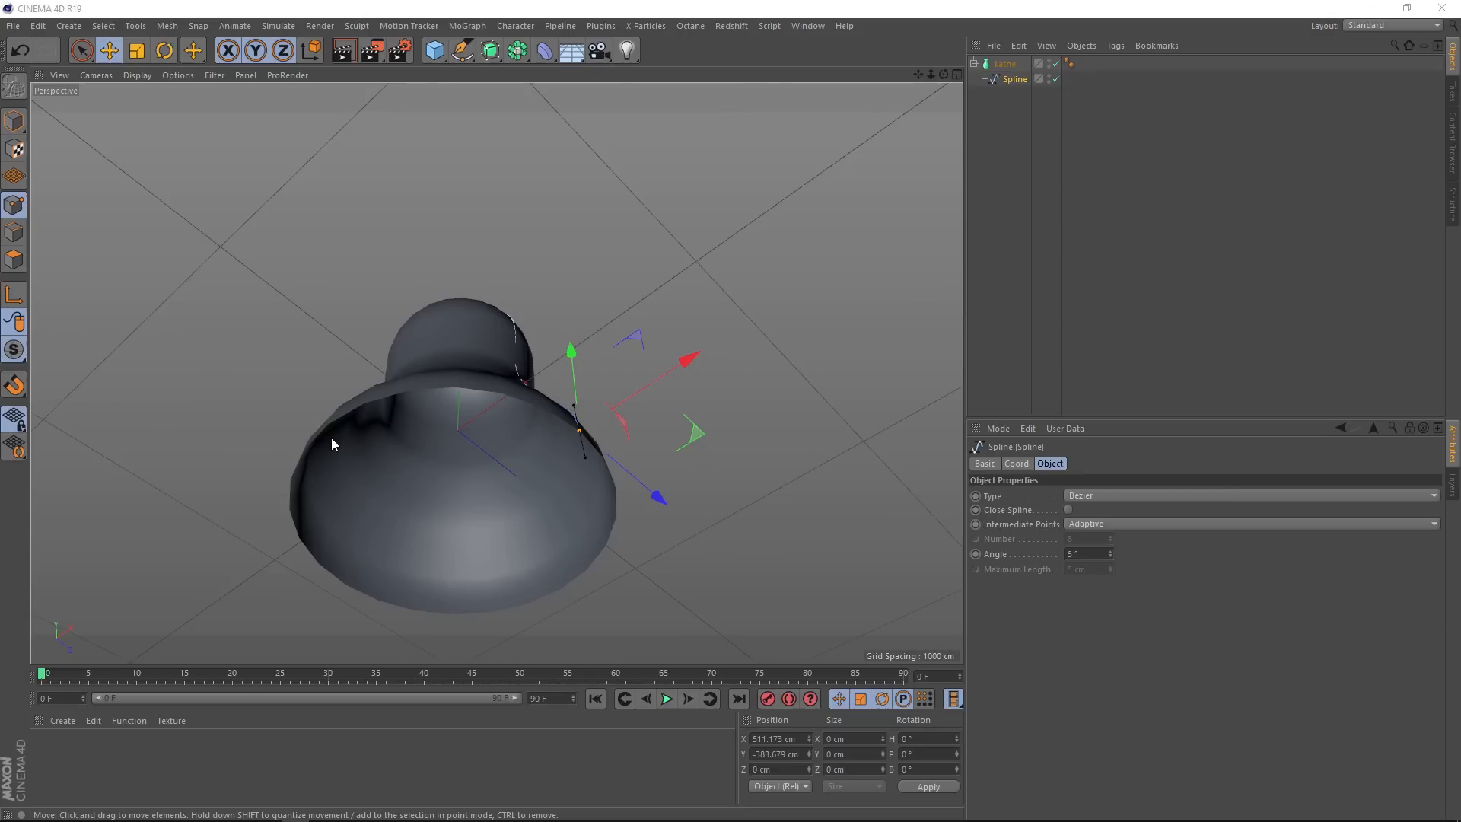
mouse_move(466, 382)
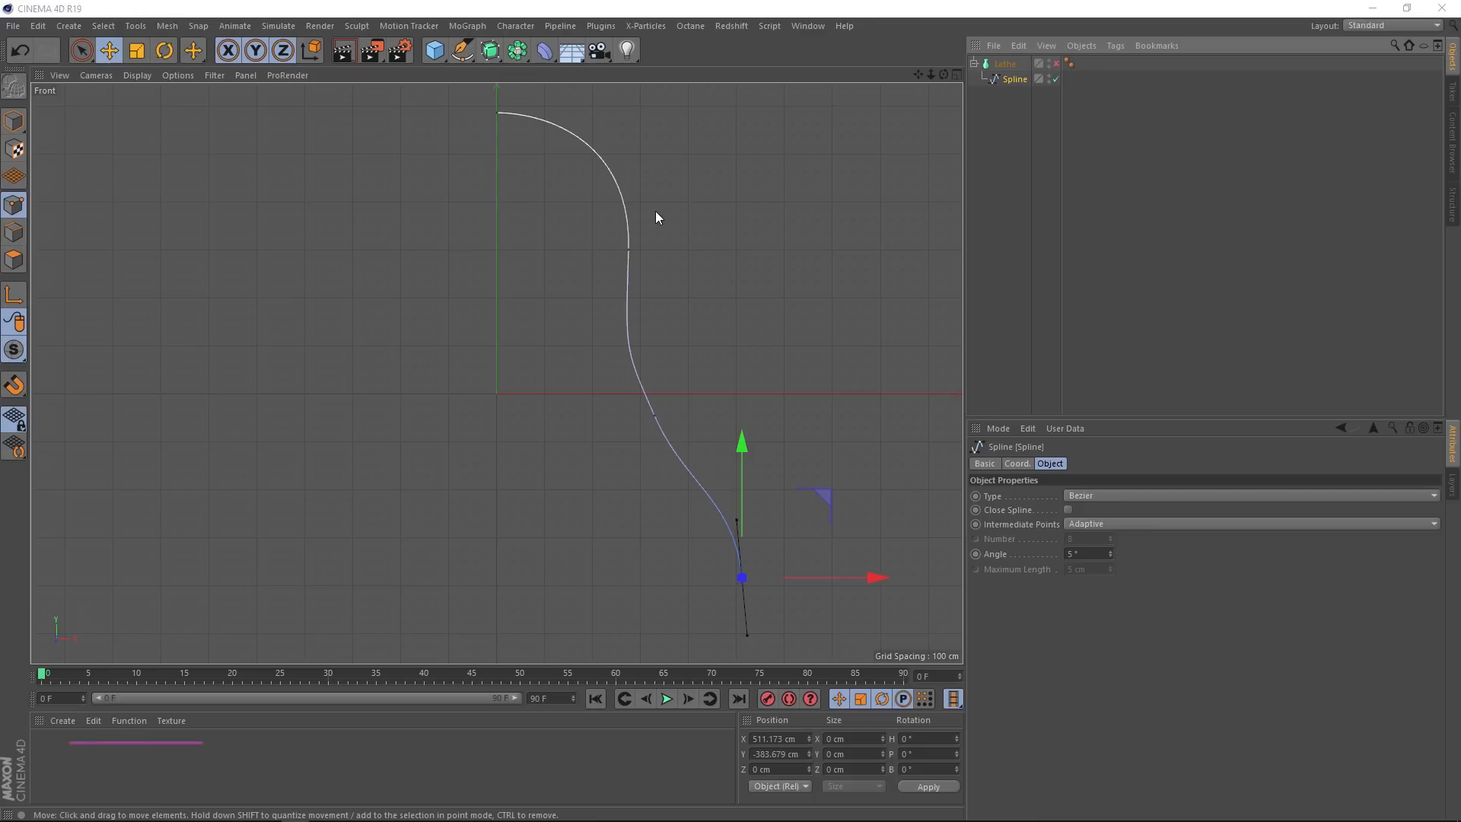
Step: Select all spline points and apply Create Outline to give the bell thick walls
key(ctrl+a)
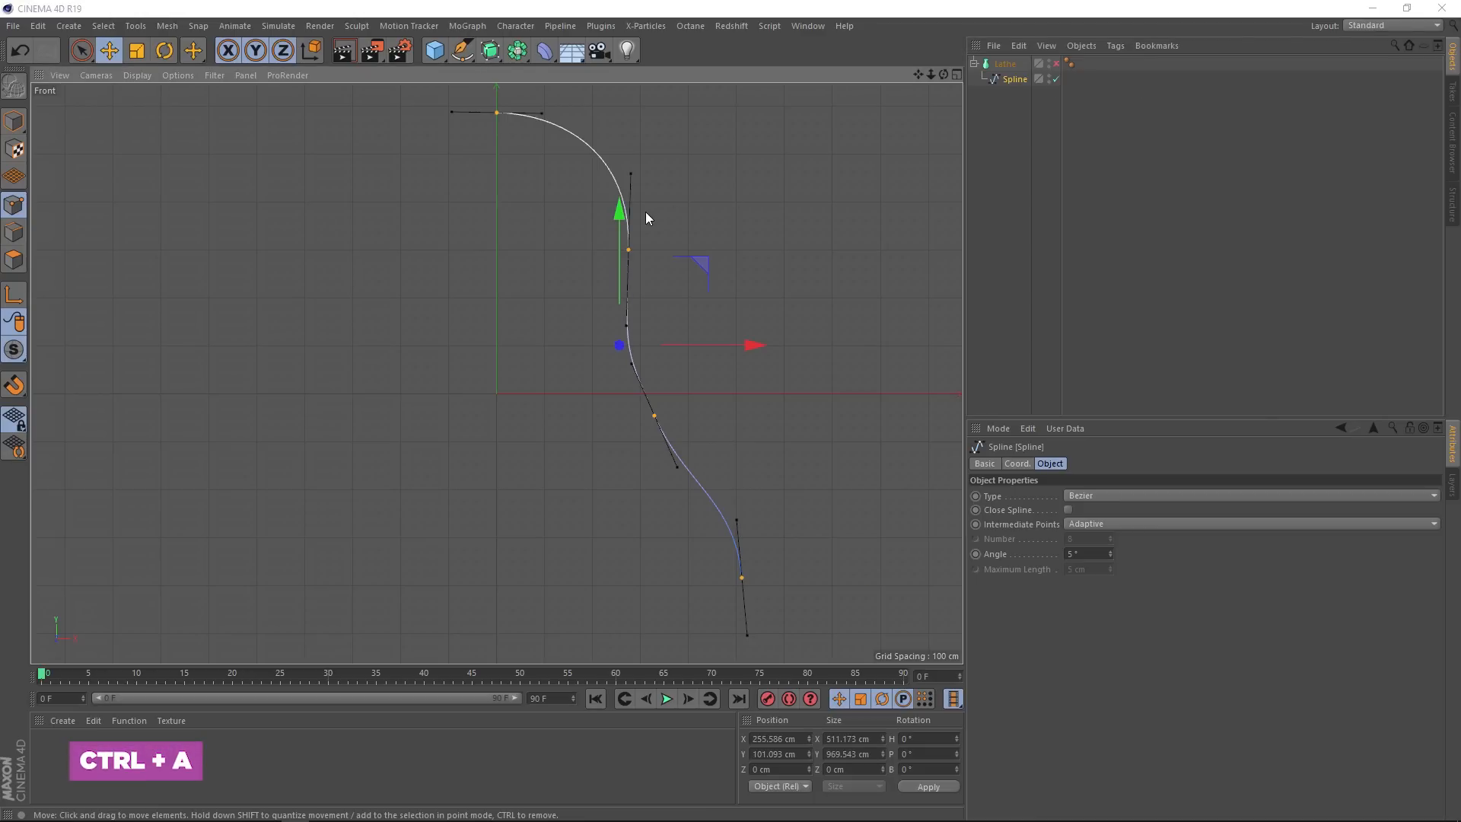
right_click(647, 217)
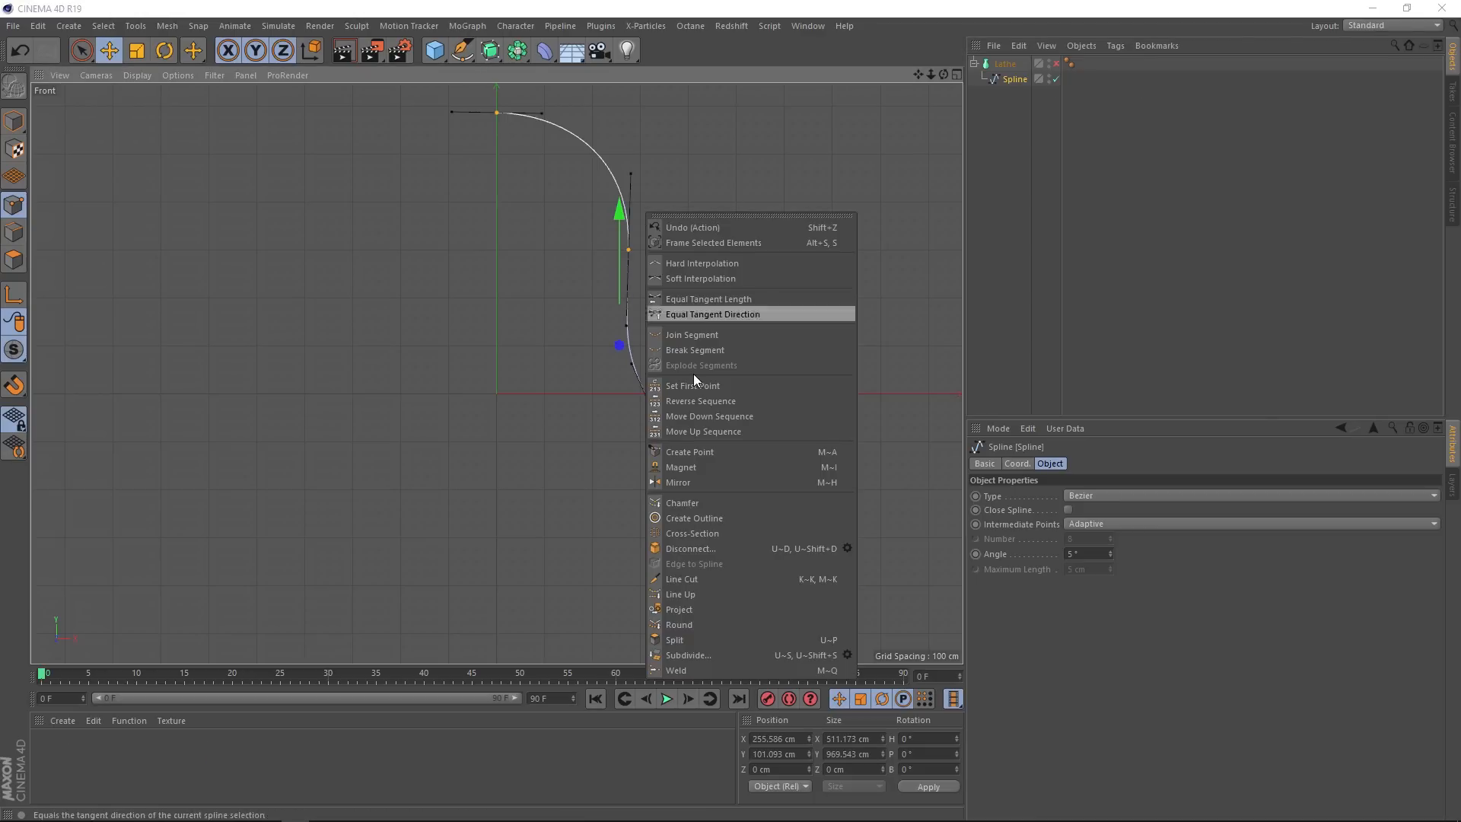
click(694, 518)
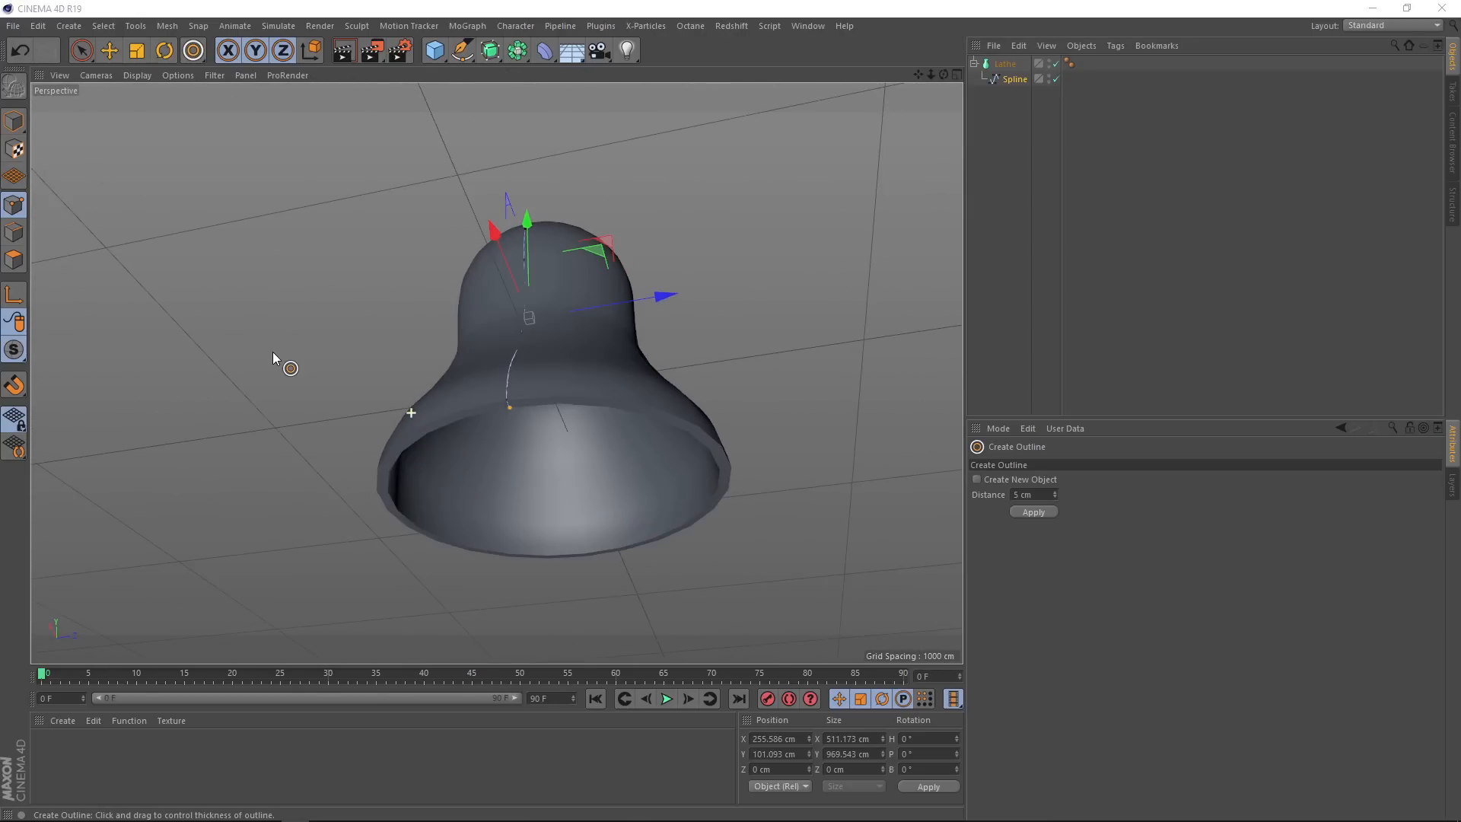
mouse_move(694, 433)
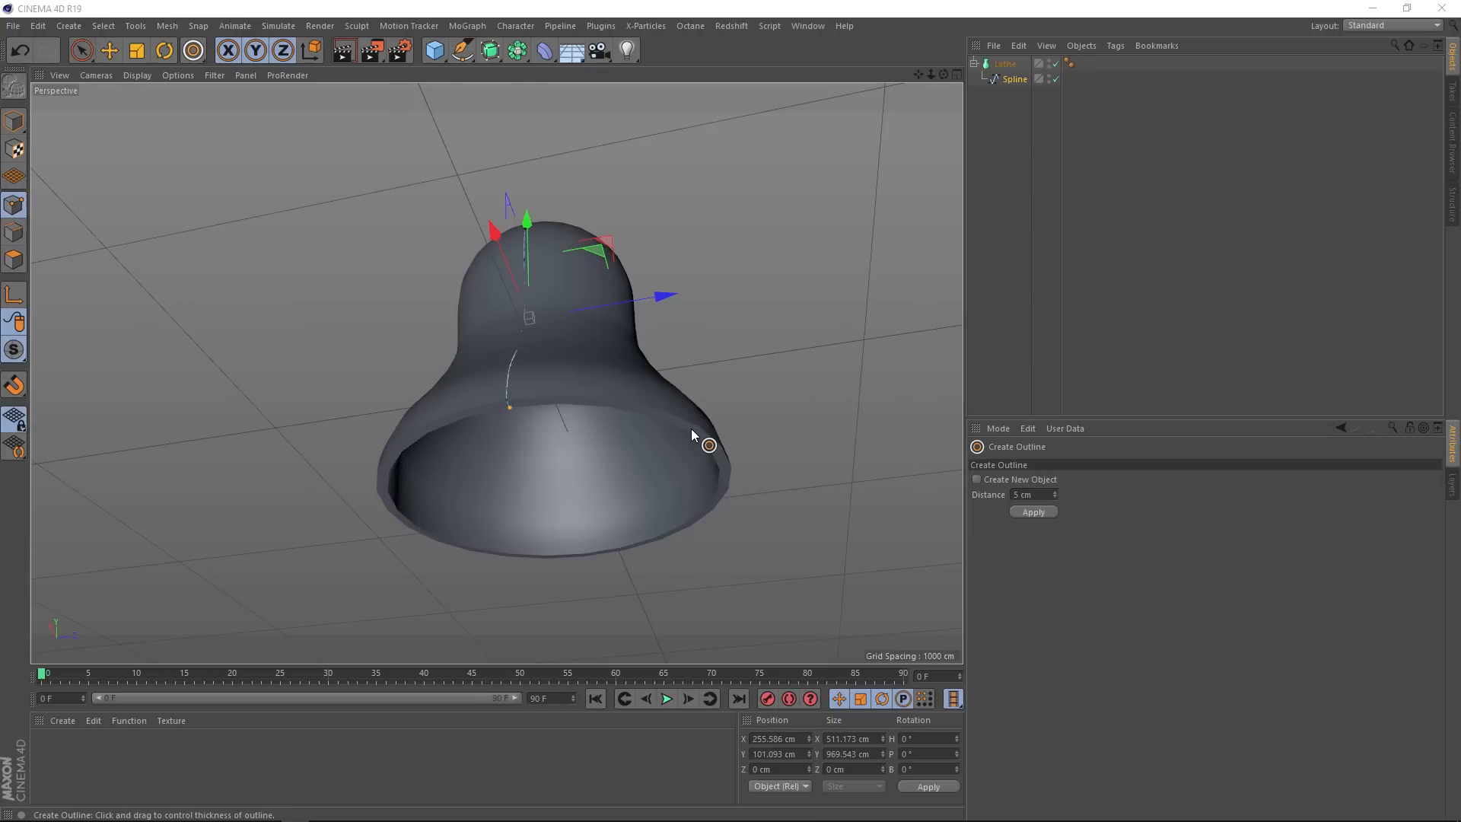
Step: Set the viewport display to Gouraud Shading (Lines)
click(136, 77)
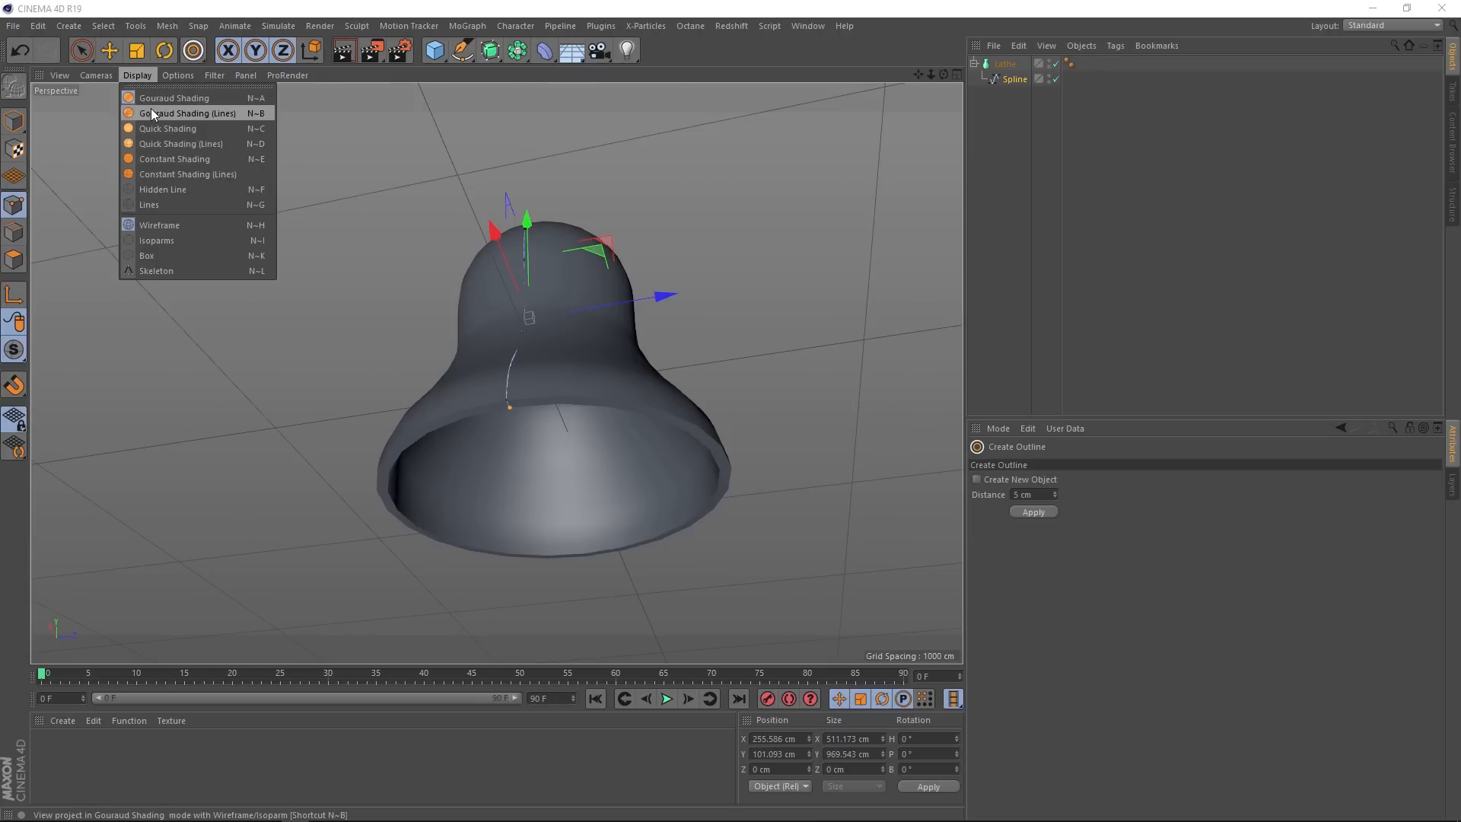
click(187, 113)
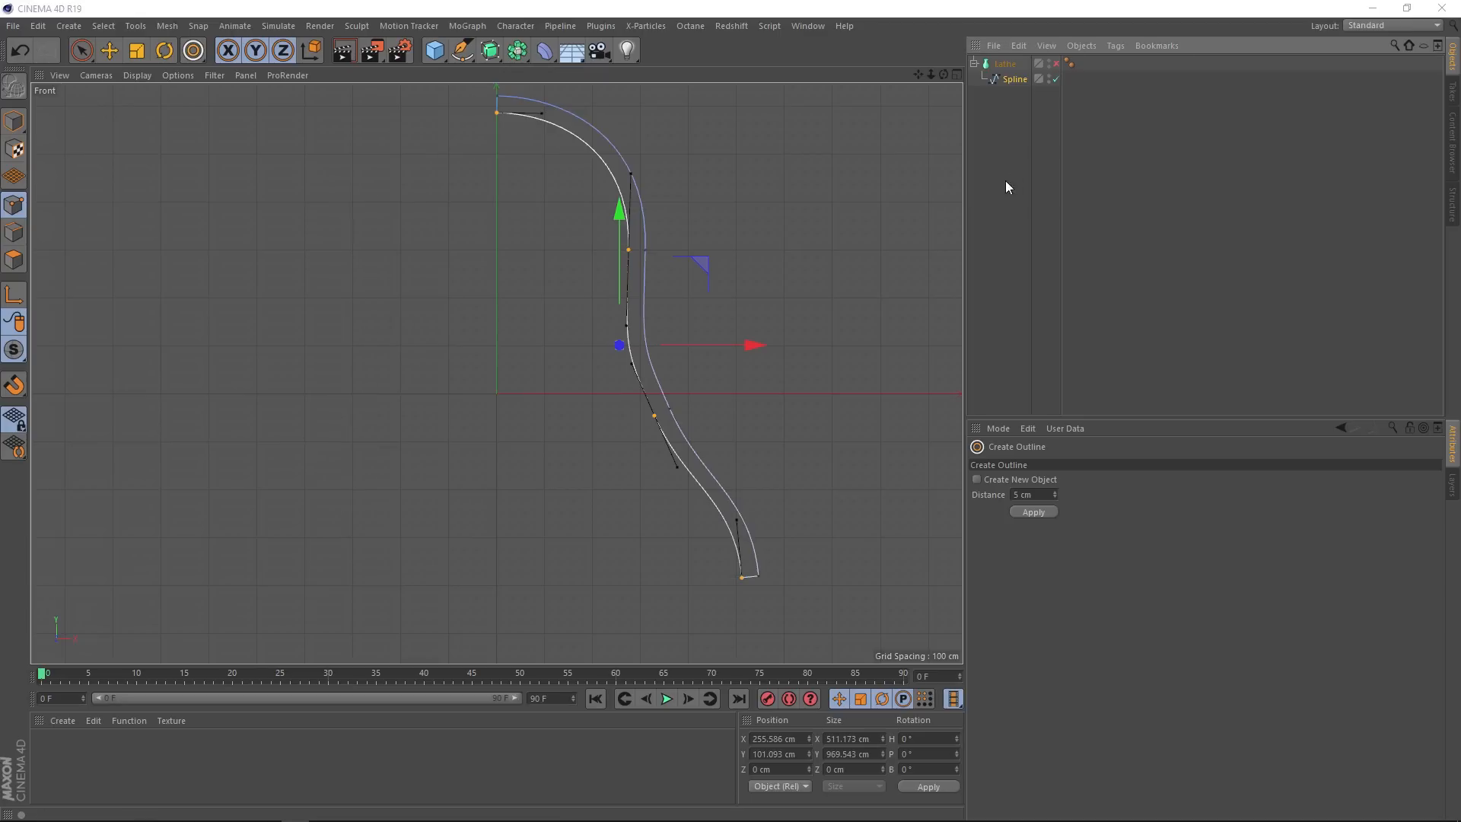
Step: Select the bottom corner points of the profile and begin chamfering them
click(81, 48)
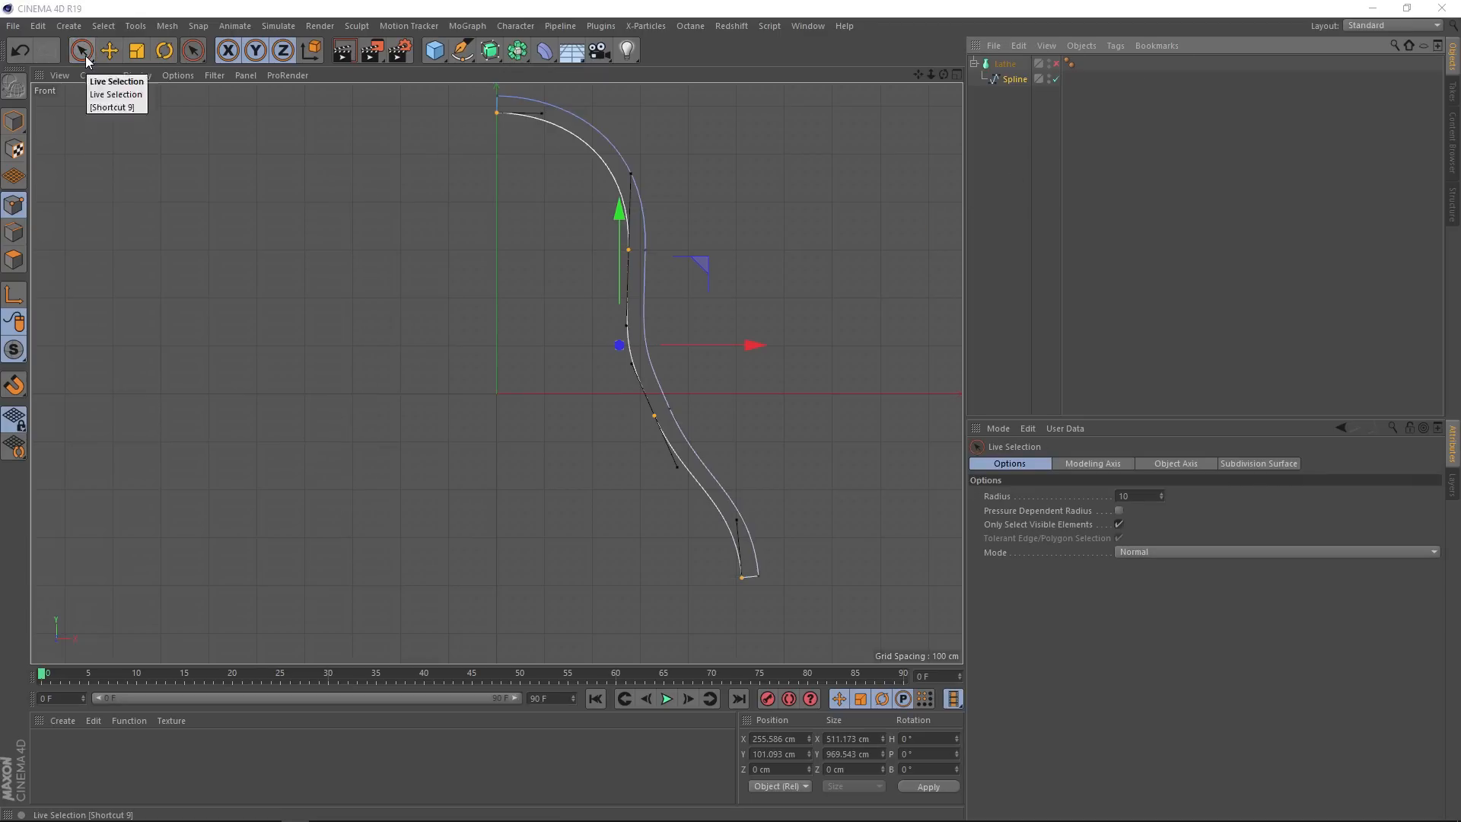
click(81, 51)
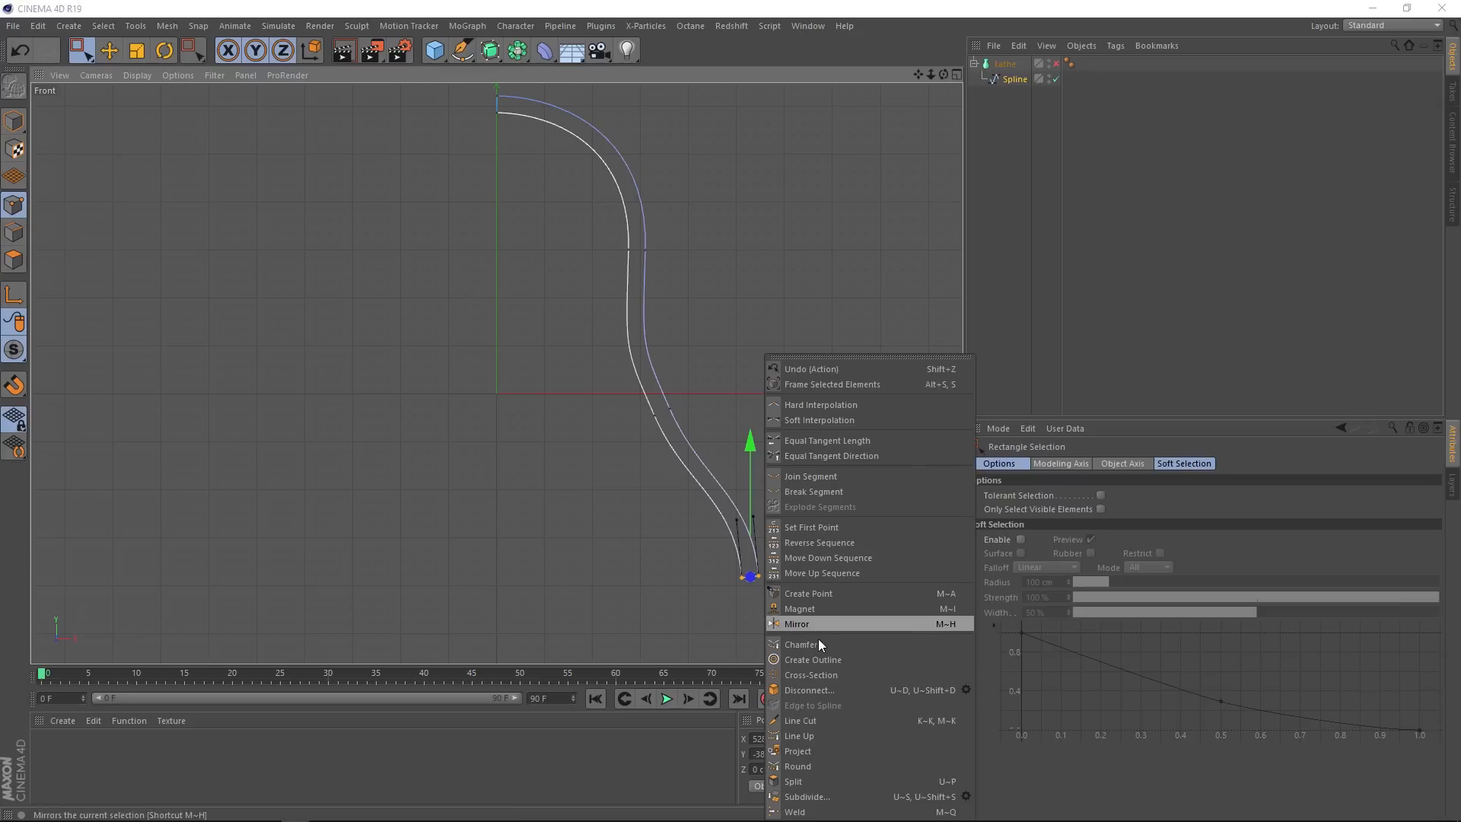
click(801, 644)
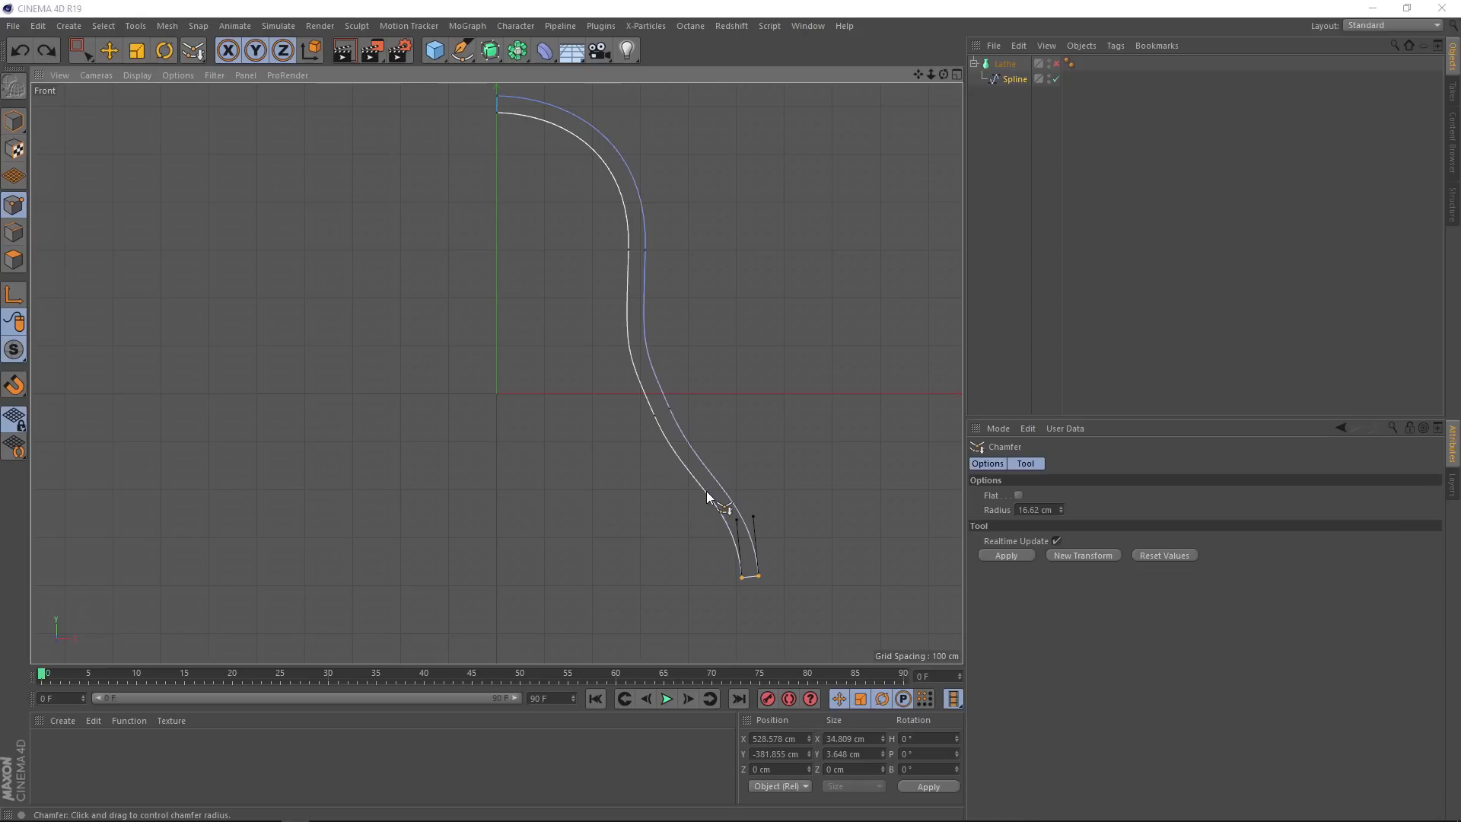
right_click(712, 499)
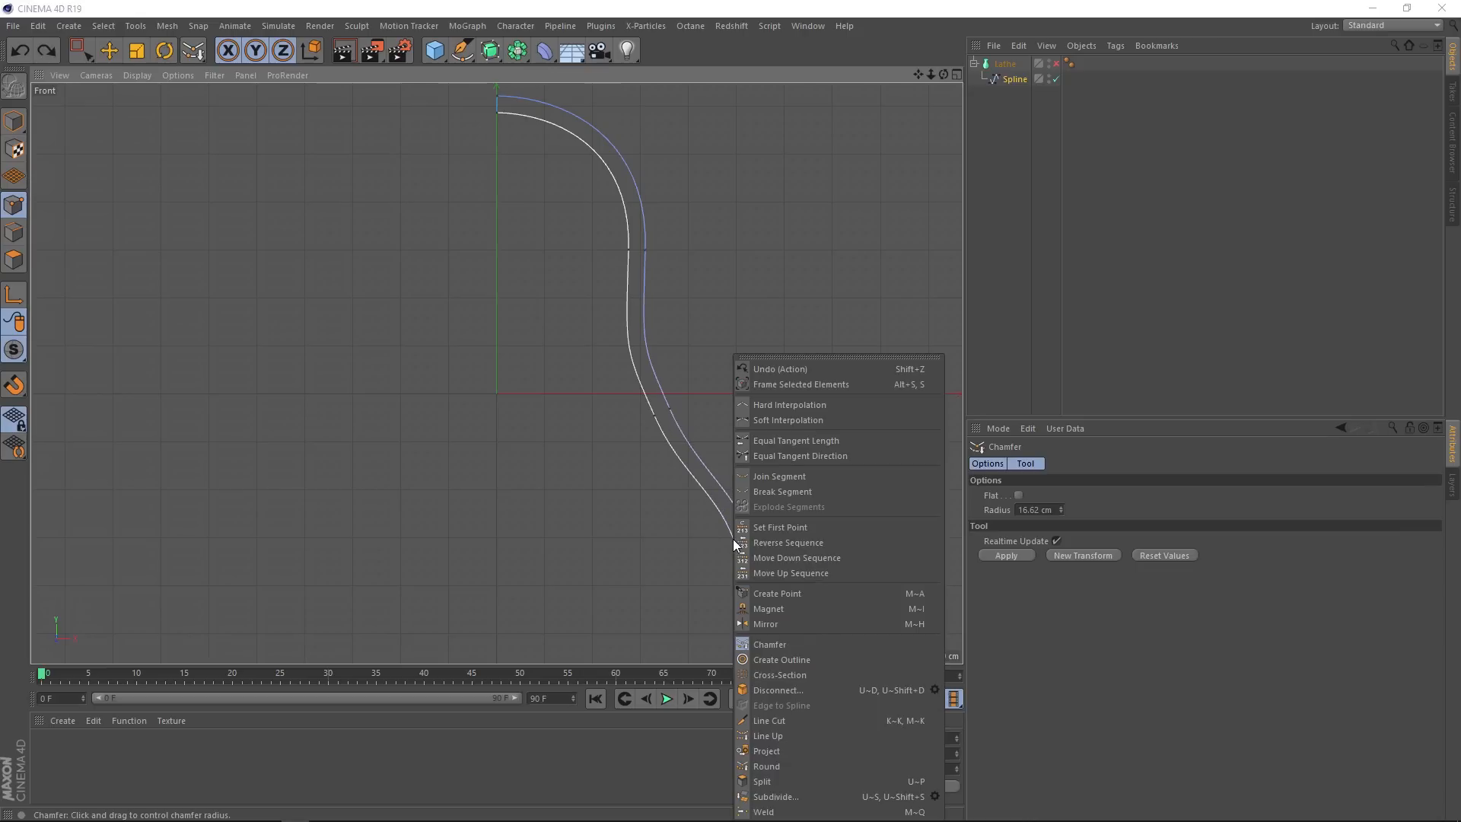
mouse_move(803, 609)
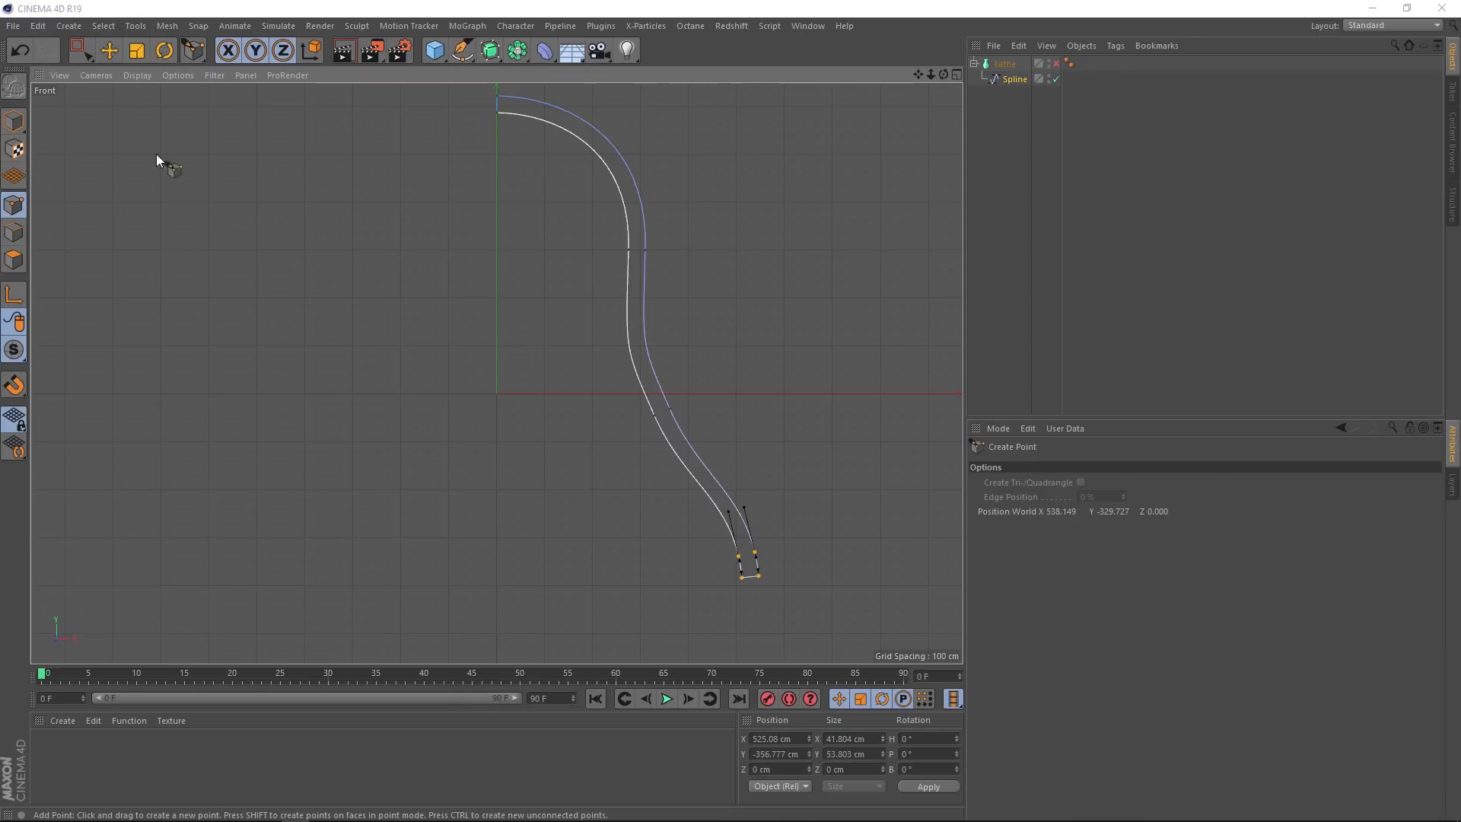
Step: Chamfer the profile's end point into a rounded lip and select the Lathe object
click(82, 50)
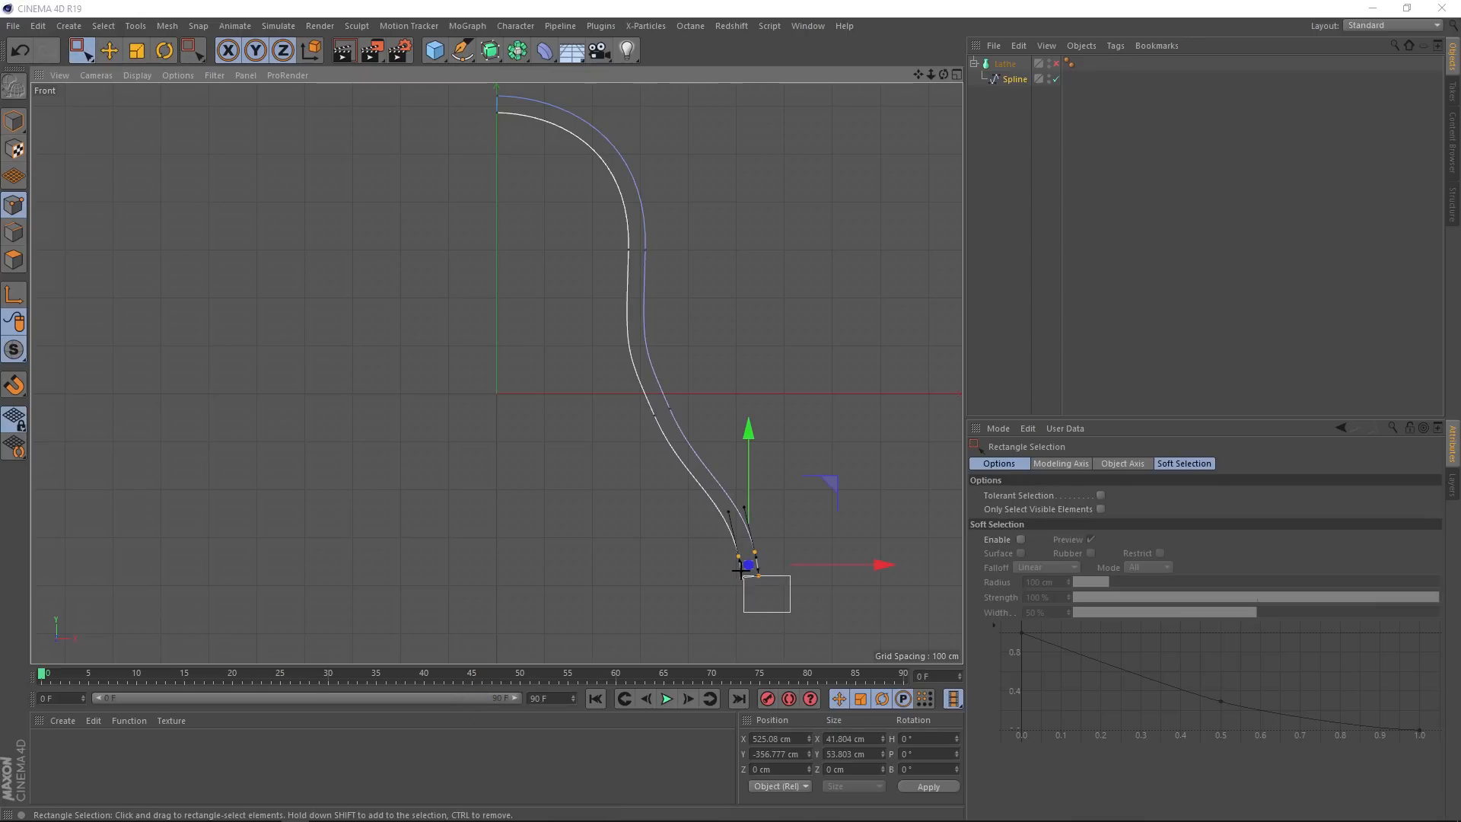
right_click(746, 571)
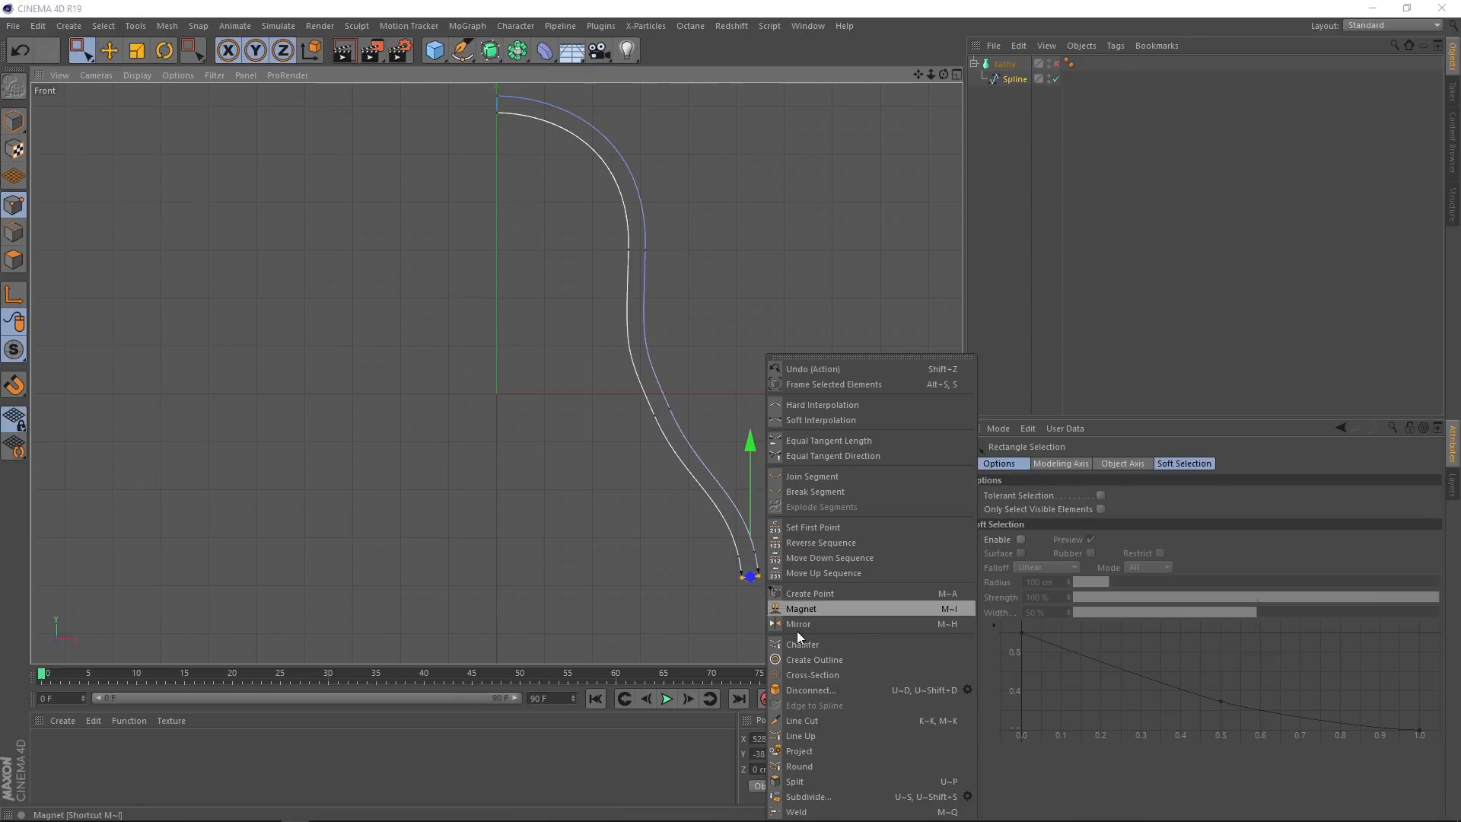
click(802, 644)
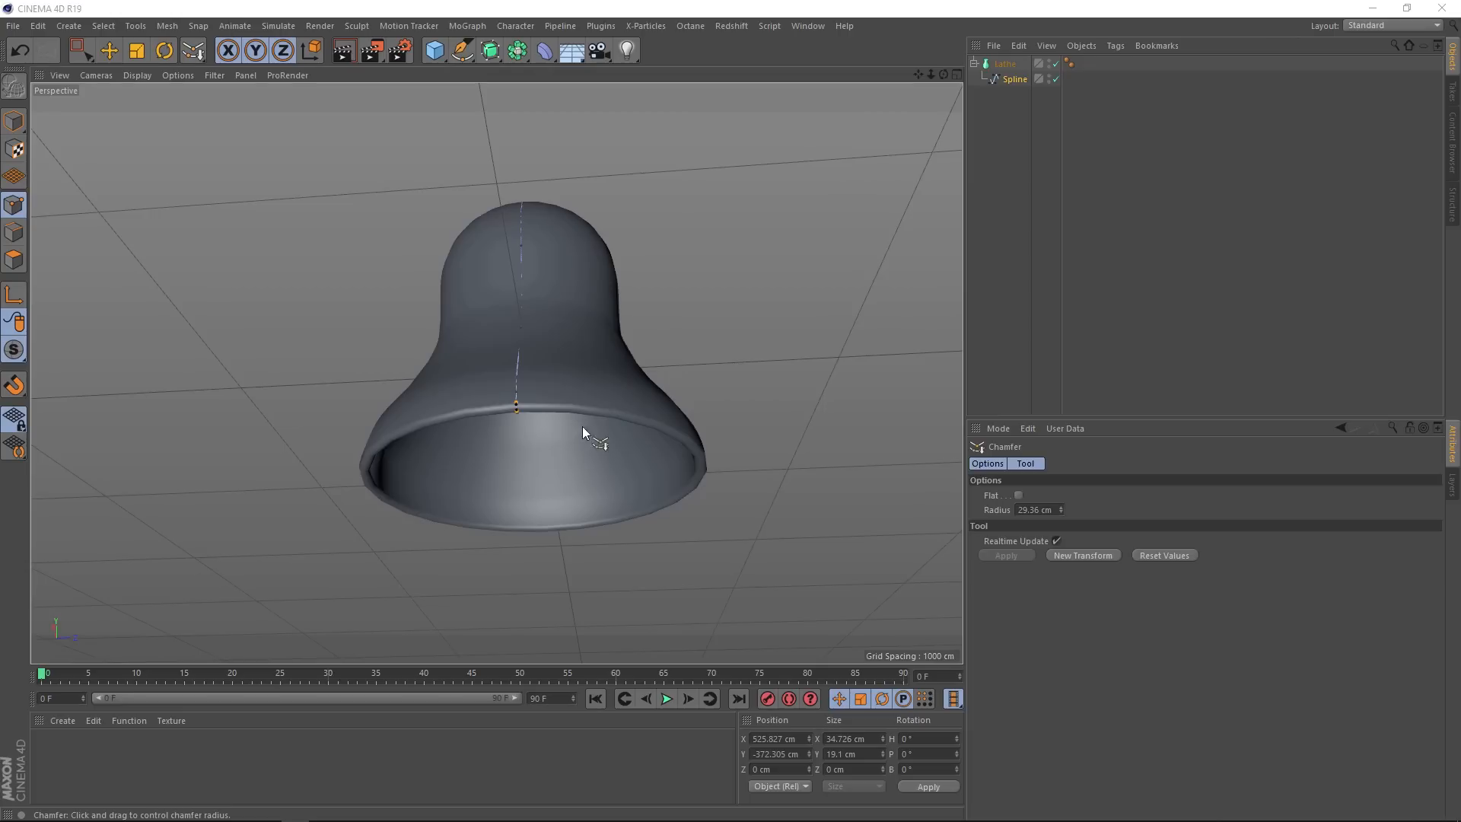
mouse_move(992, 97)
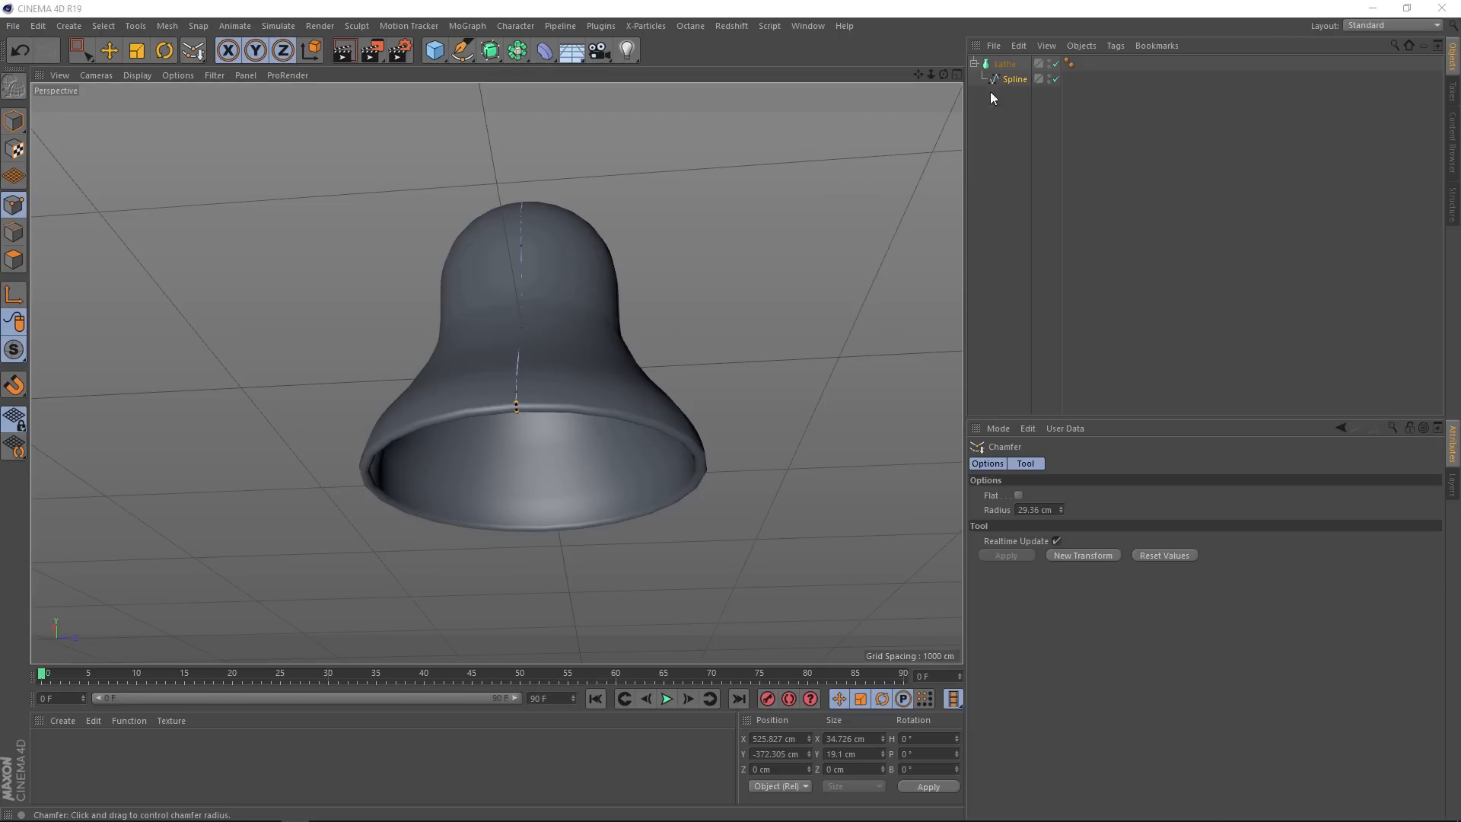
click(1004, 64)
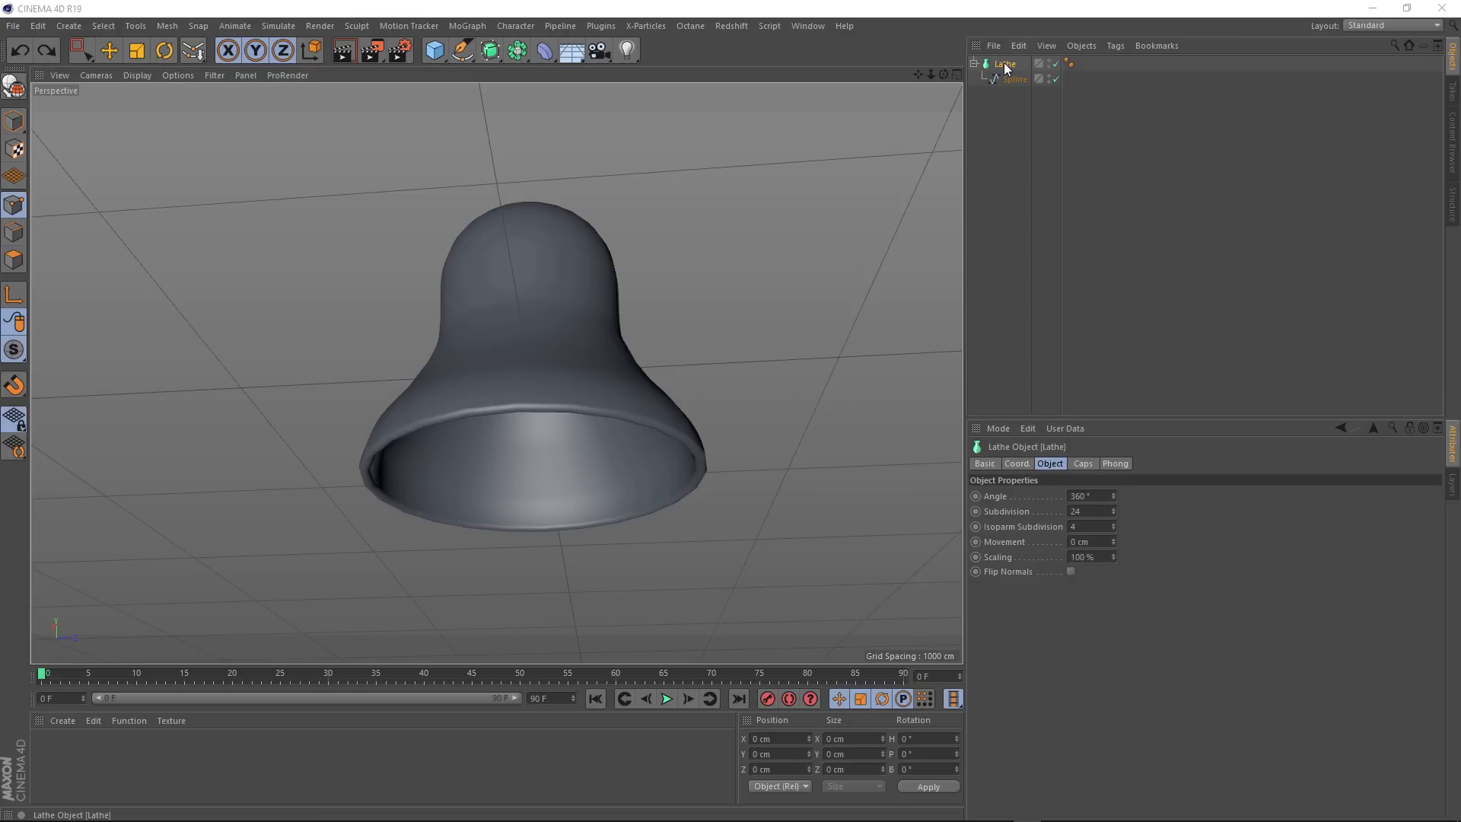
Step: Rename the Lathe object to 'Bell'
double_click(1004, 64)
text(Bell)
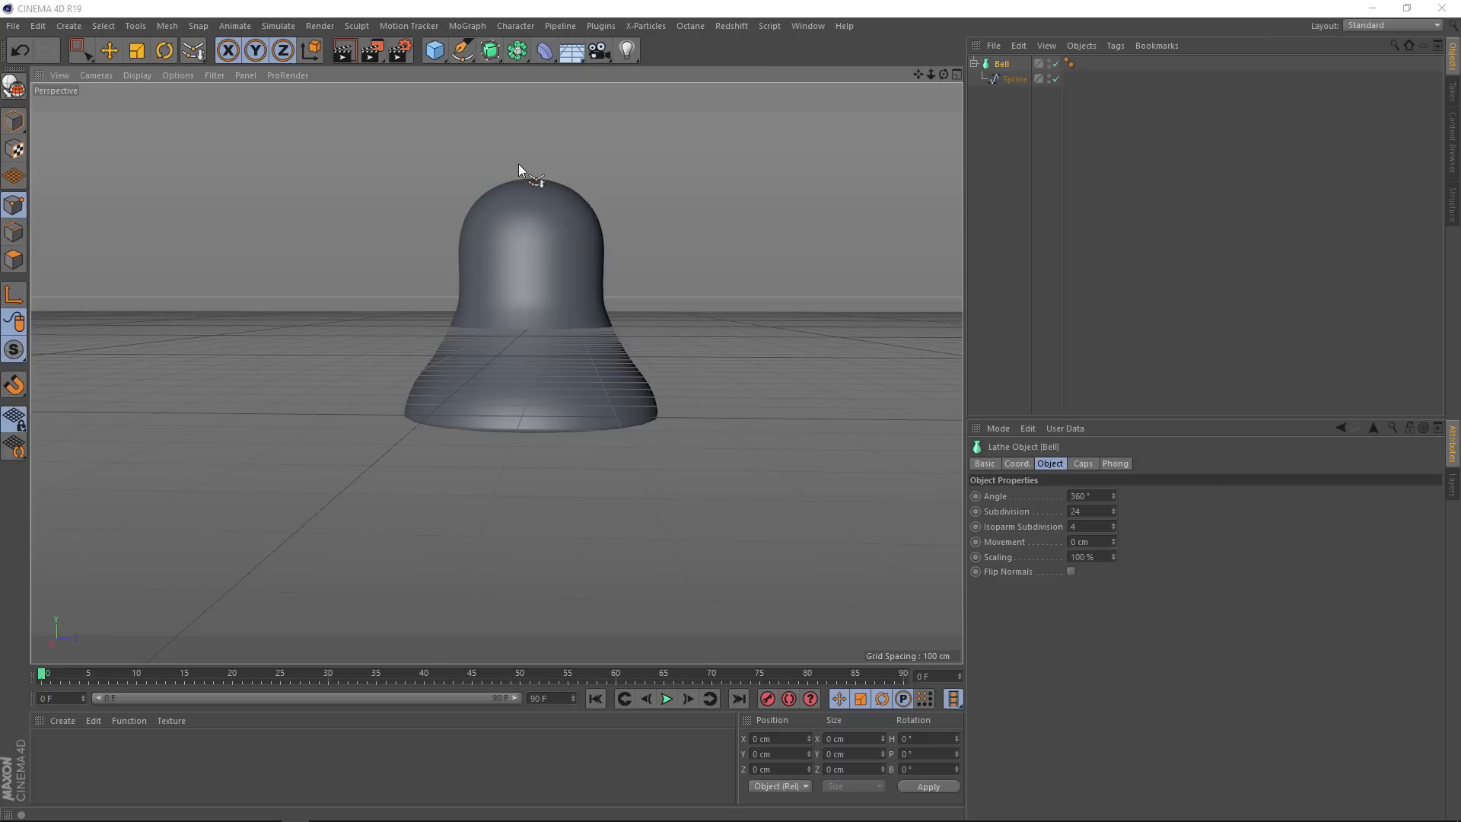
mouse_move(442, 76)
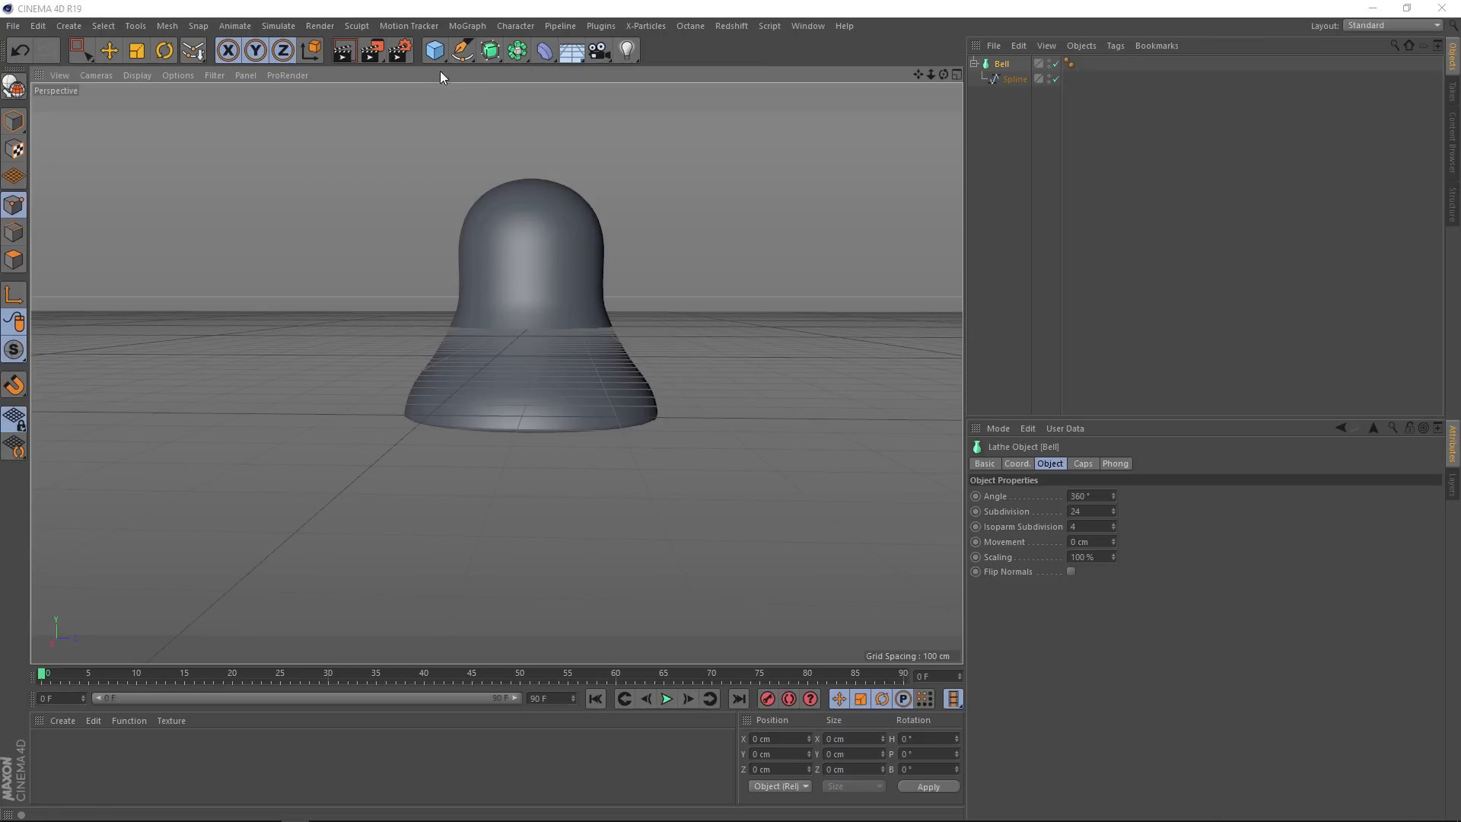
Step: Add a Torus with +Z orientation, placed and scaled down at the bell's top as a hanging loop
click(433, 50)
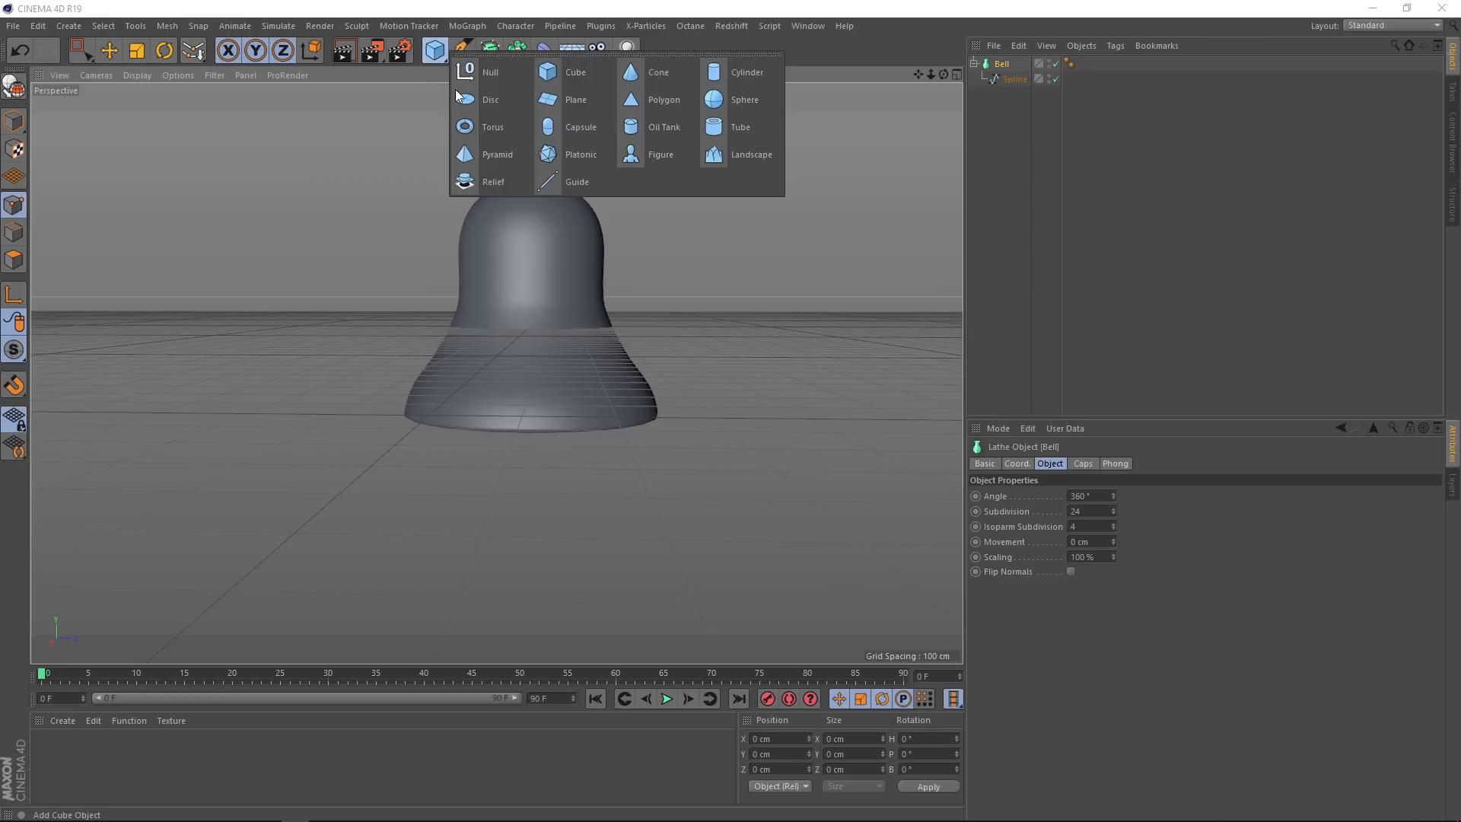
click(491, 126)
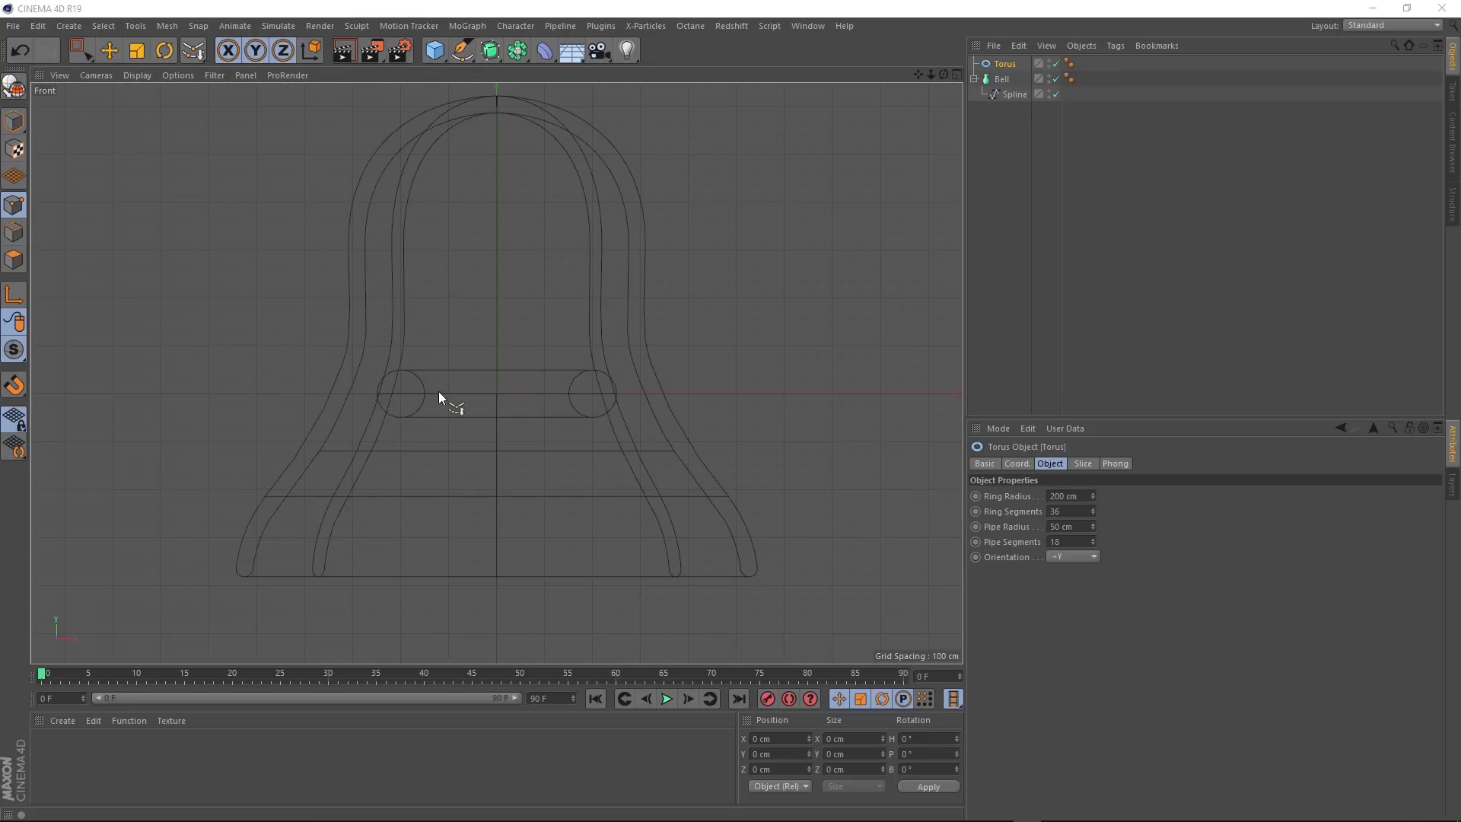
mouse_move(457, 393)
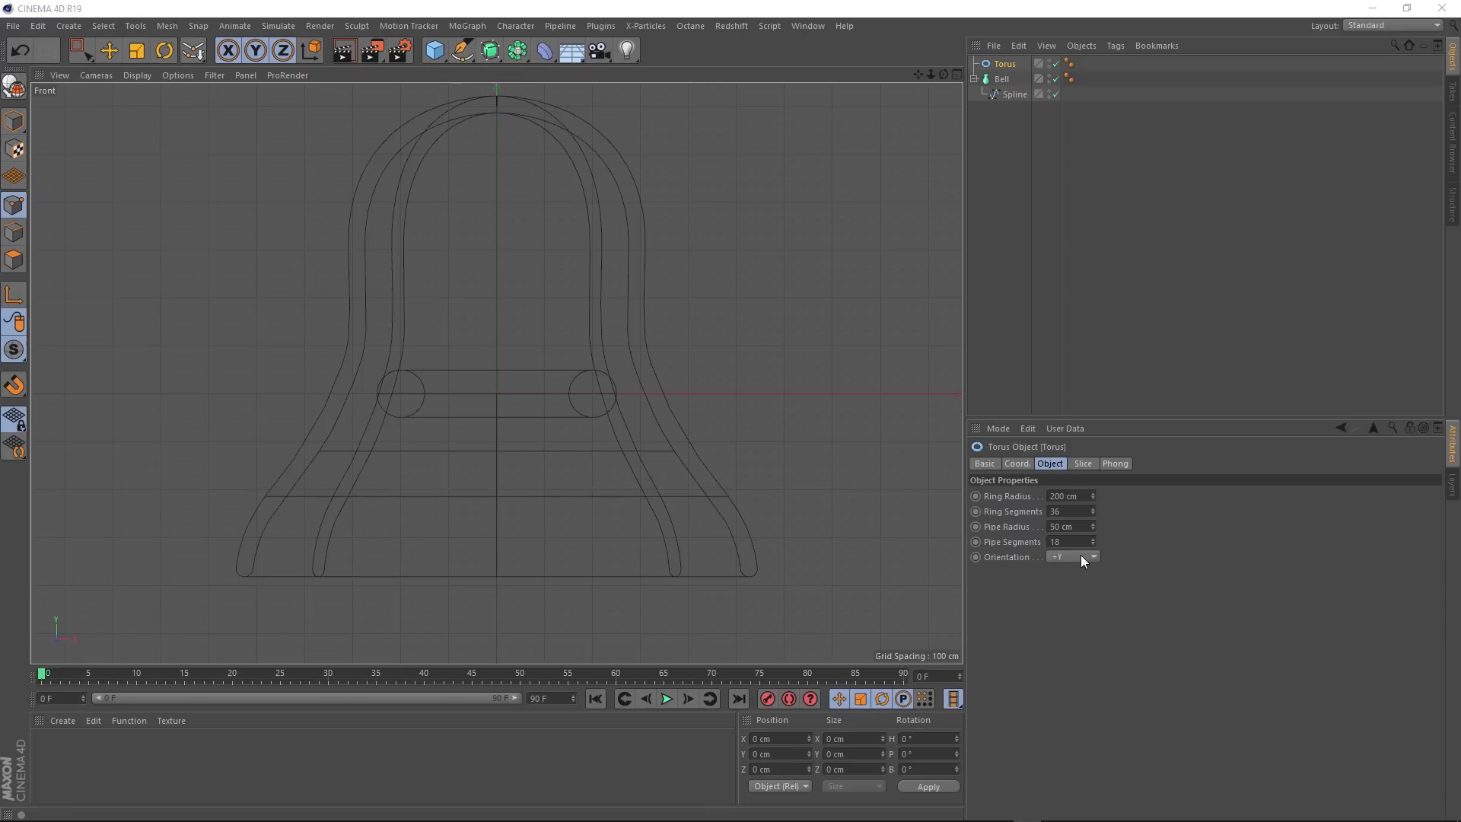
click(1073, 557)
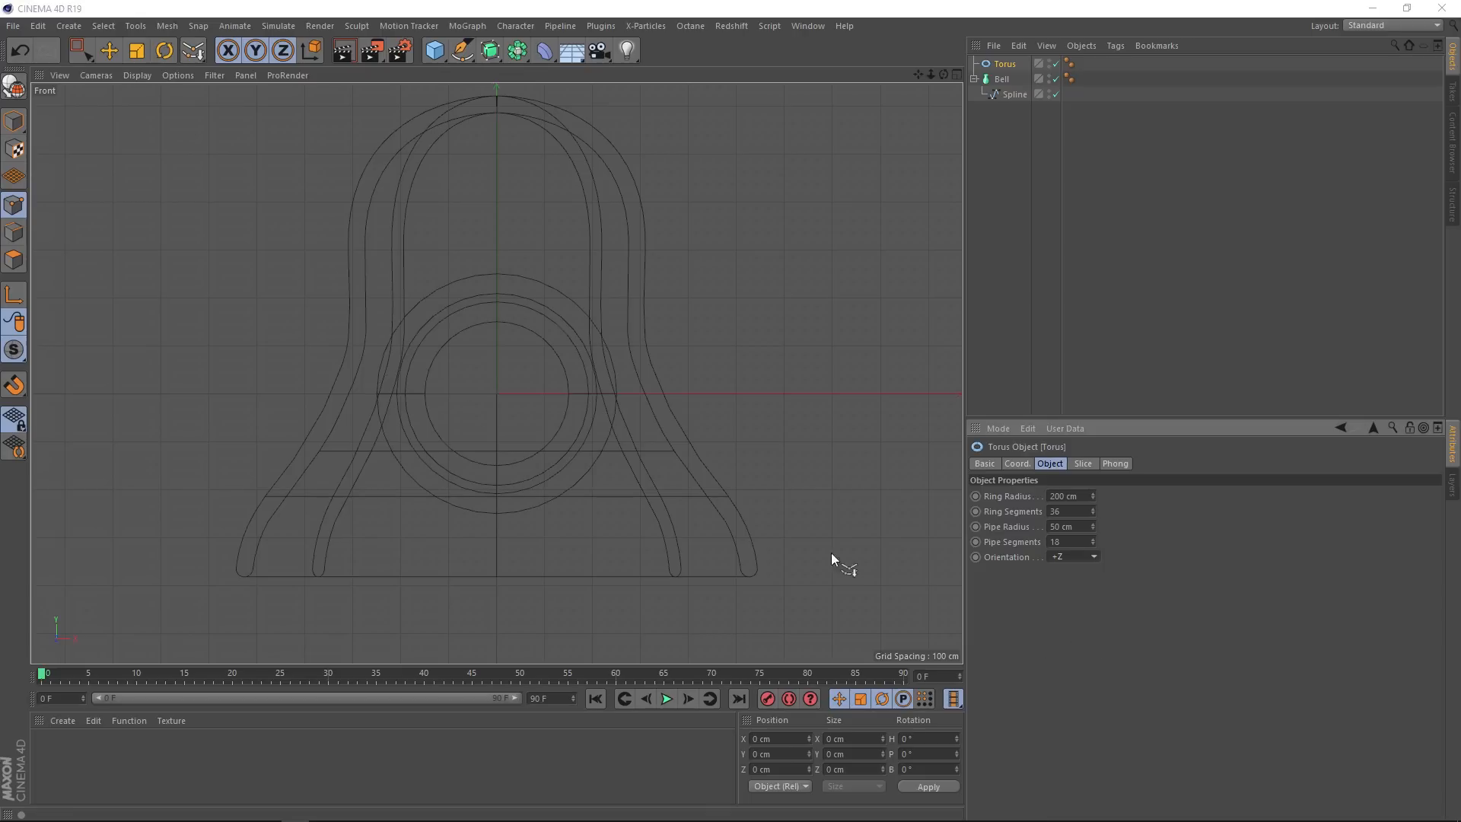
click(110, 50)
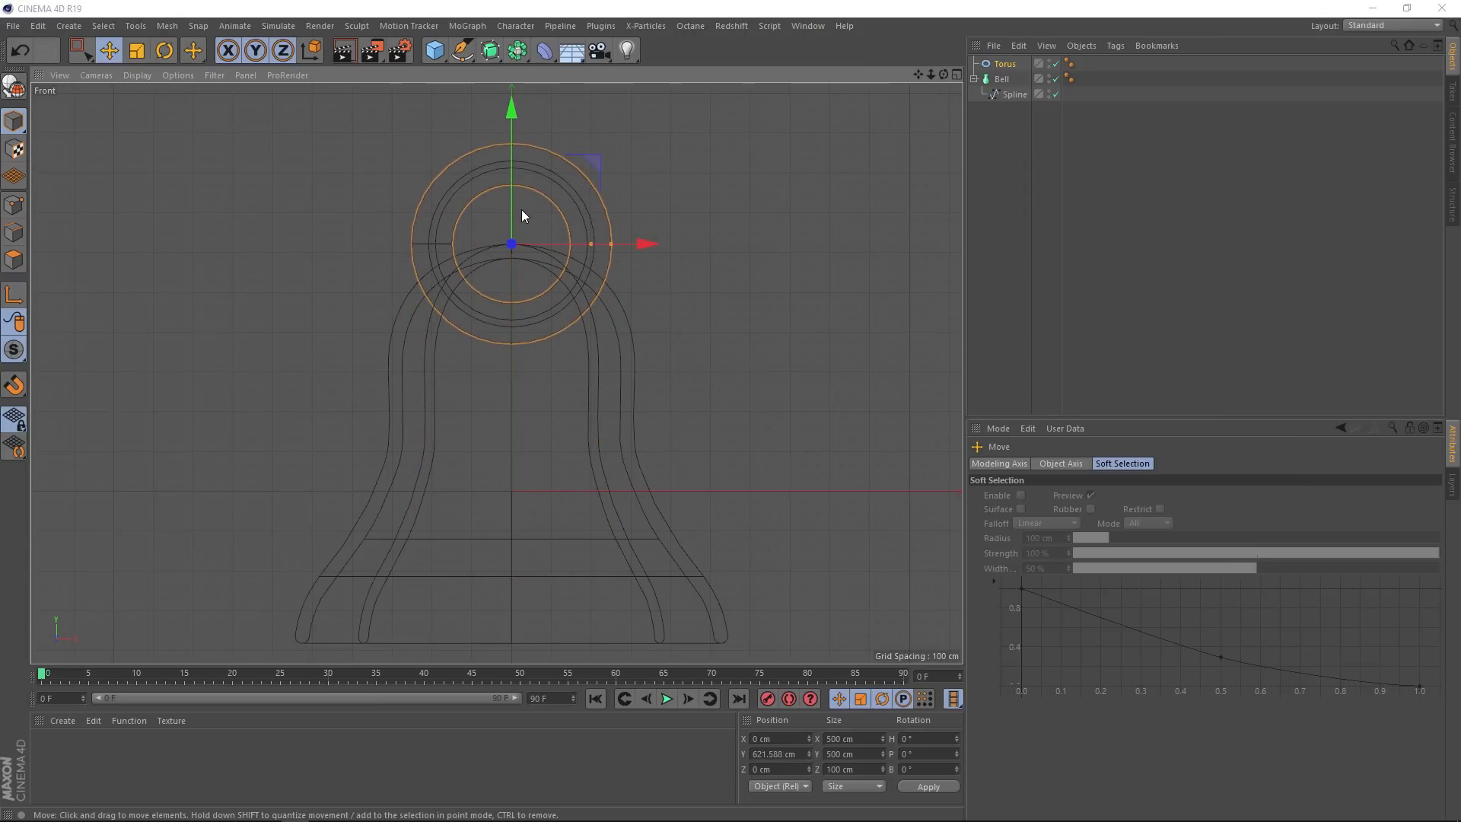
click(136, 51)
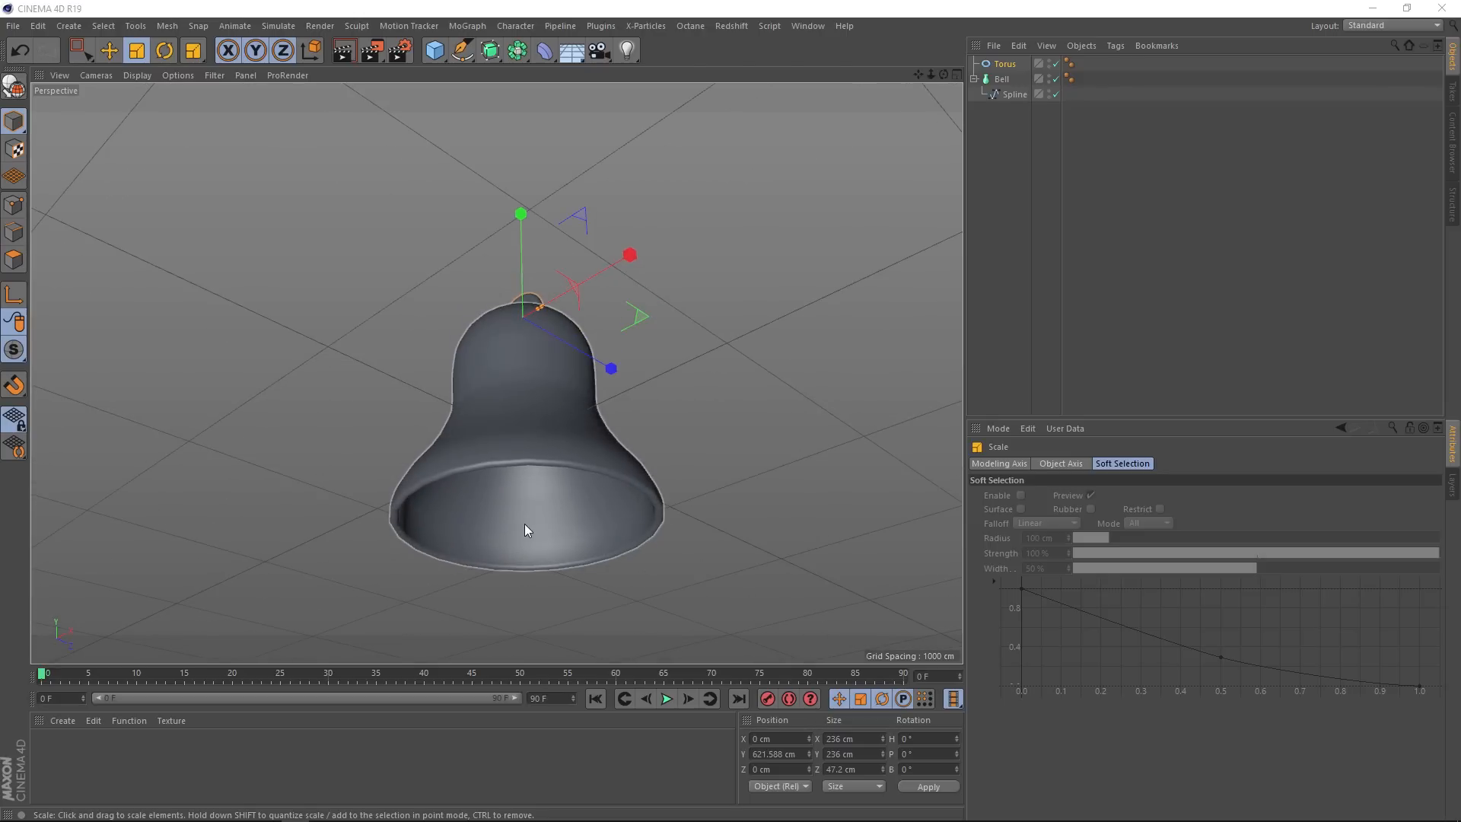
mouse_move(531, 551)
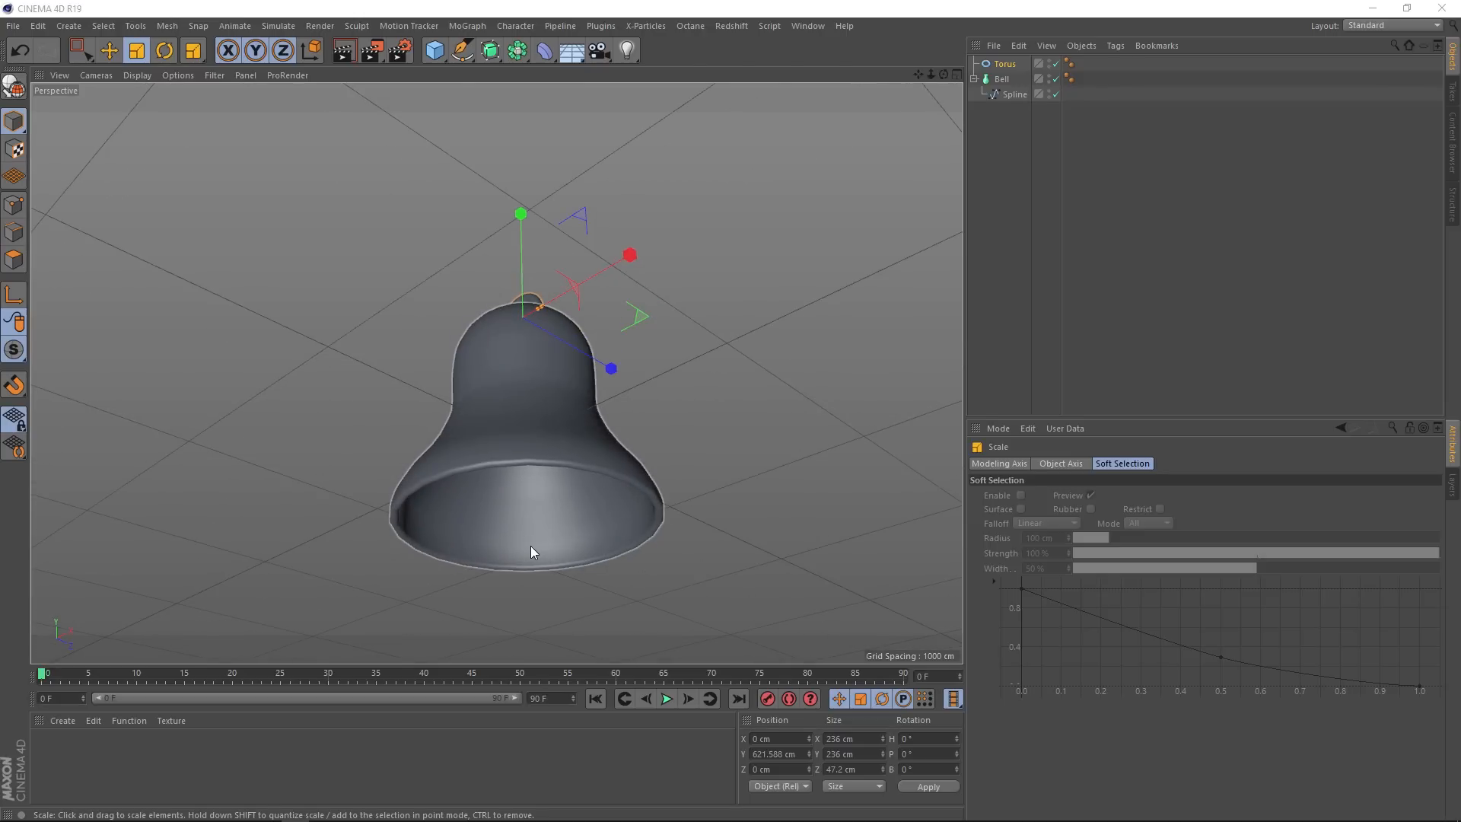
Step: Add a Cylinder and stretch it into a thin rod running from under the loop down inside the bell
click(432, 50)
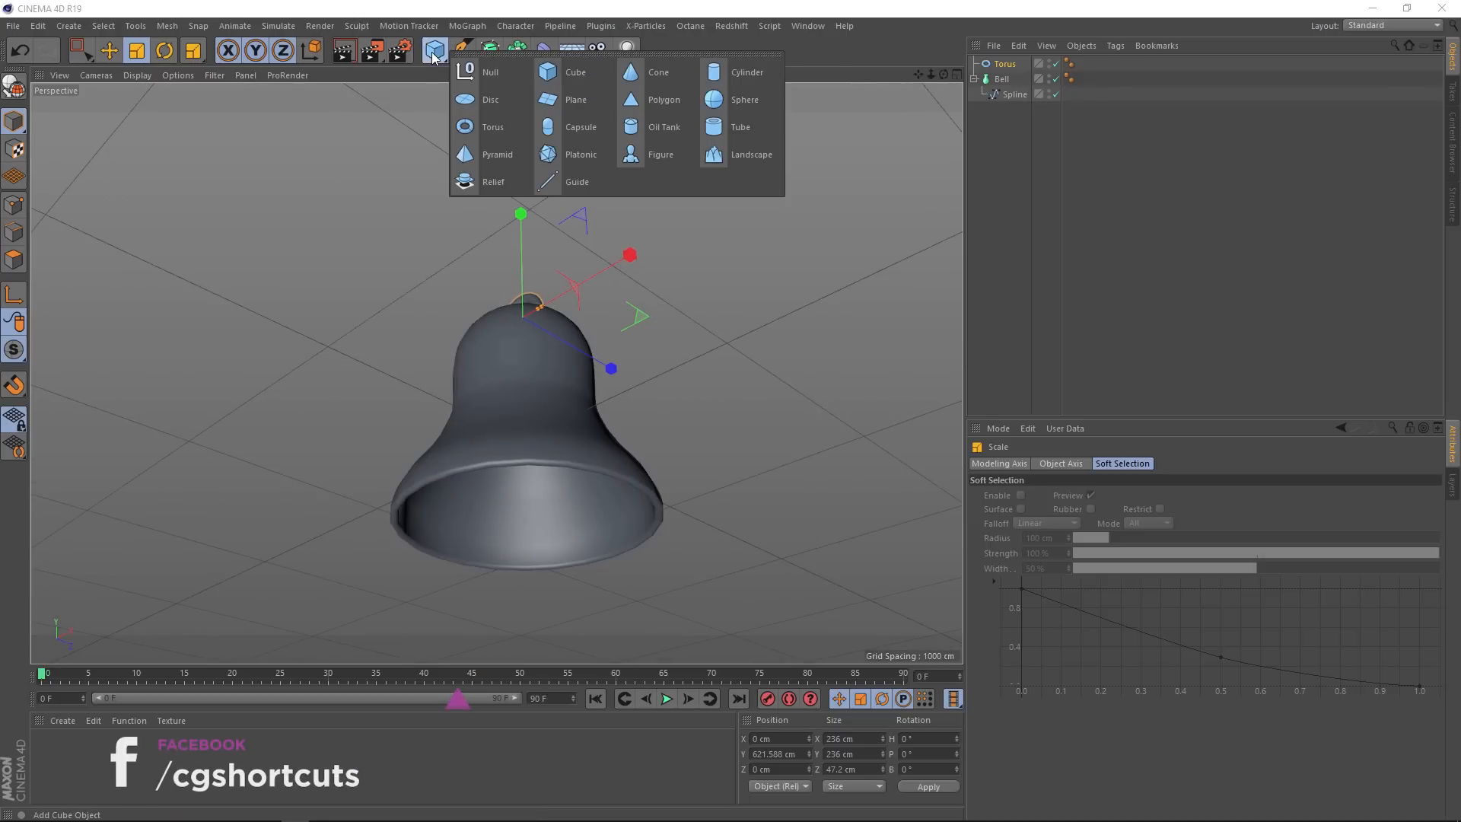
click(746, 72)
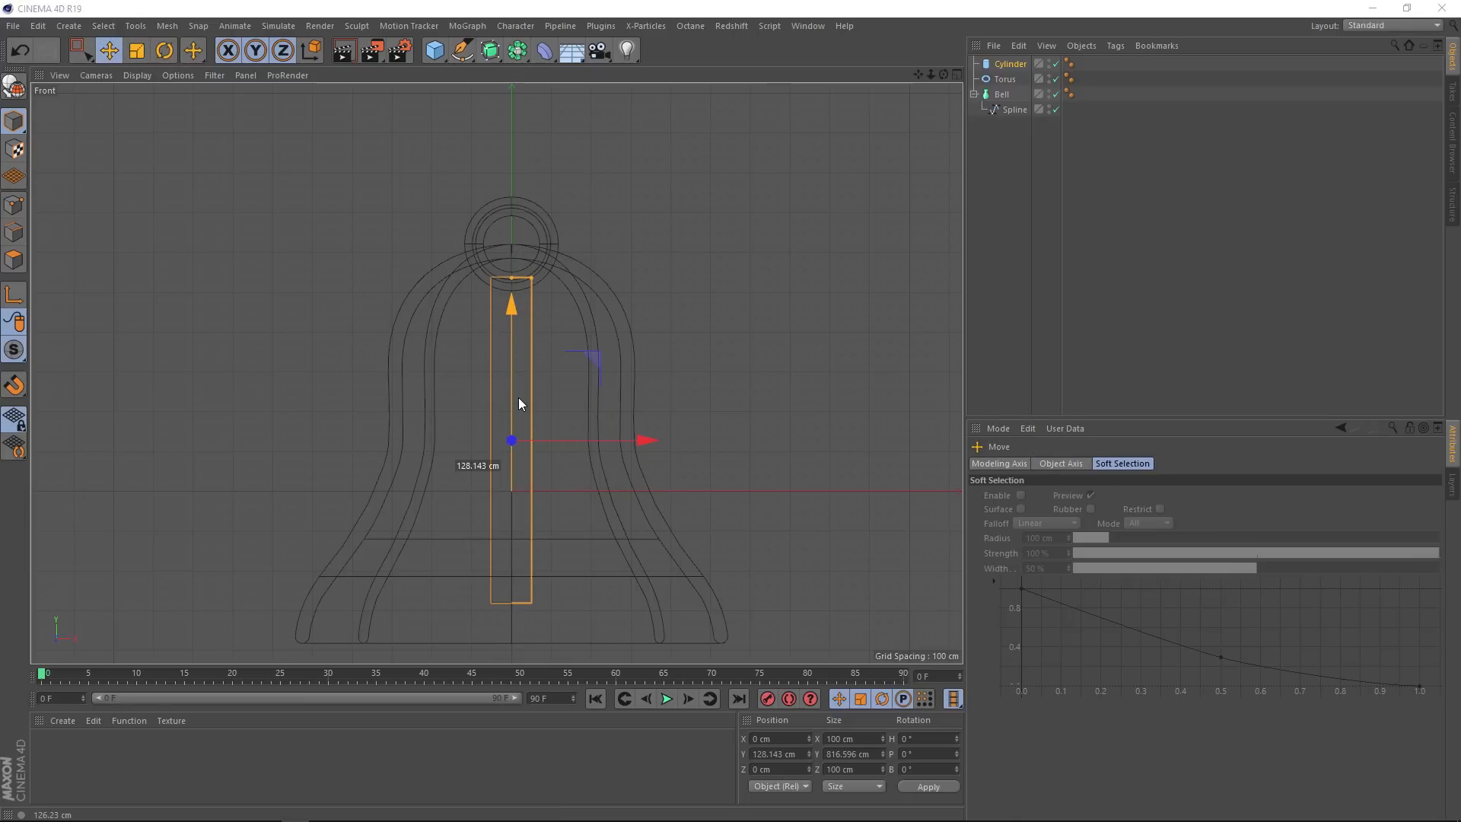
drag(512, 303, 511, 329)
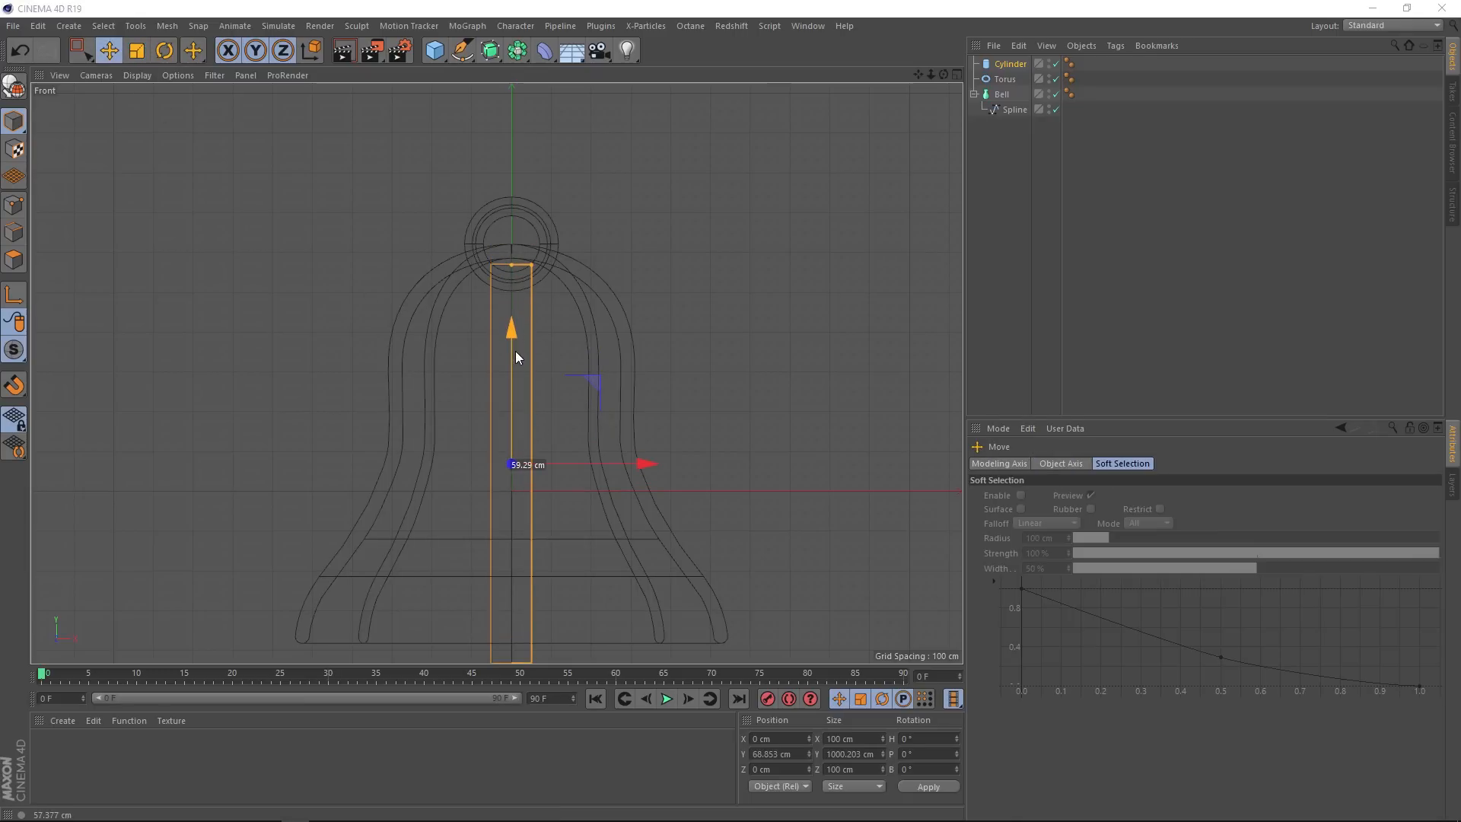
drag(513, 326, 510, 215)
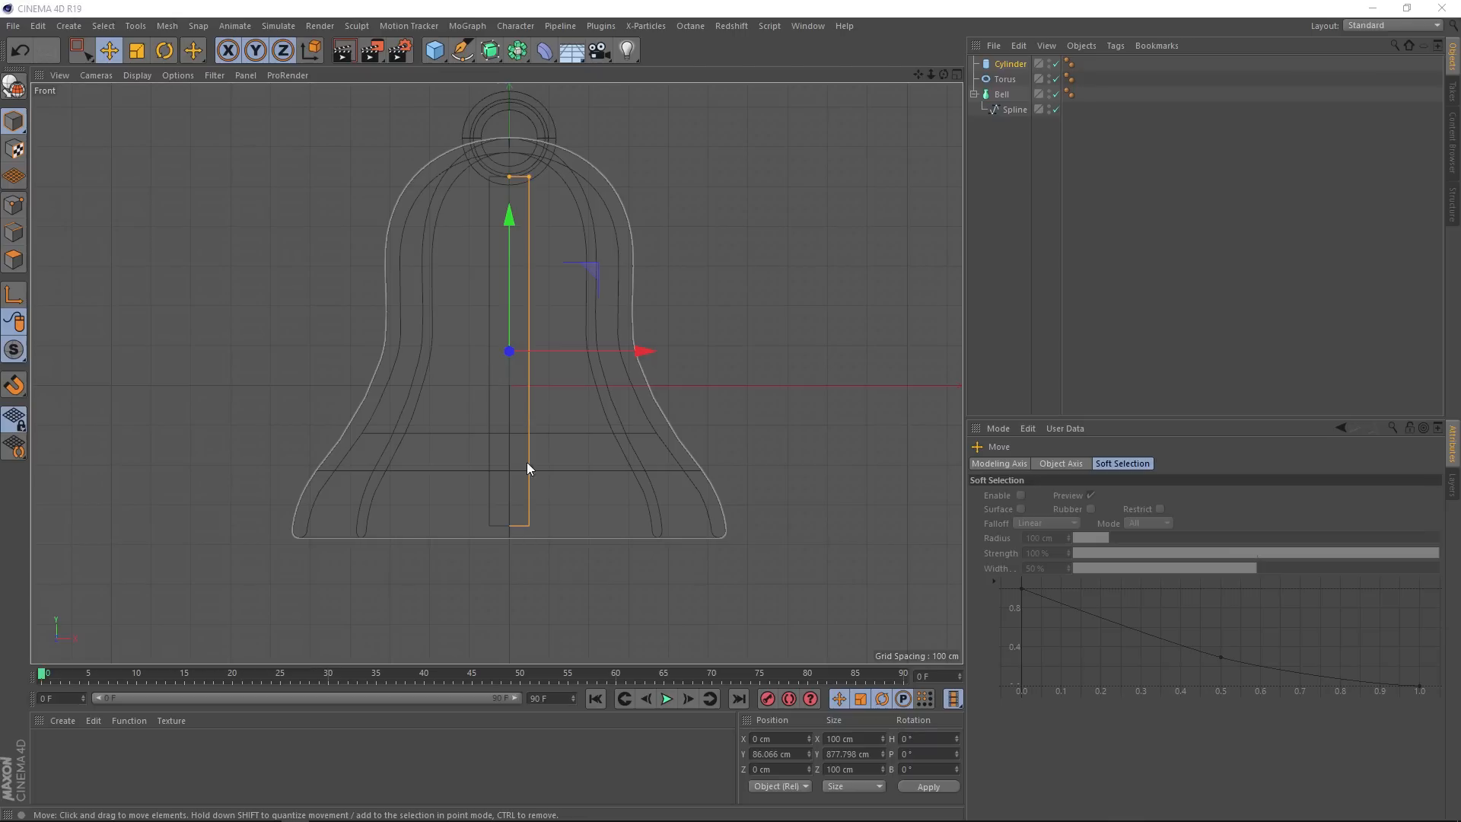
mouse_move(511, 540)
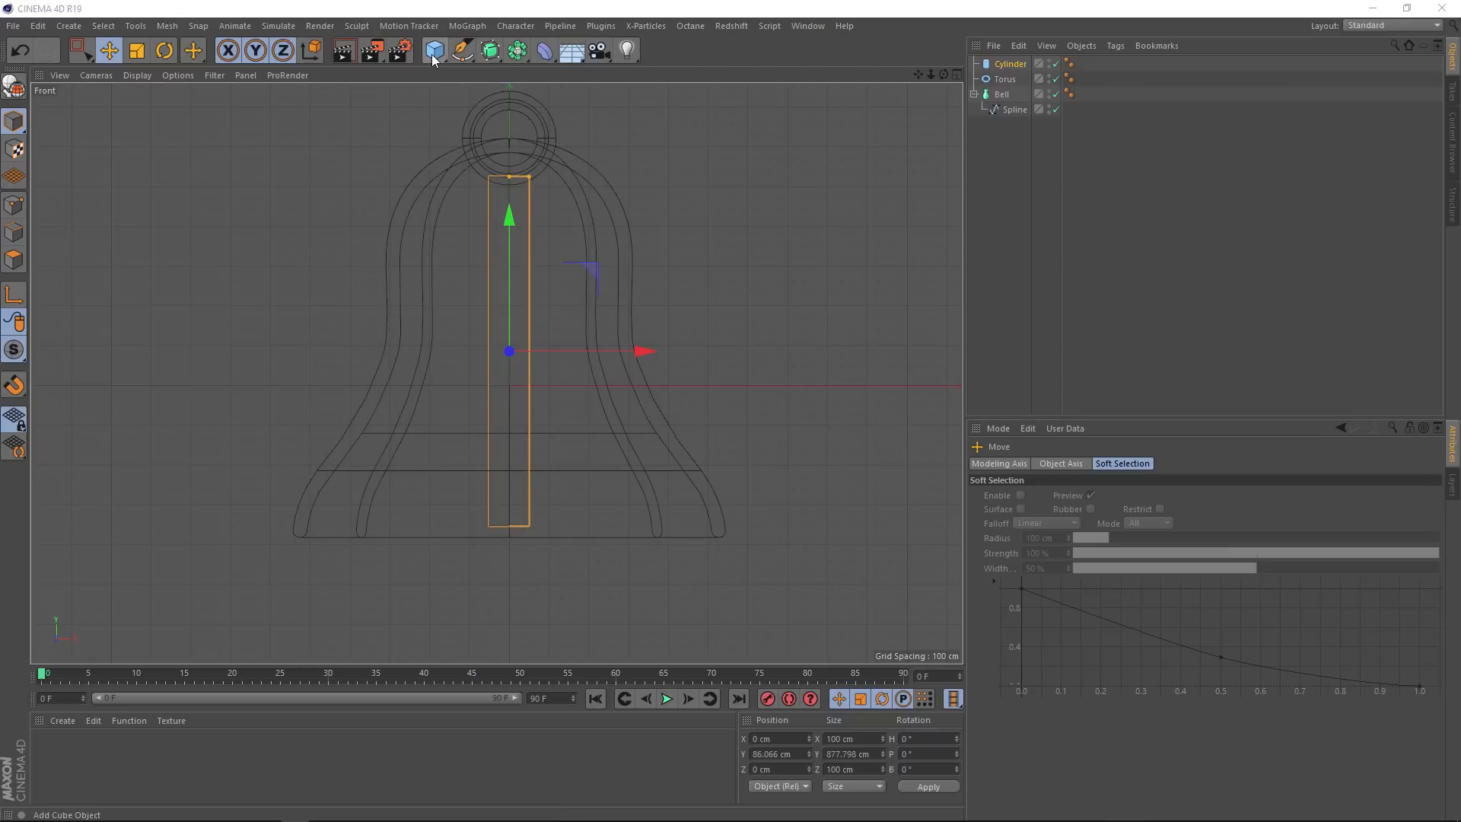
Step: Add a Sphere at the bottom of the rod near the bell's mouth as the clapper head
click(432, 50)
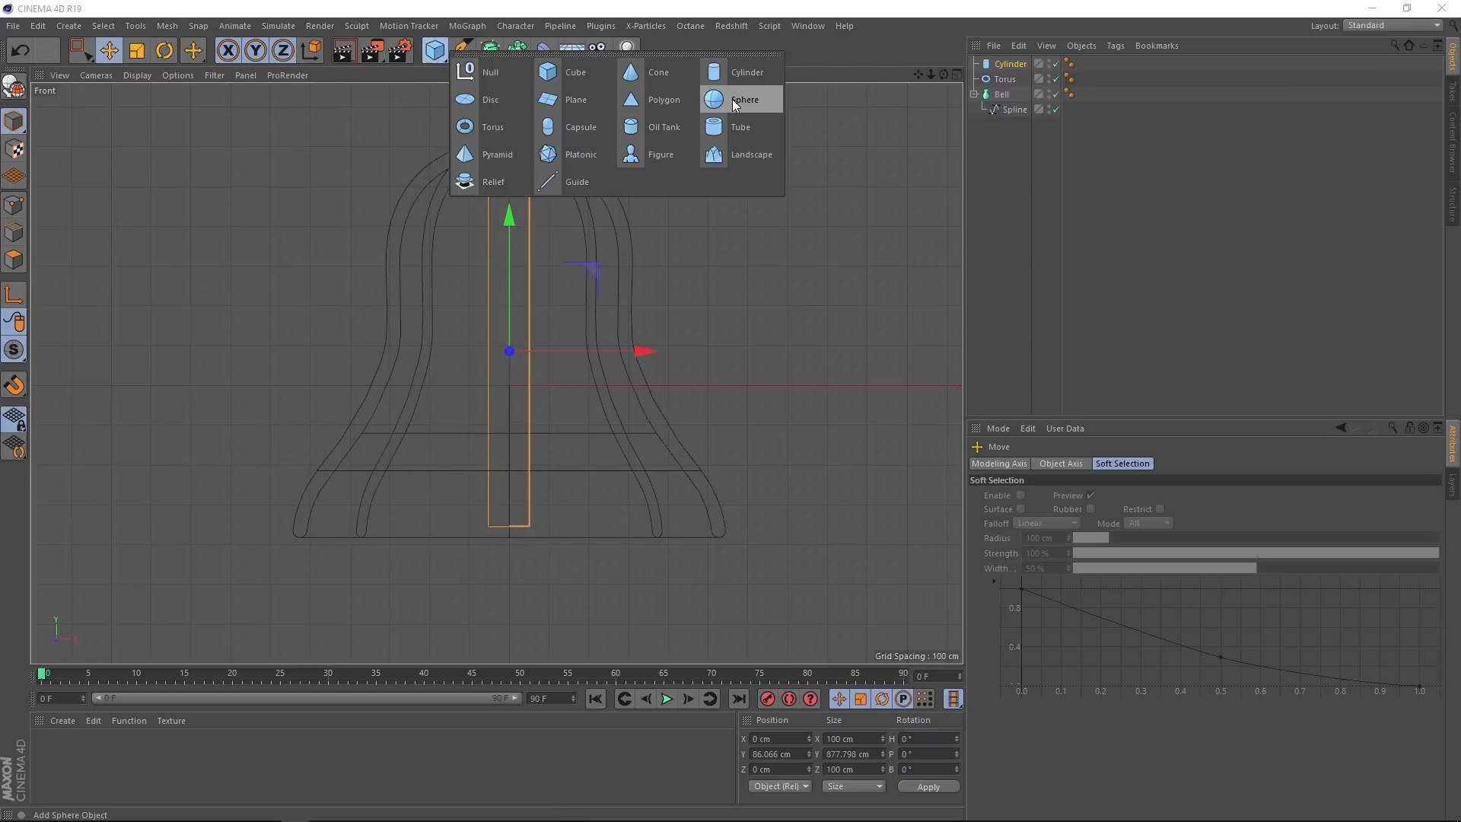
click(744, 101)
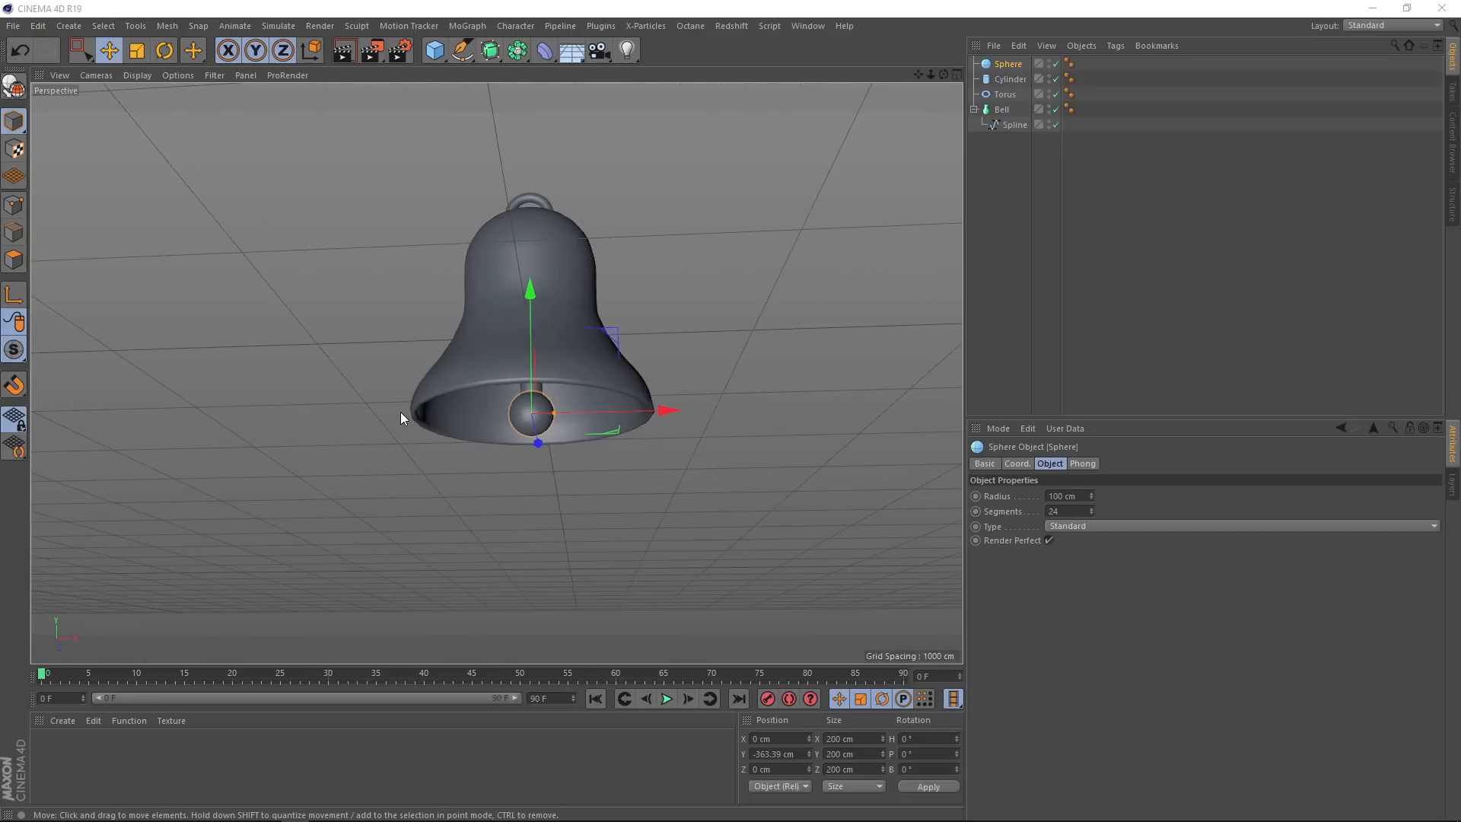
click(215, 77)
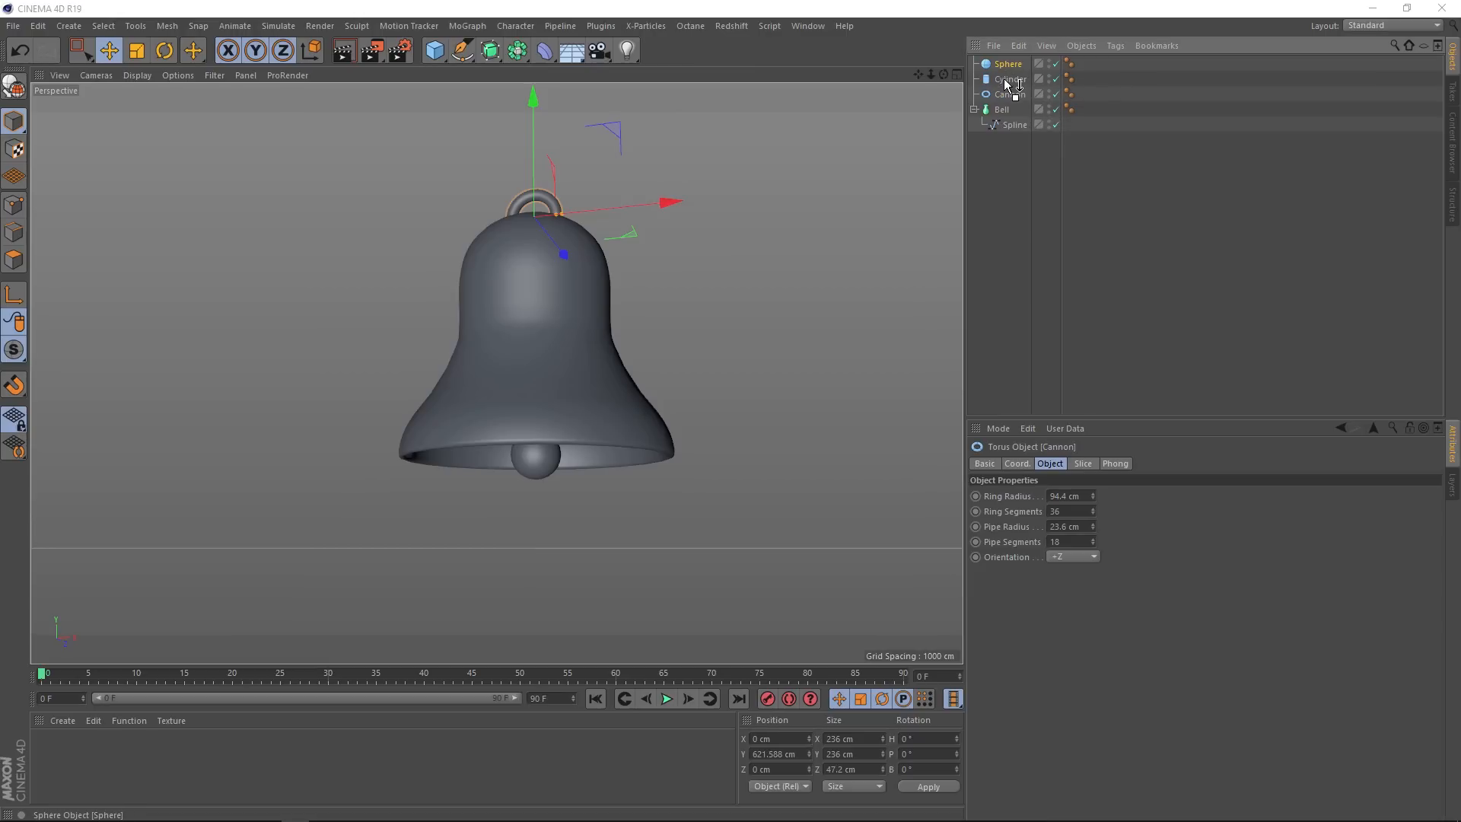
Step: Rename the cylinder 'Clapper', add a Null at the hanging loop and group the bell parts under it
double_click(1010, 63)
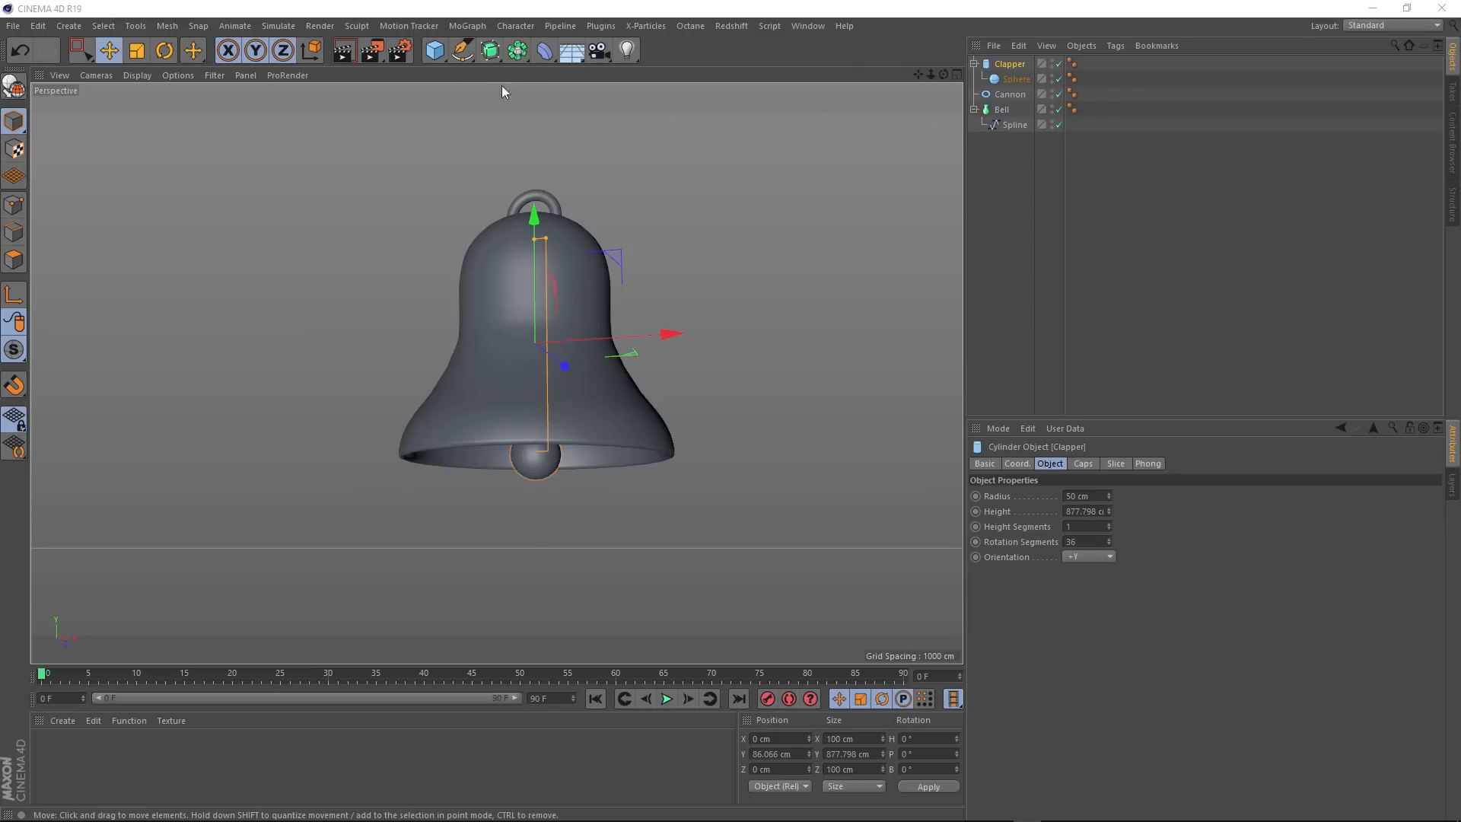
click(433, 50)
text(Bell)
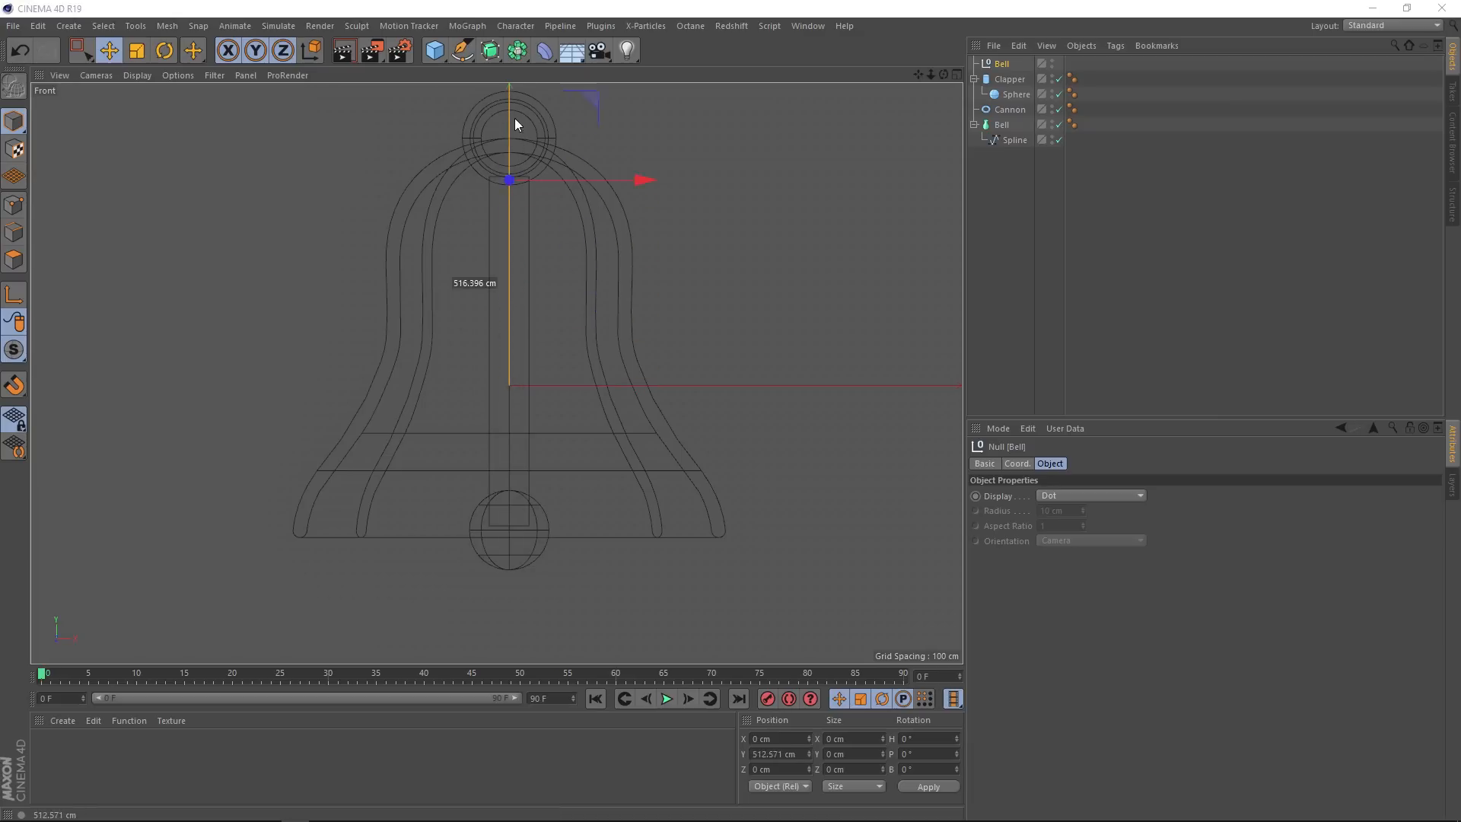
drag(510, 179, 510, 138)
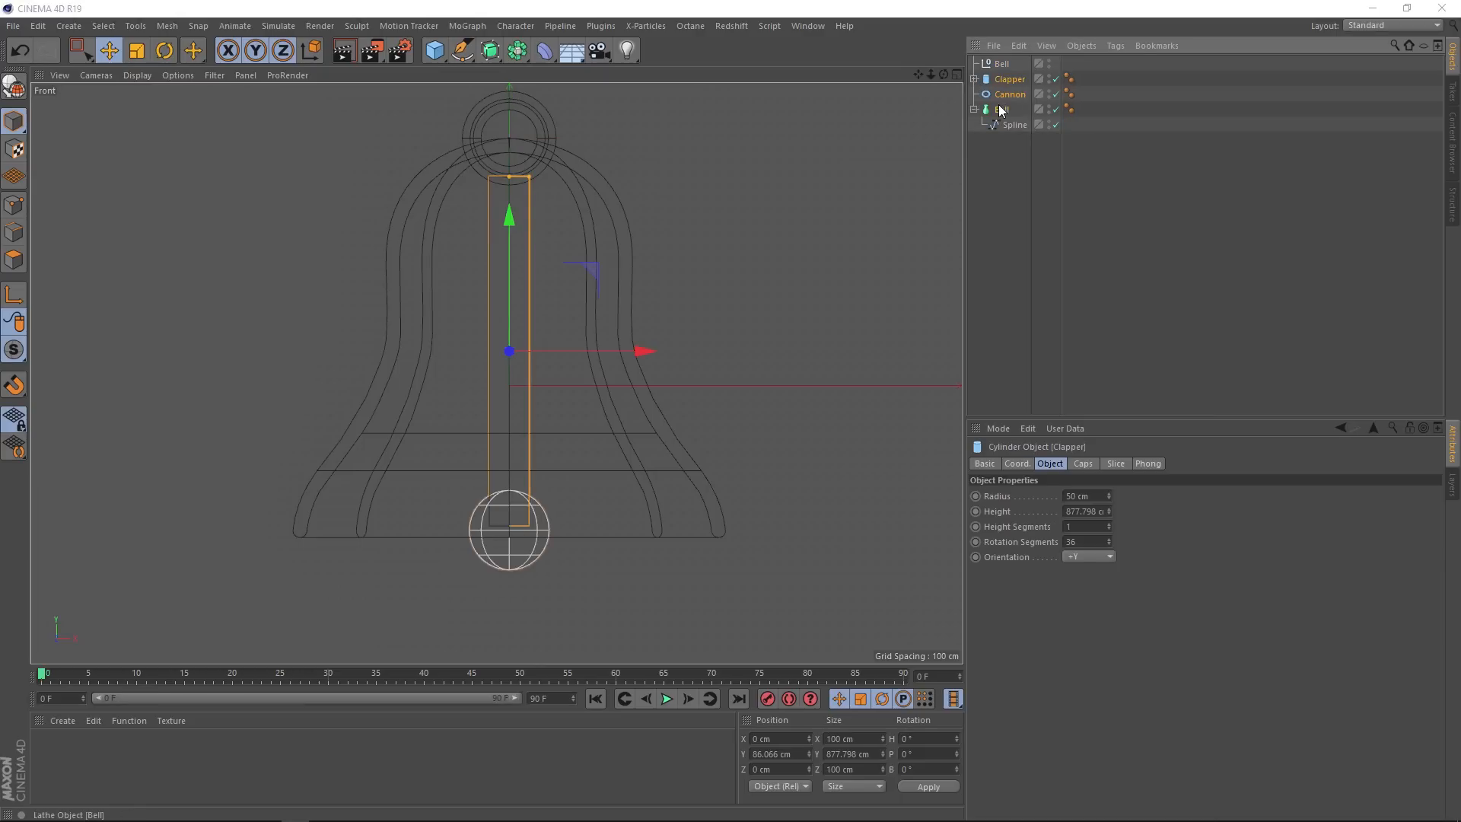
click(1003, 64)
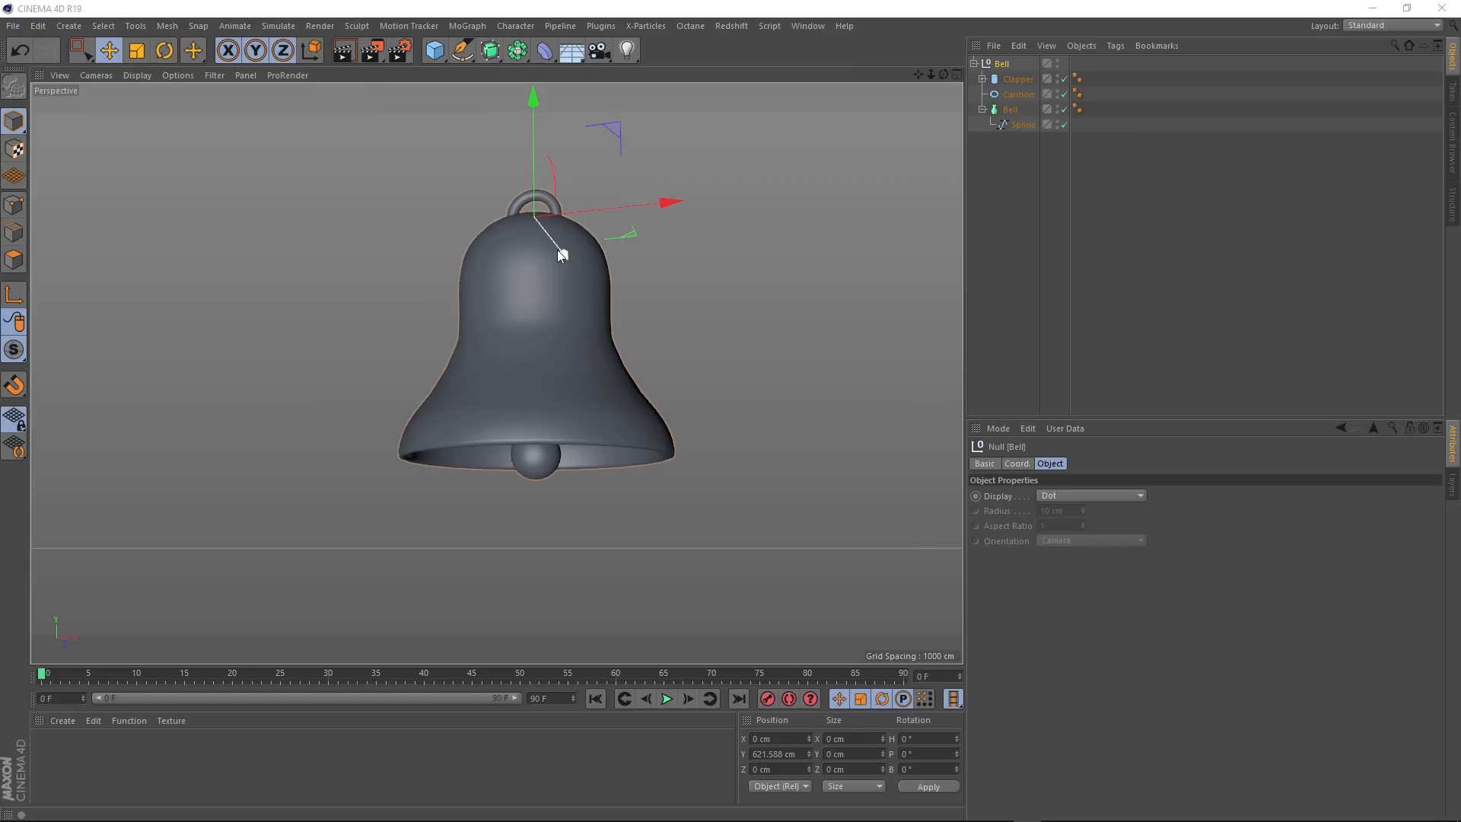
Step: Add a Vibrate tag to the Bell group null
click(1003, 64)
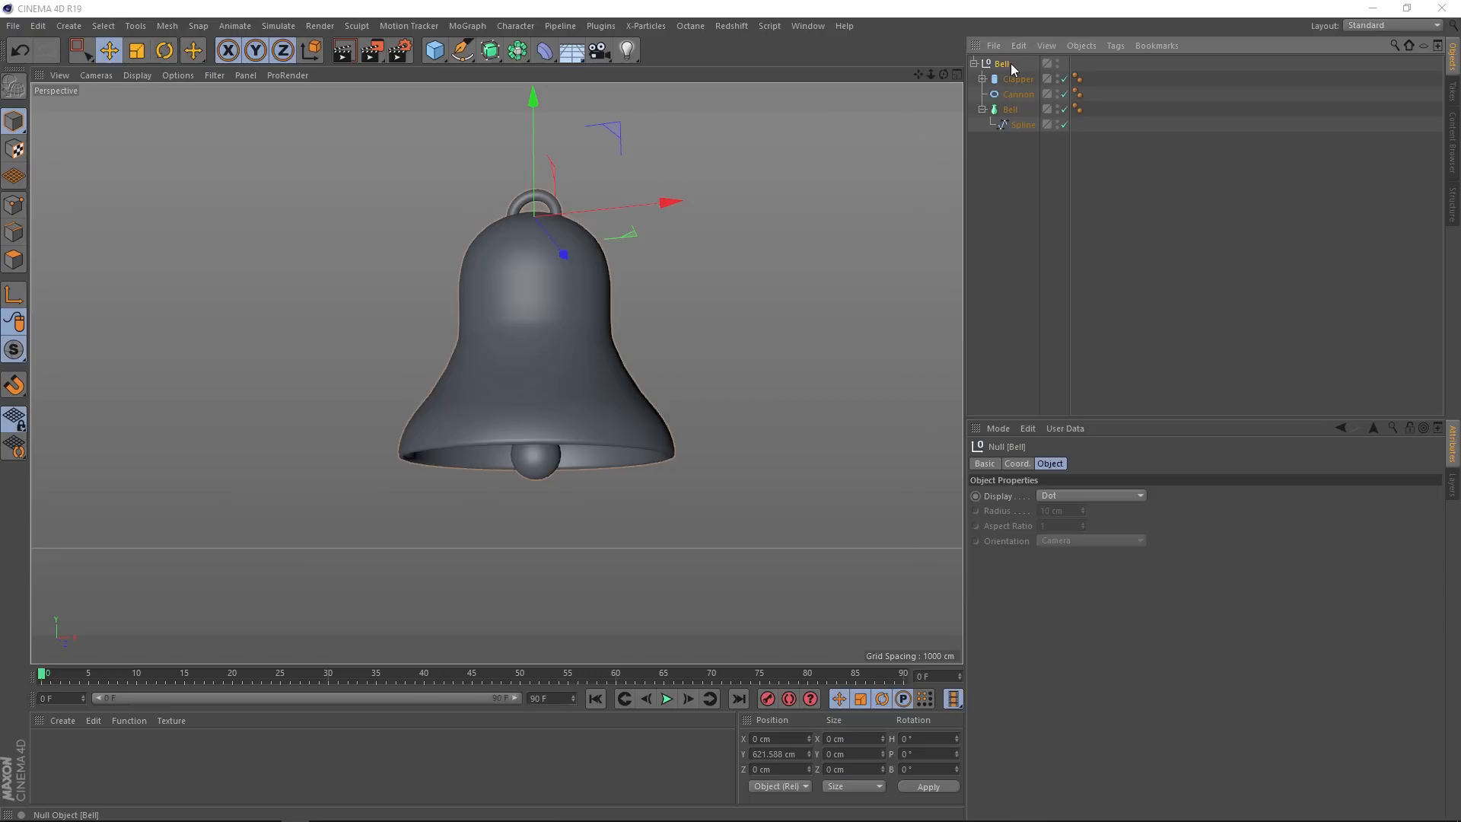
click(1114, 44)
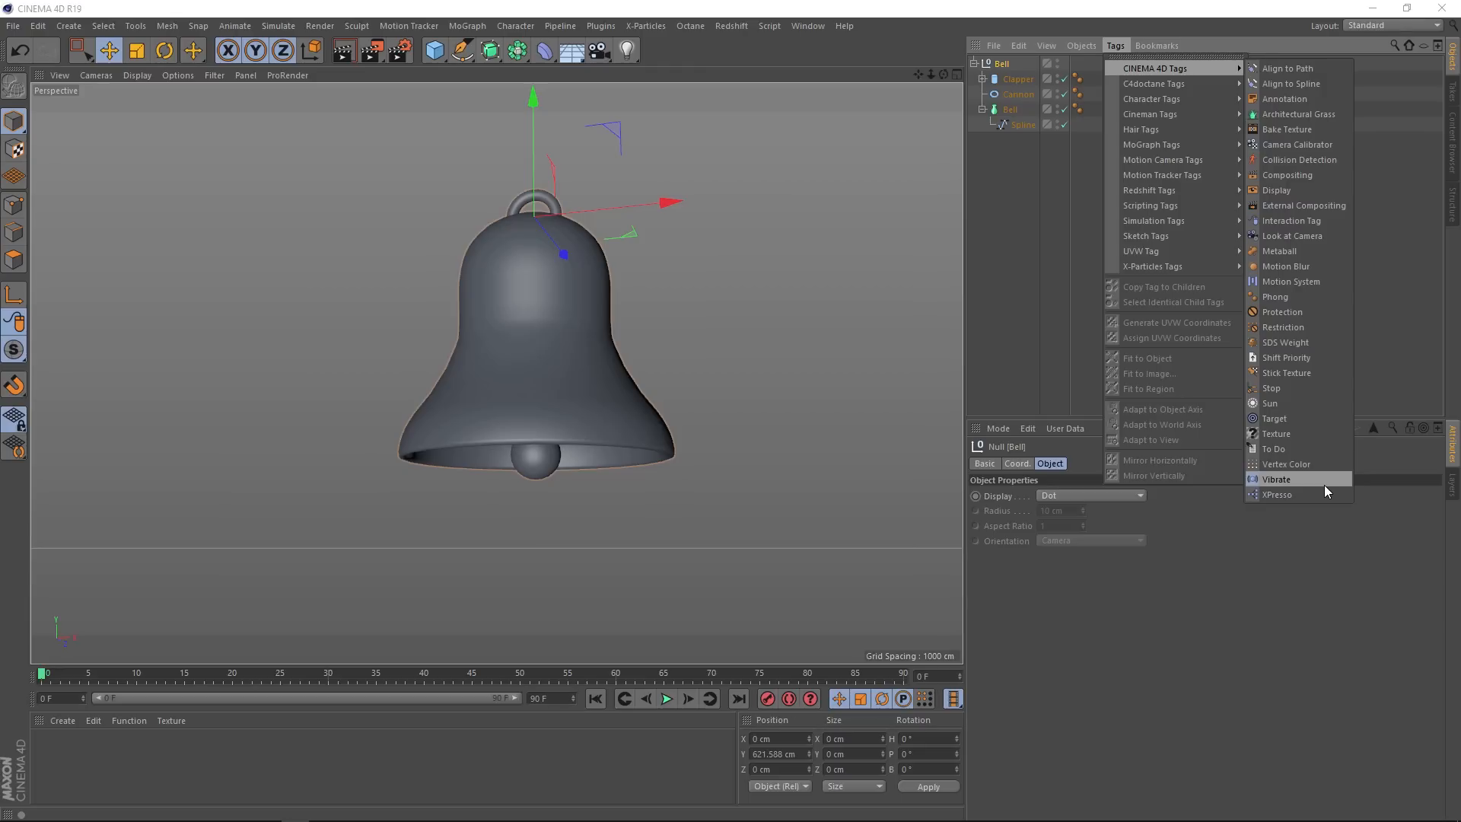
click(1276, 478)
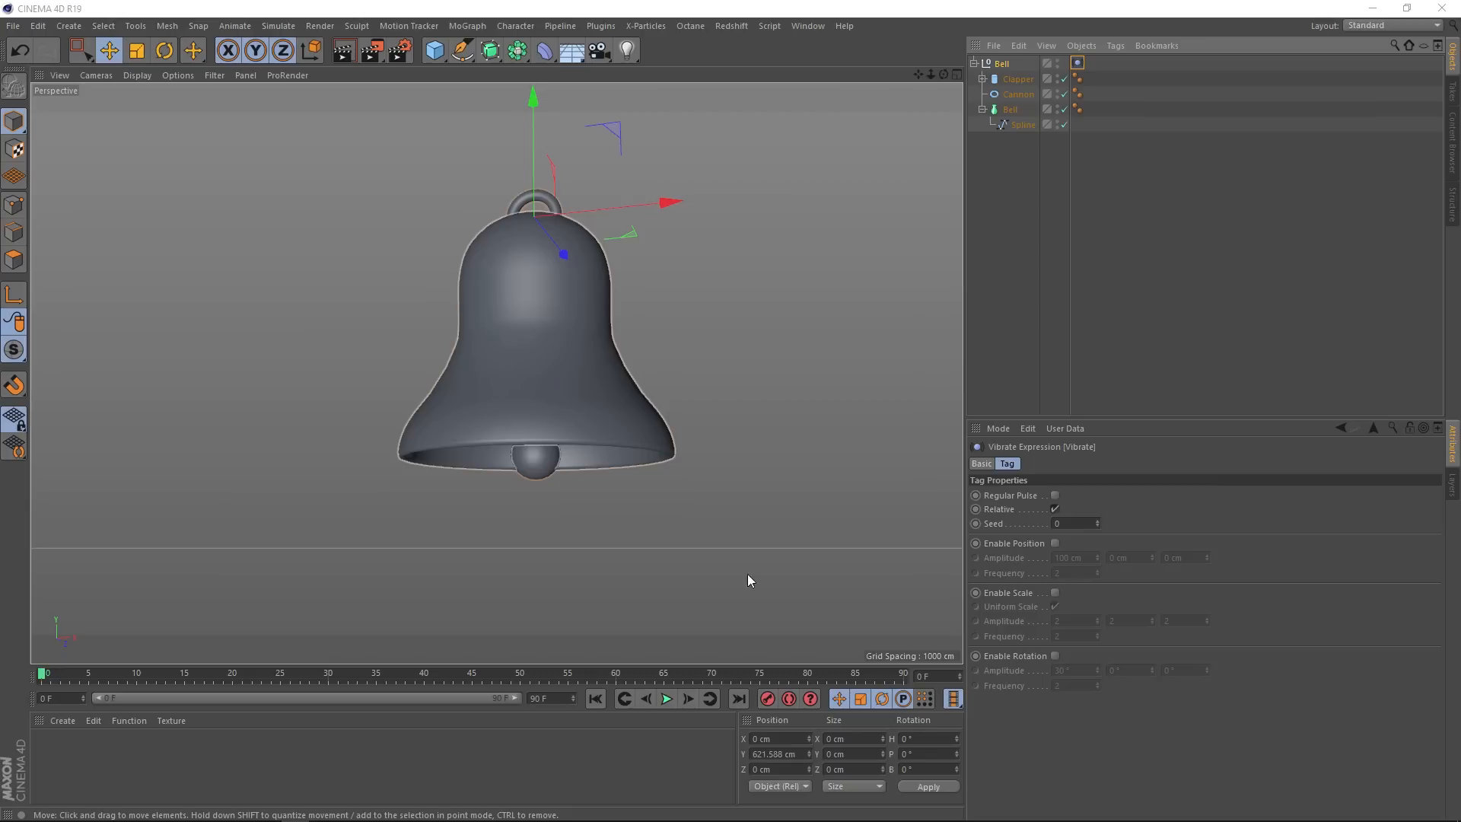
Step: Enable rotation with amplitude 0°, 10°, 10° at frequency 2 and play the wobble
click(1057, 655)
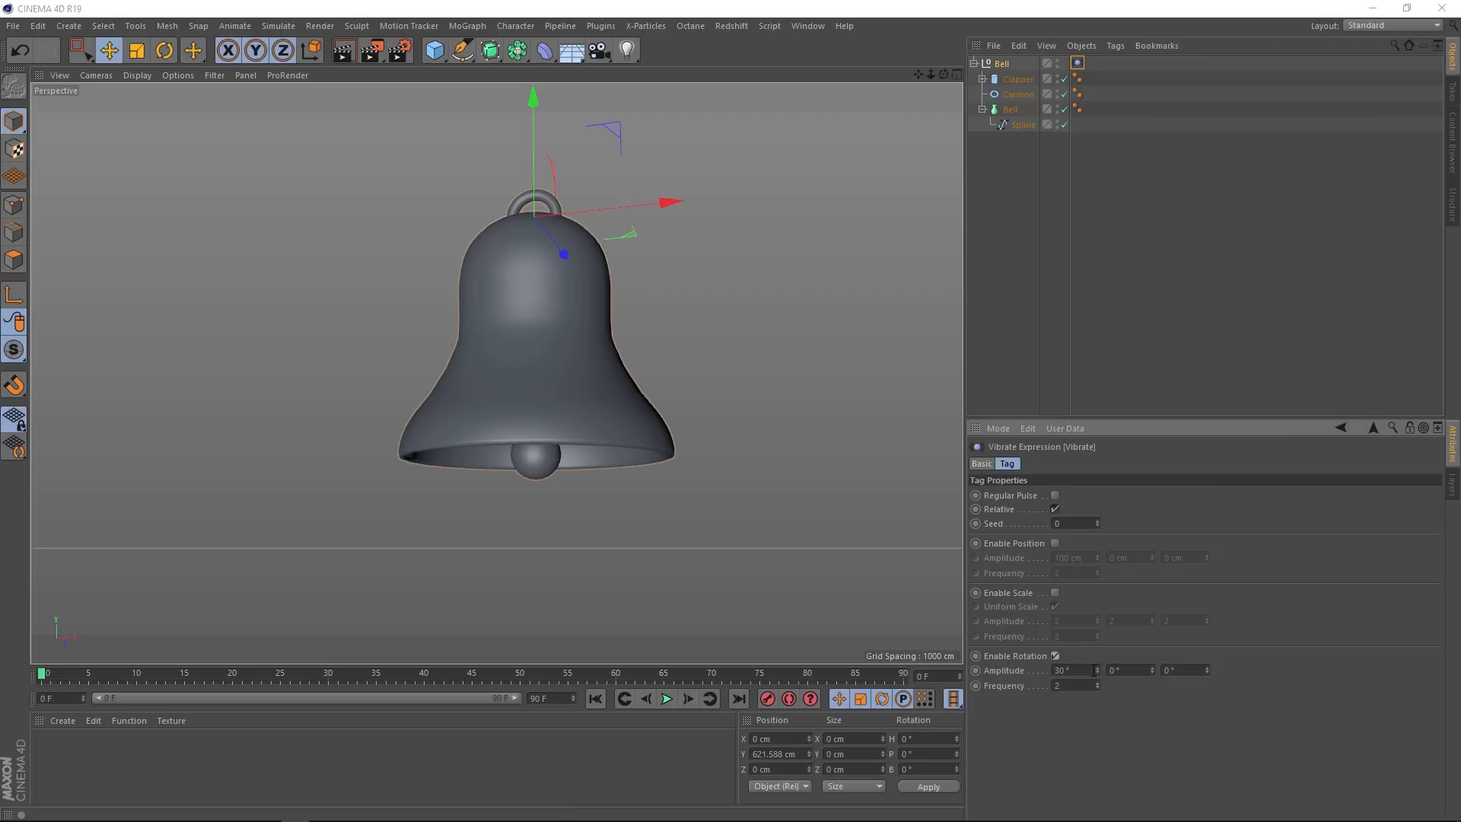
click(1055, 654)
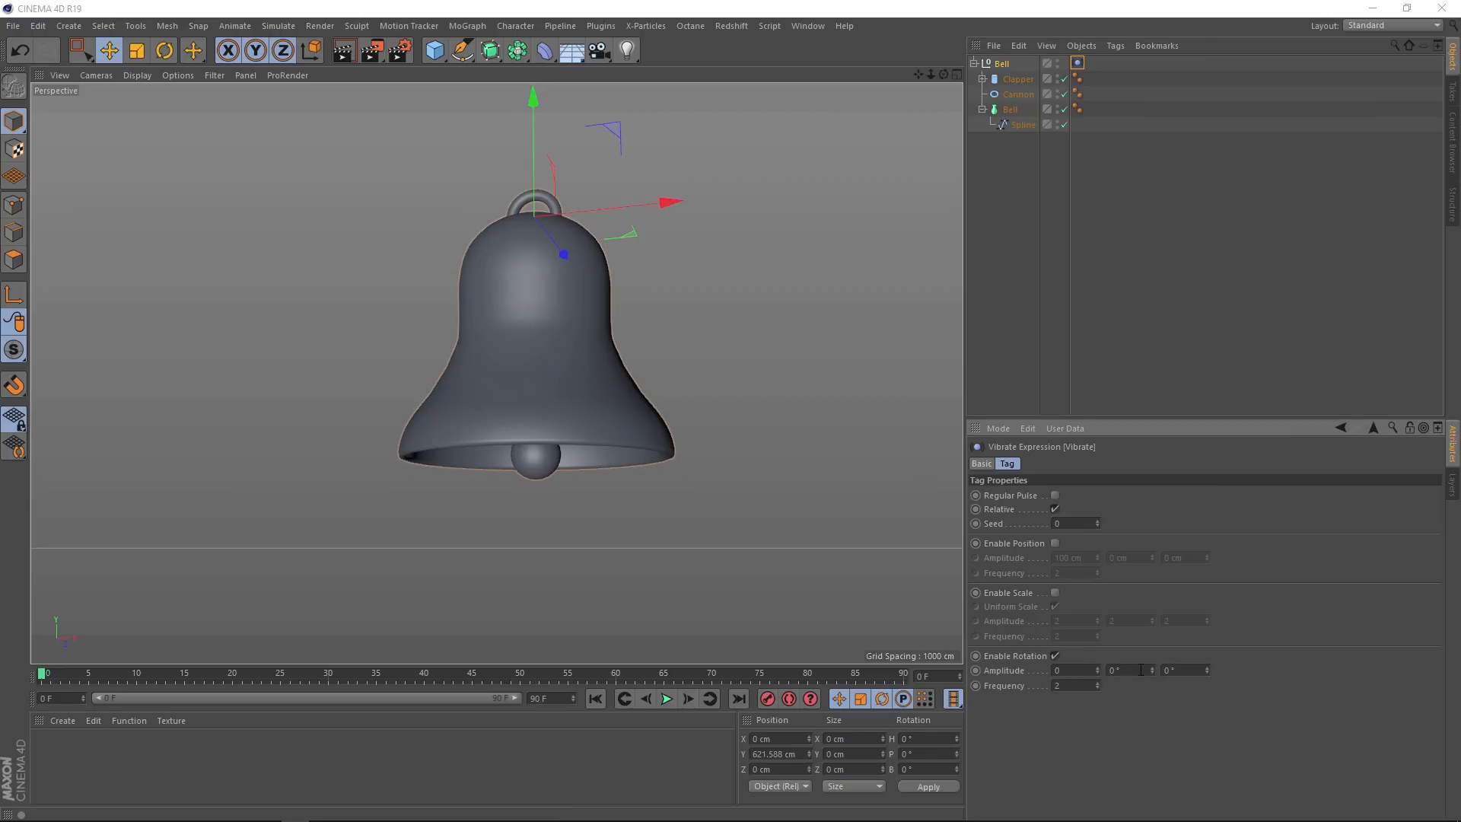
text(10)
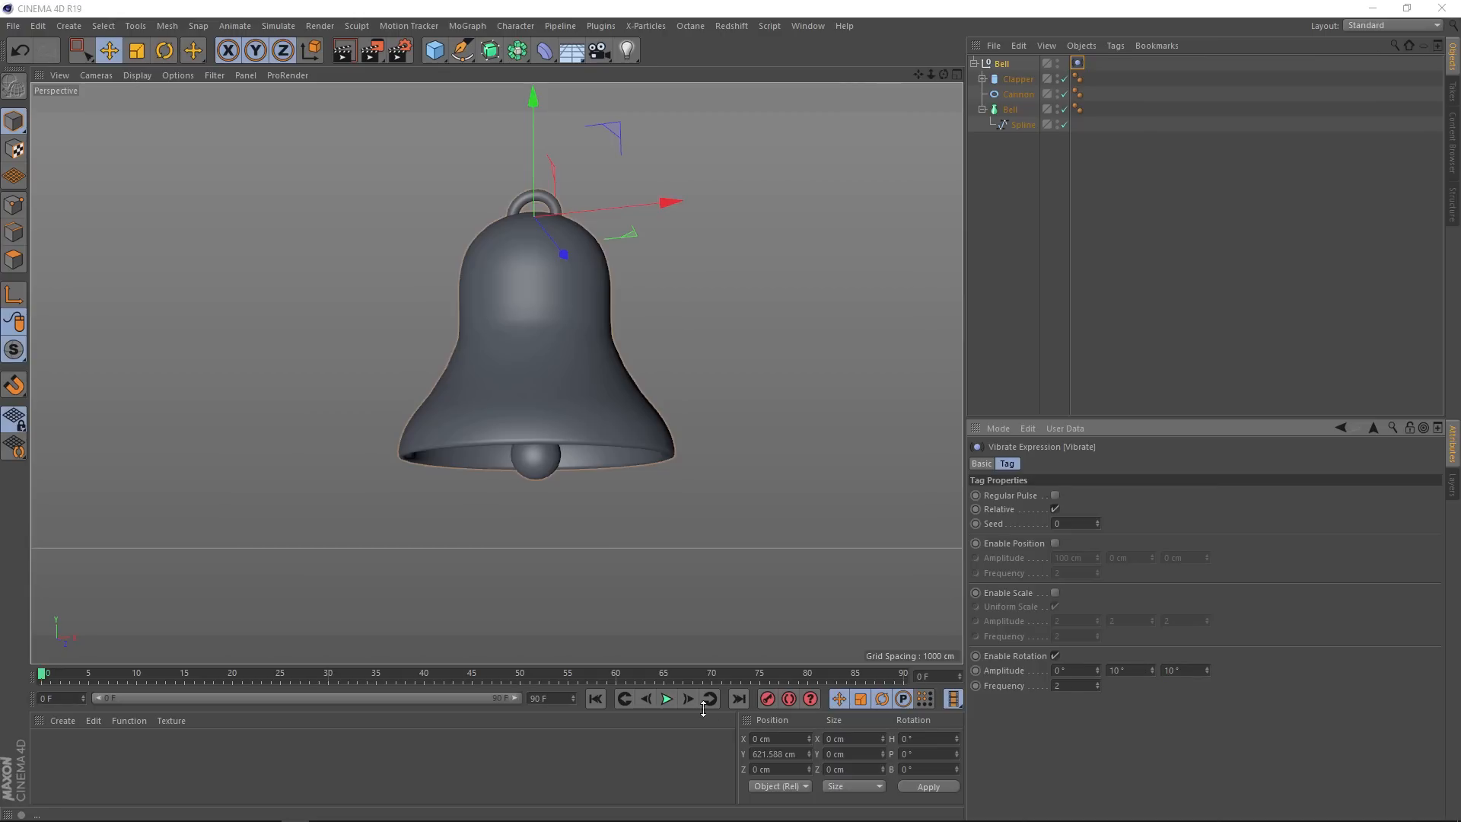
click(665, 699)
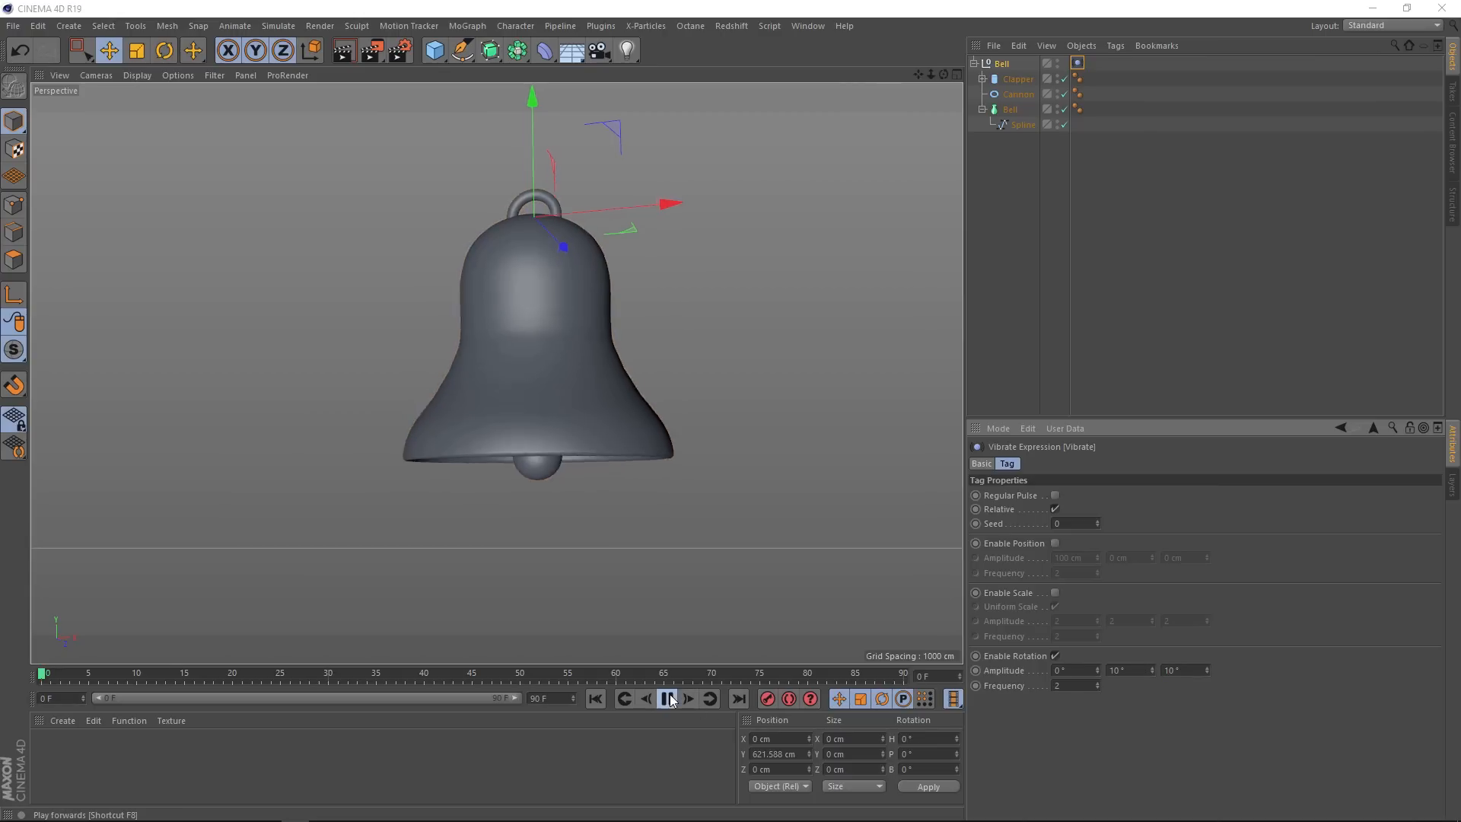
click(670, 698)
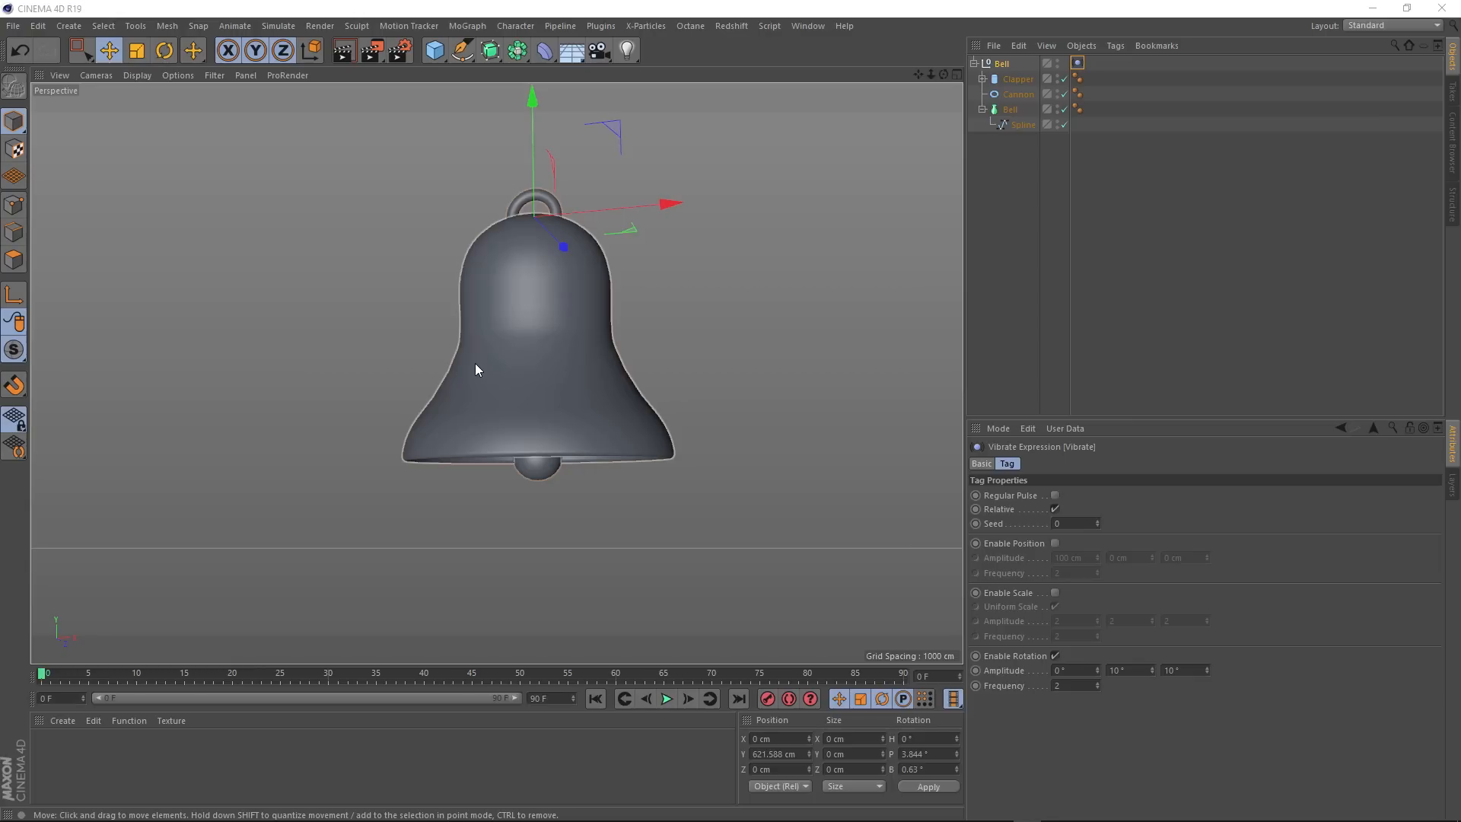
mouse_move(965, 150)
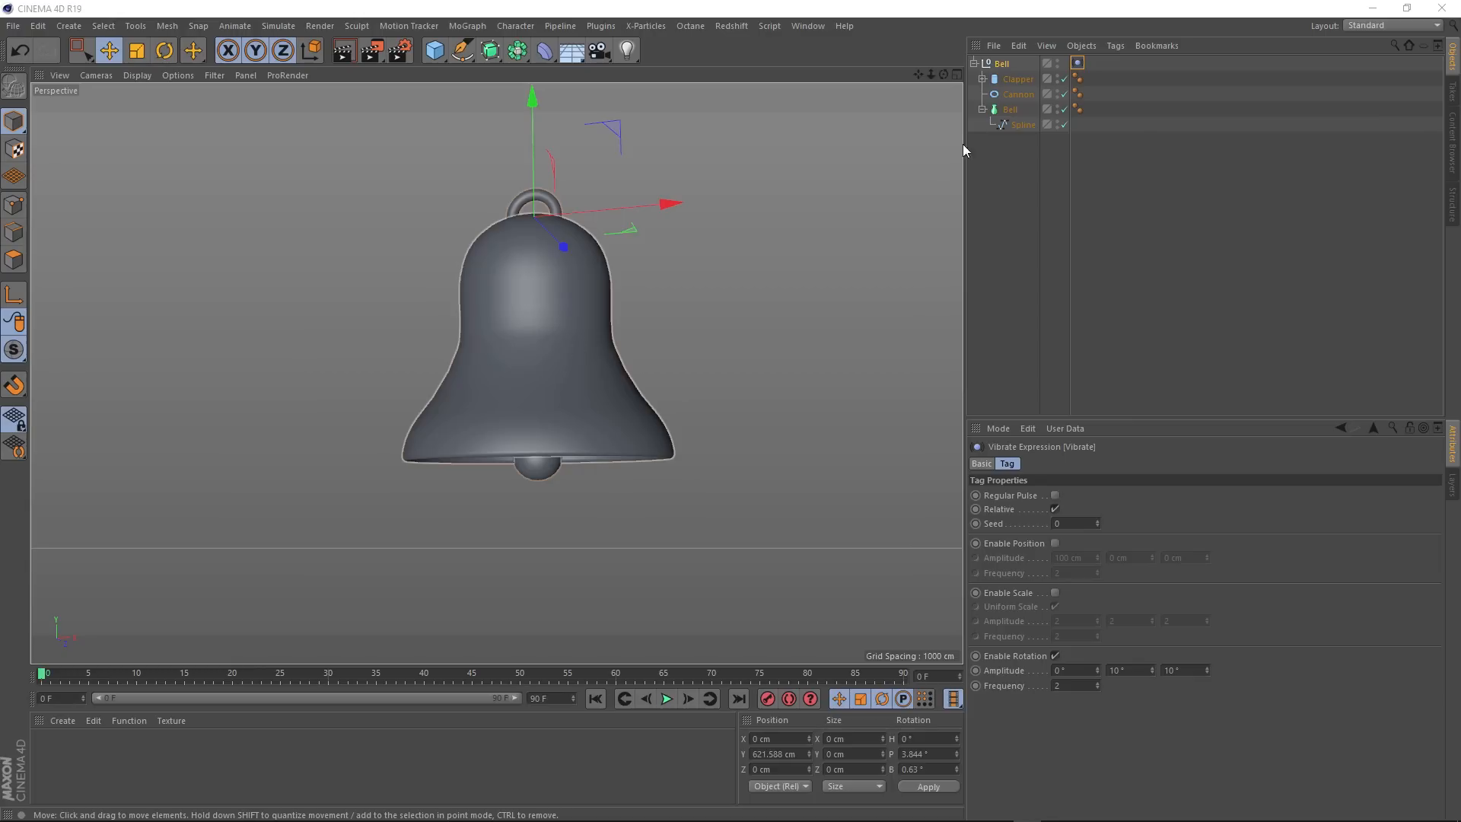
Step: Make the Clapper a Rigid Body via a simulation tag
click(1018, 78)
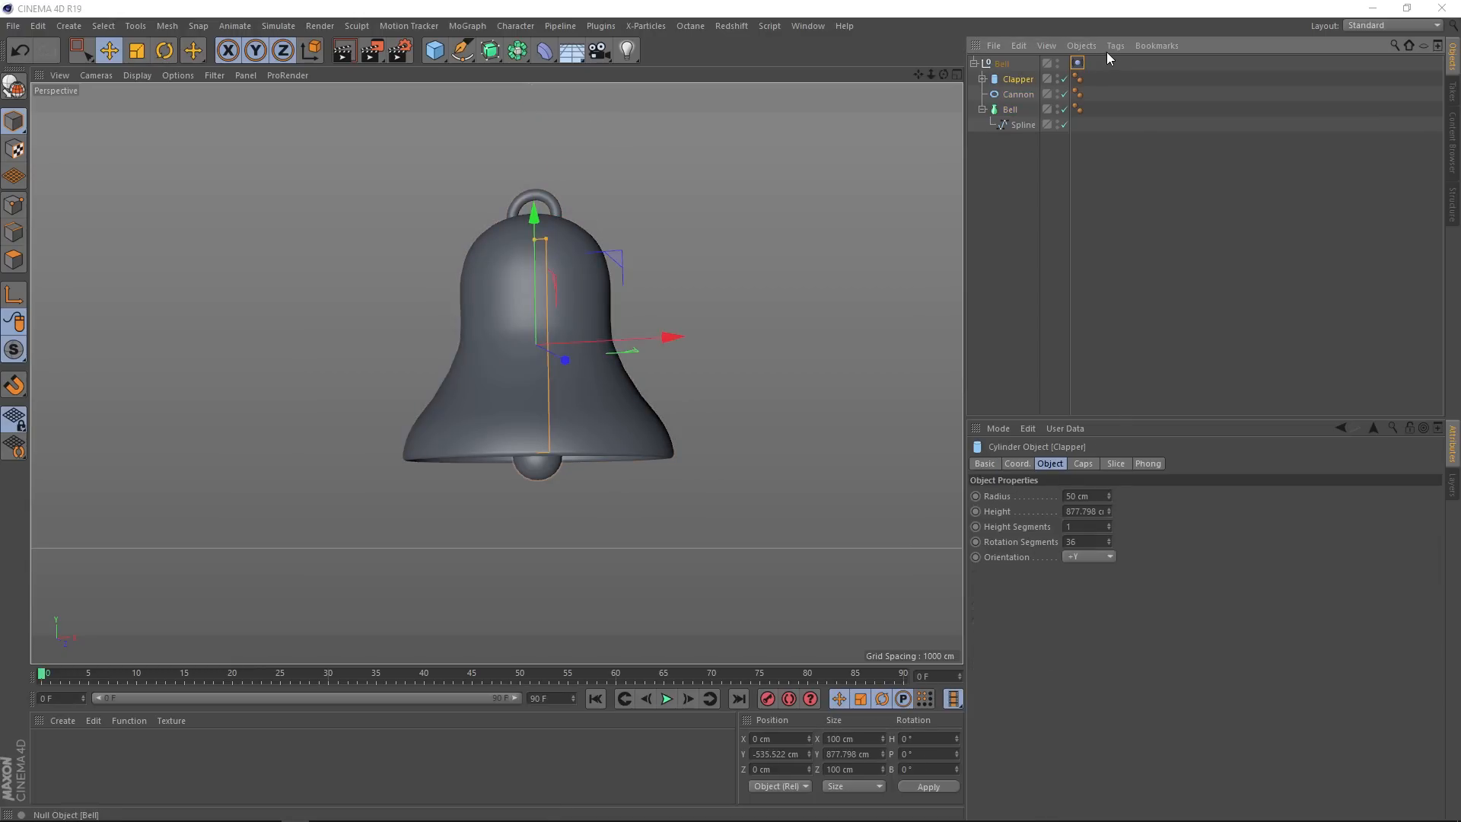
click(1114, 45)
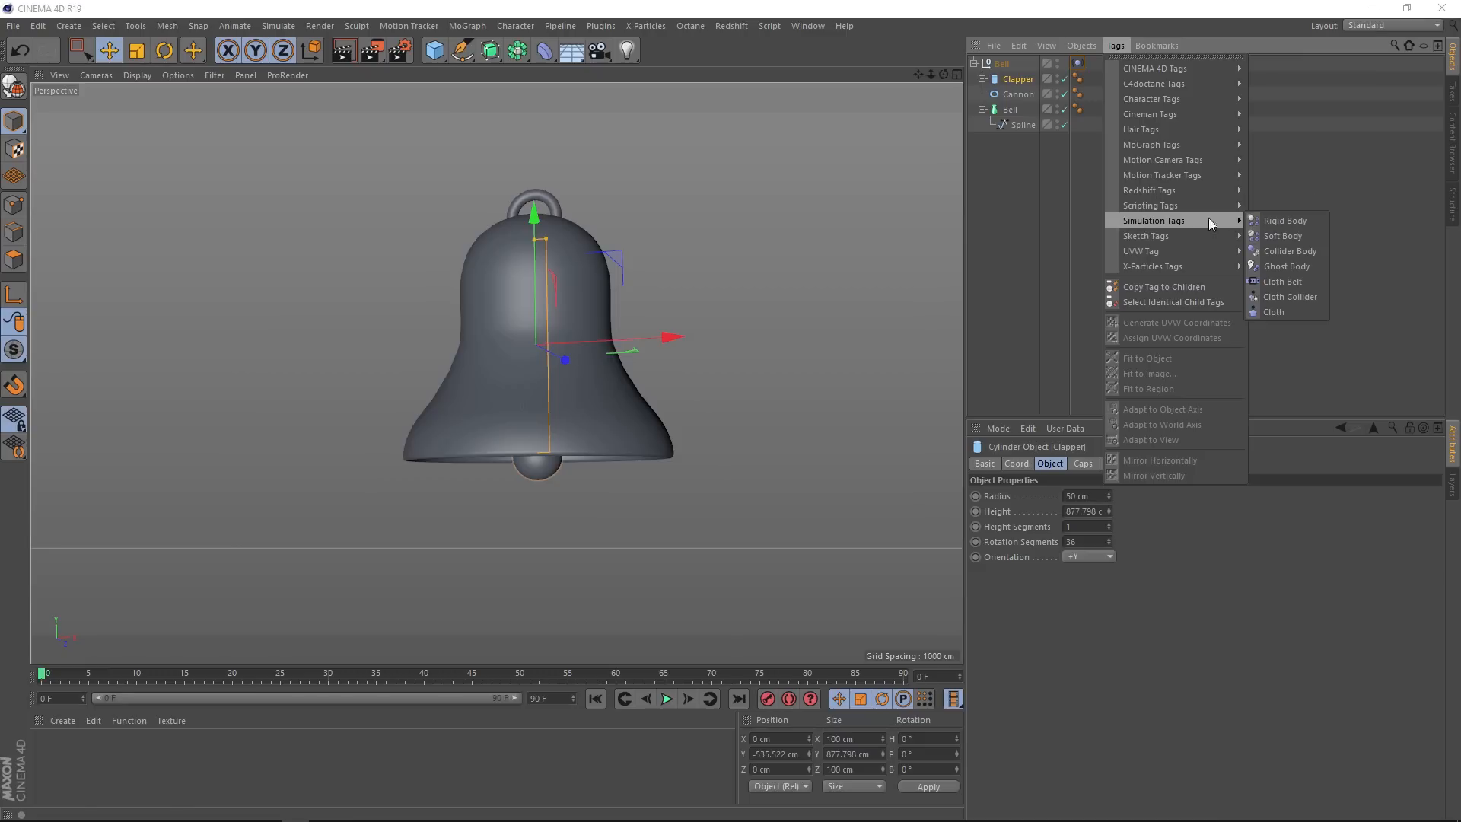
click(1285, 220)
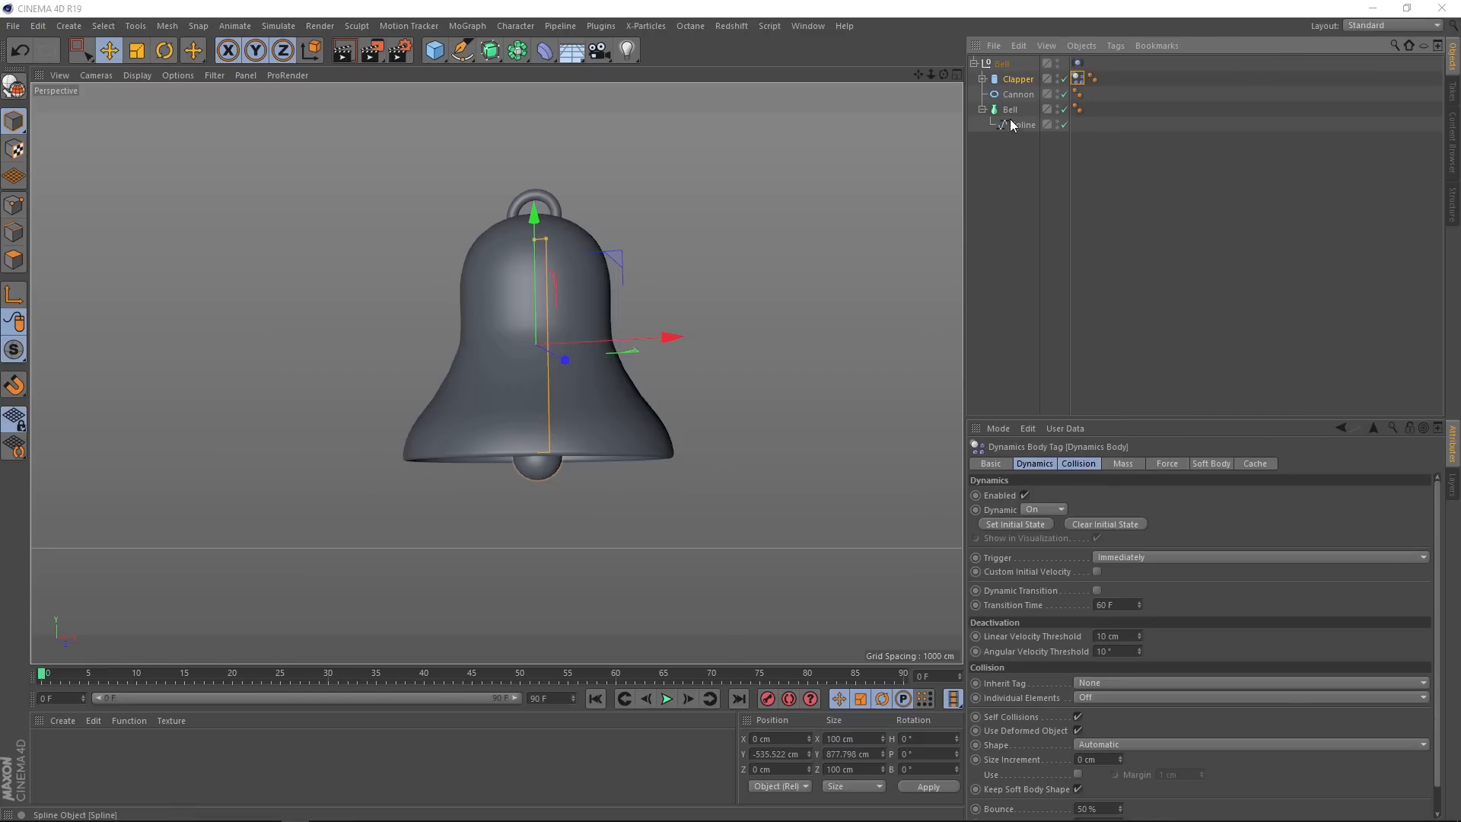
Step: Make the lathed Bell body a Collider Body
click(1009, 110)
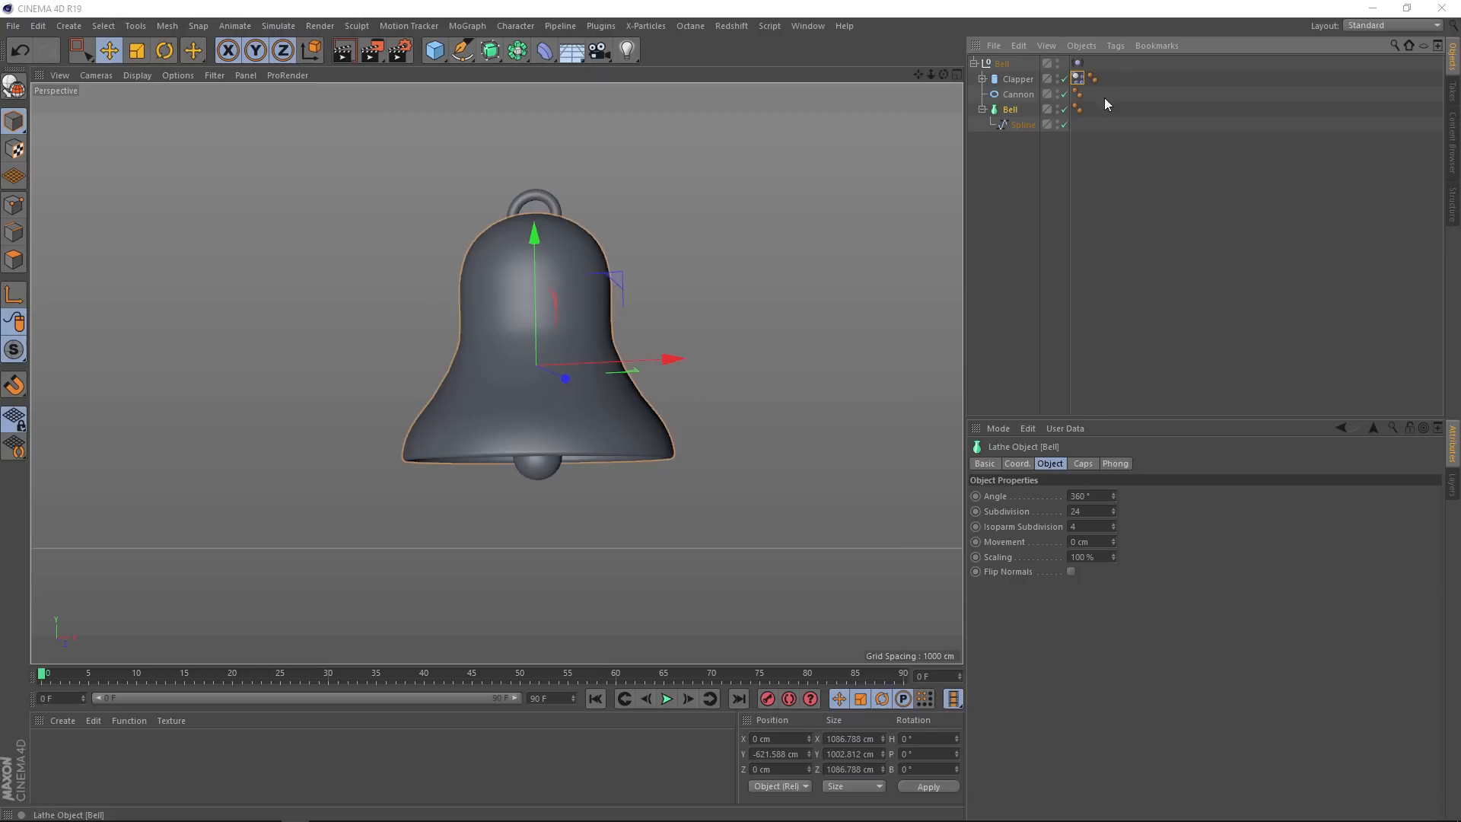
click(1114, 44)
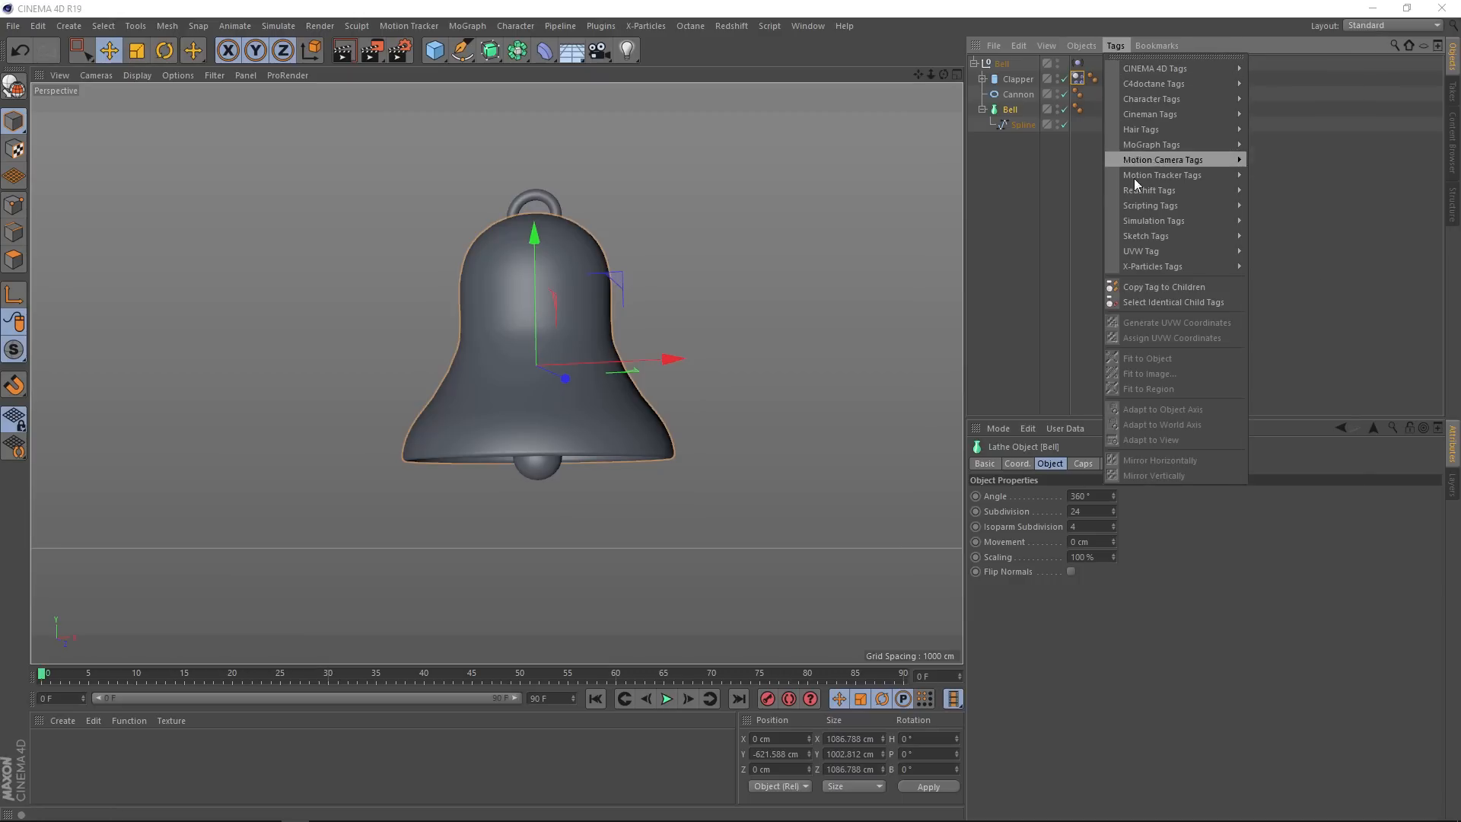
mouse_move(1154, 219)
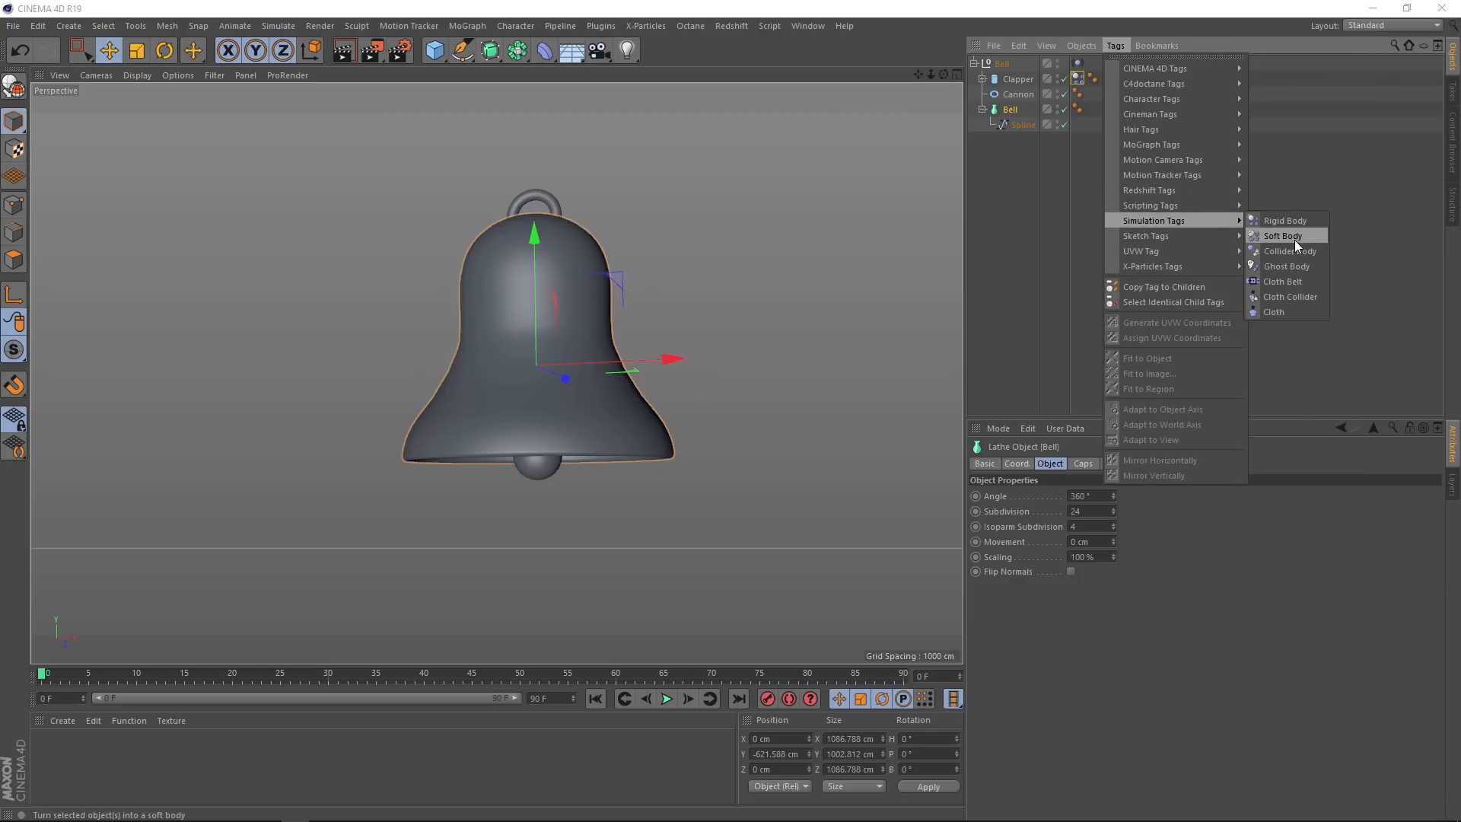
click(1284, 236)
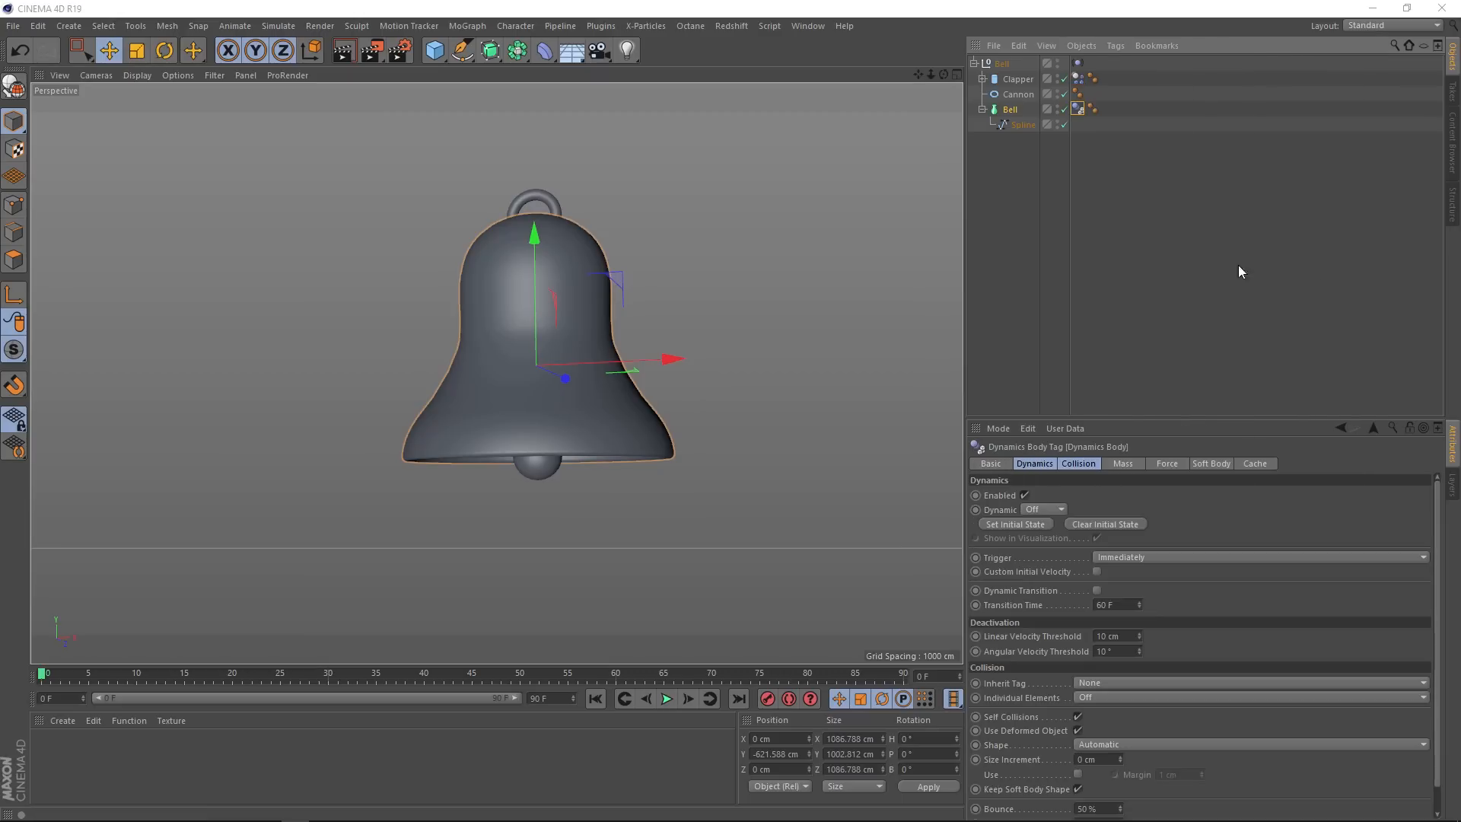
Step: Play the simulation to preview the swinging bell, then stop playback
click(666, 699)
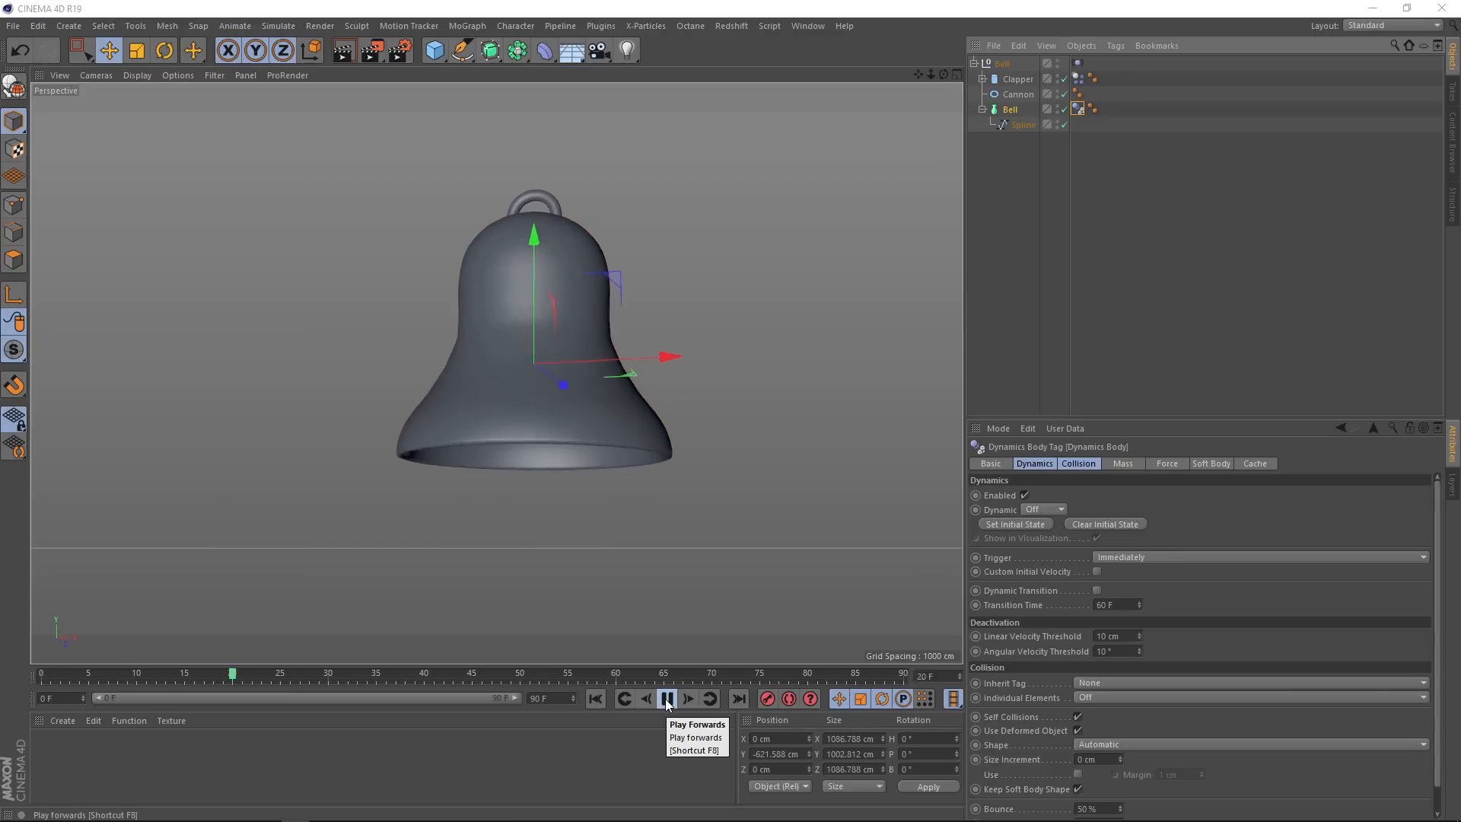
click(667, 699)
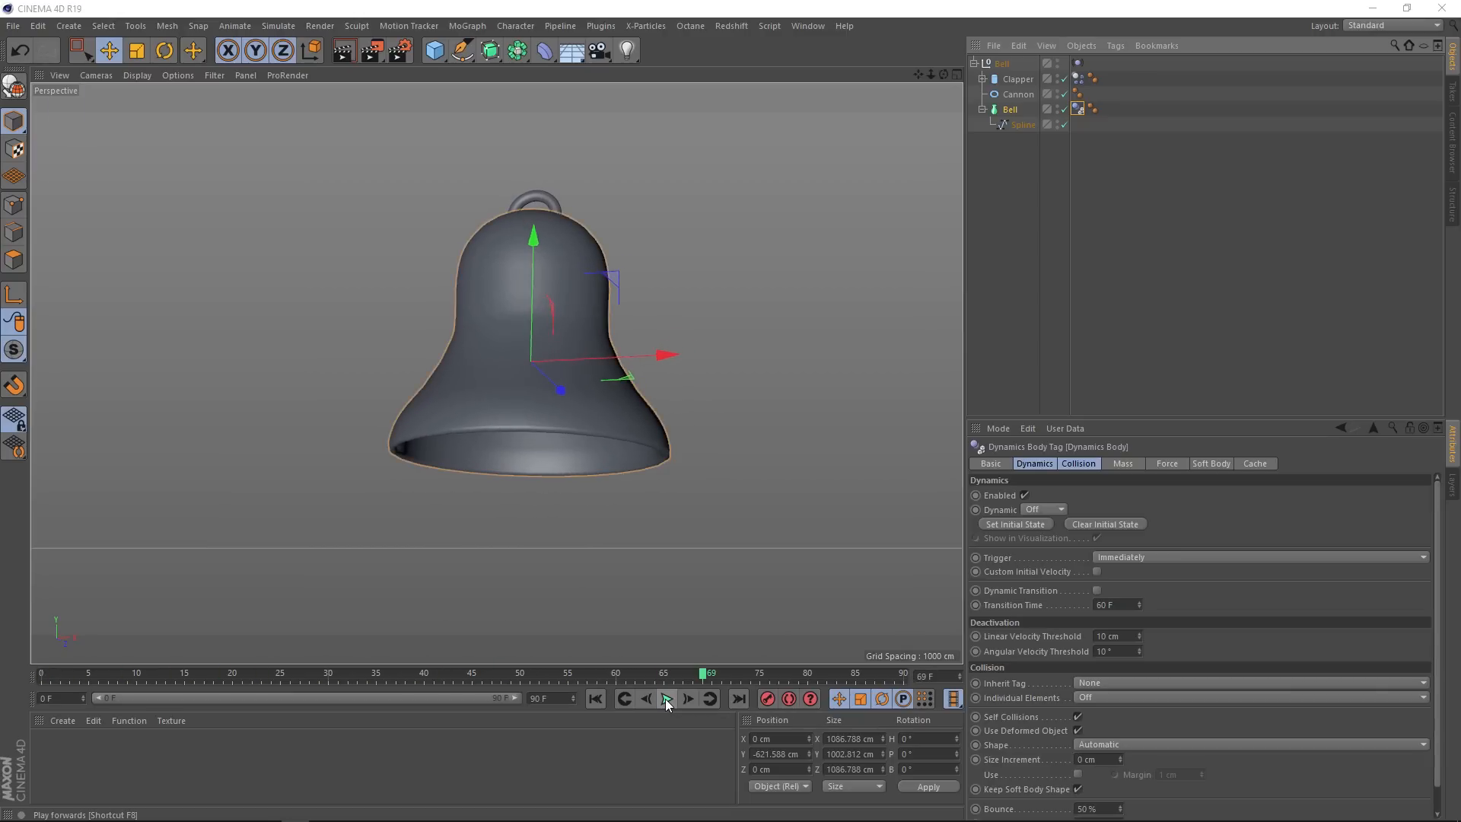
click(595, 699)
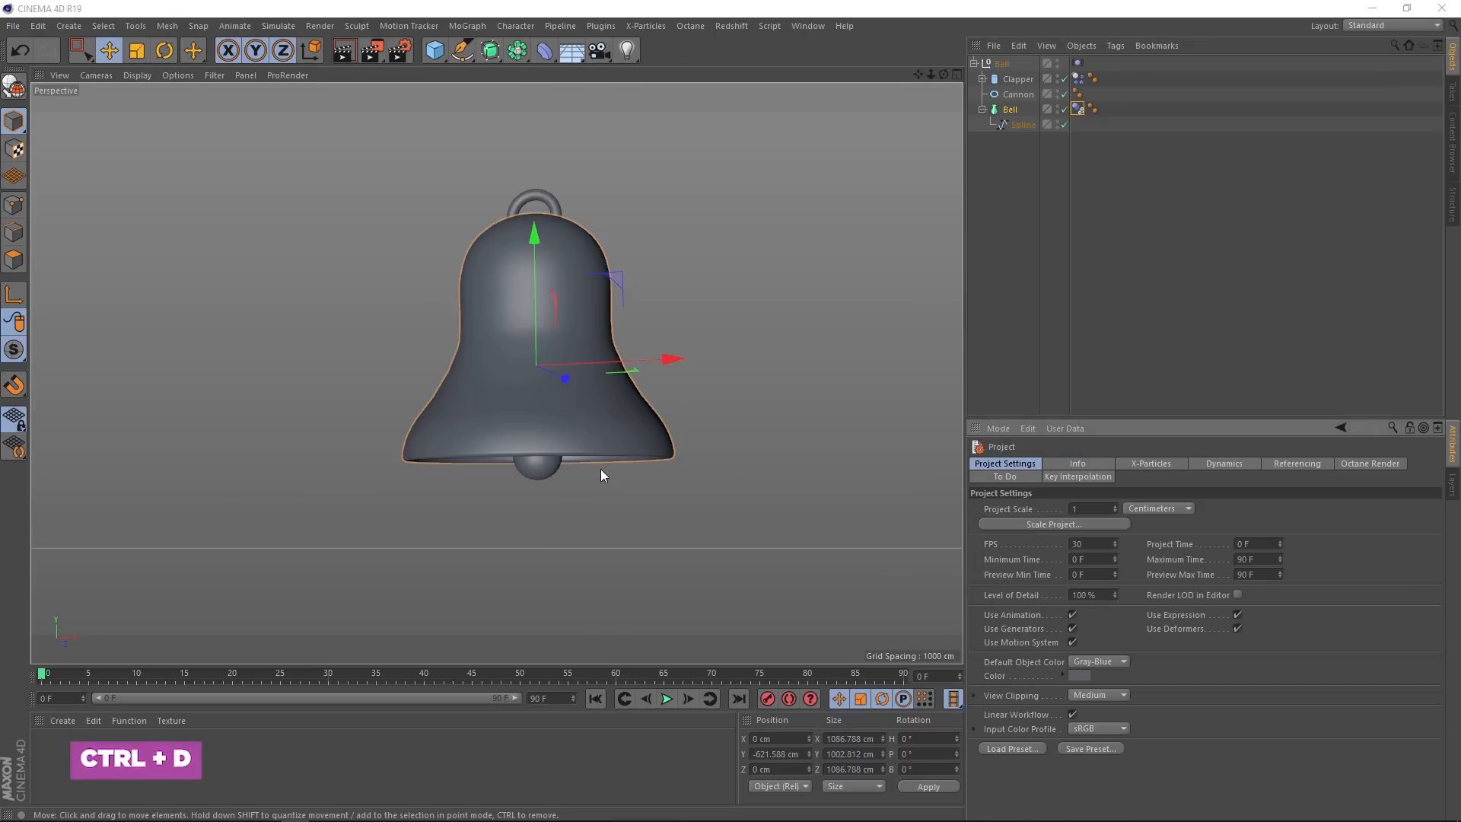
mouse_move(717, 474)
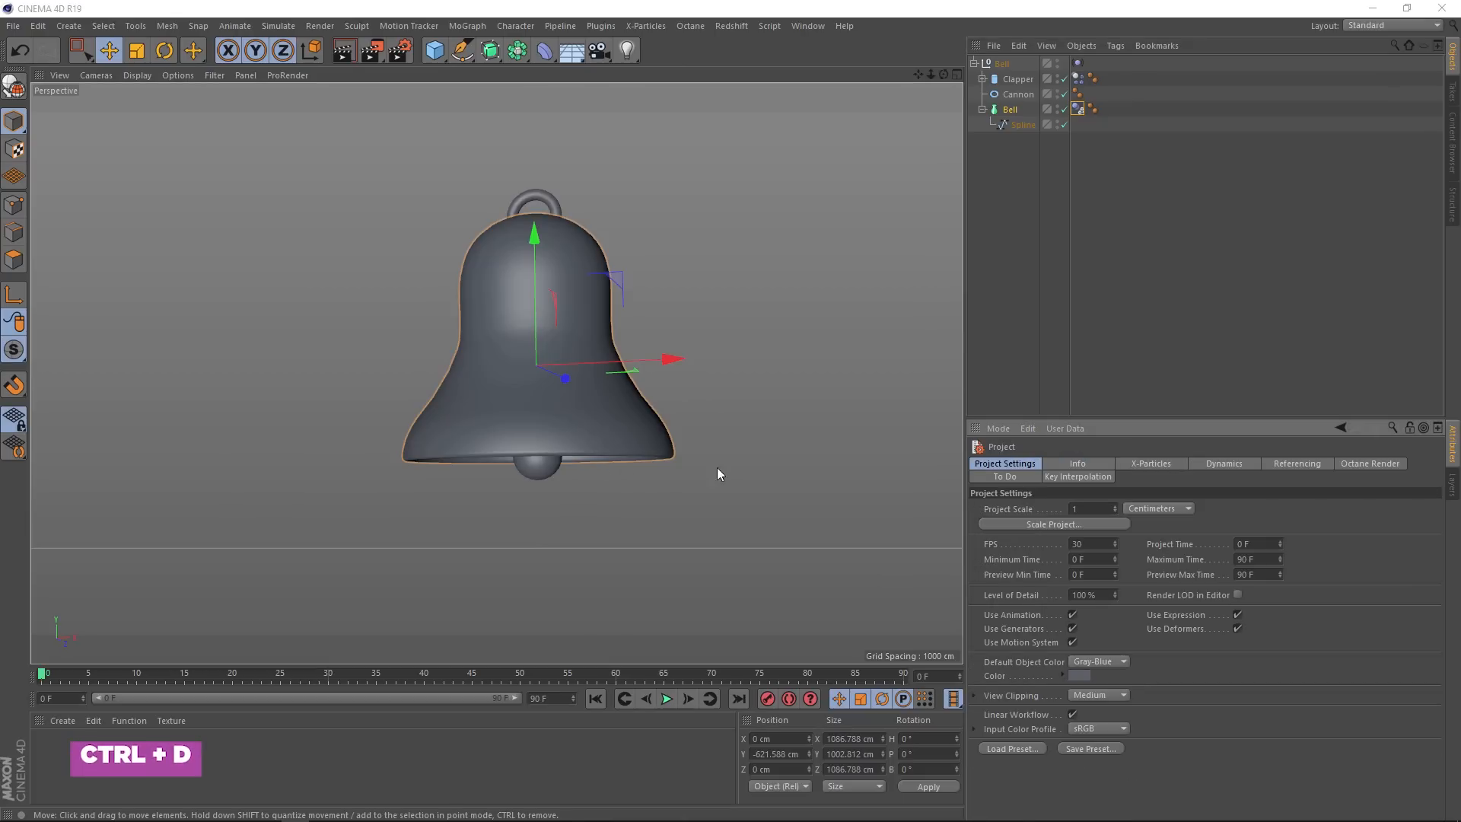
Step: Enable dynamics visualization in Project Settings and play to see the collision shapes
click(1224, 463)
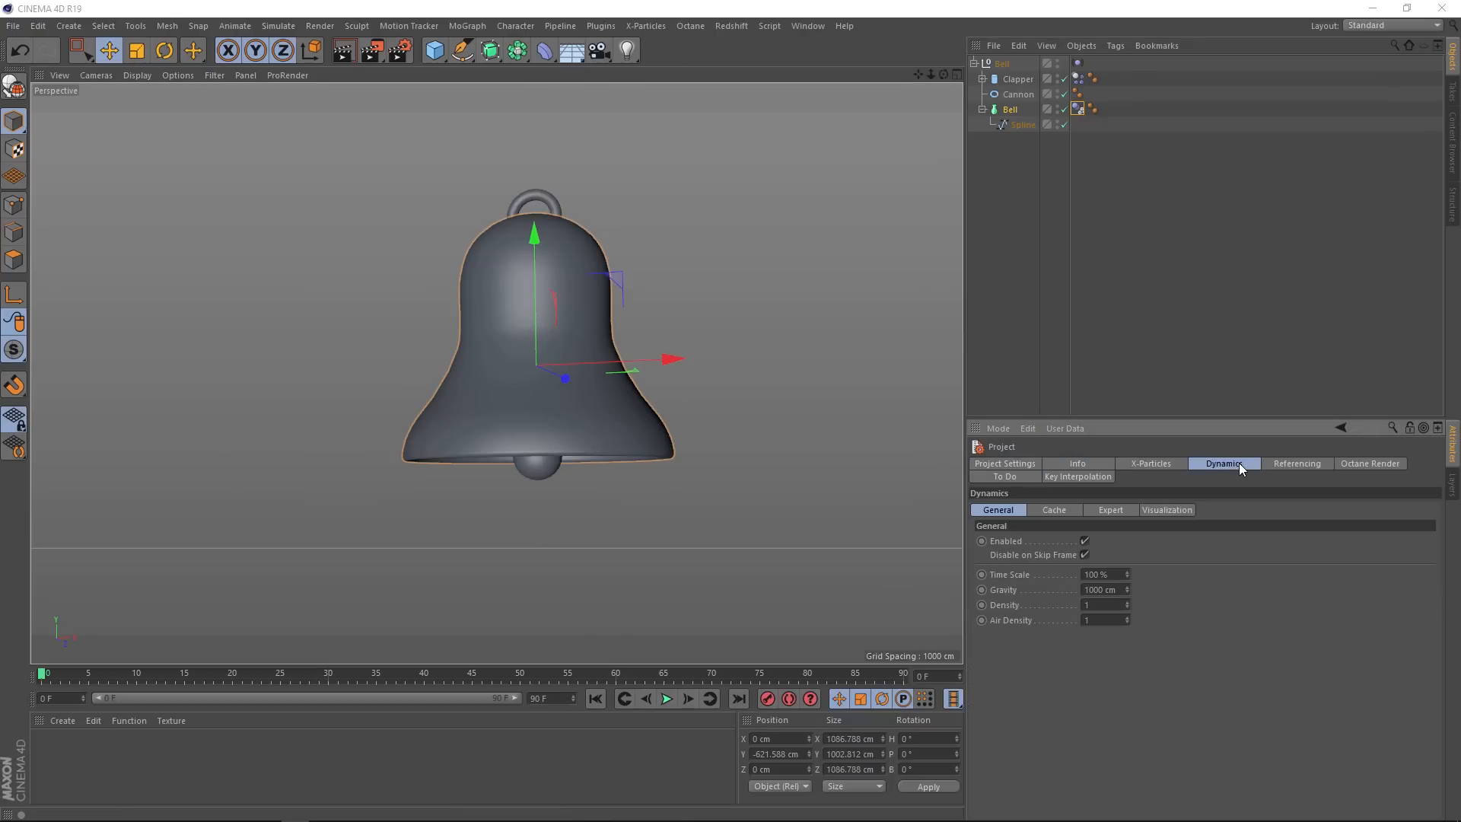
mouse_move(1158, 516)
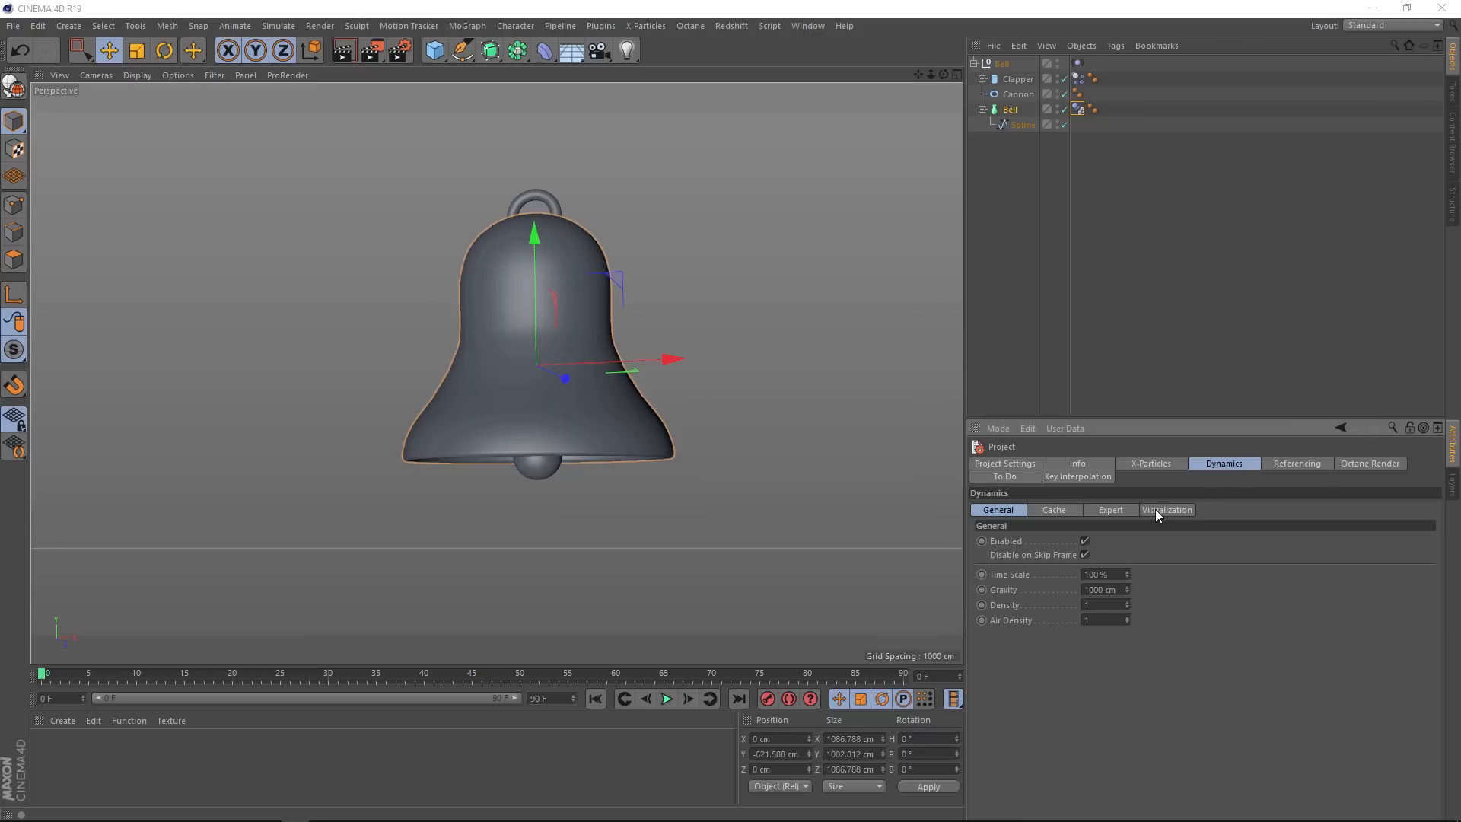
click(1167, 510)
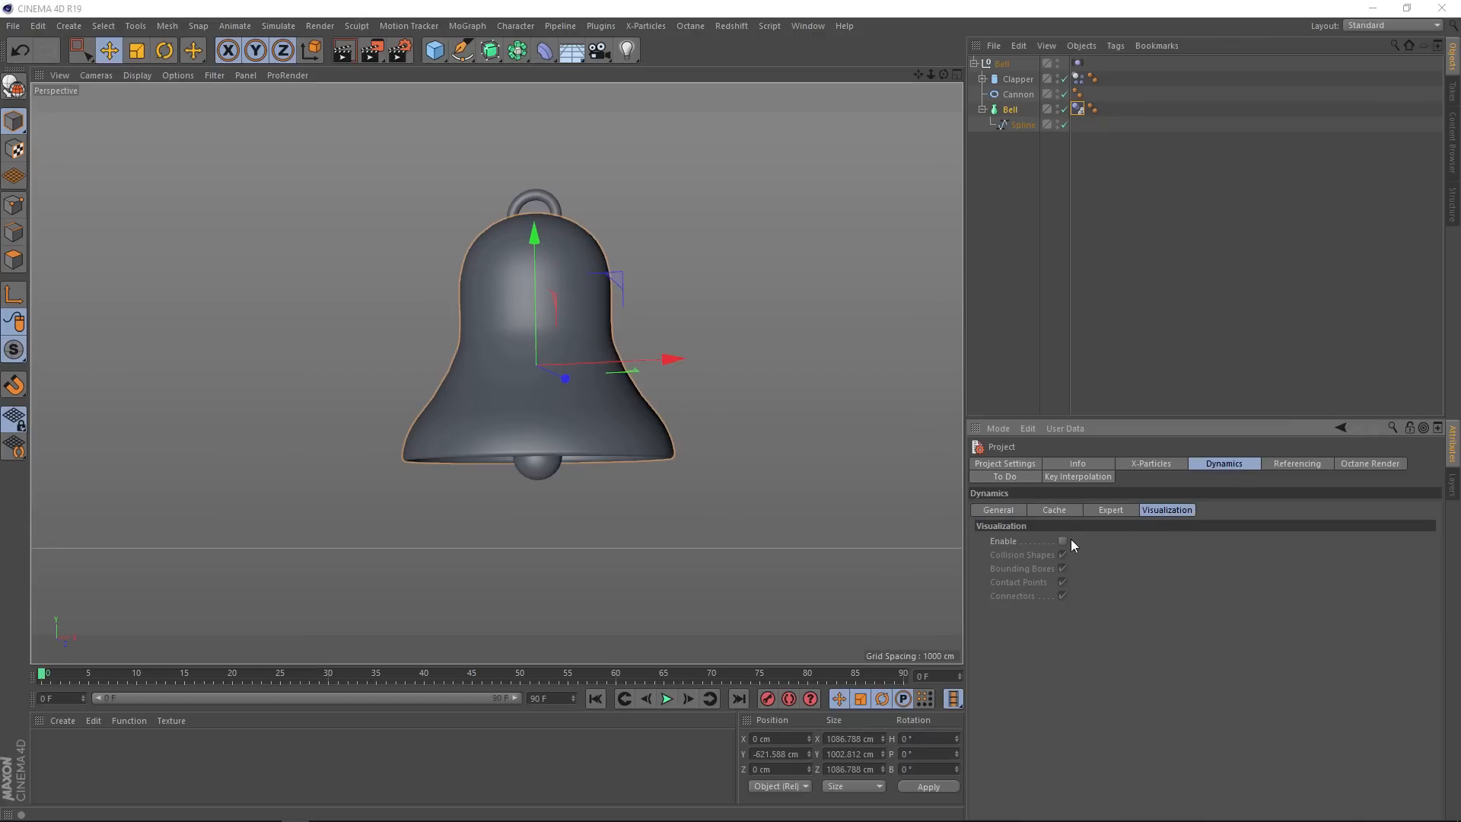
click(1061, 542)
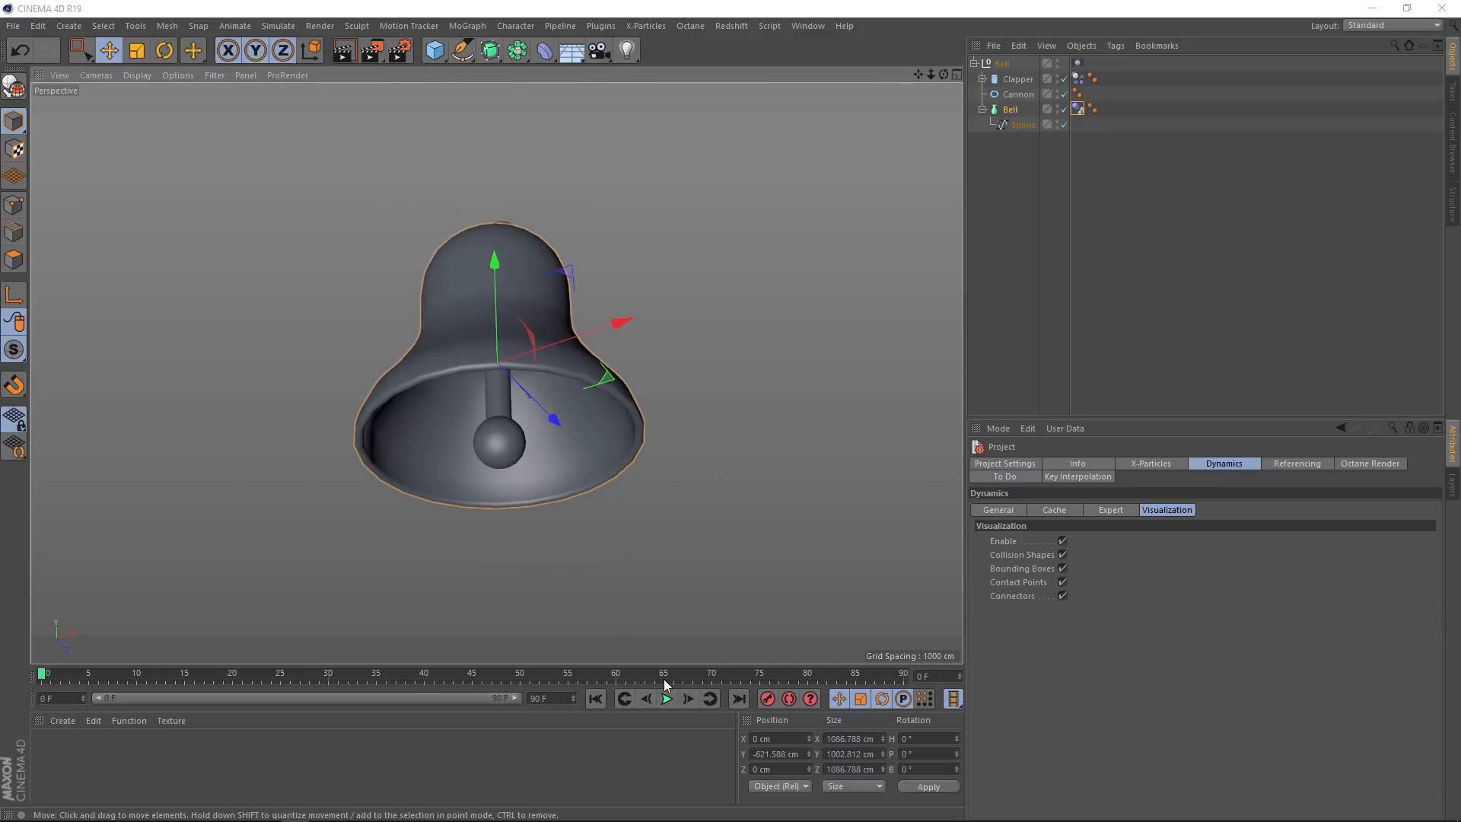
click(665, 699)
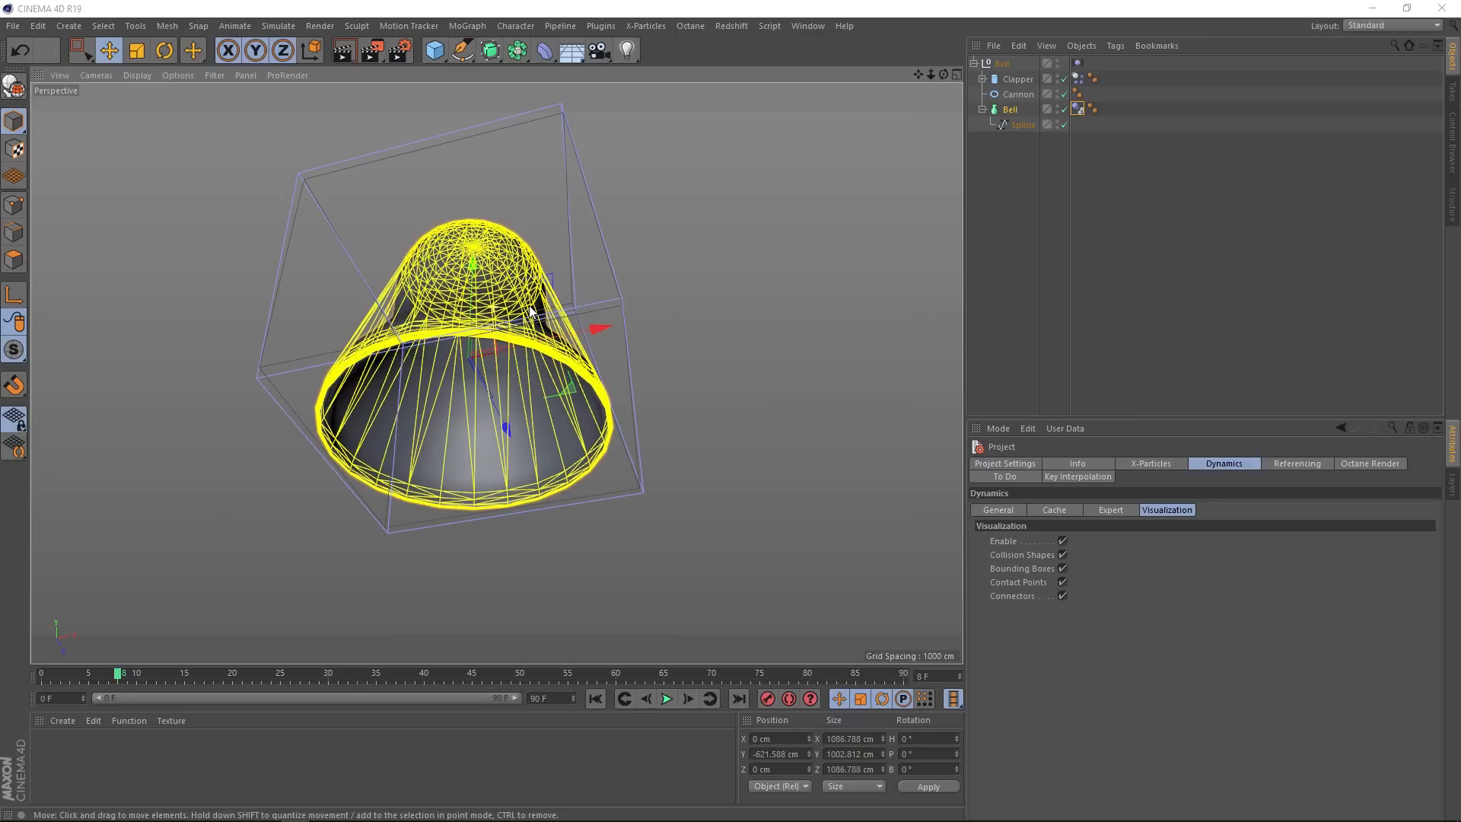
click(595, 699)
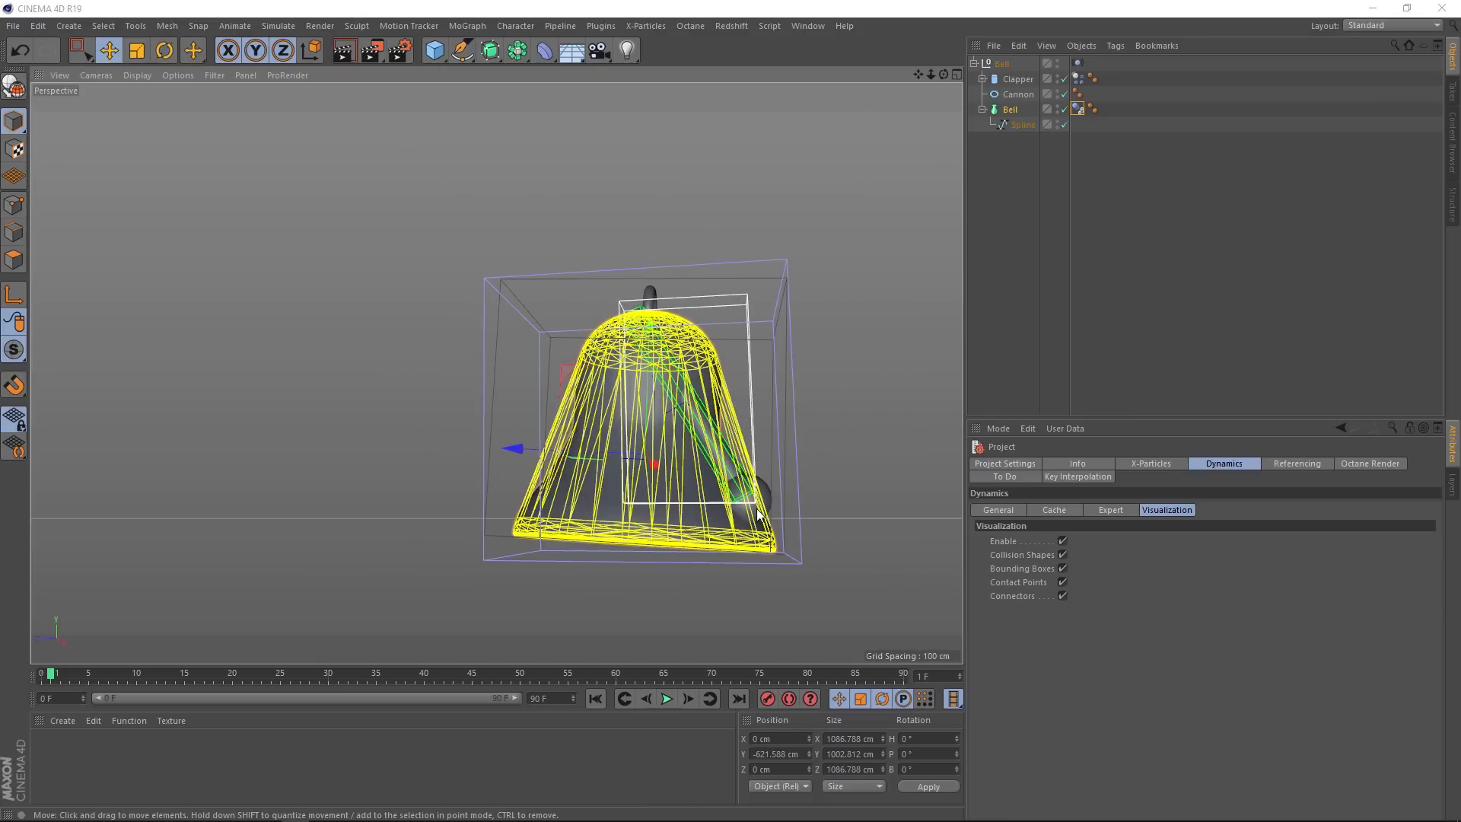
mouse_move(746, 500)
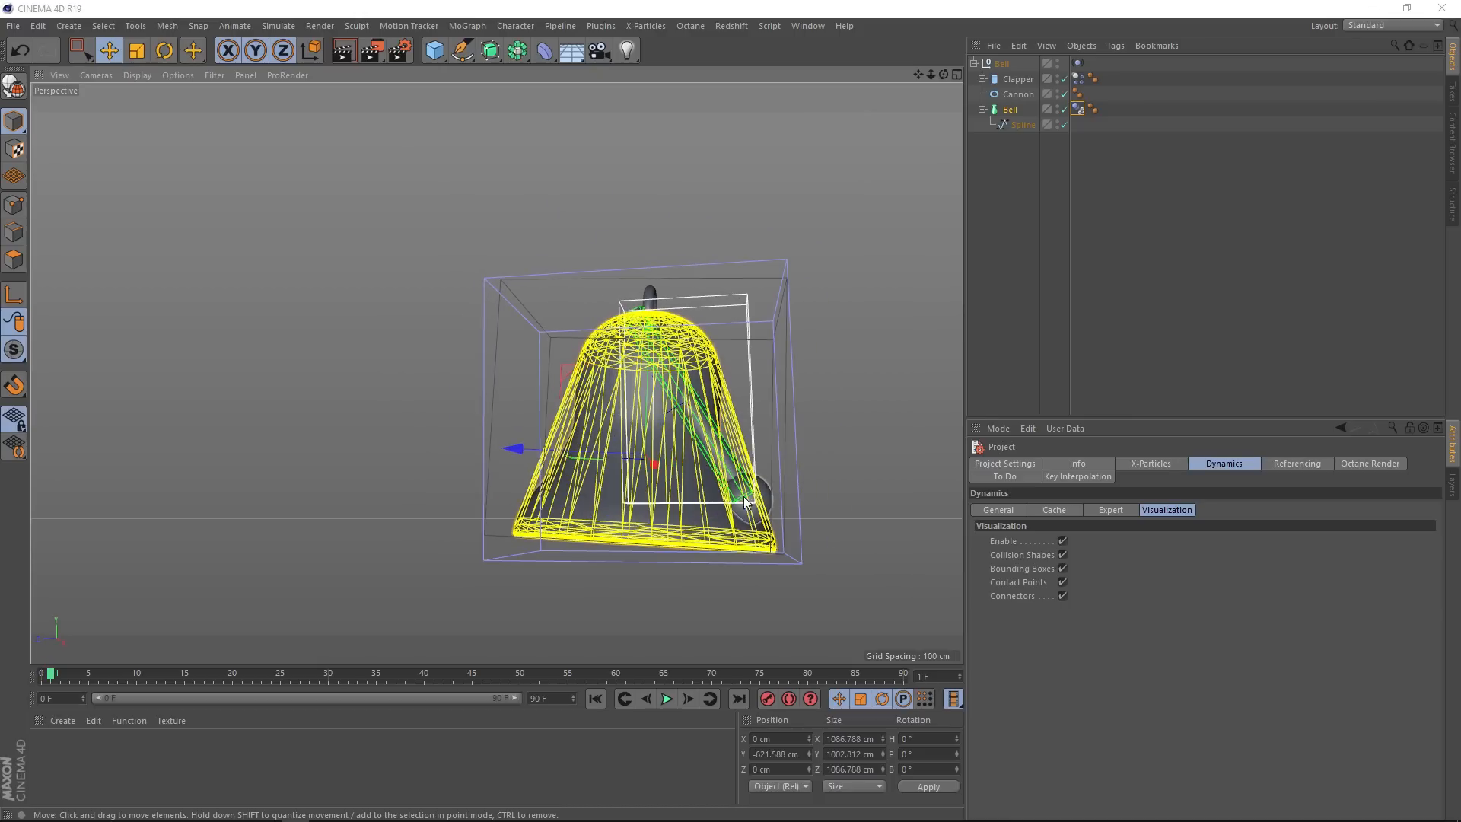
mouse_move(722, 526)
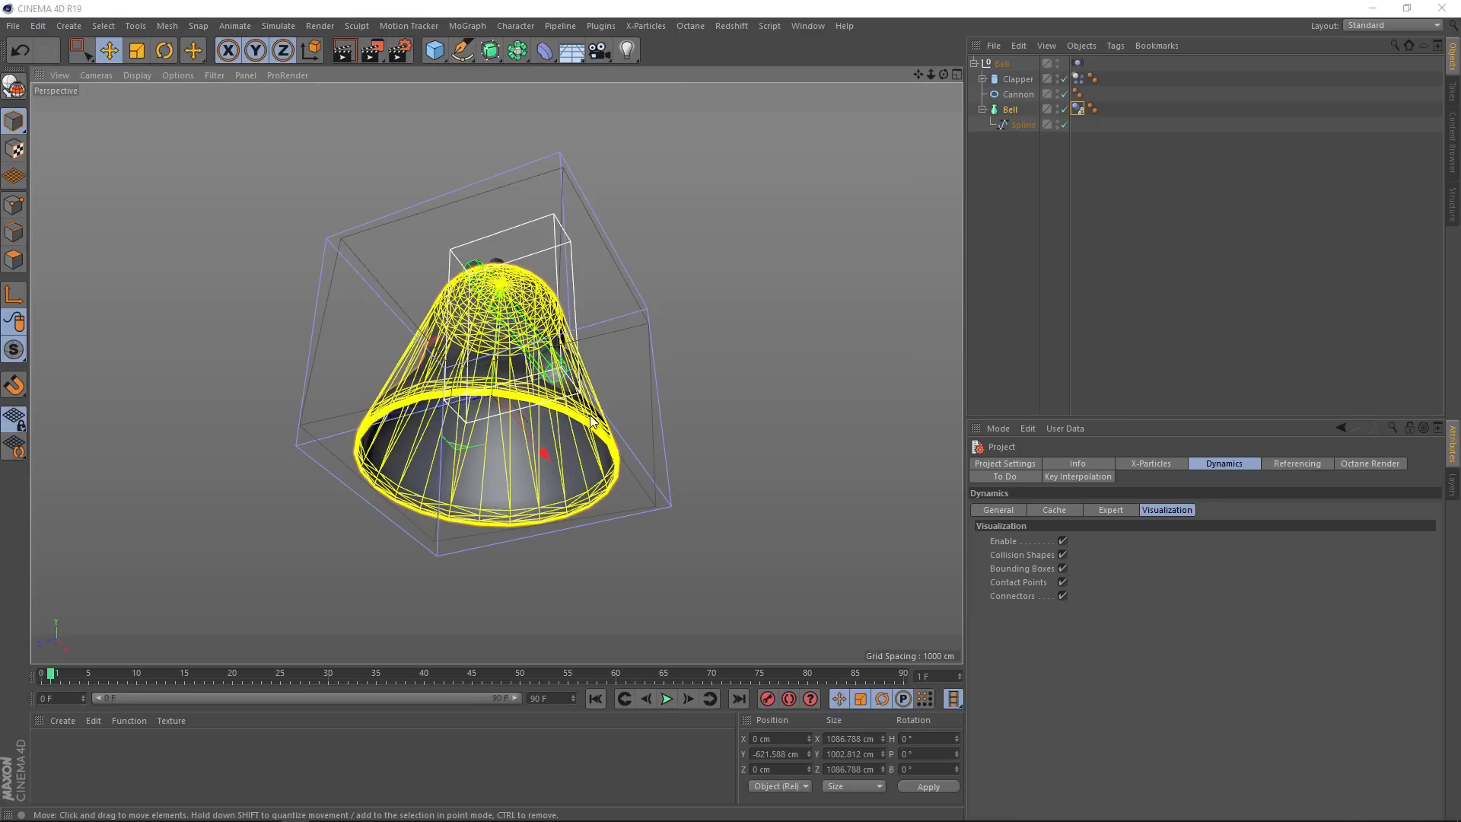
mouse_move(566, 408)
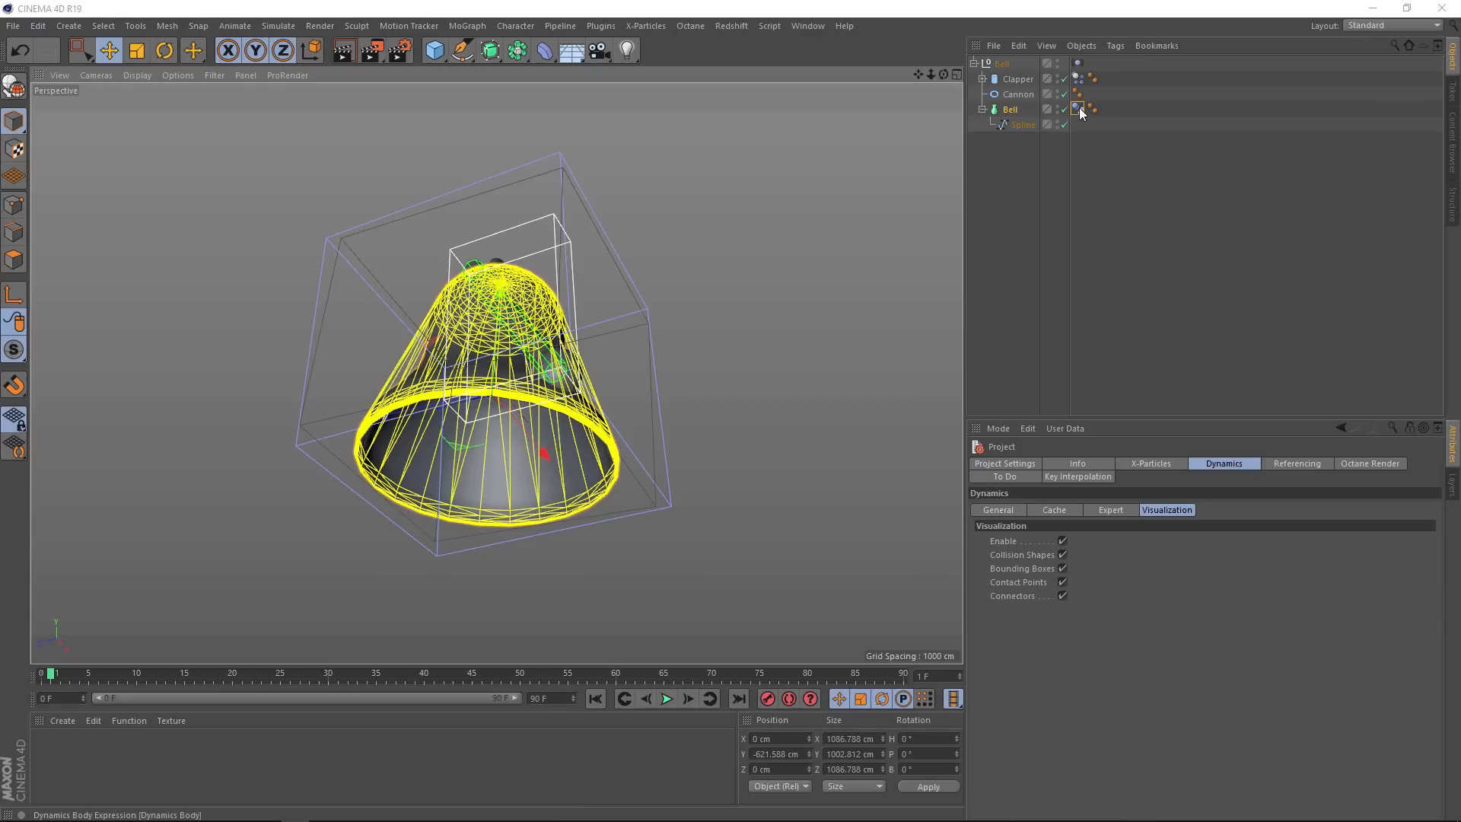
Step: Set the Bell dynamics tag's collision Shape to Static Mesh
click(1078, 110)
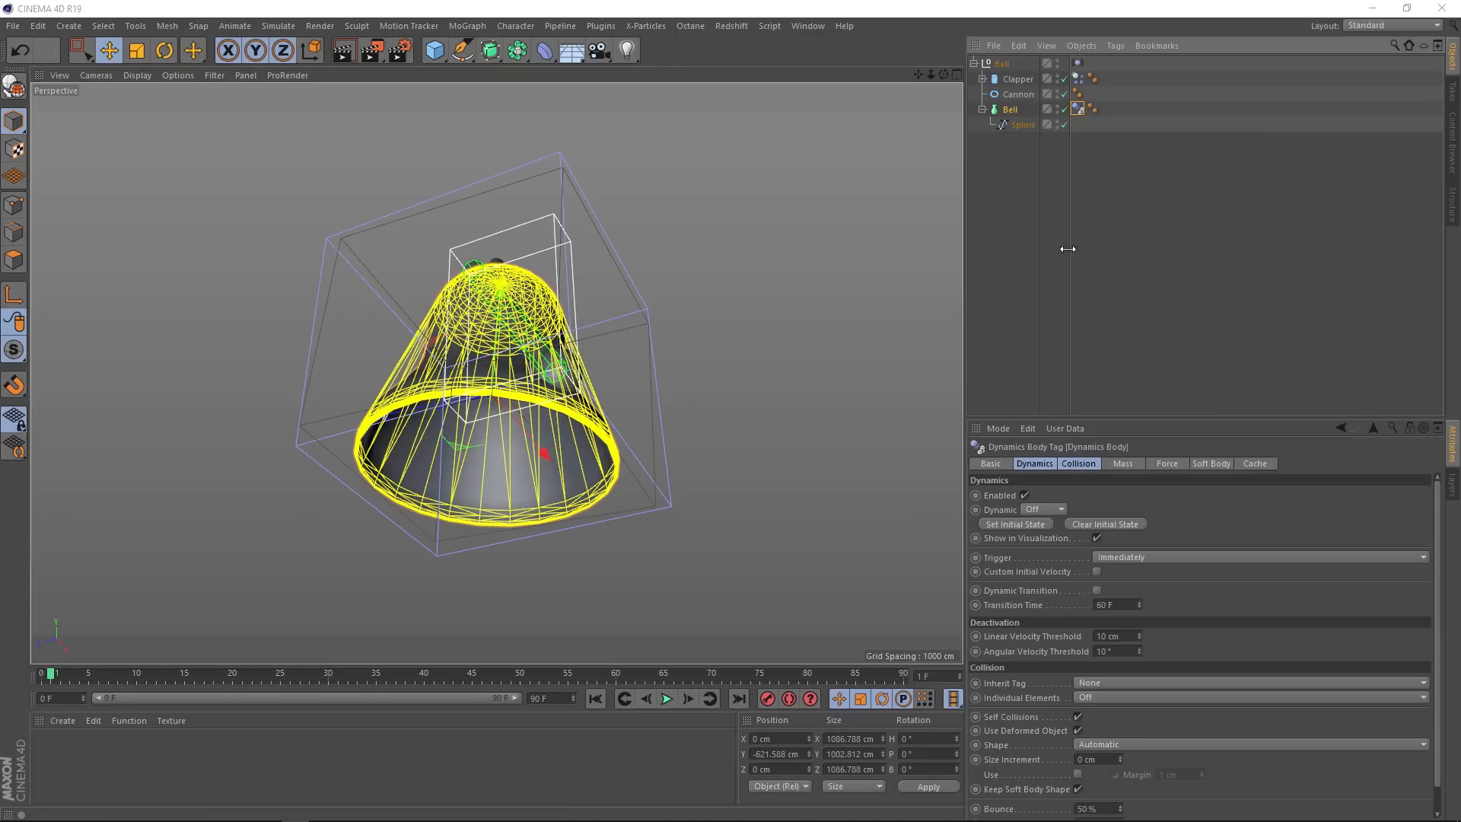
click(1078, 463)
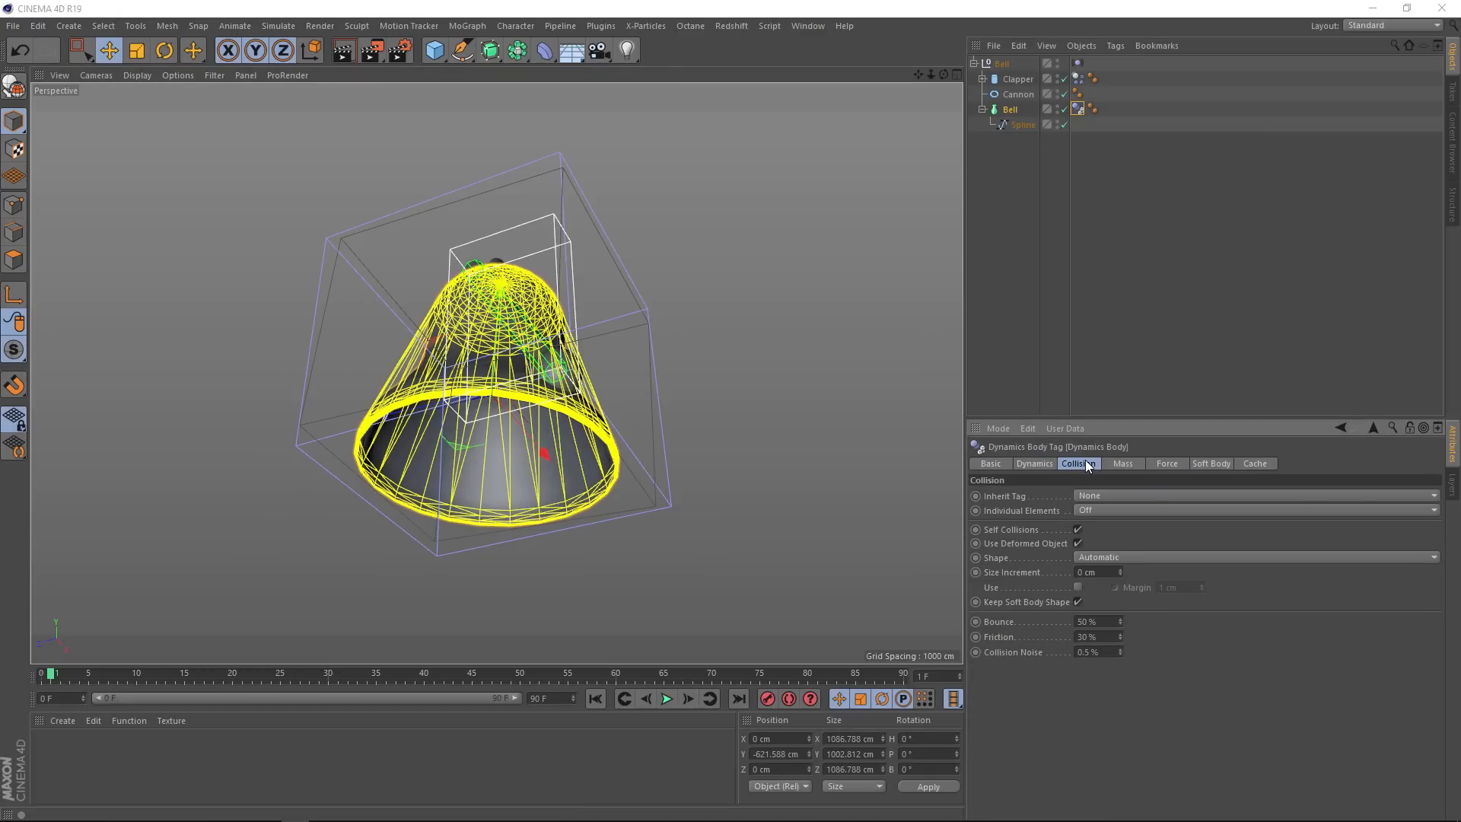
mouse_move(1024, 563)
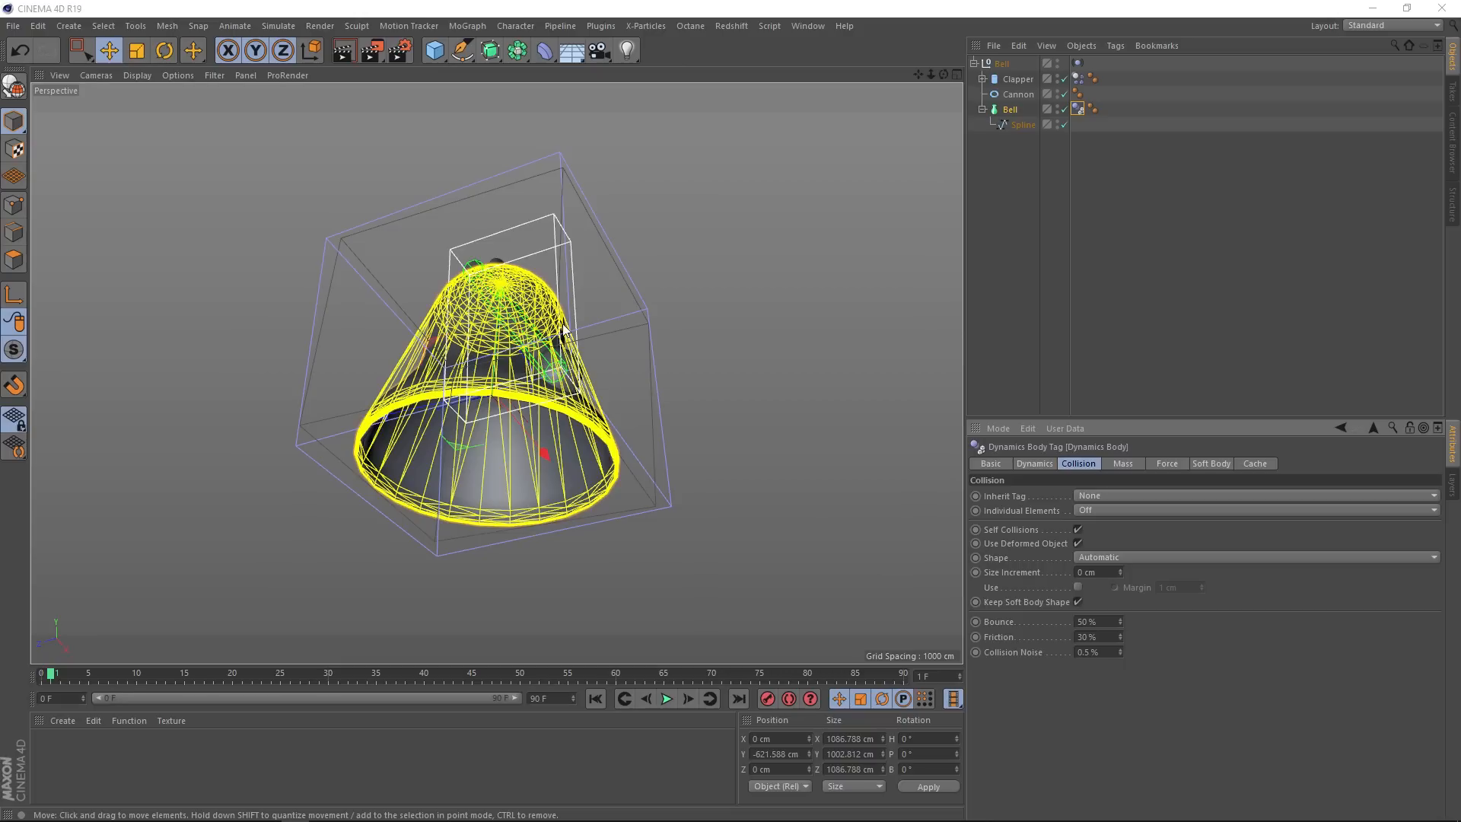
mouse_move(496, 438)
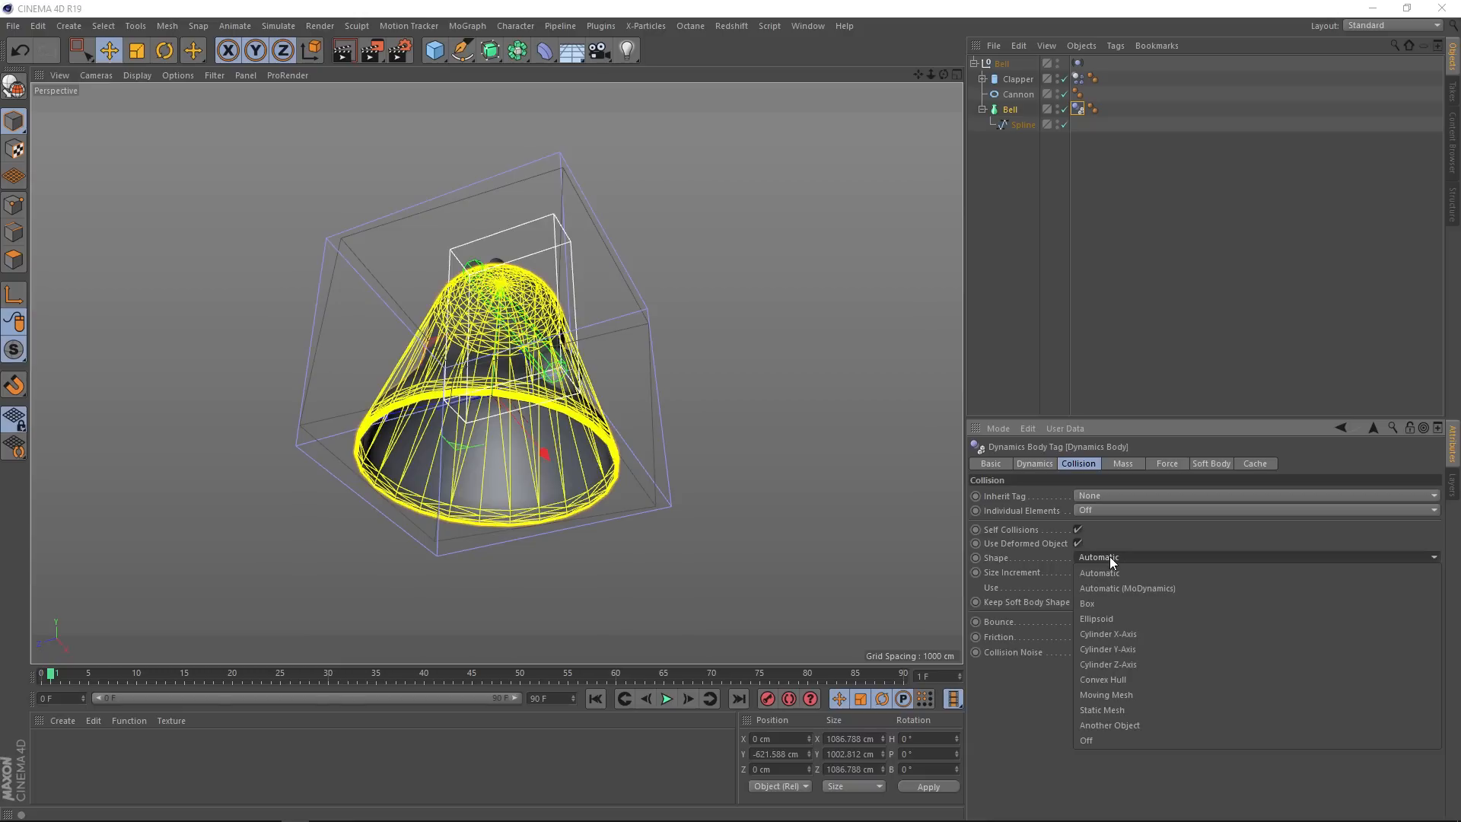
click(1102, 709)
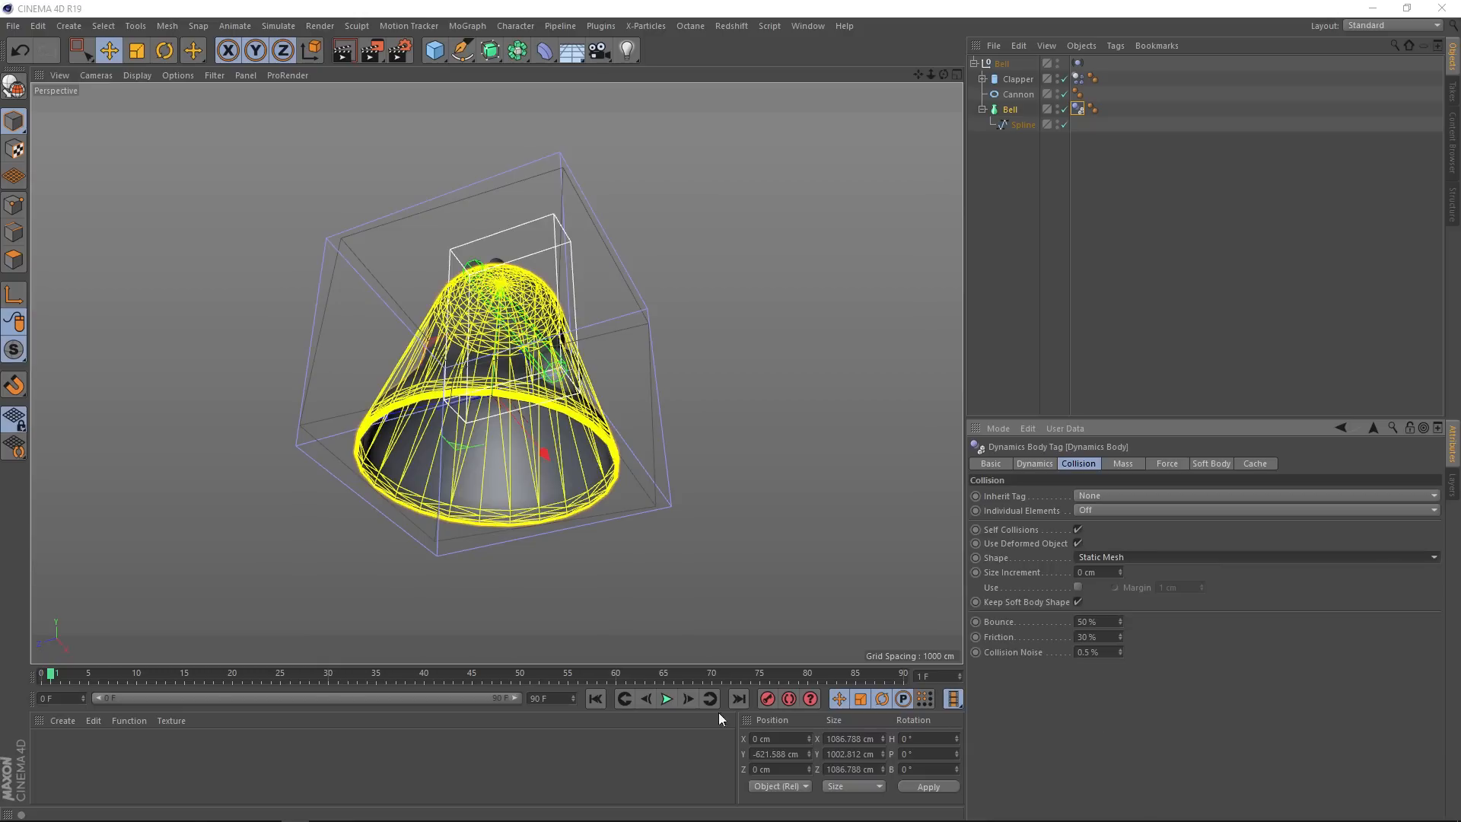
Step: Play the simulation and orbit to check the bell-shaped collider around the clapper
click(688, 698)
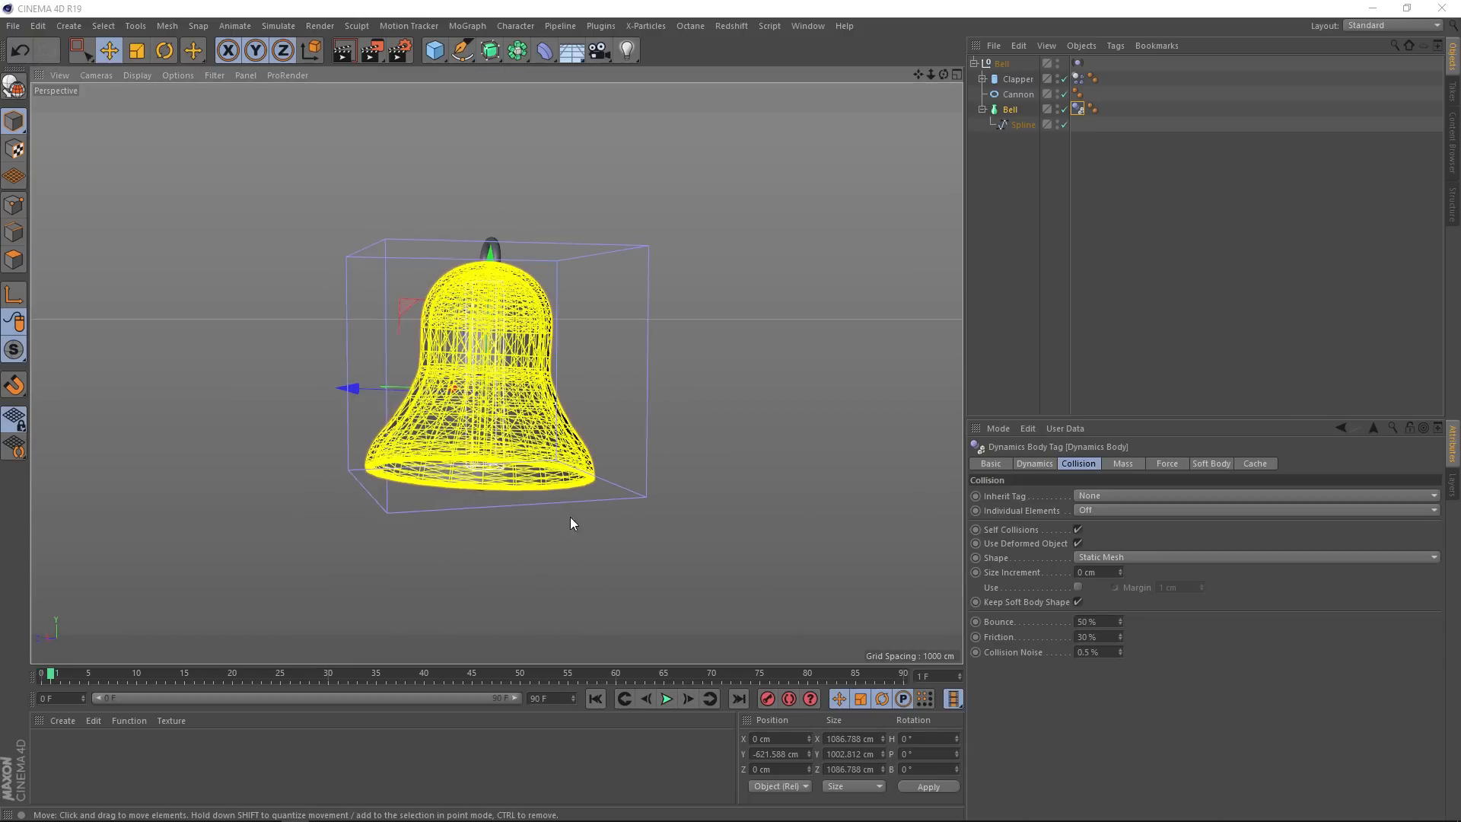
drag(571, 522, 329, 424)
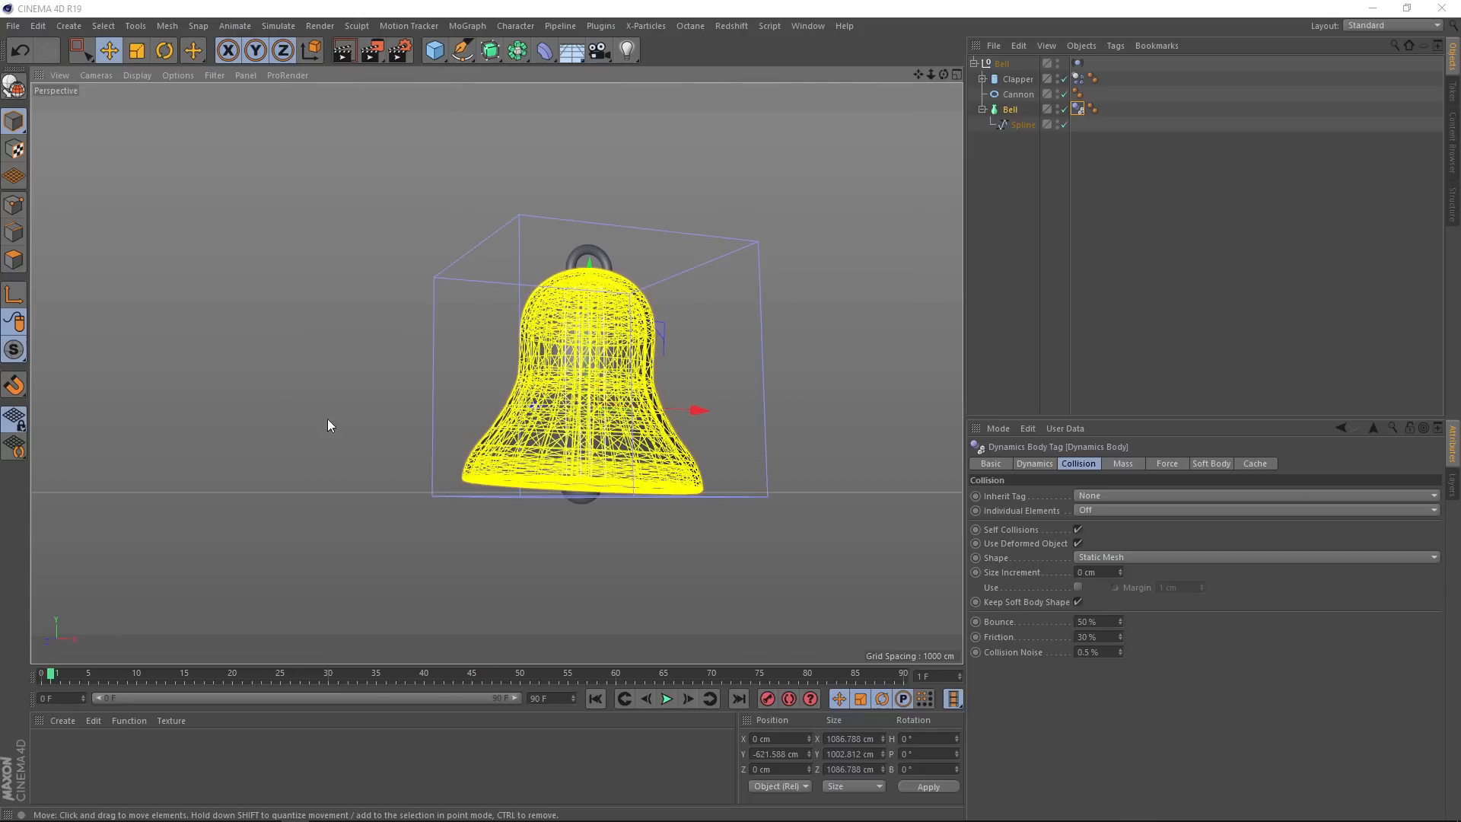
click(666, 698)
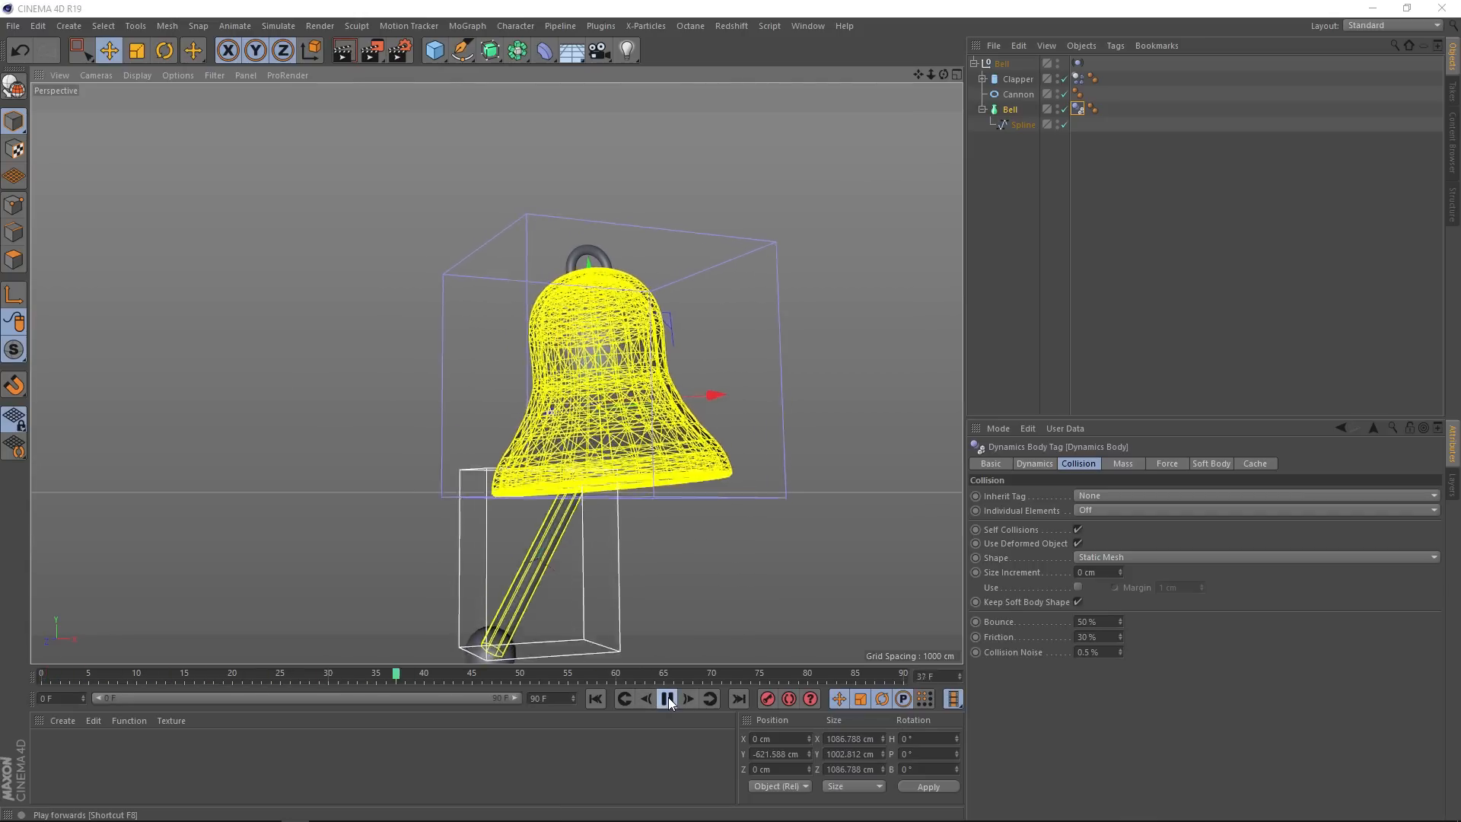
click(666, 699)
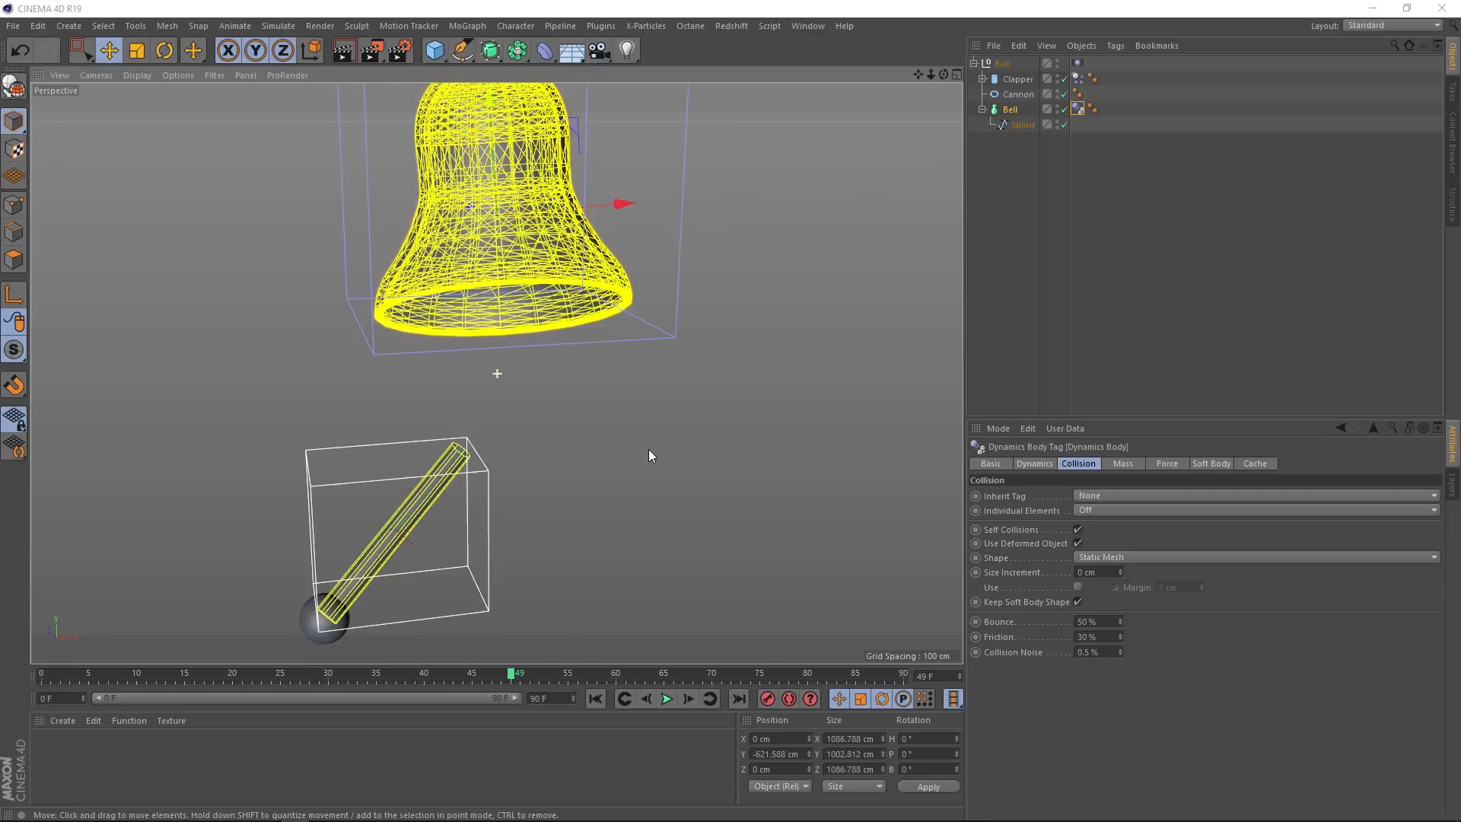
Step: Rewind to frame 0, switch off dynamics visualization and replay the shaded bell
click(595, 699)
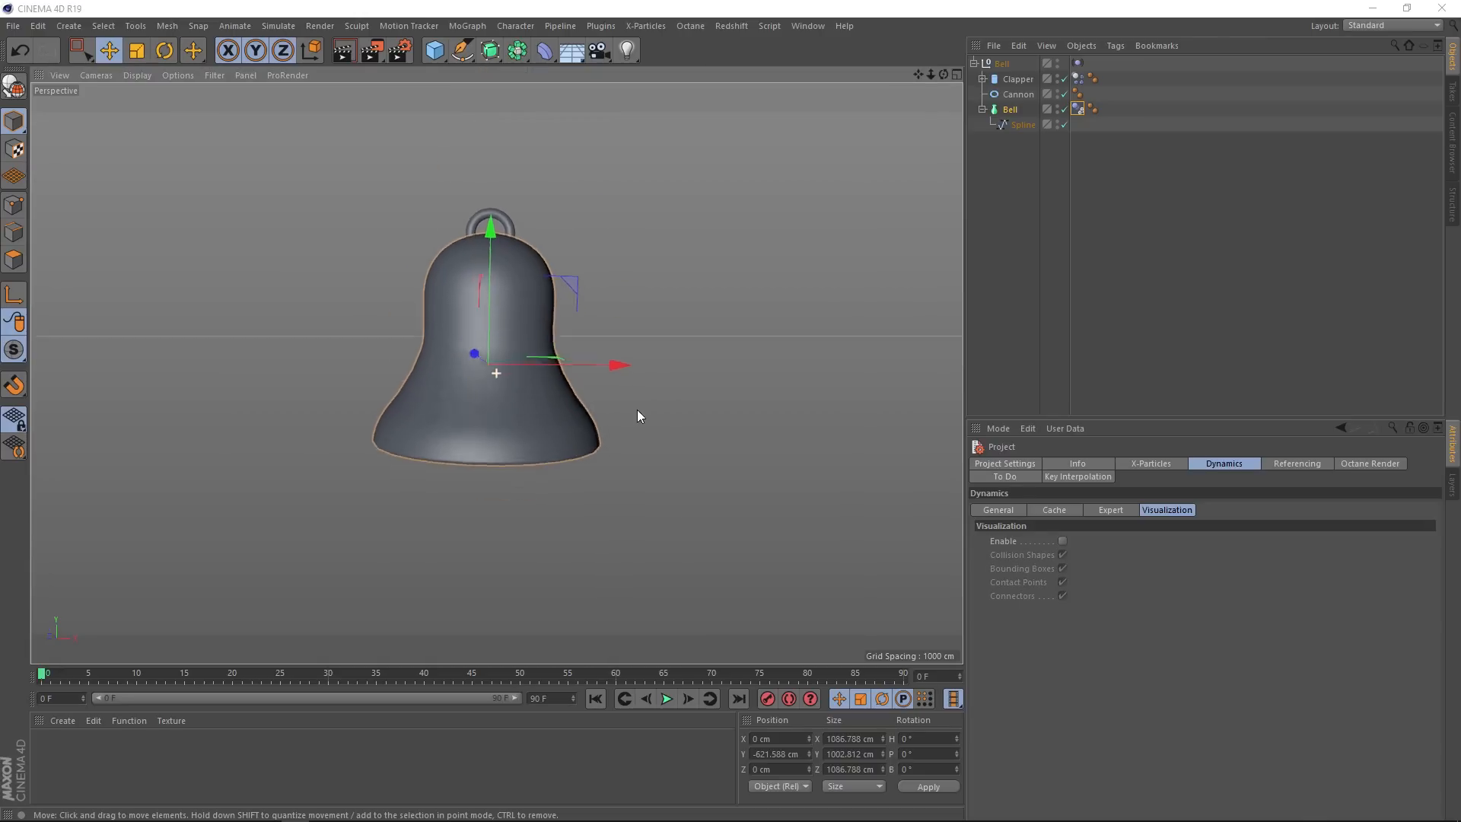
click(667, 699)
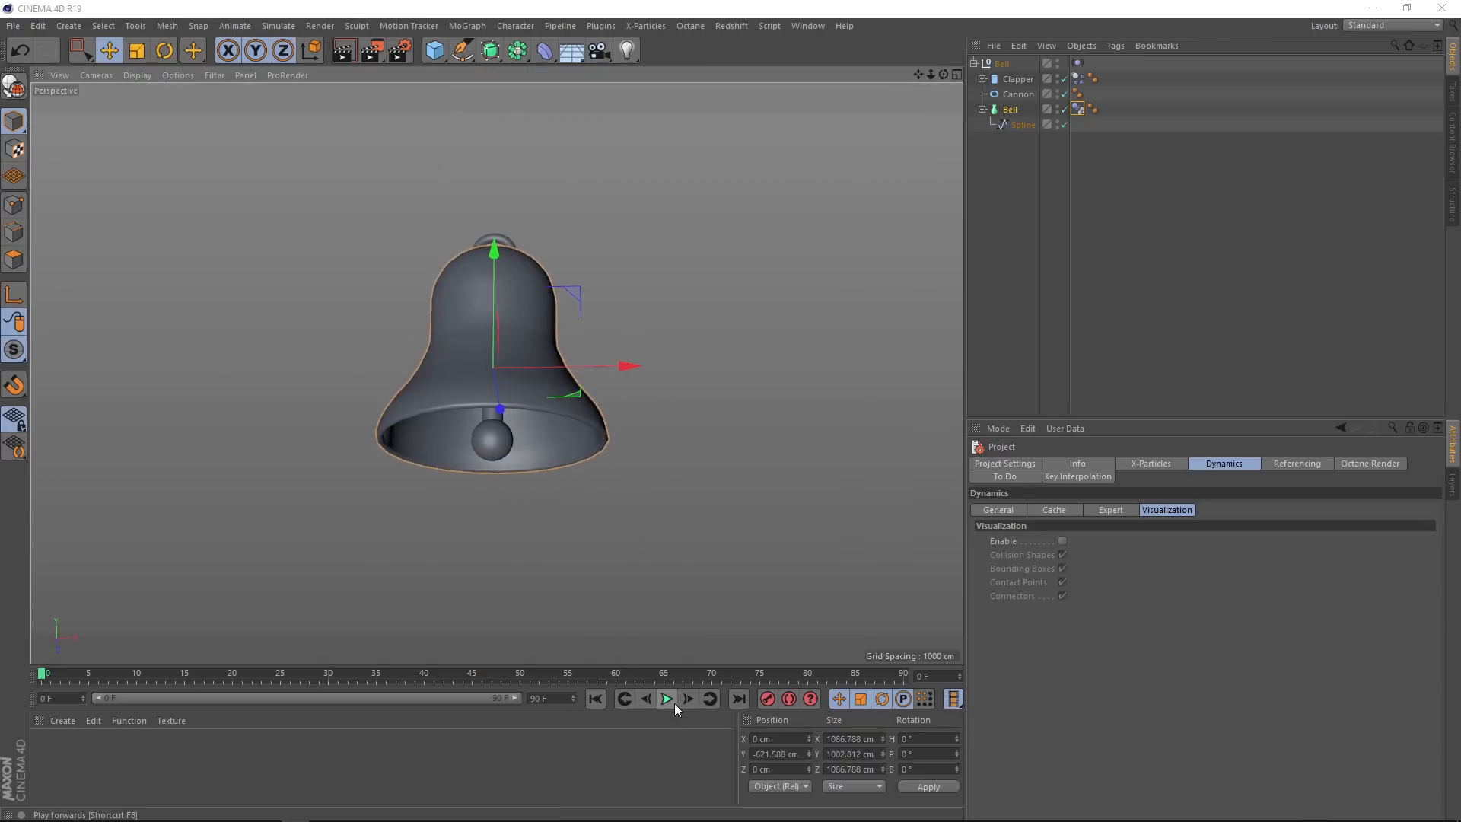
click(667, 699)
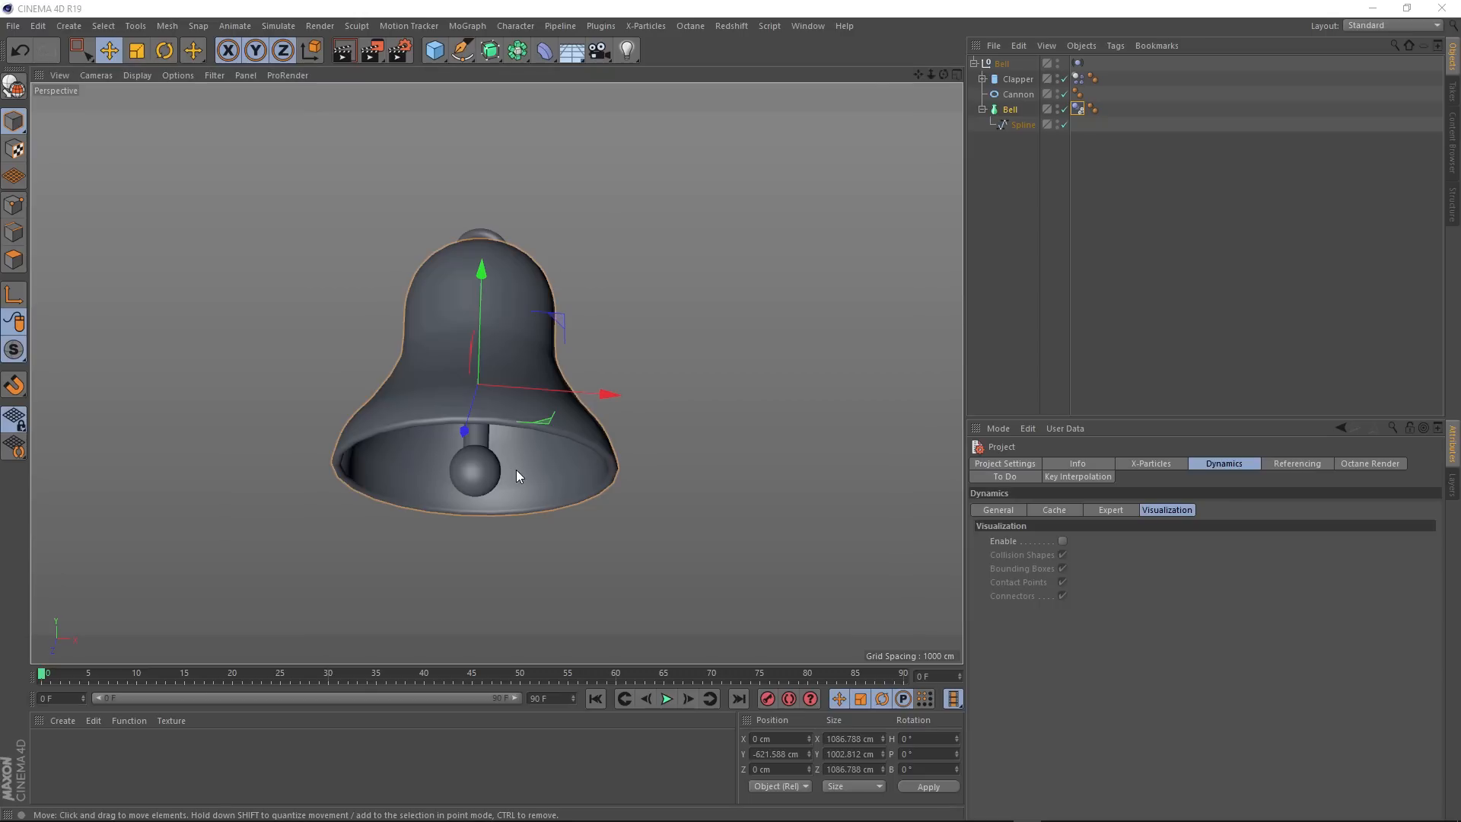
click(277, 26)
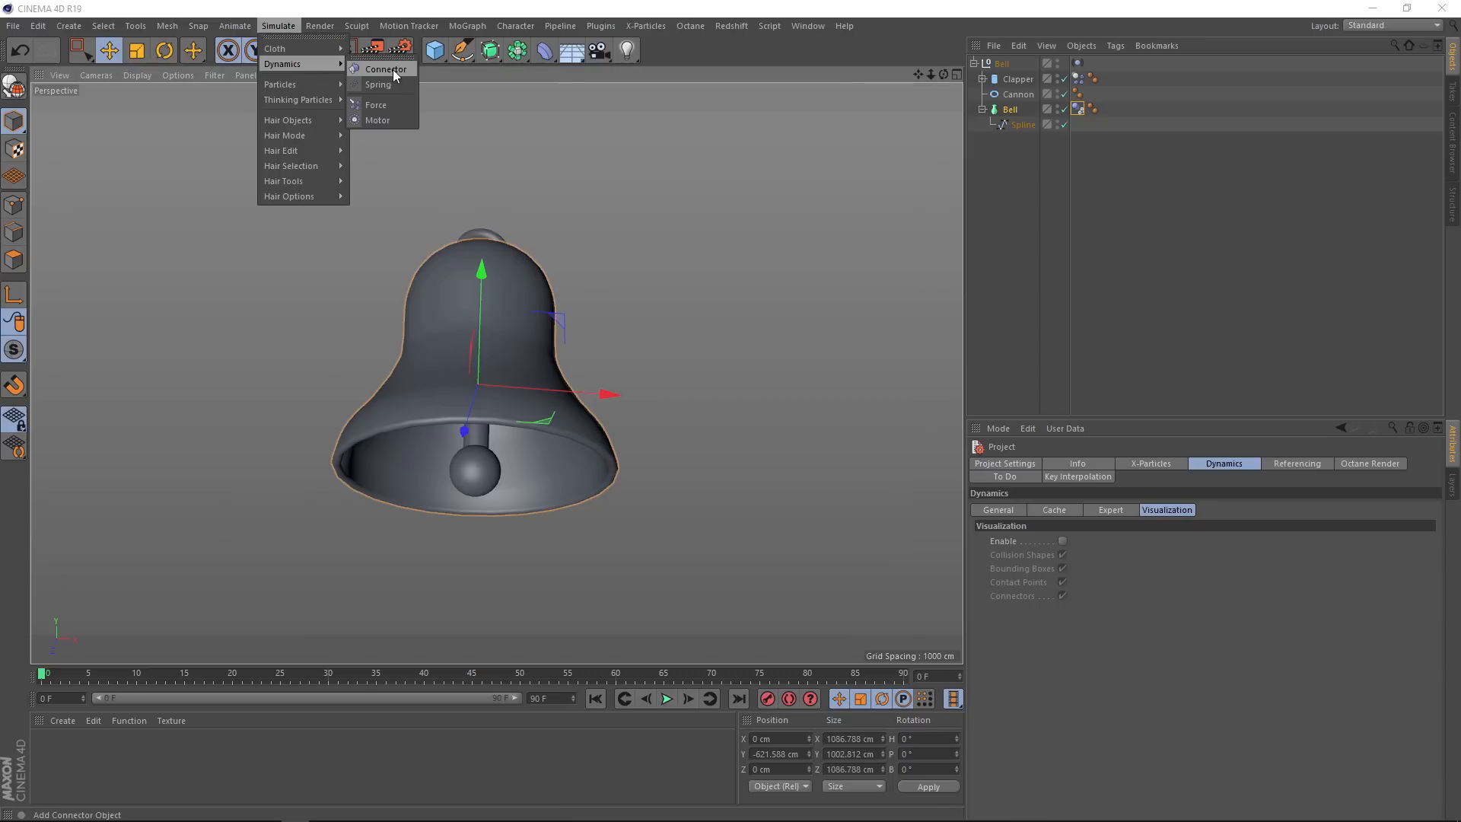
Step: Create a dynamics Connector and set its type to Ball and Socket
click(385, 68)
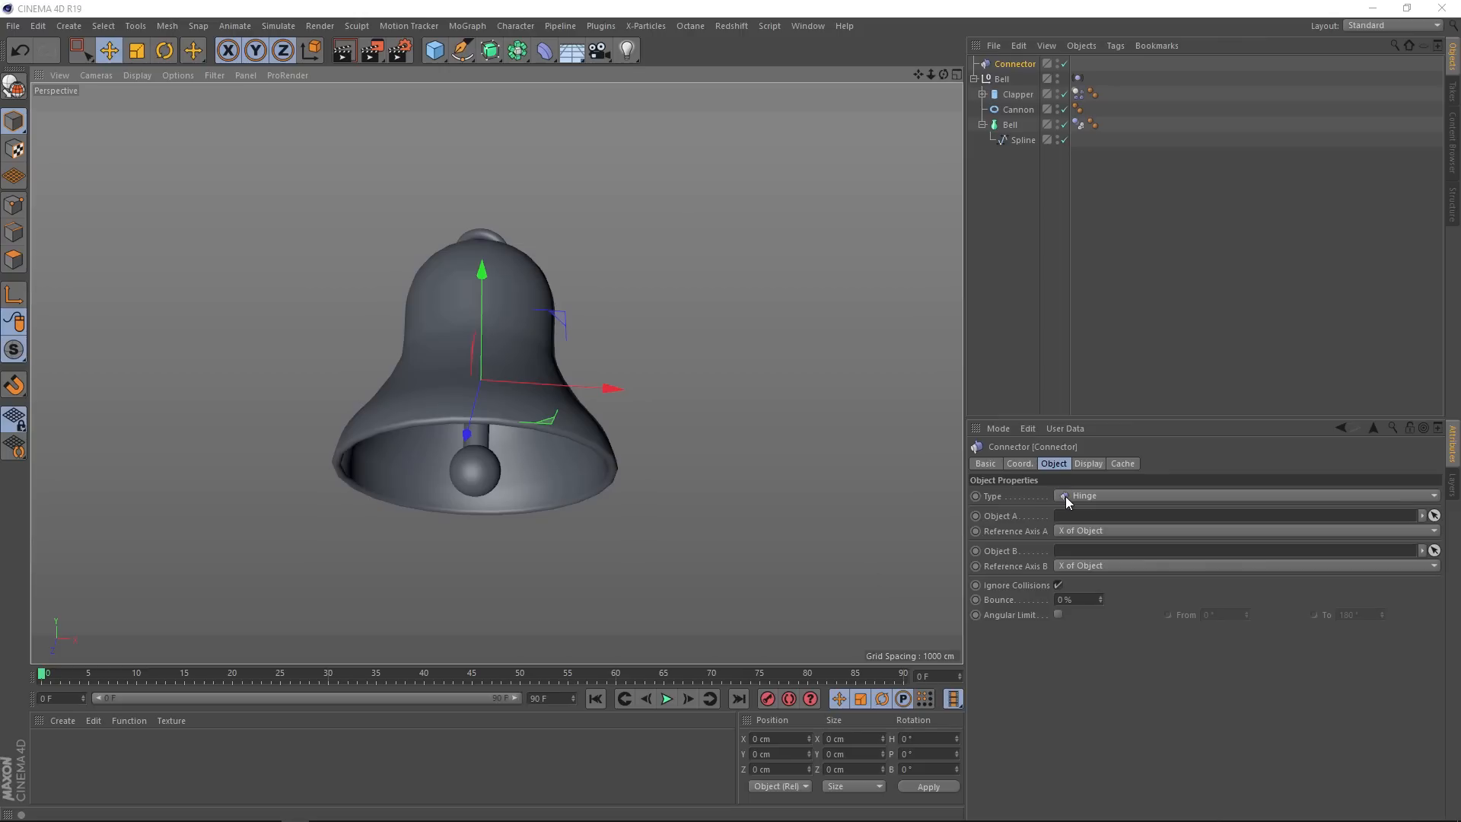
mouse_move(1133, 504)
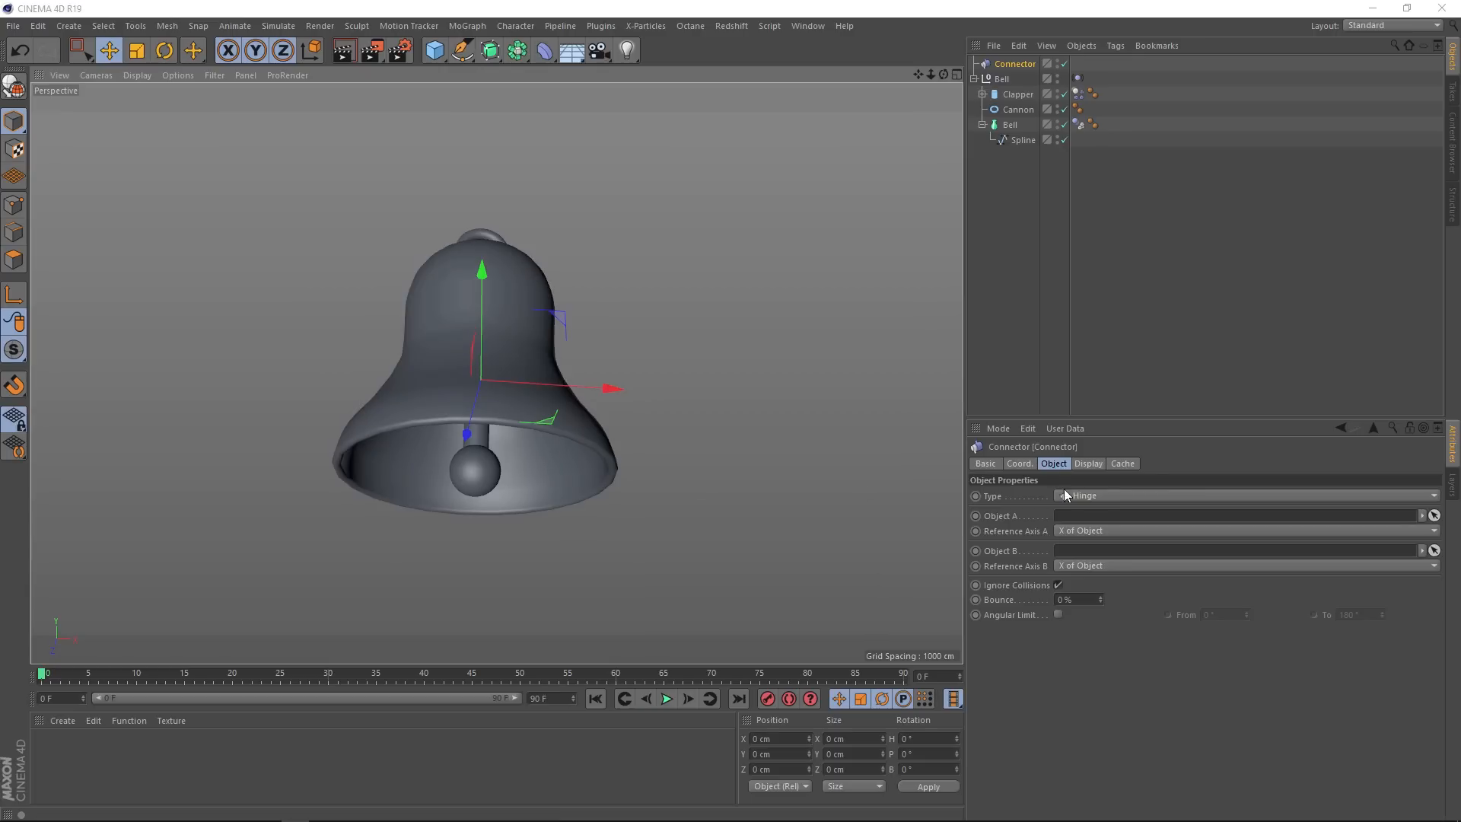
click(1244, 495)
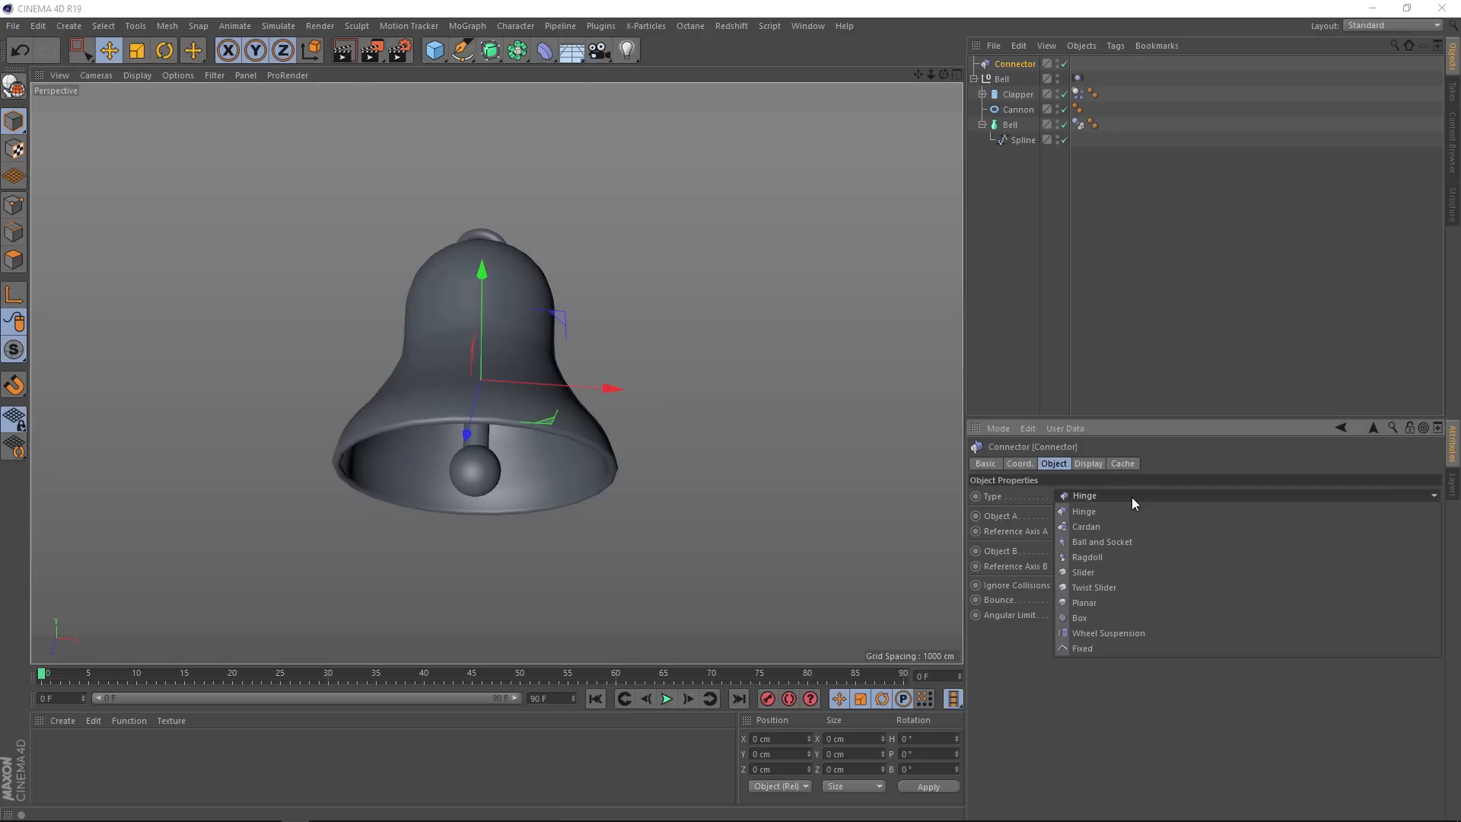
mouse_move(1142, 648)
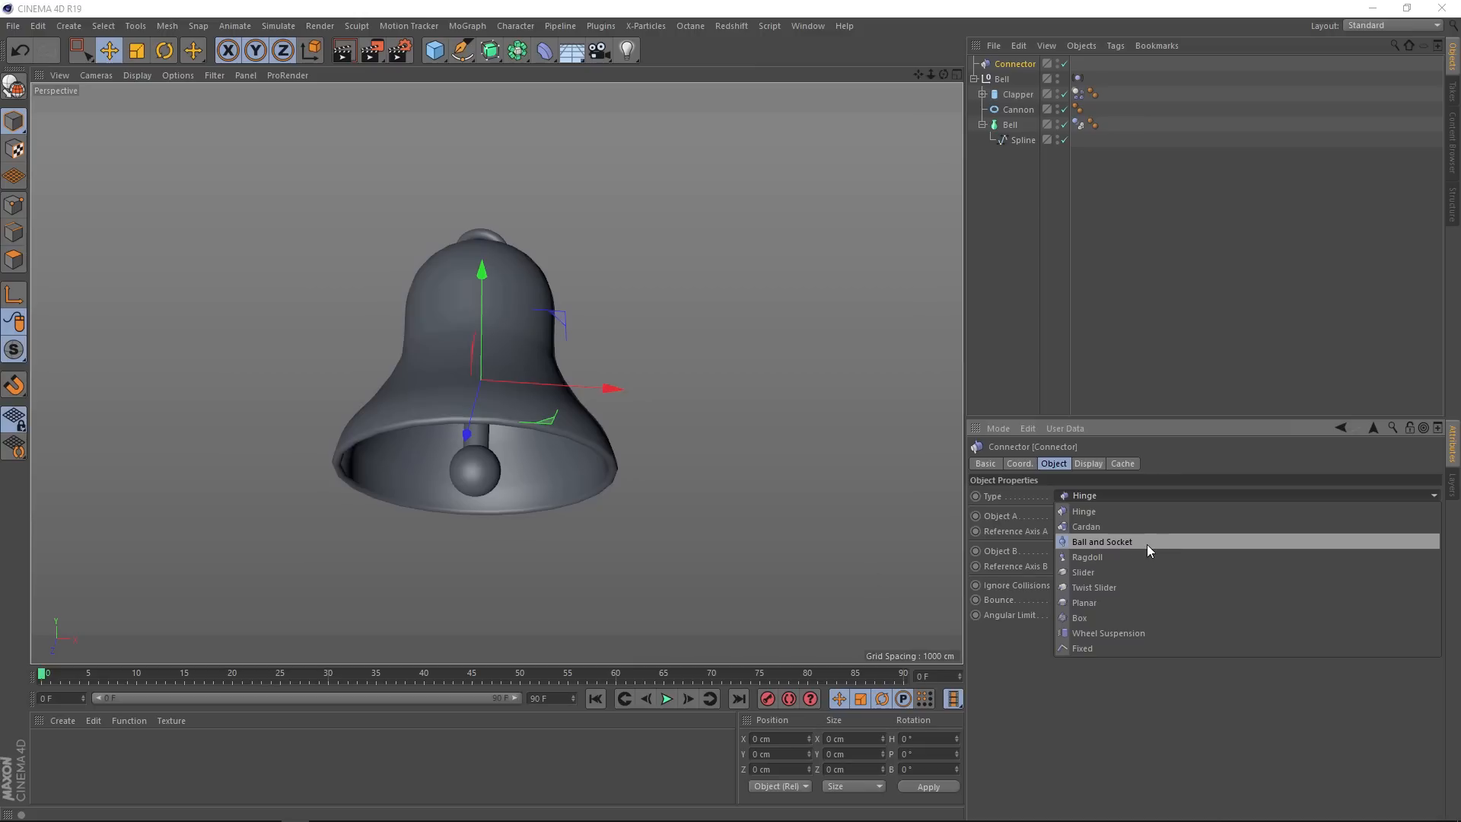
click(1102, 542)
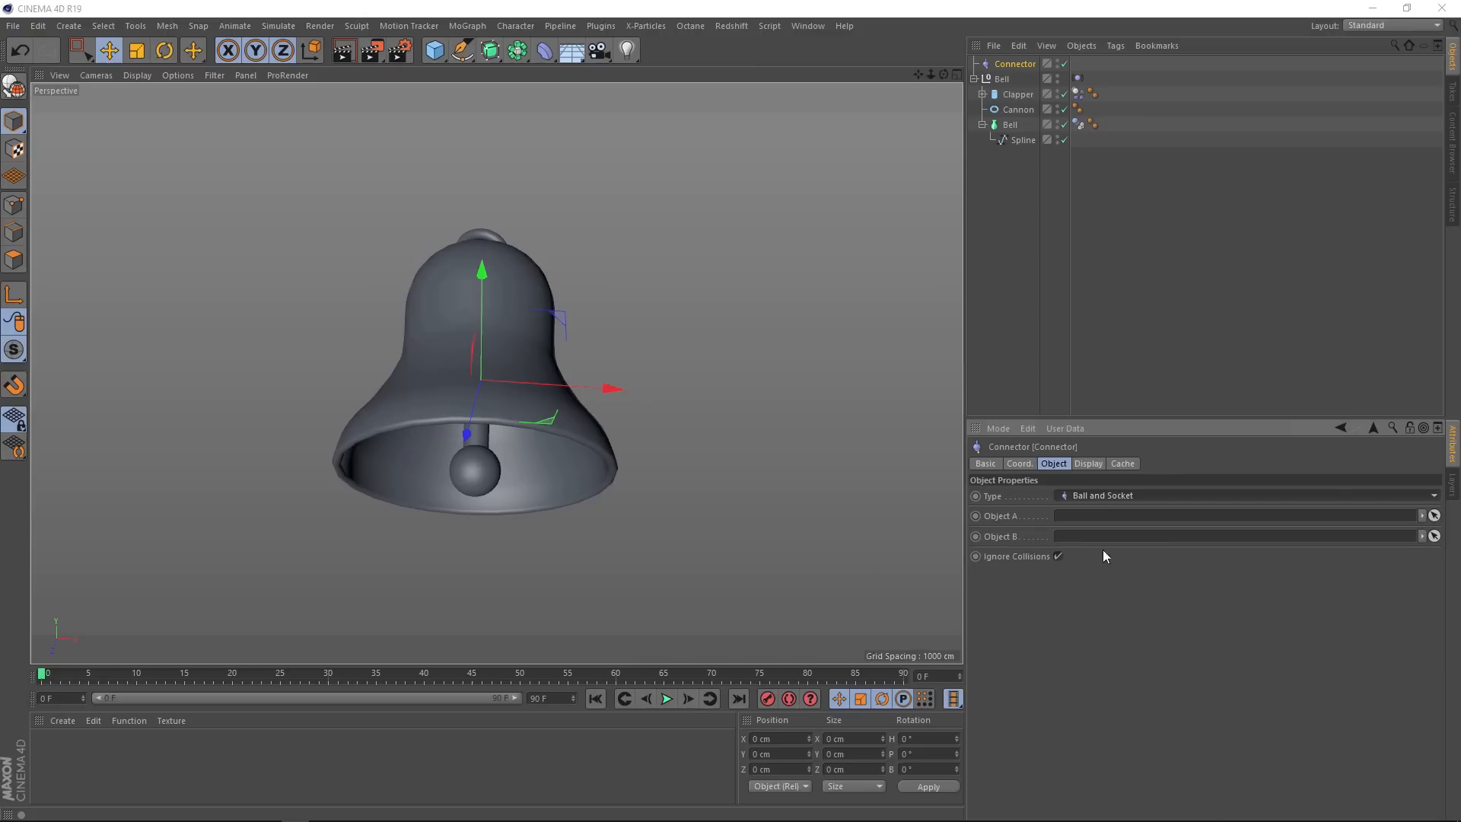
mouse_move(1008, 539)
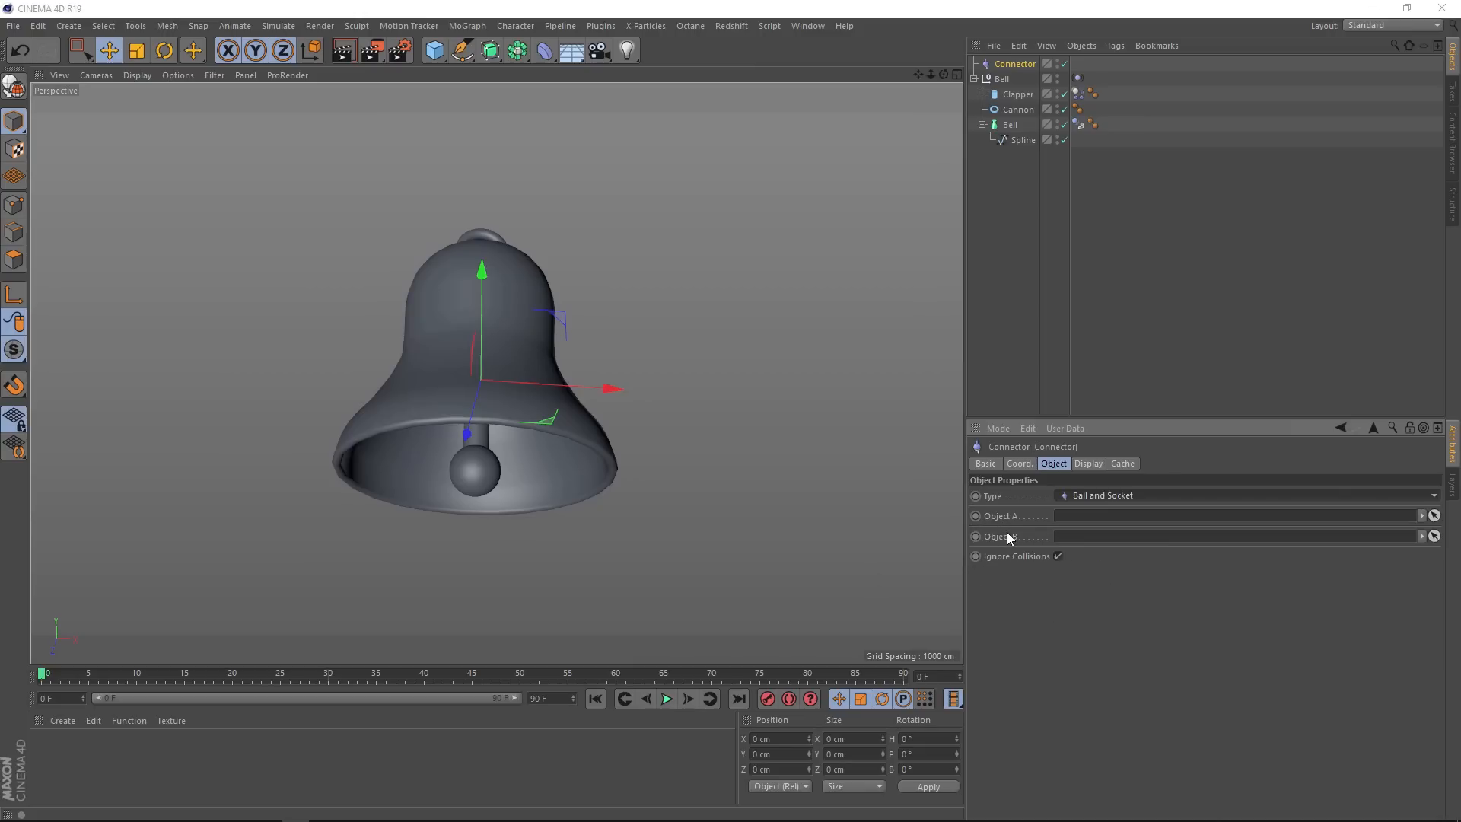
mouse_move(998, 524)
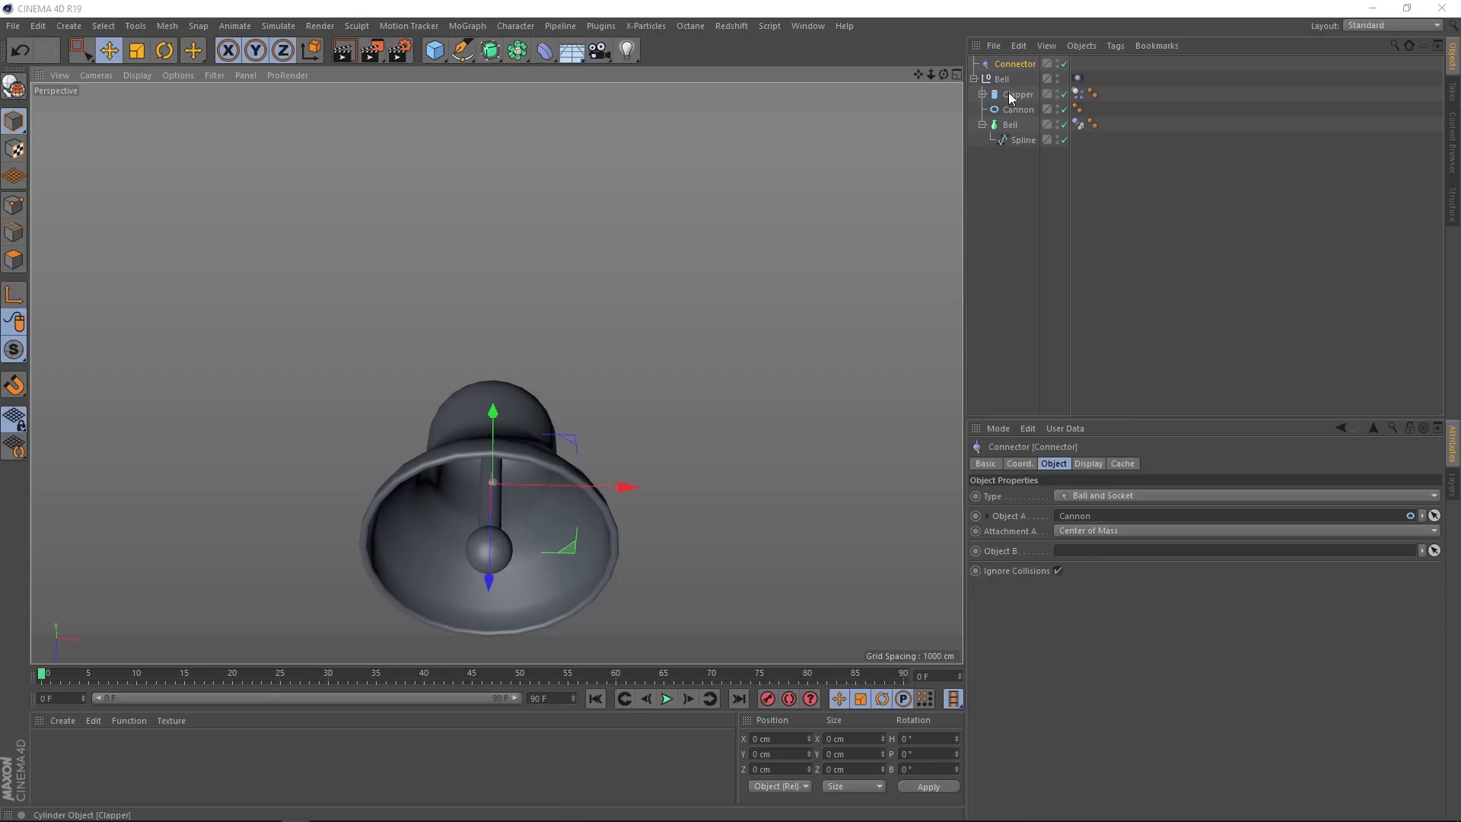
Step: Link Cannon as Object A and Clapper as Object B of the connector
click(1018, 94)
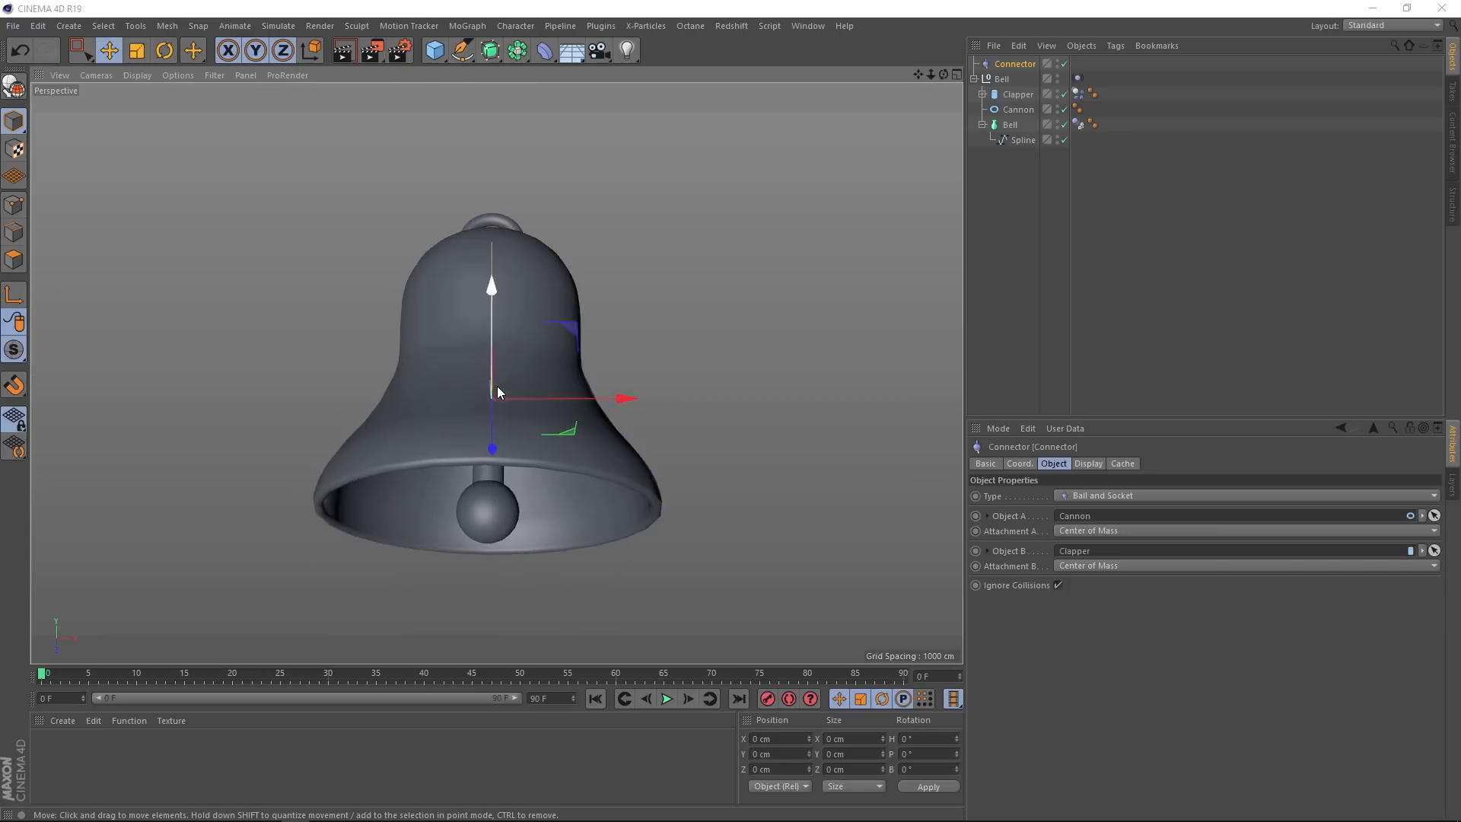
click(665, 698)
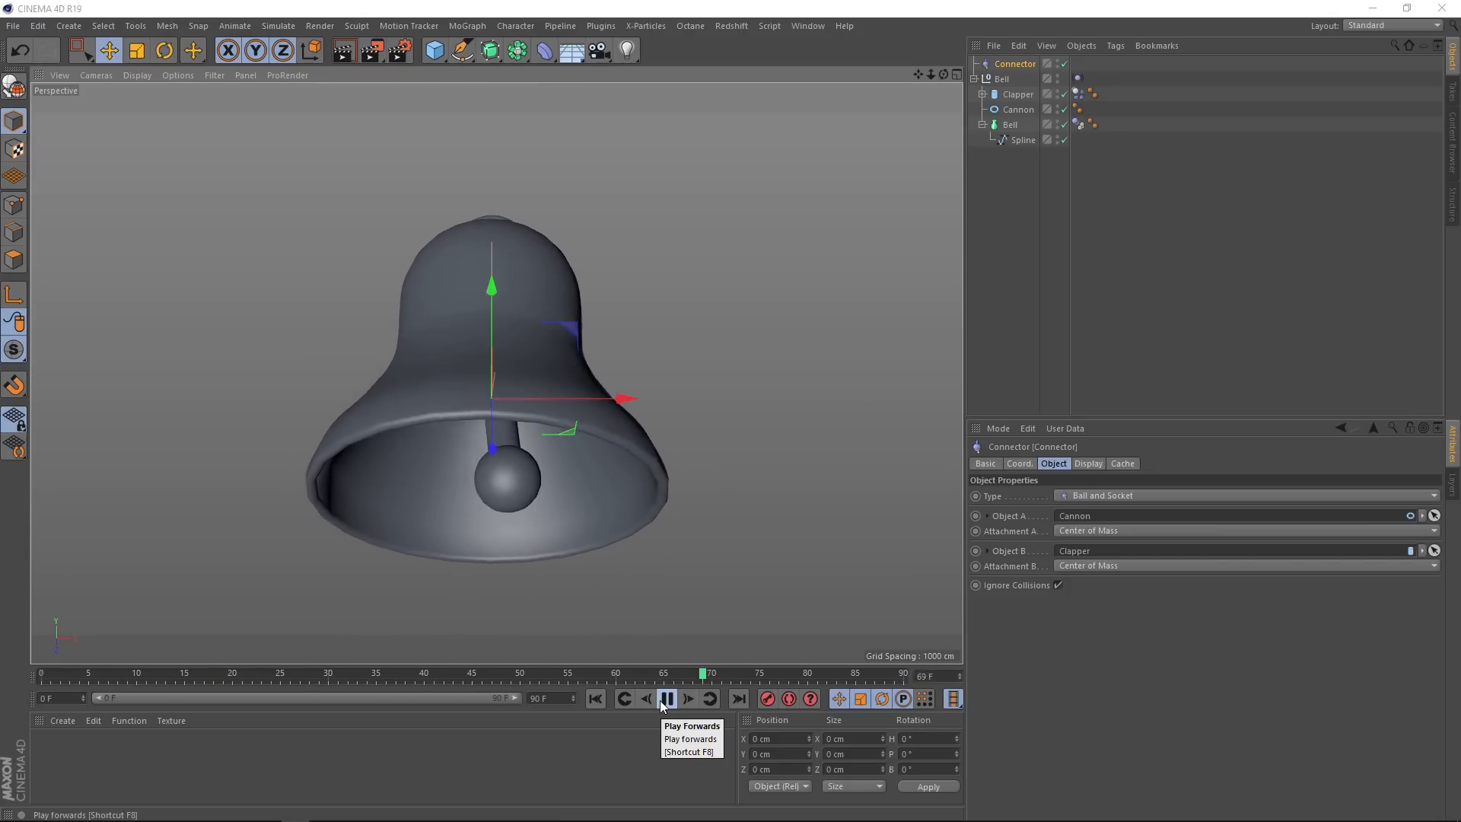
click(666, 698)
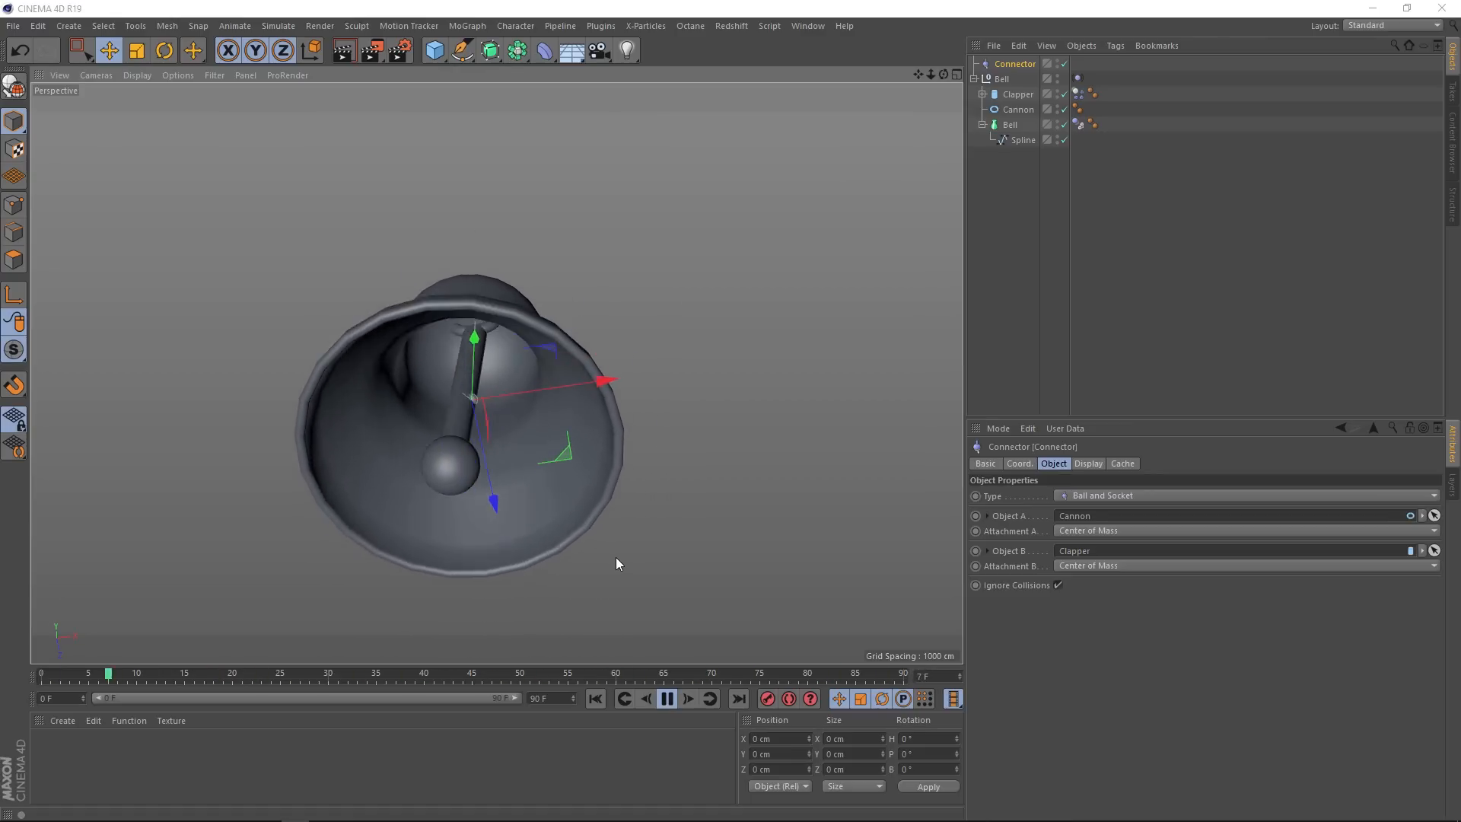
click(667, 699)
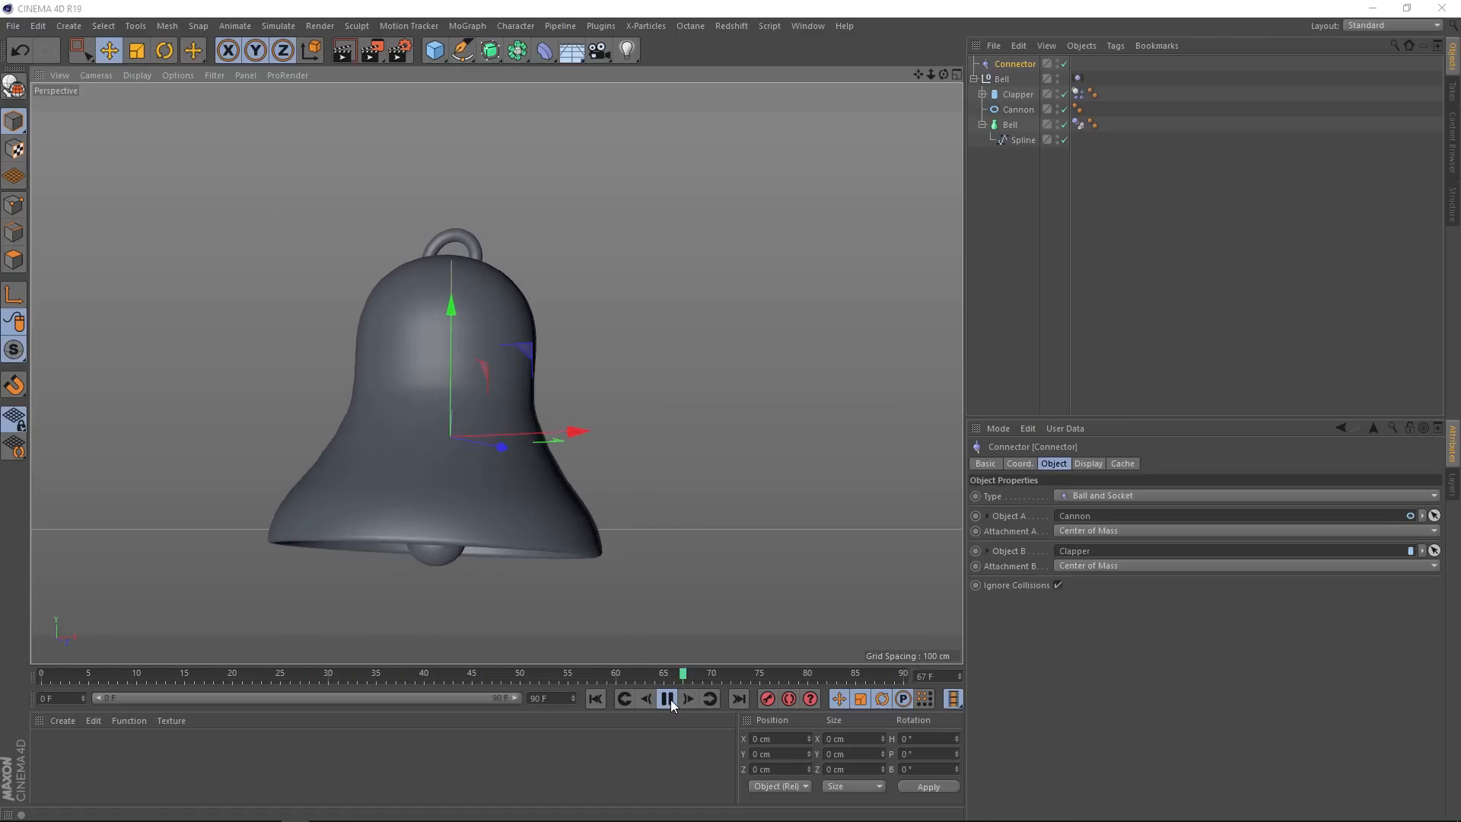
click(595, 699)
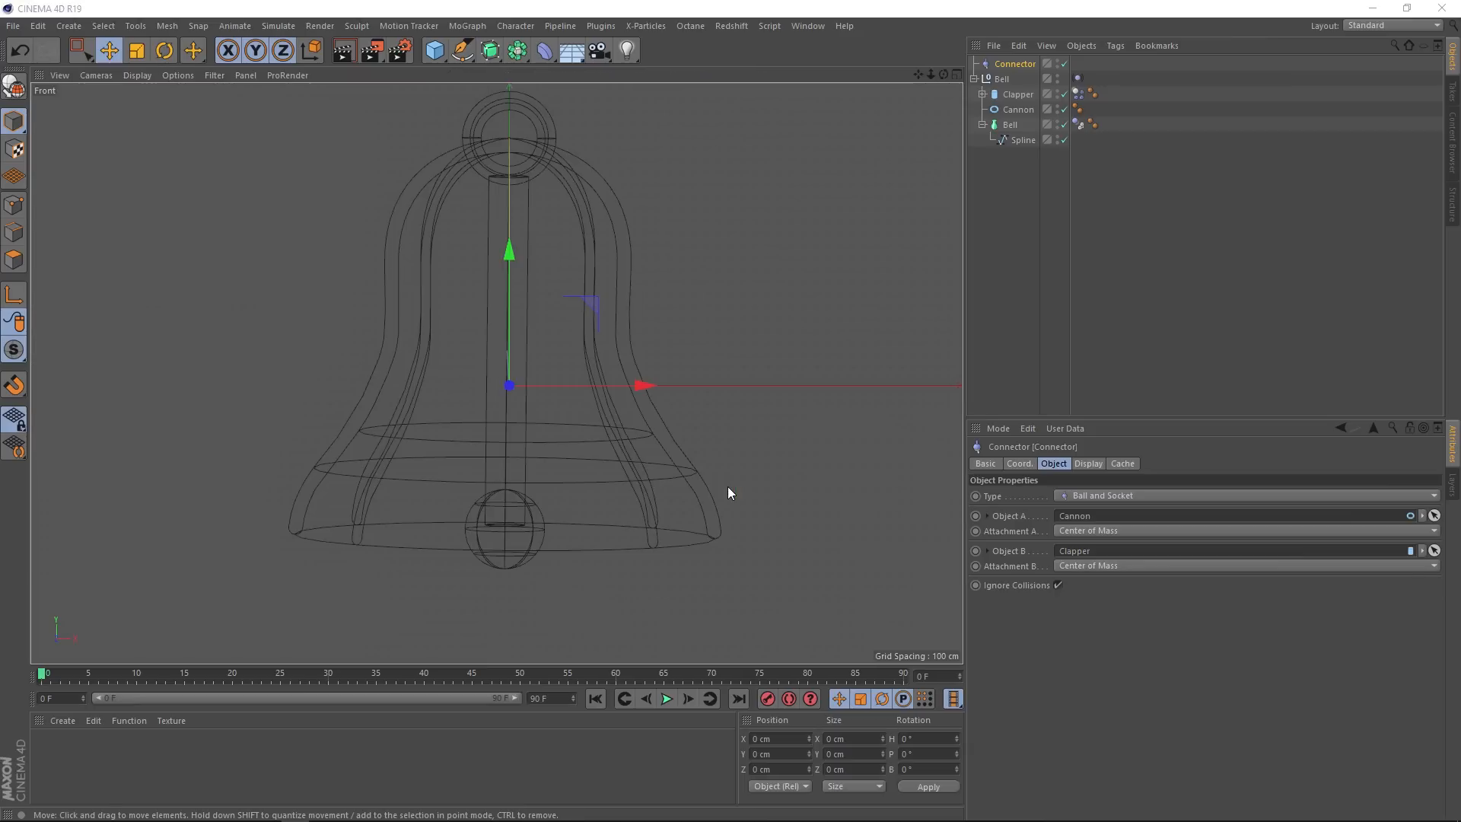
mouse_move(508, 387)
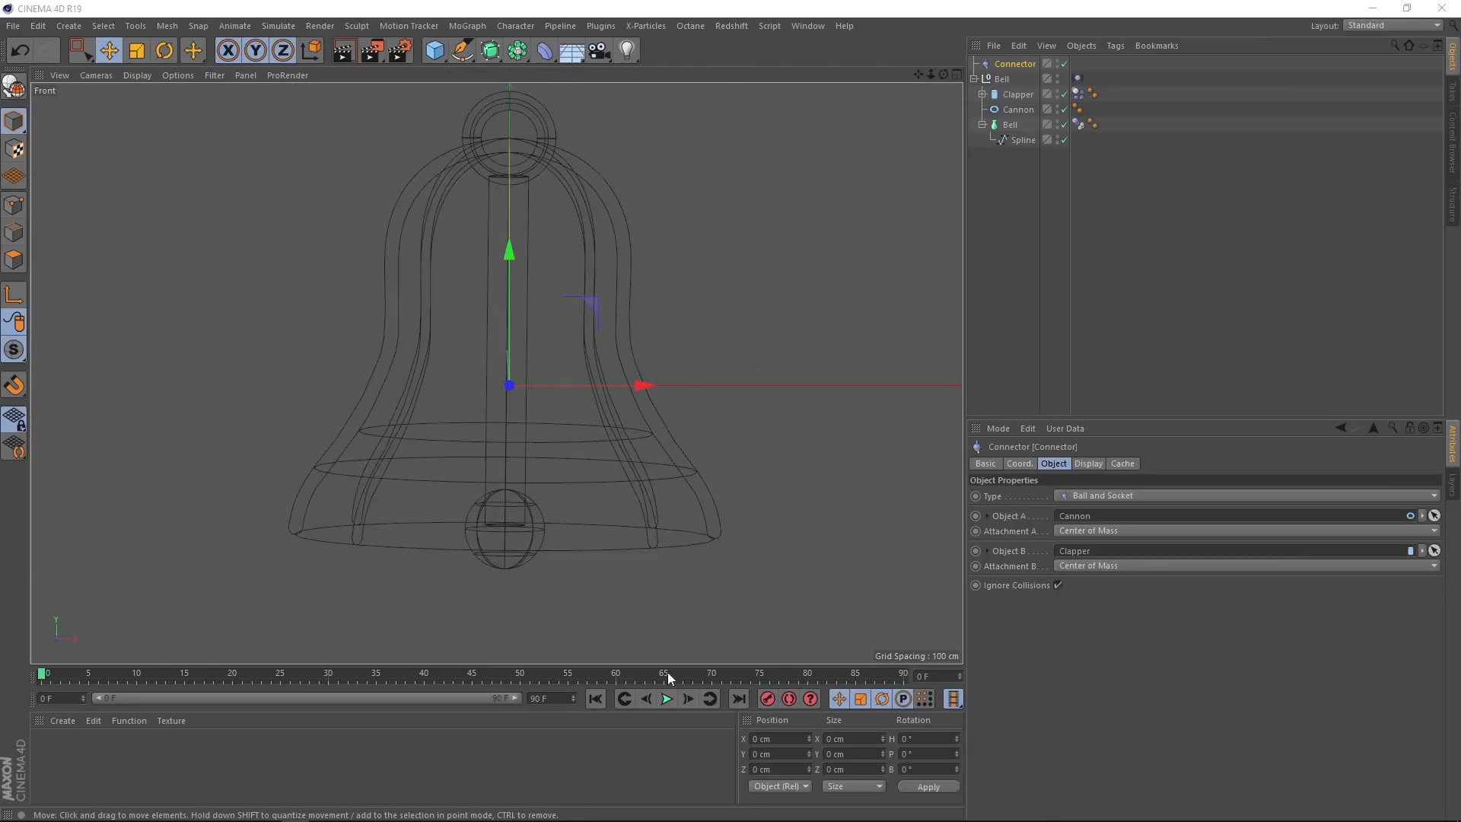
Step: Play the simulation in the front wireframe view, then return to the first frame
click(667, 699)
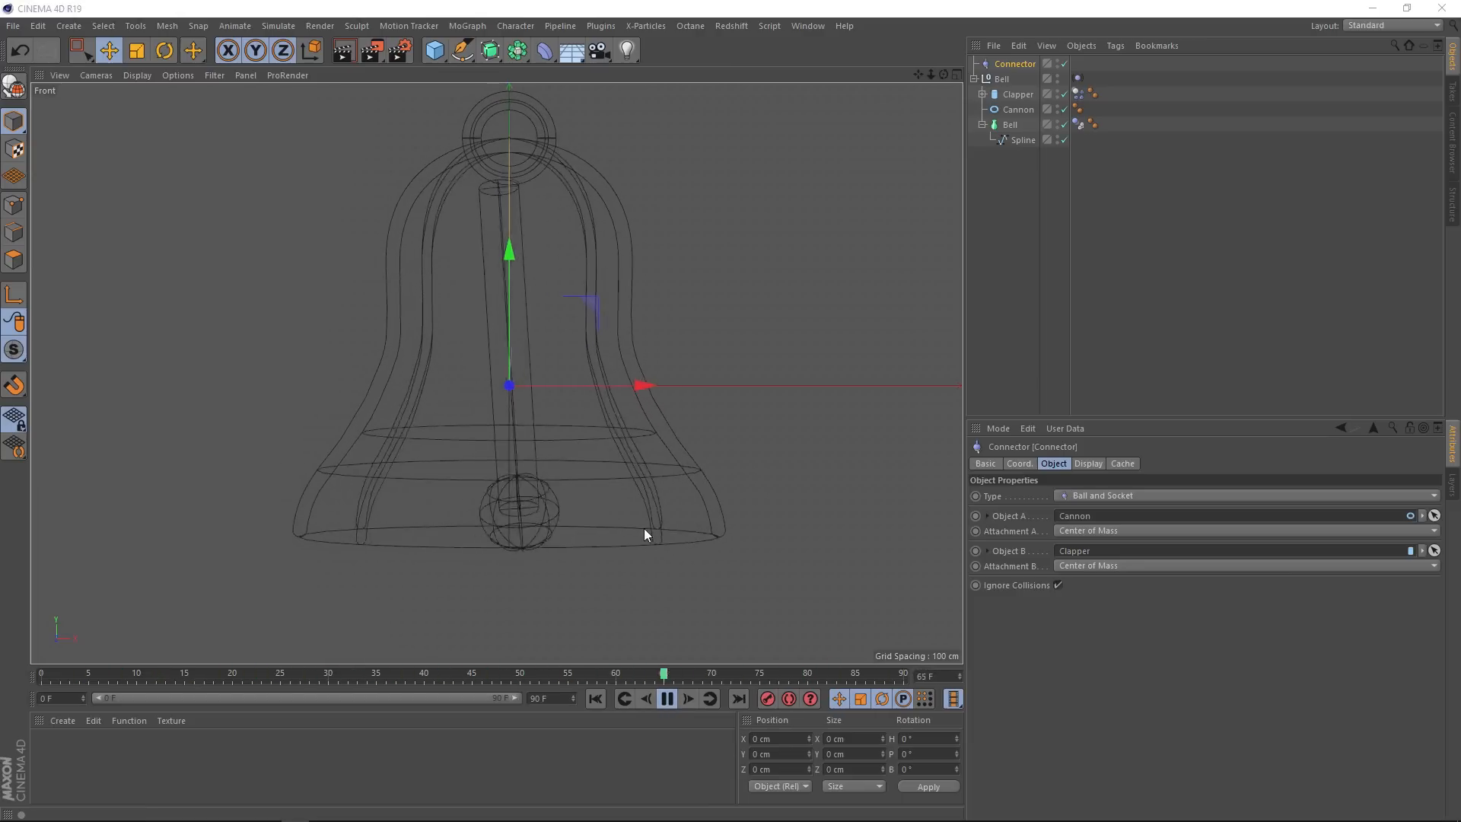
click(595, 698)
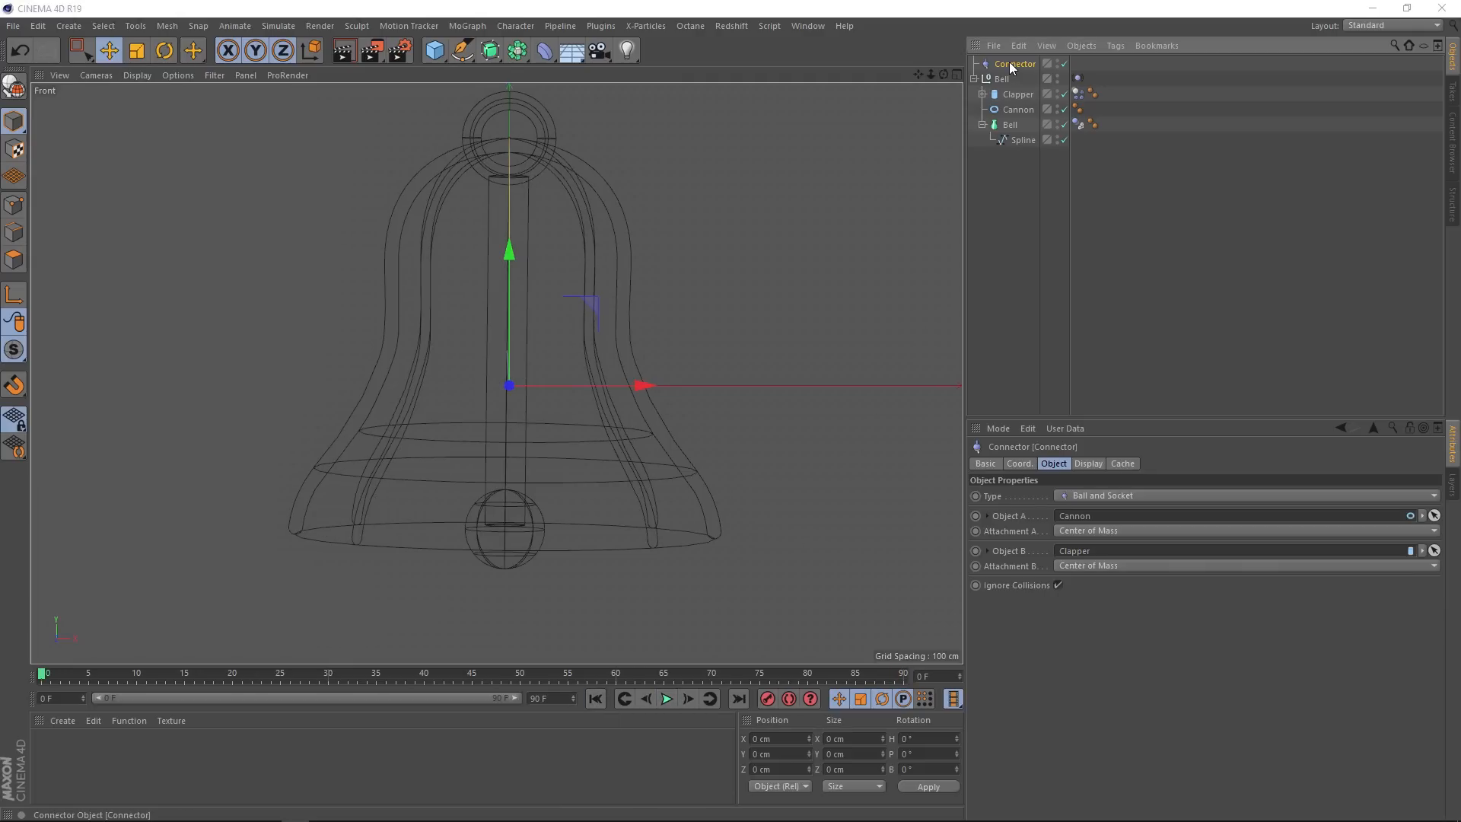
Step: Move the Connector up to the bell's top loop (Y 621.588 cm) and test the swing
click(109, 50)
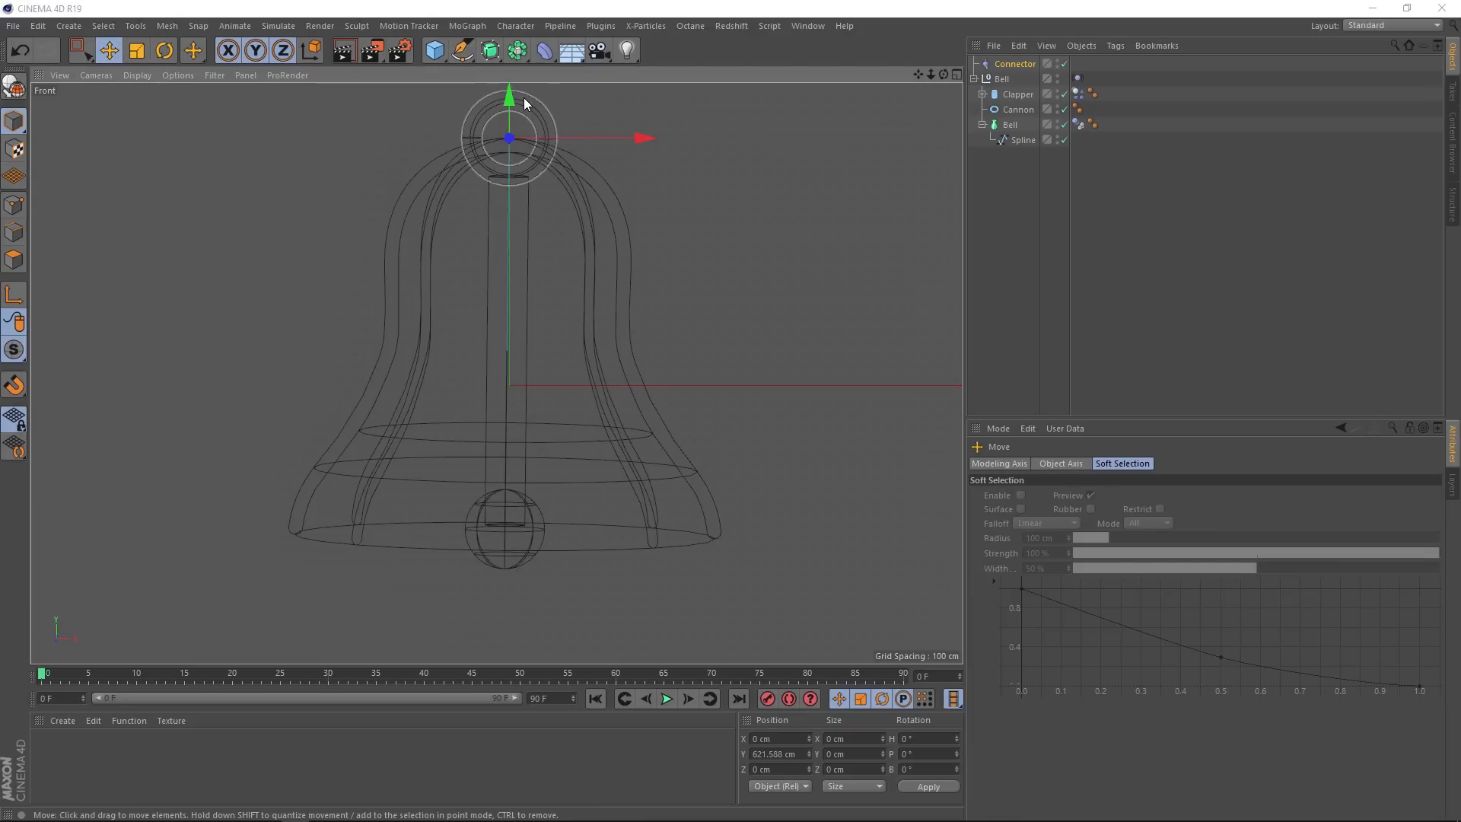
click(665, 698)
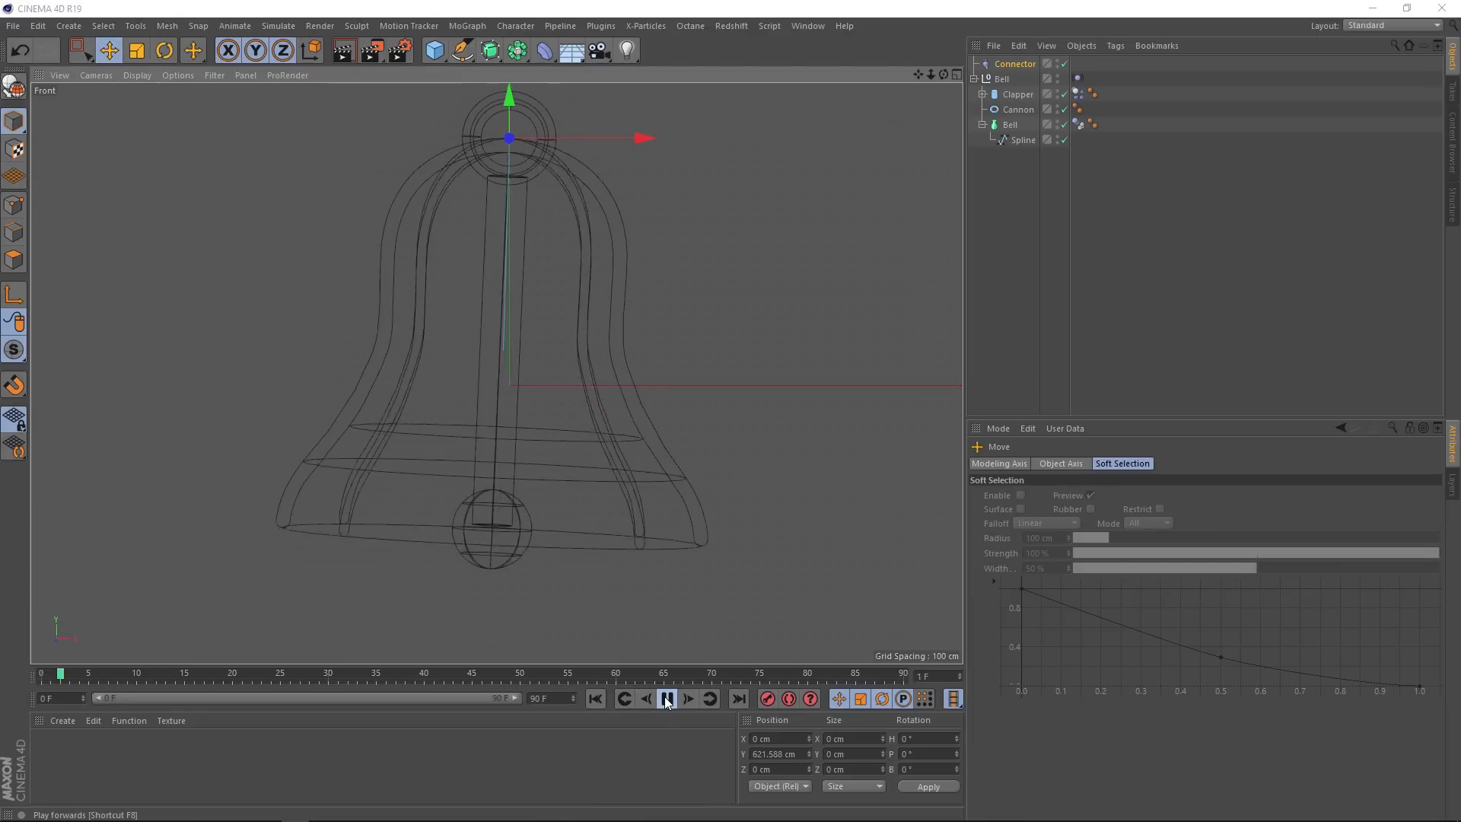
click(665, 699)
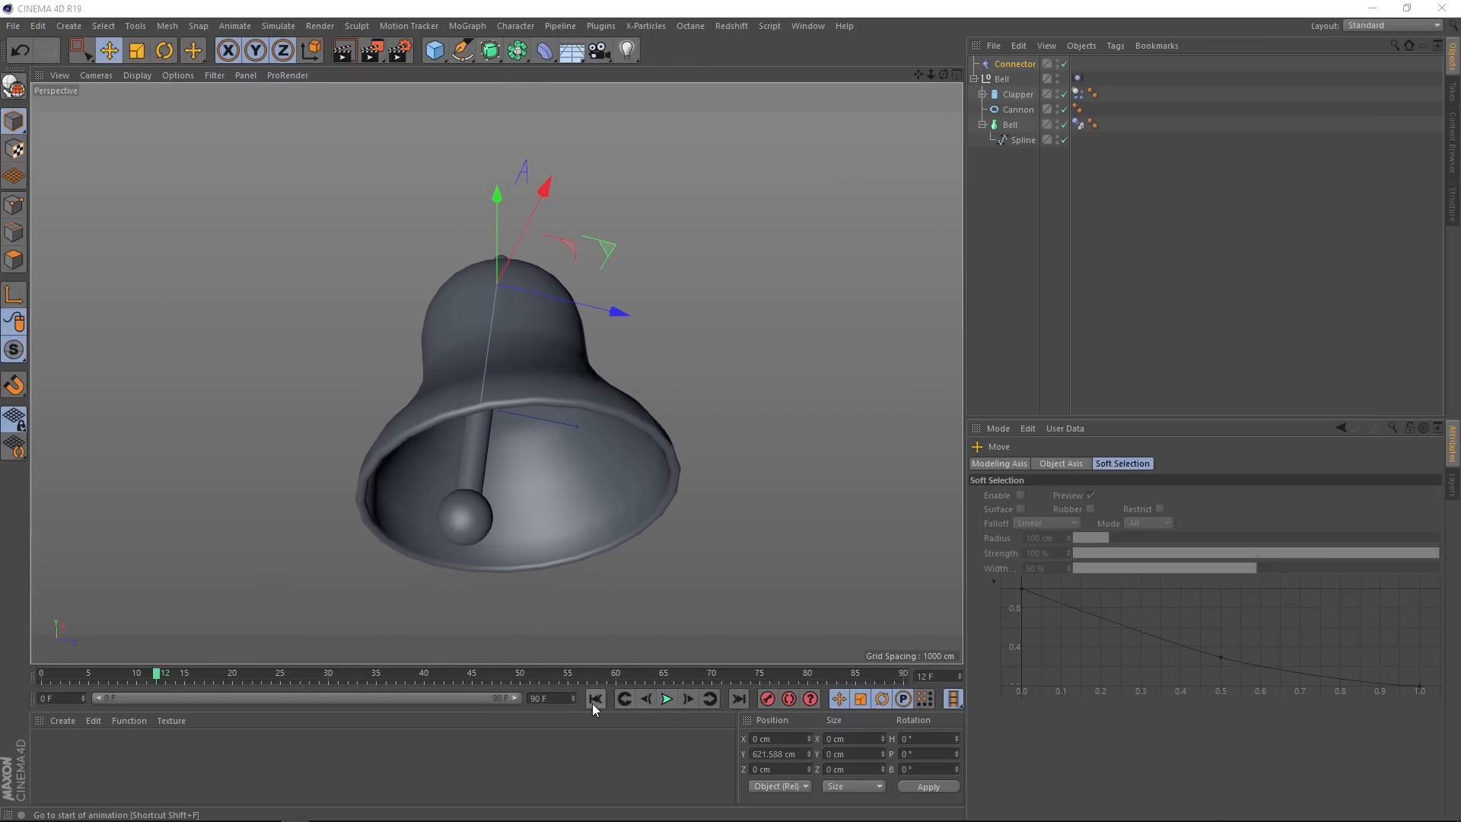
Step: Set the Bell Vibrate tag's rotation amplitude to 0°, 0°, 30° and play
click(595, 698)
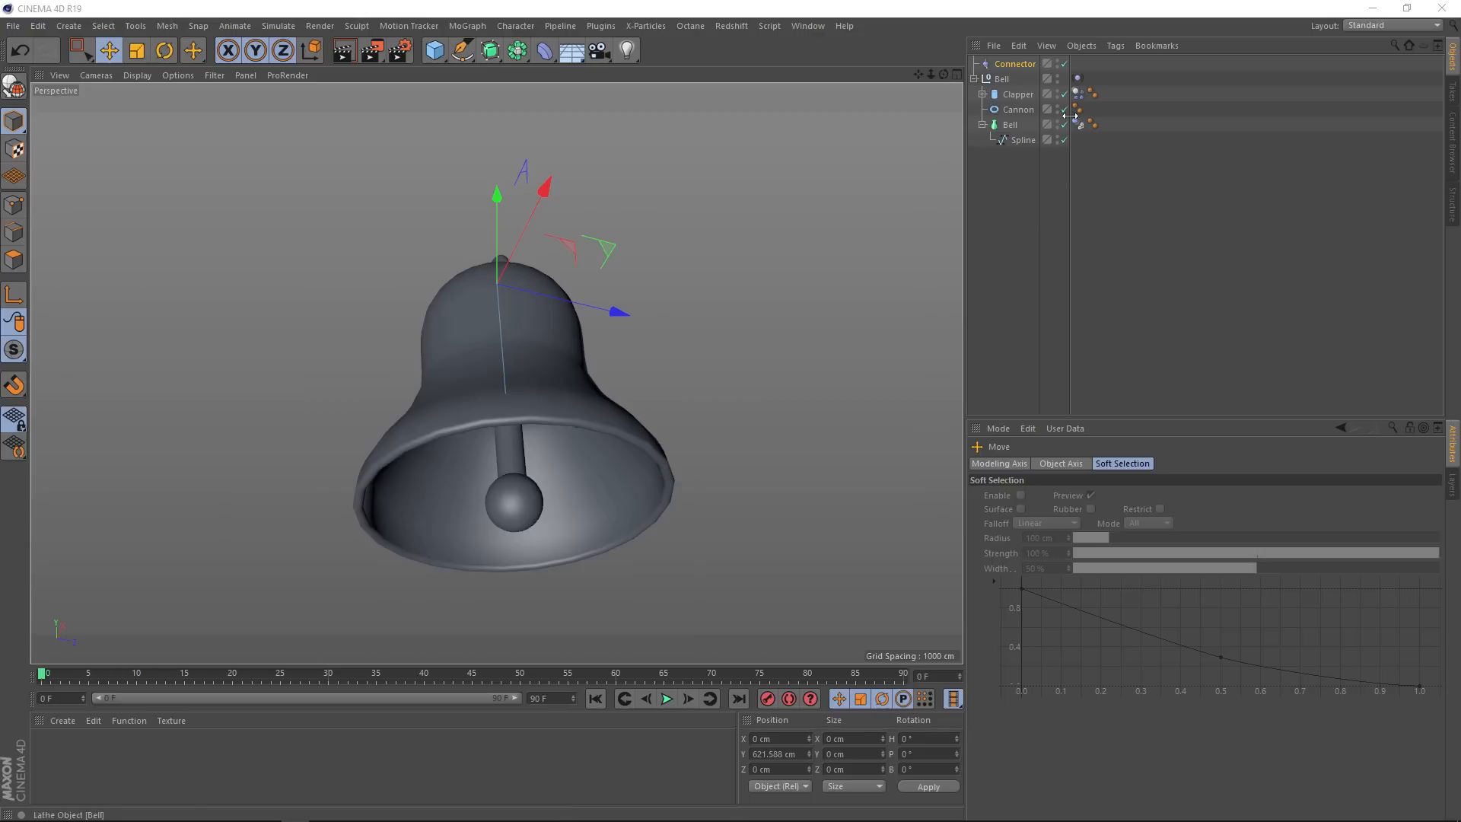
click(1078, 78)
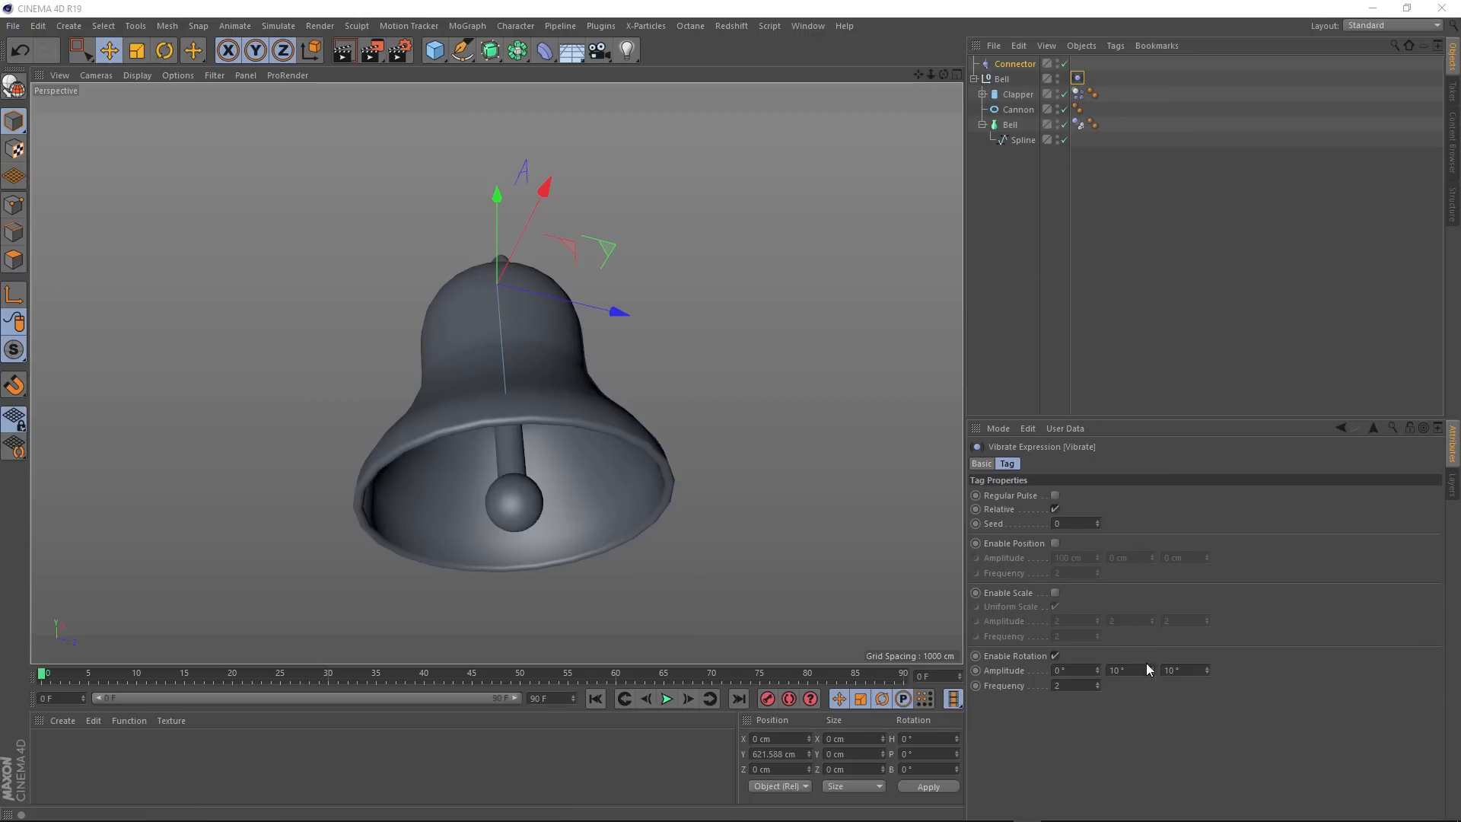
click(1119, 670)
text(30)
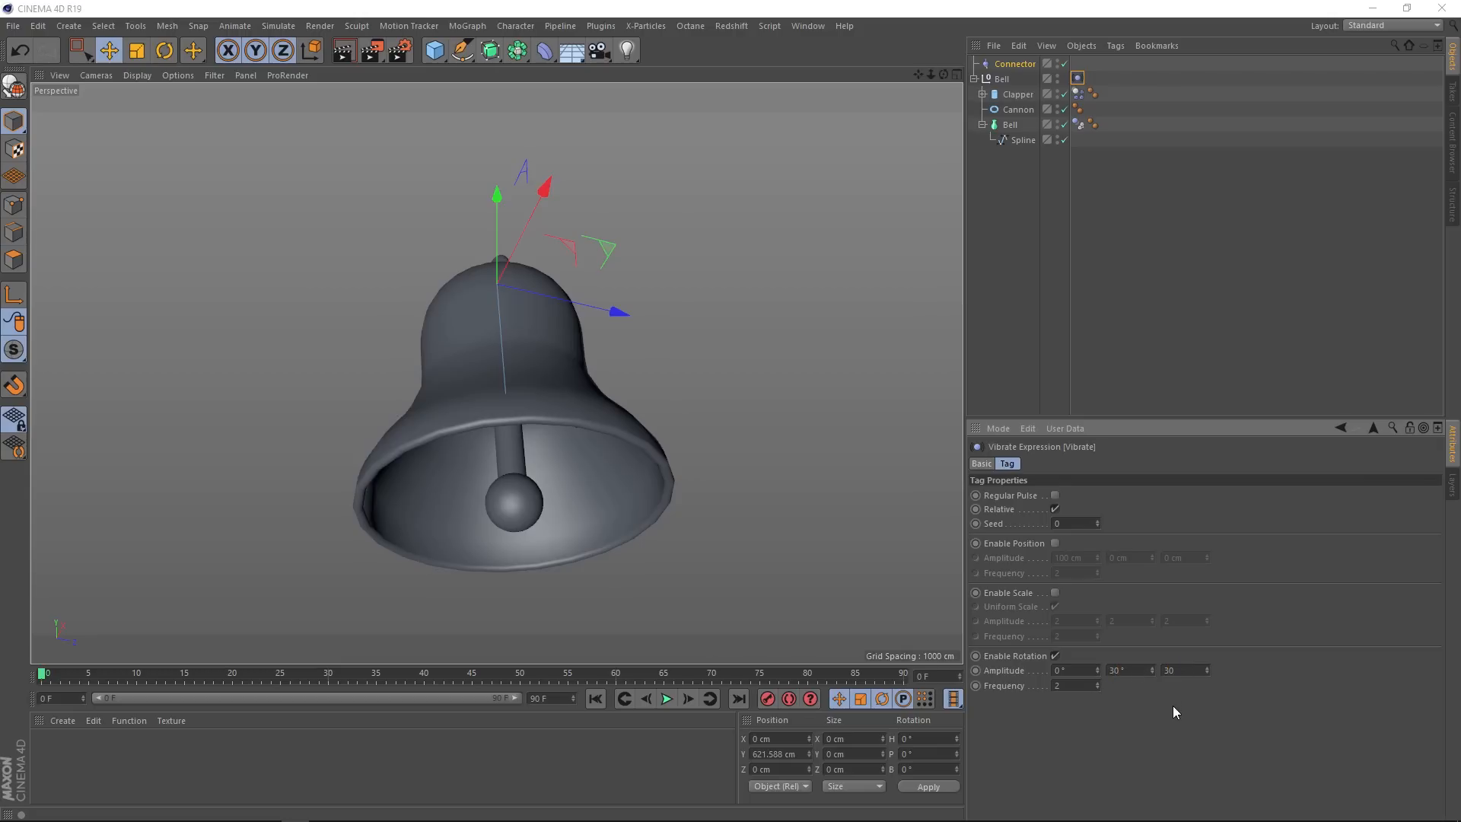
click(665, 699)
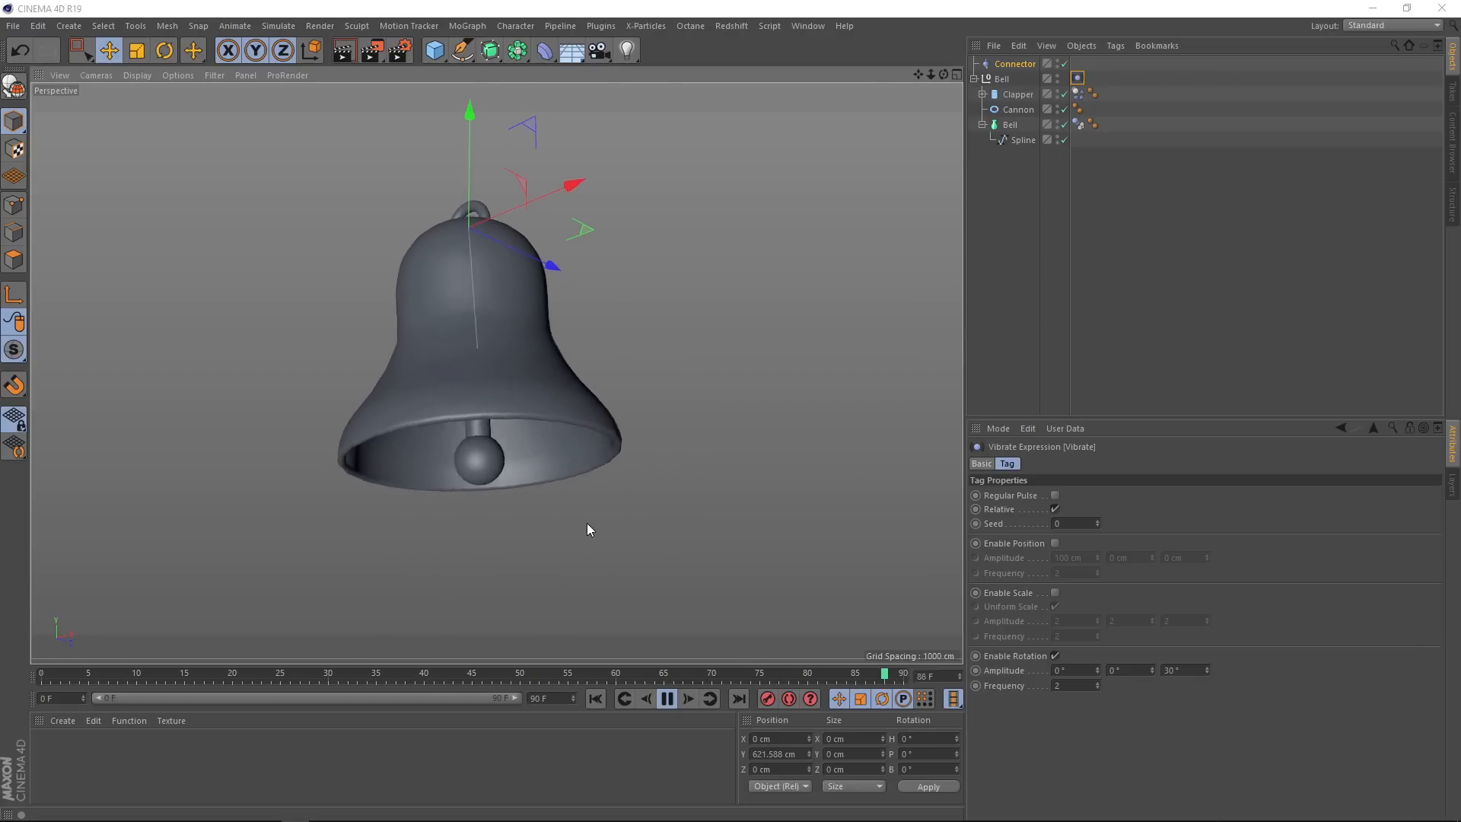
Step: Extend the animation end to 200 frames and preview the swing
drag(883, 673, 329, 672)
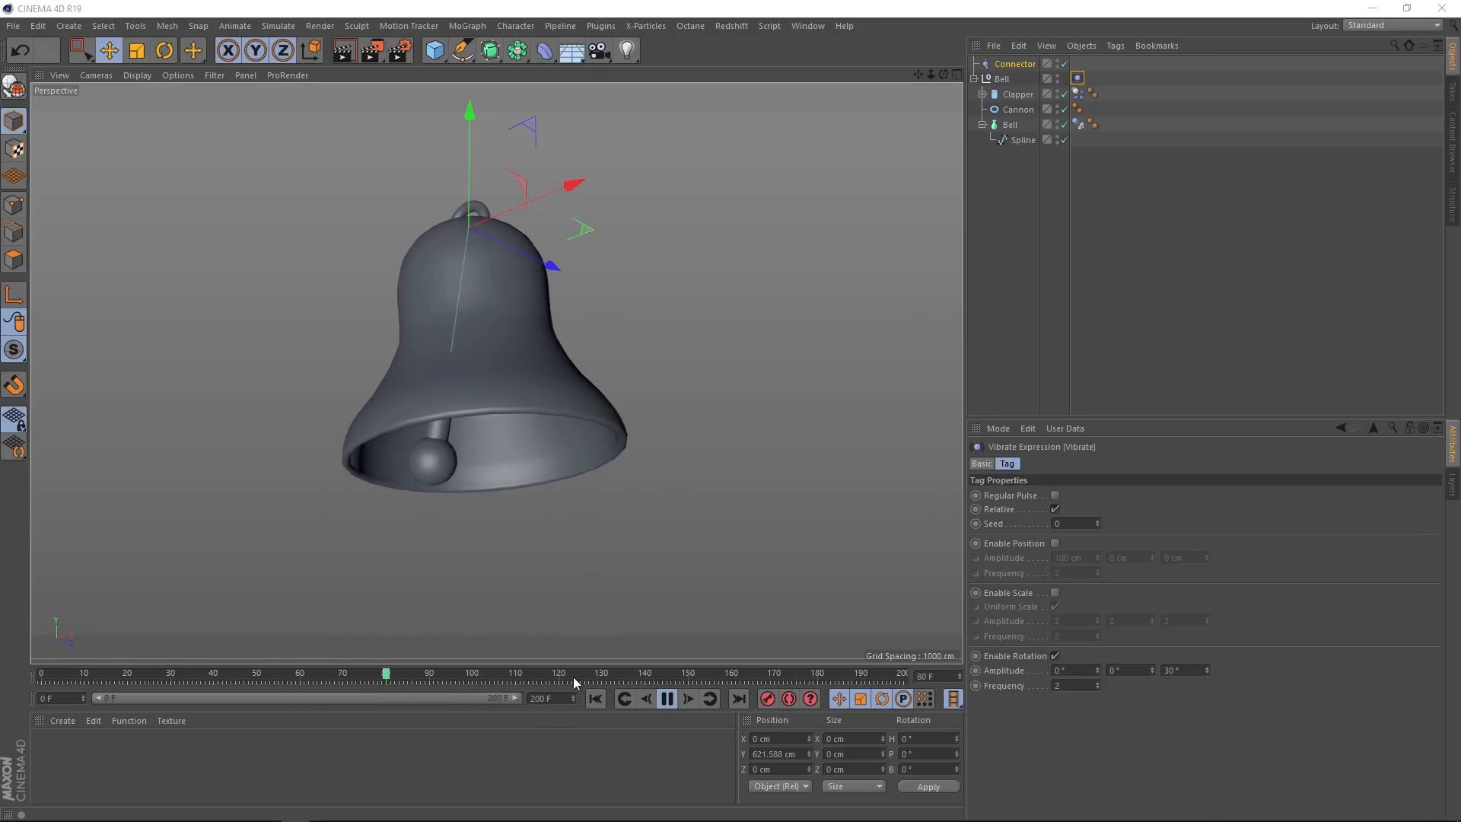
drag(385, 672, 645, 671)
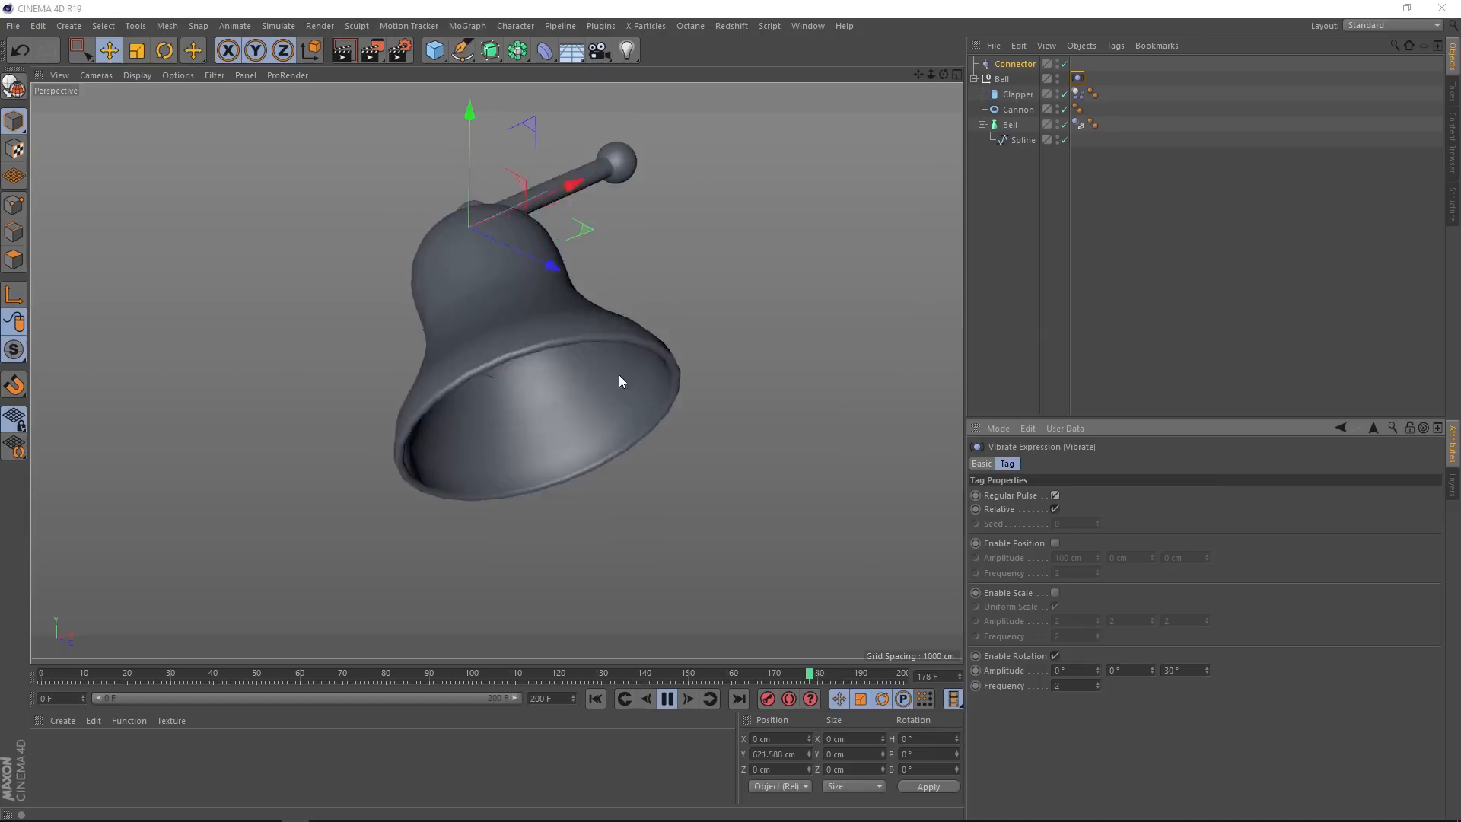
click(667, 699)
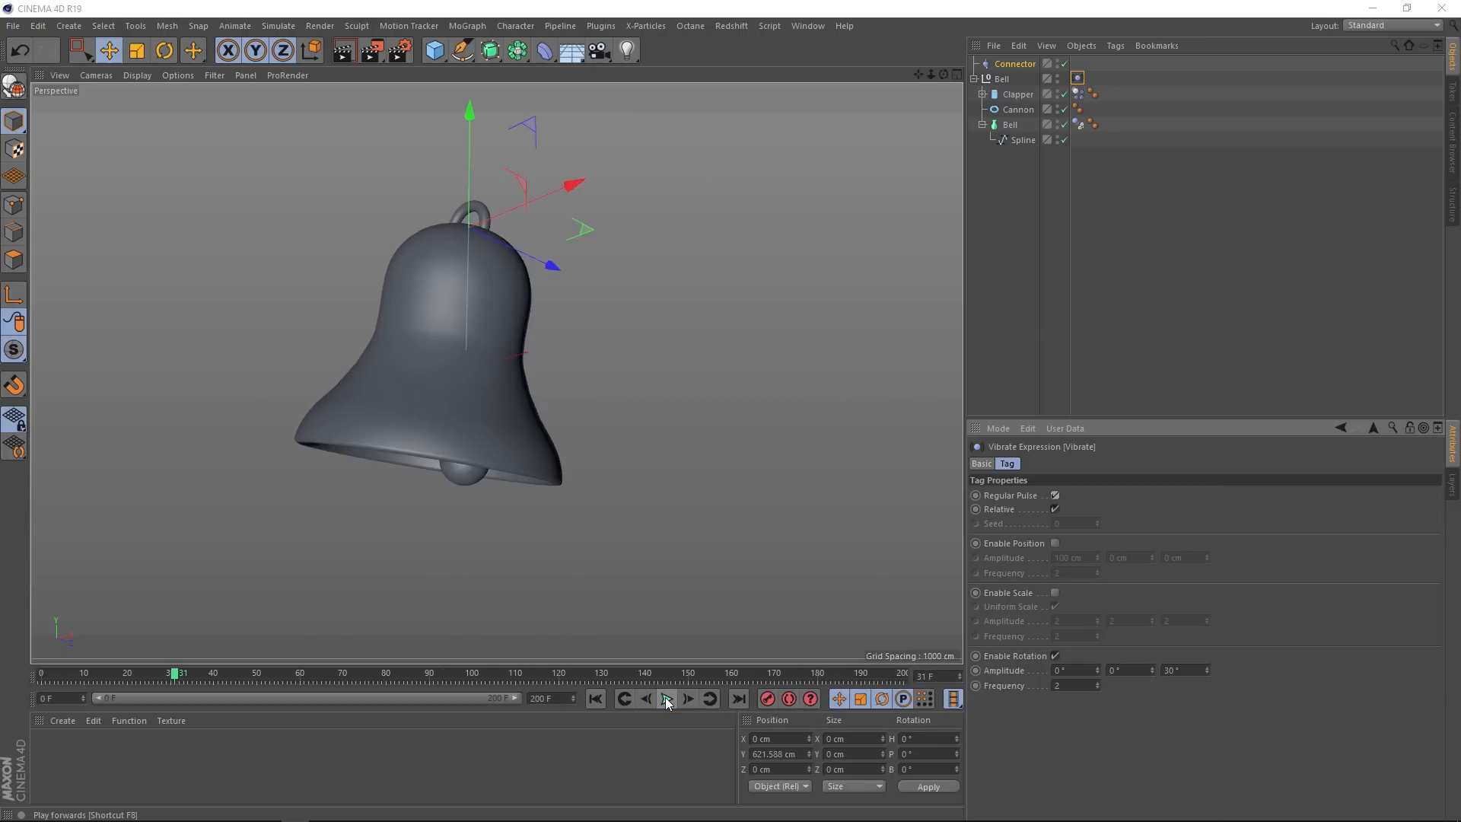
click(665, 697)
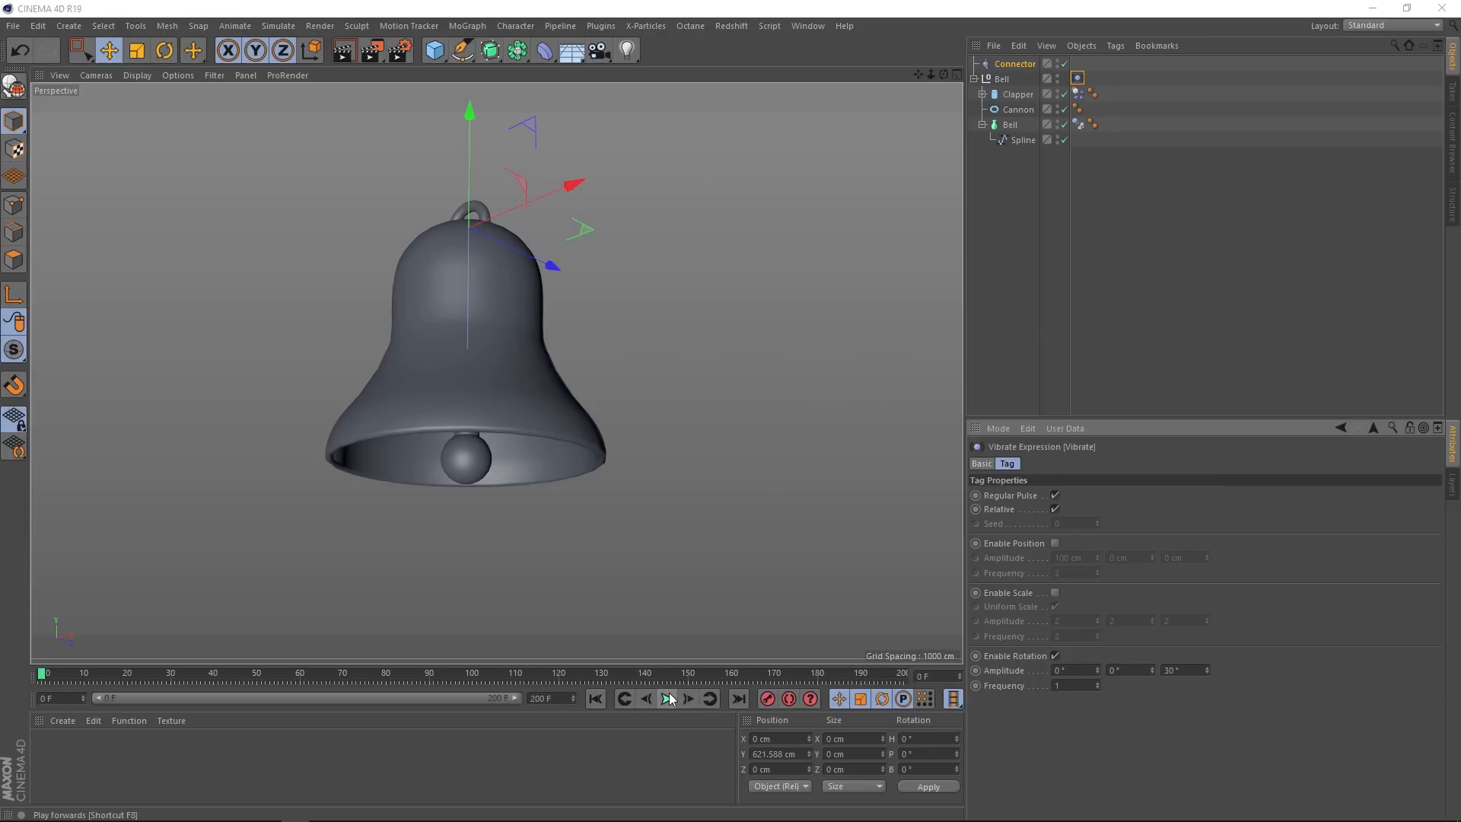
Step: Enable Regular Pulse at frequency 1 on the Vibrate tag and play the steadier swing
click(670, 698)
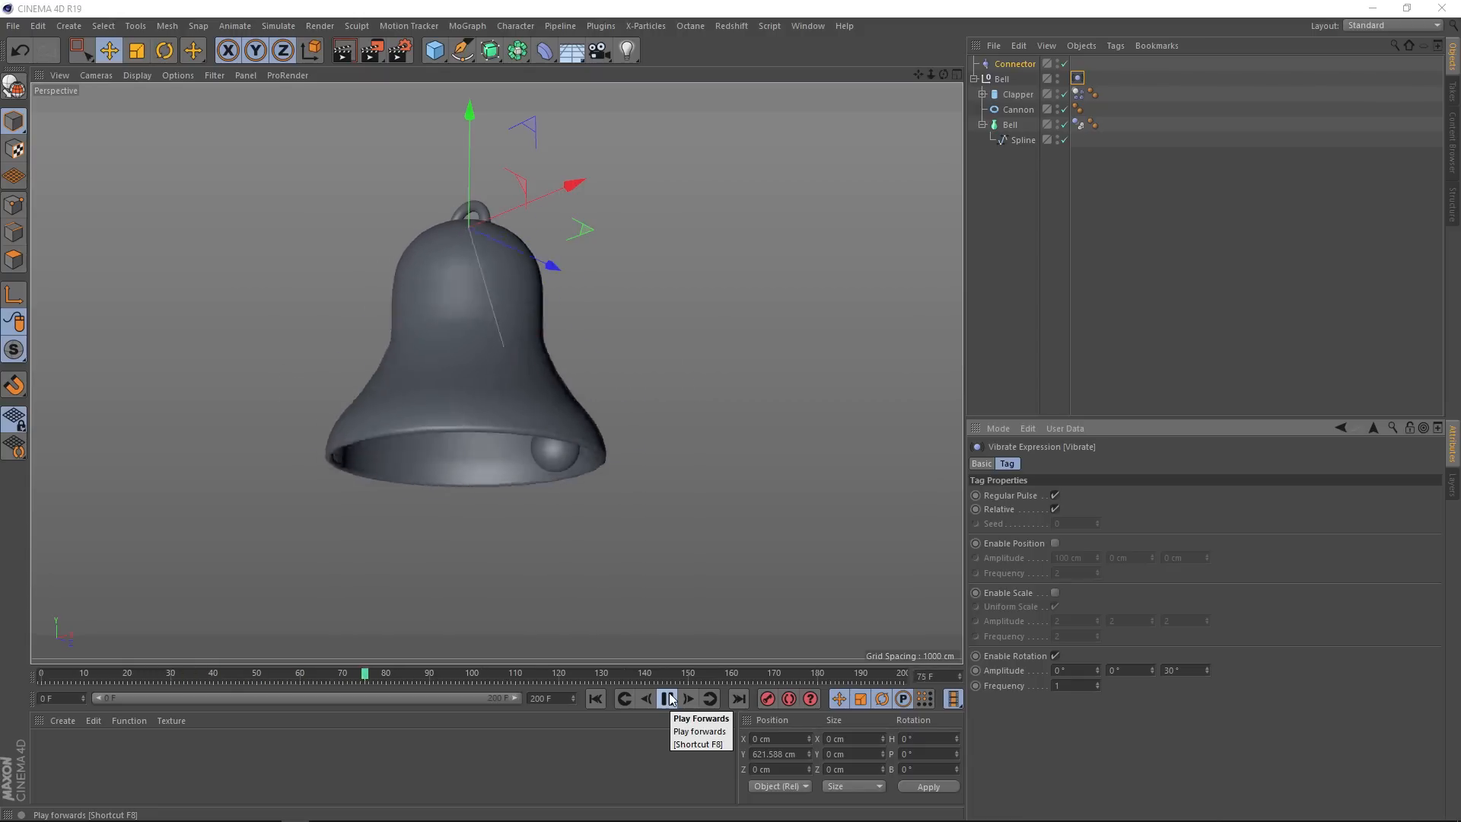
click(670, 699)
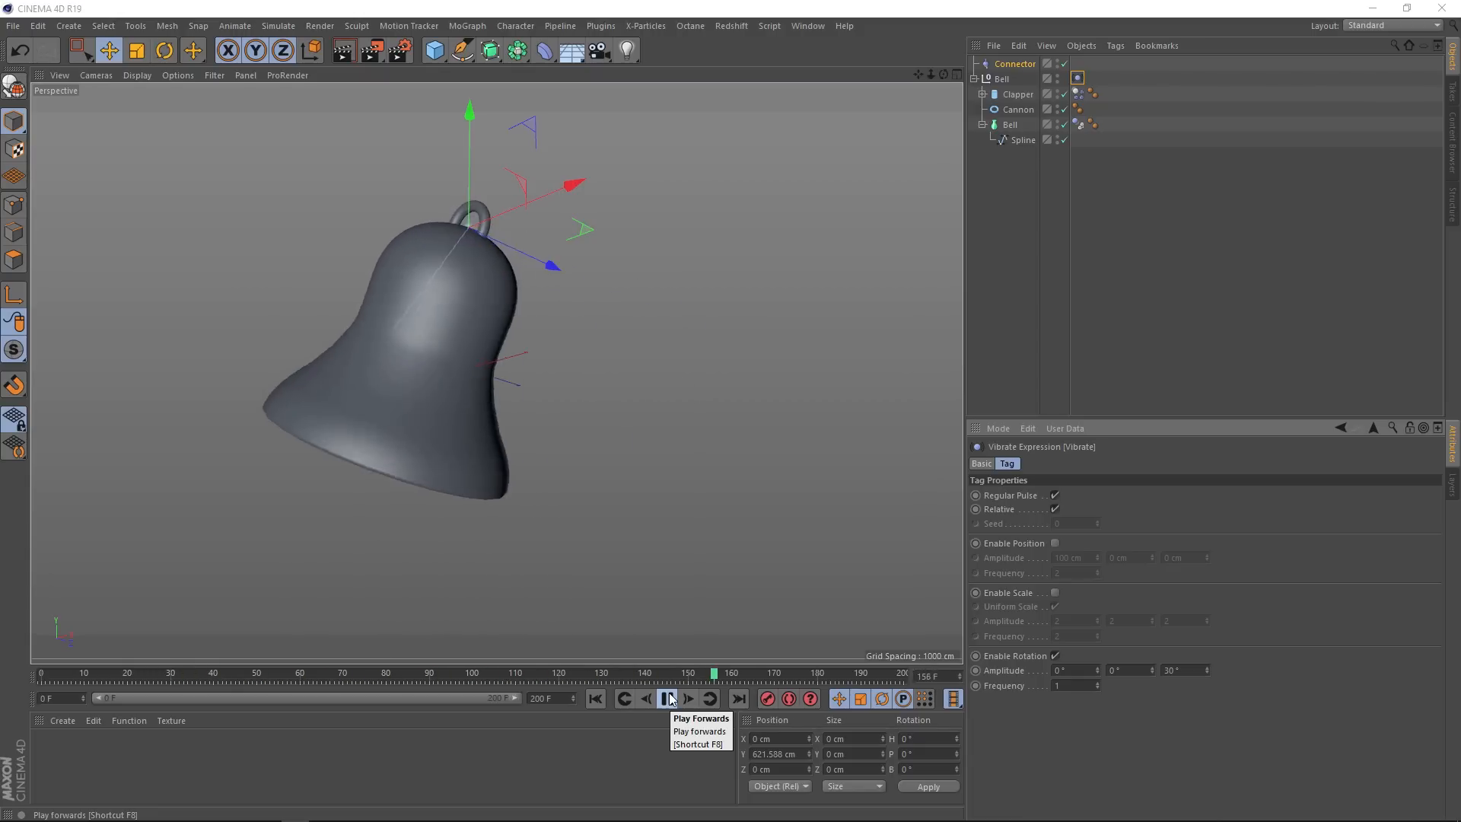
click(670, 698)
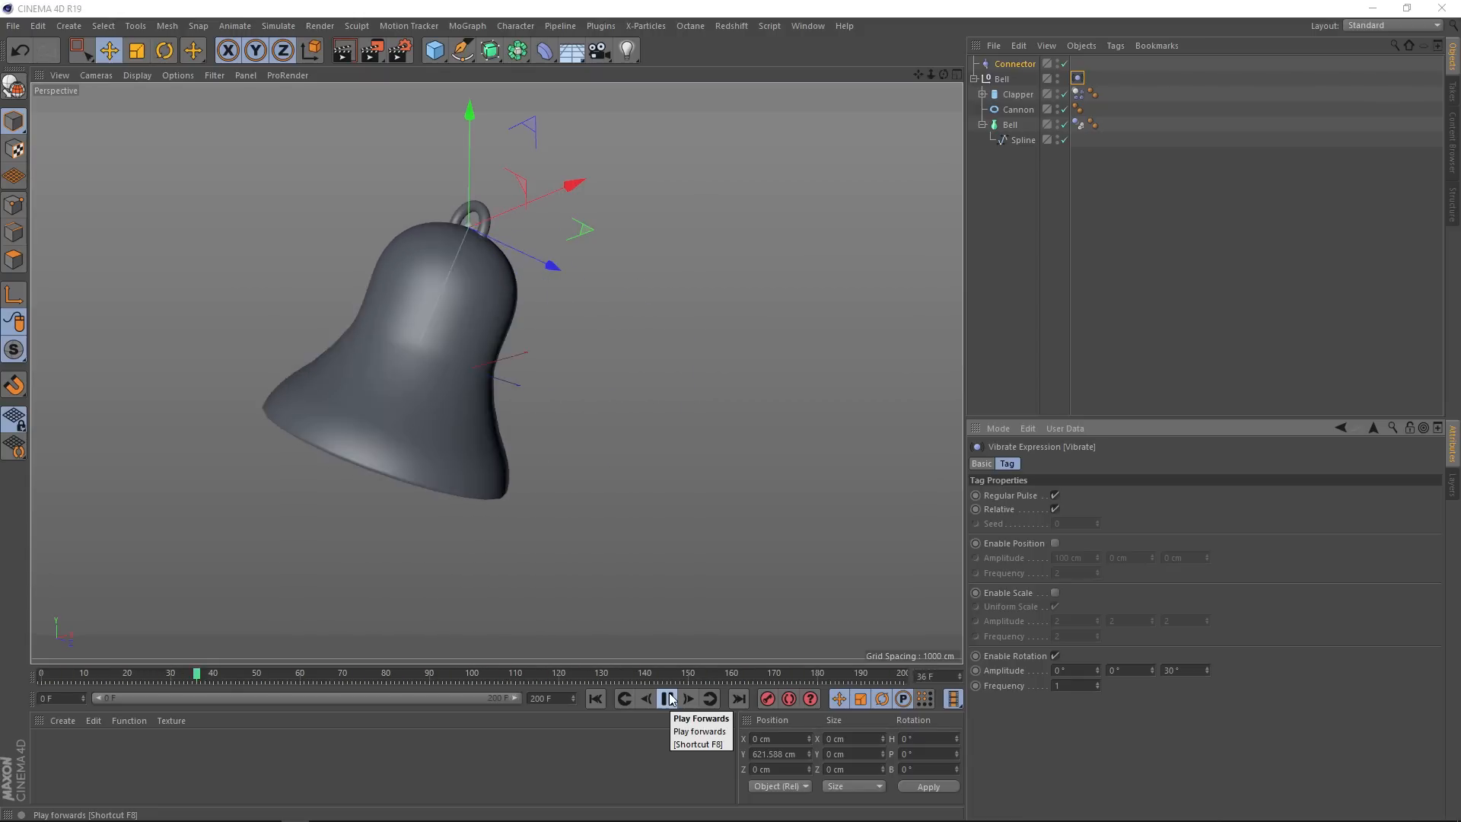
click(667, 699)
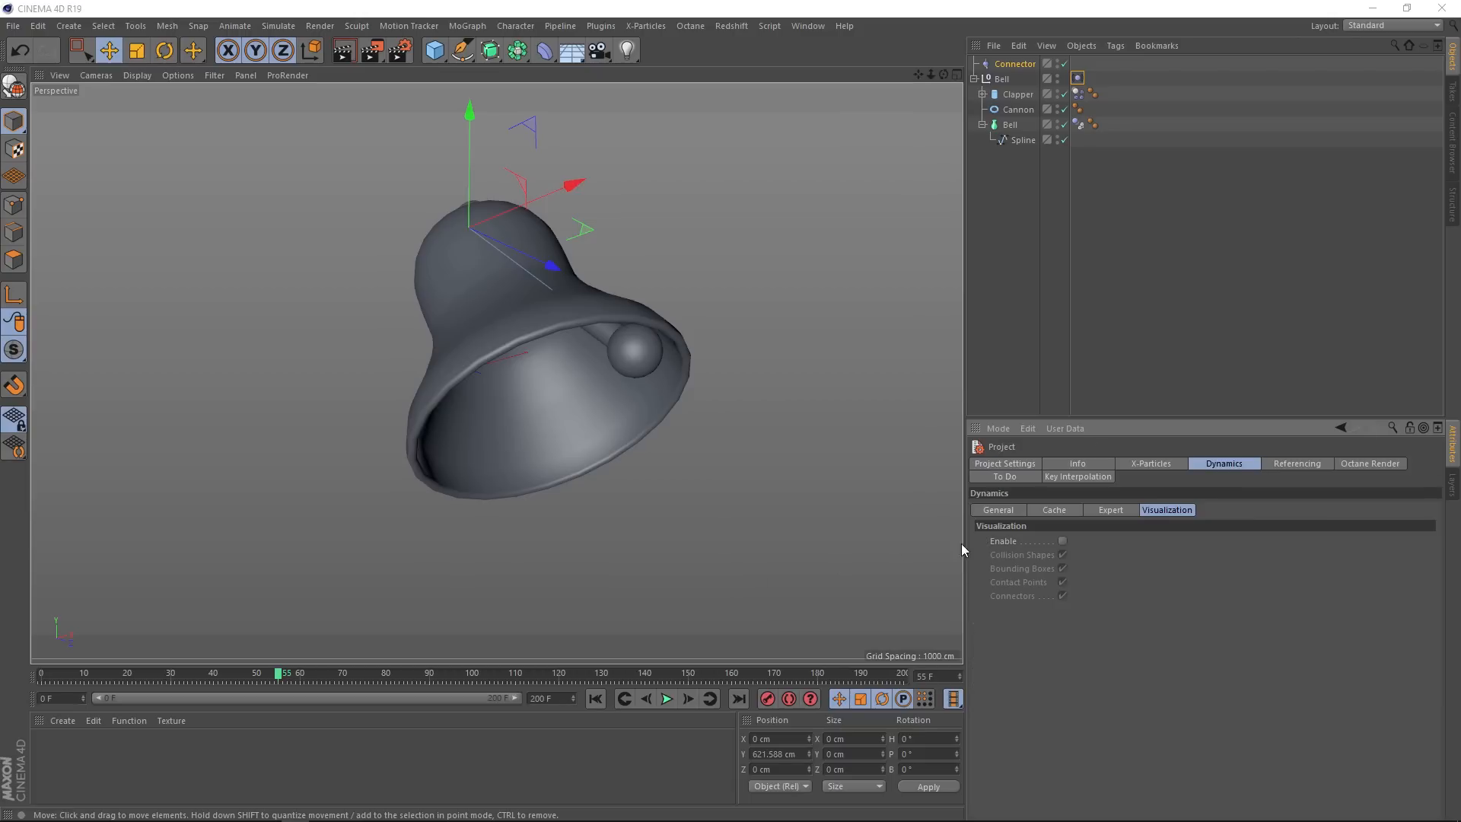
Step: Show the Dynamics Expert settings (Steps per Frame 5) and replay the bell swing
click(1109, 510)
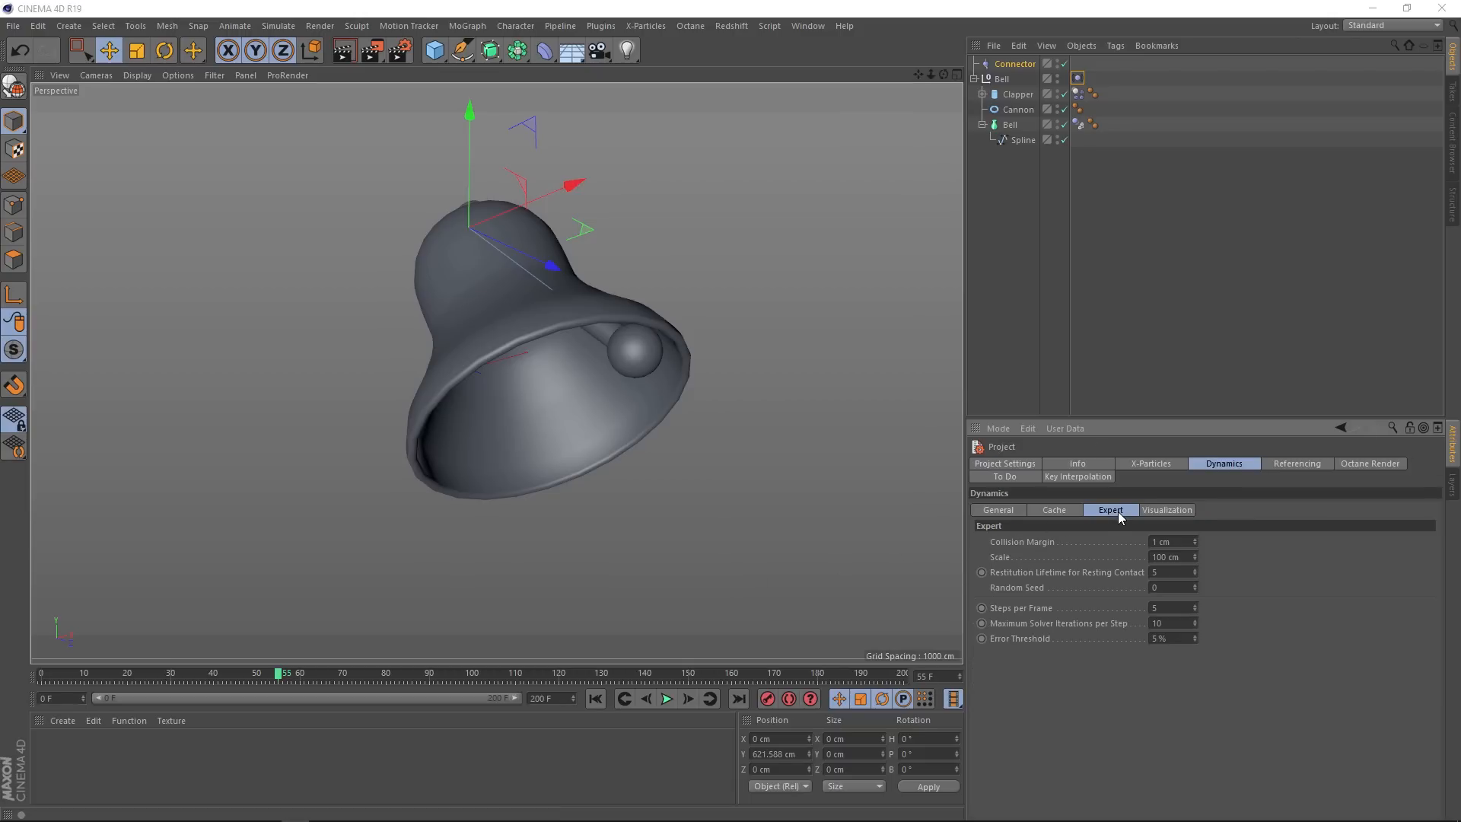
mouse_move(1024, 615)
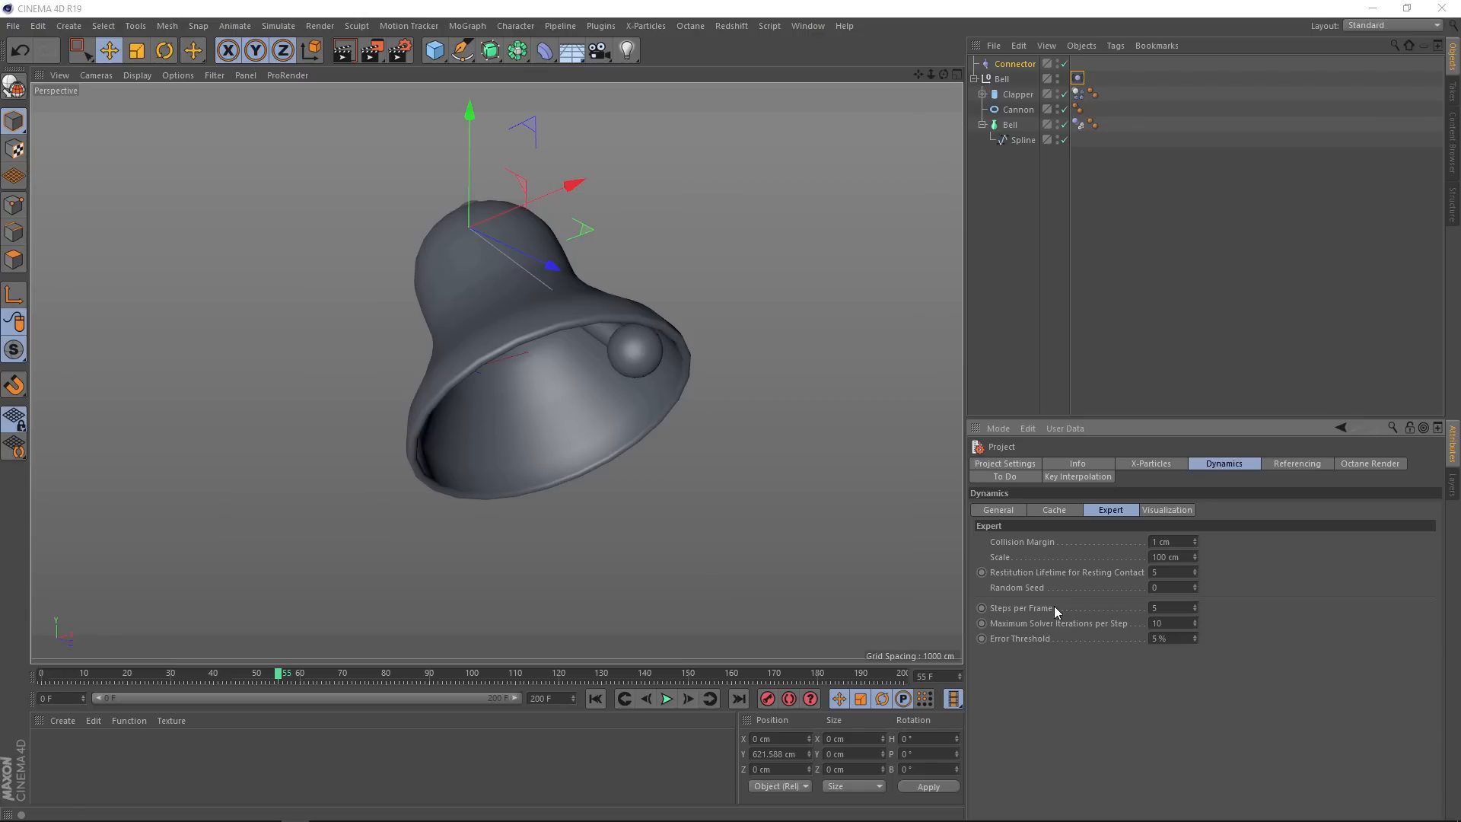
click(665, 699)
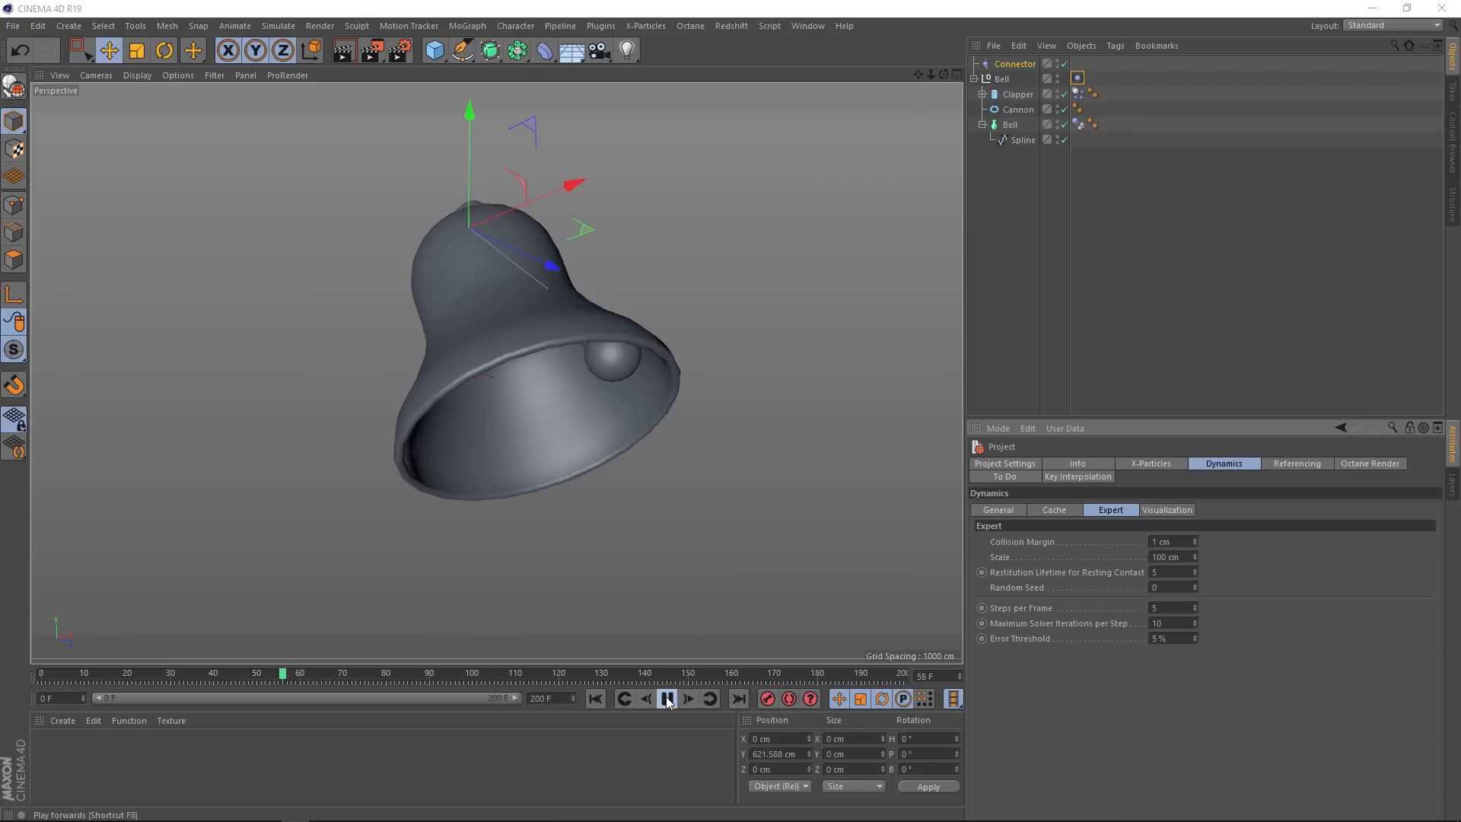
click(666, 698)
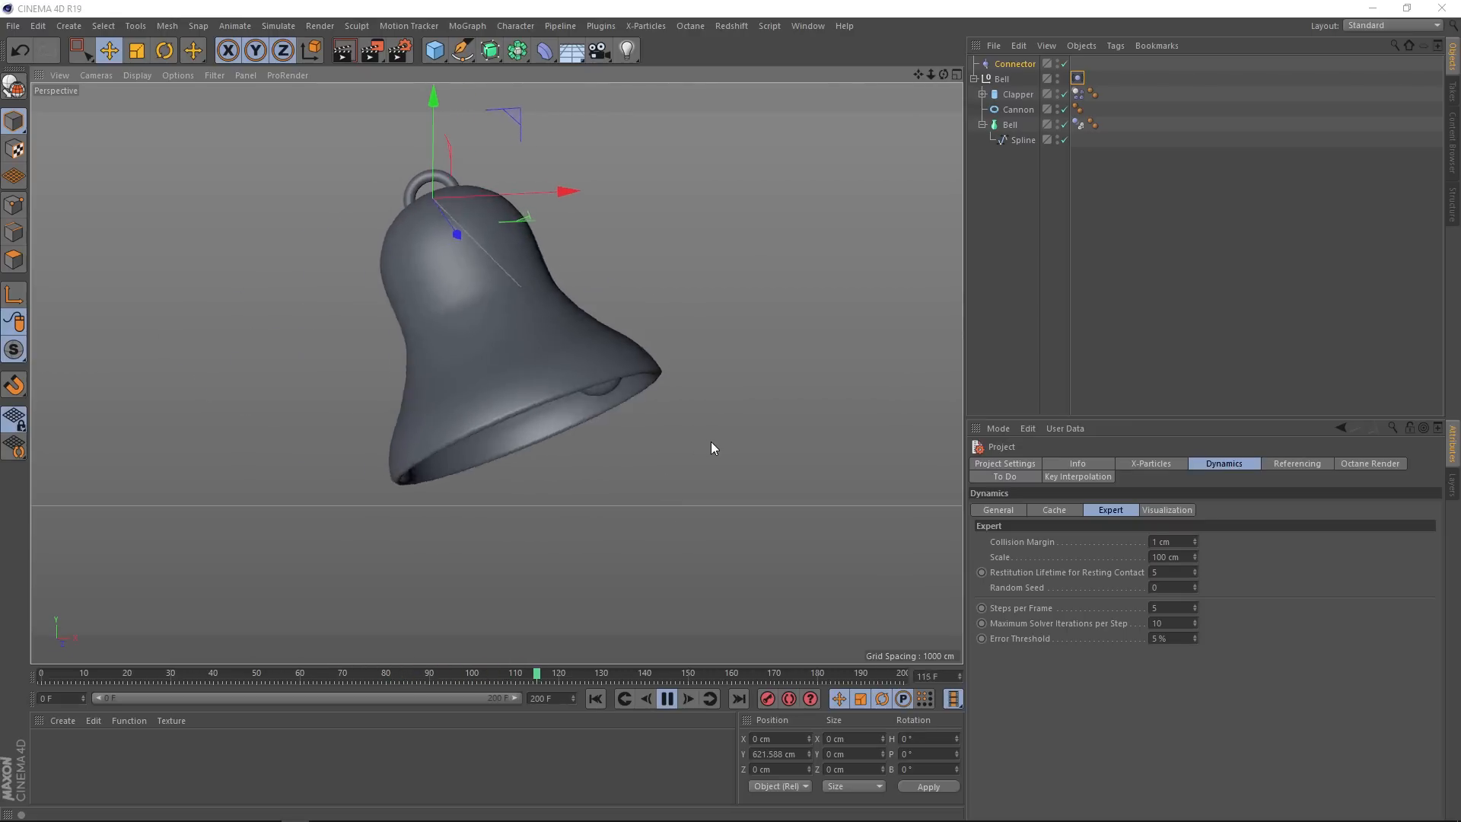